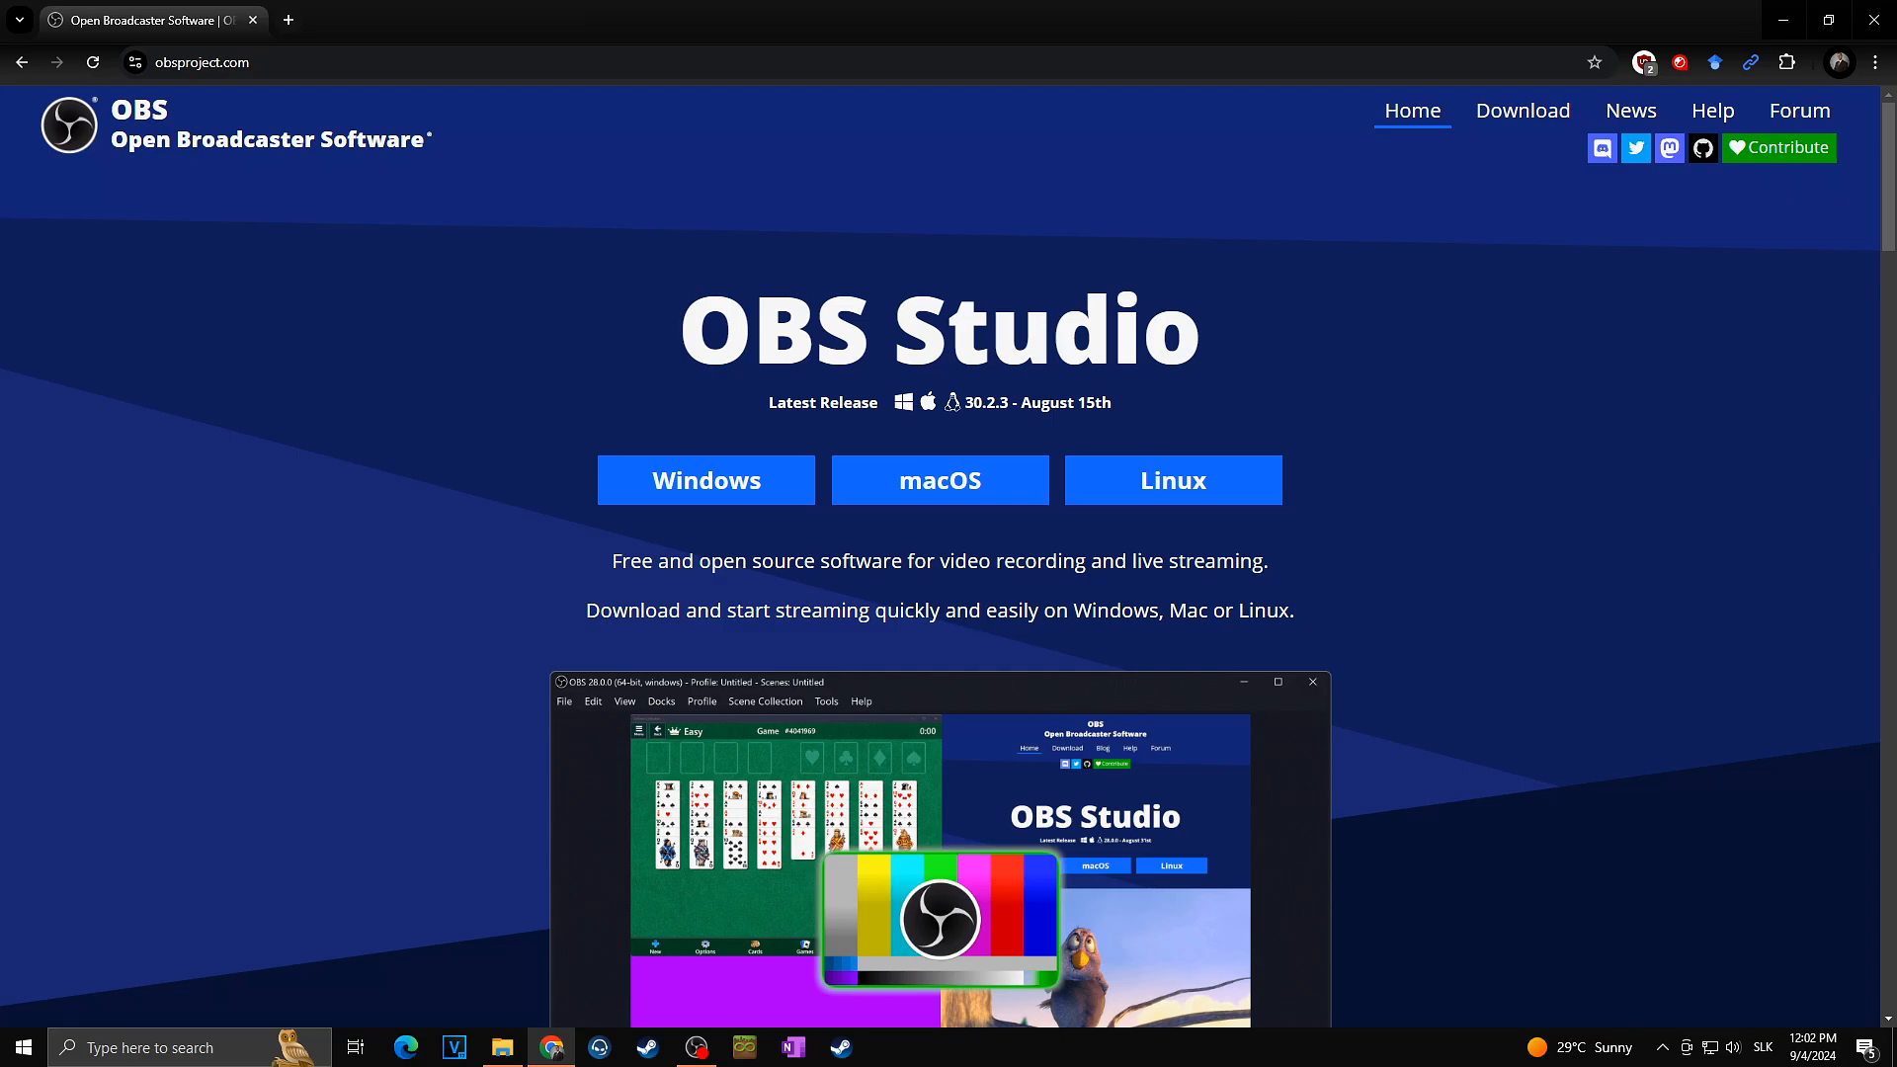
{"action": "mouse_move", "coordinate": [472, 269]}
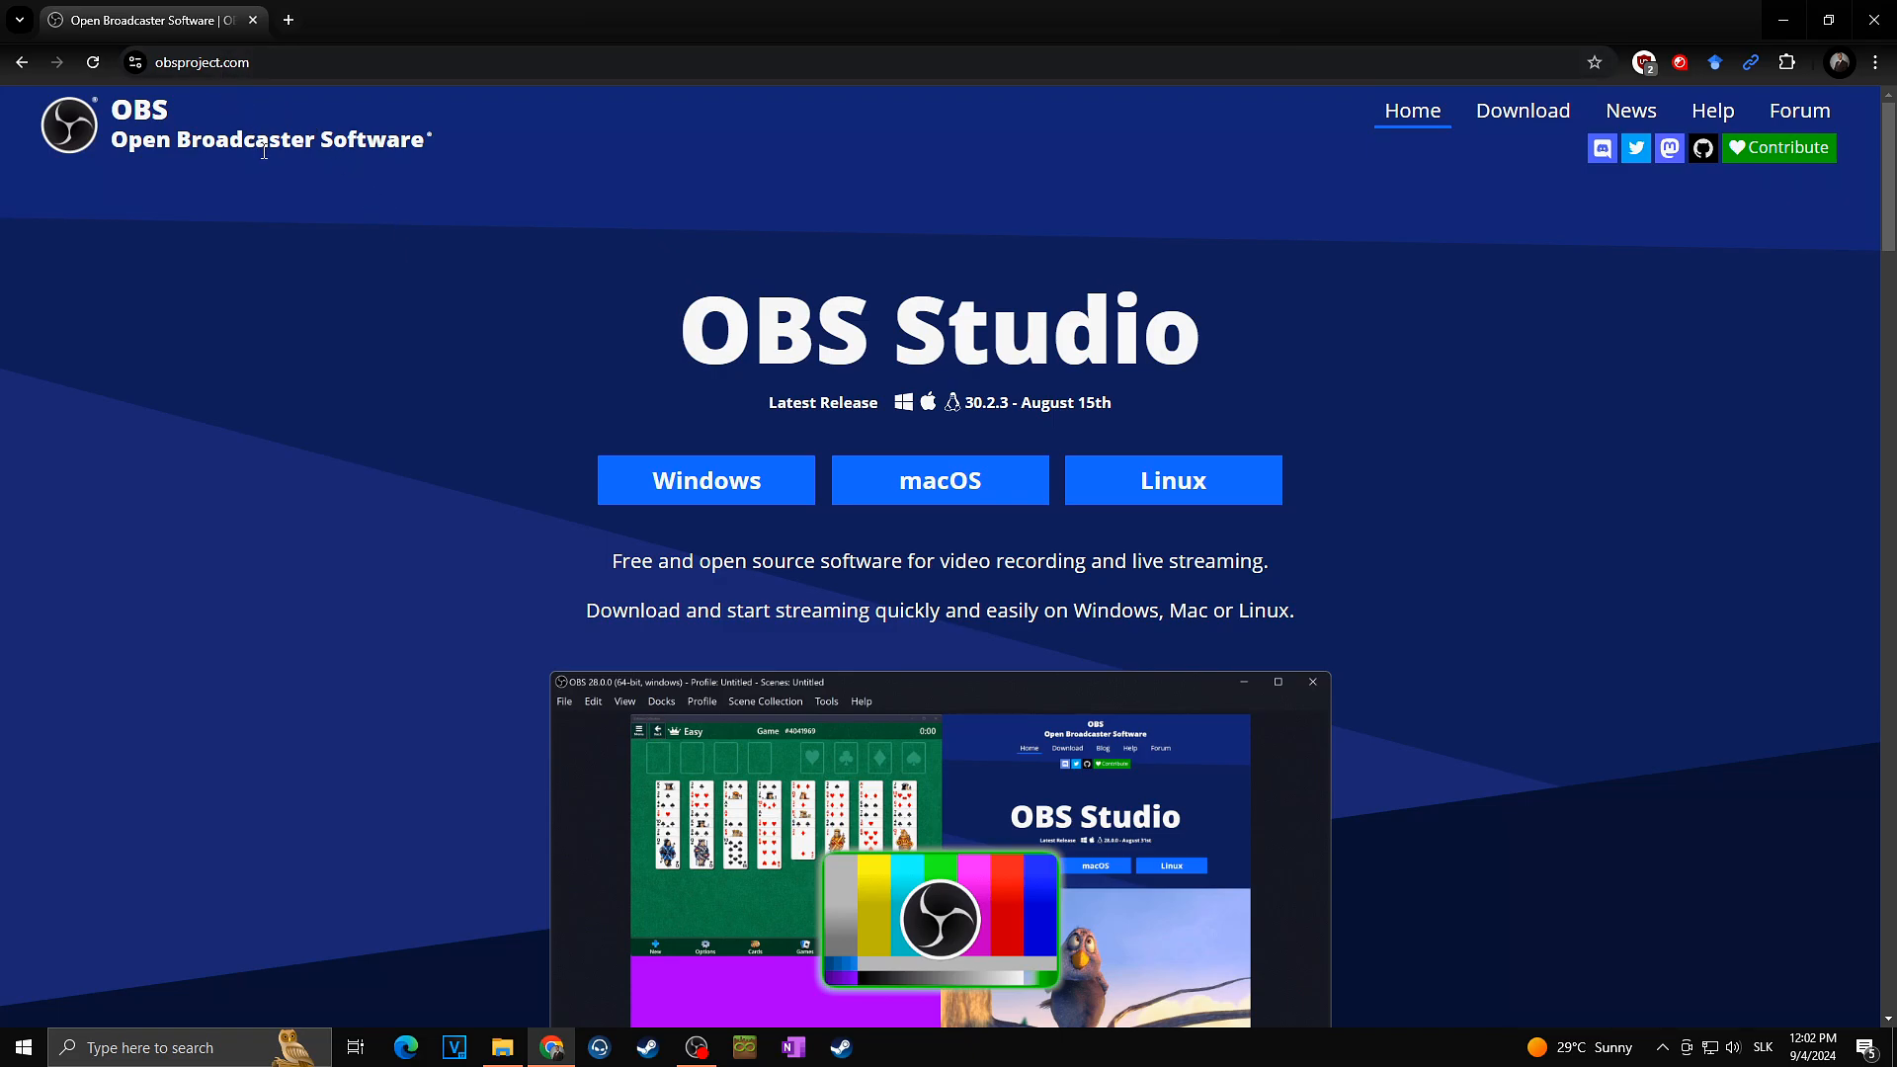
{"action": "mouse_move", "coordinate": [1522, 109]}
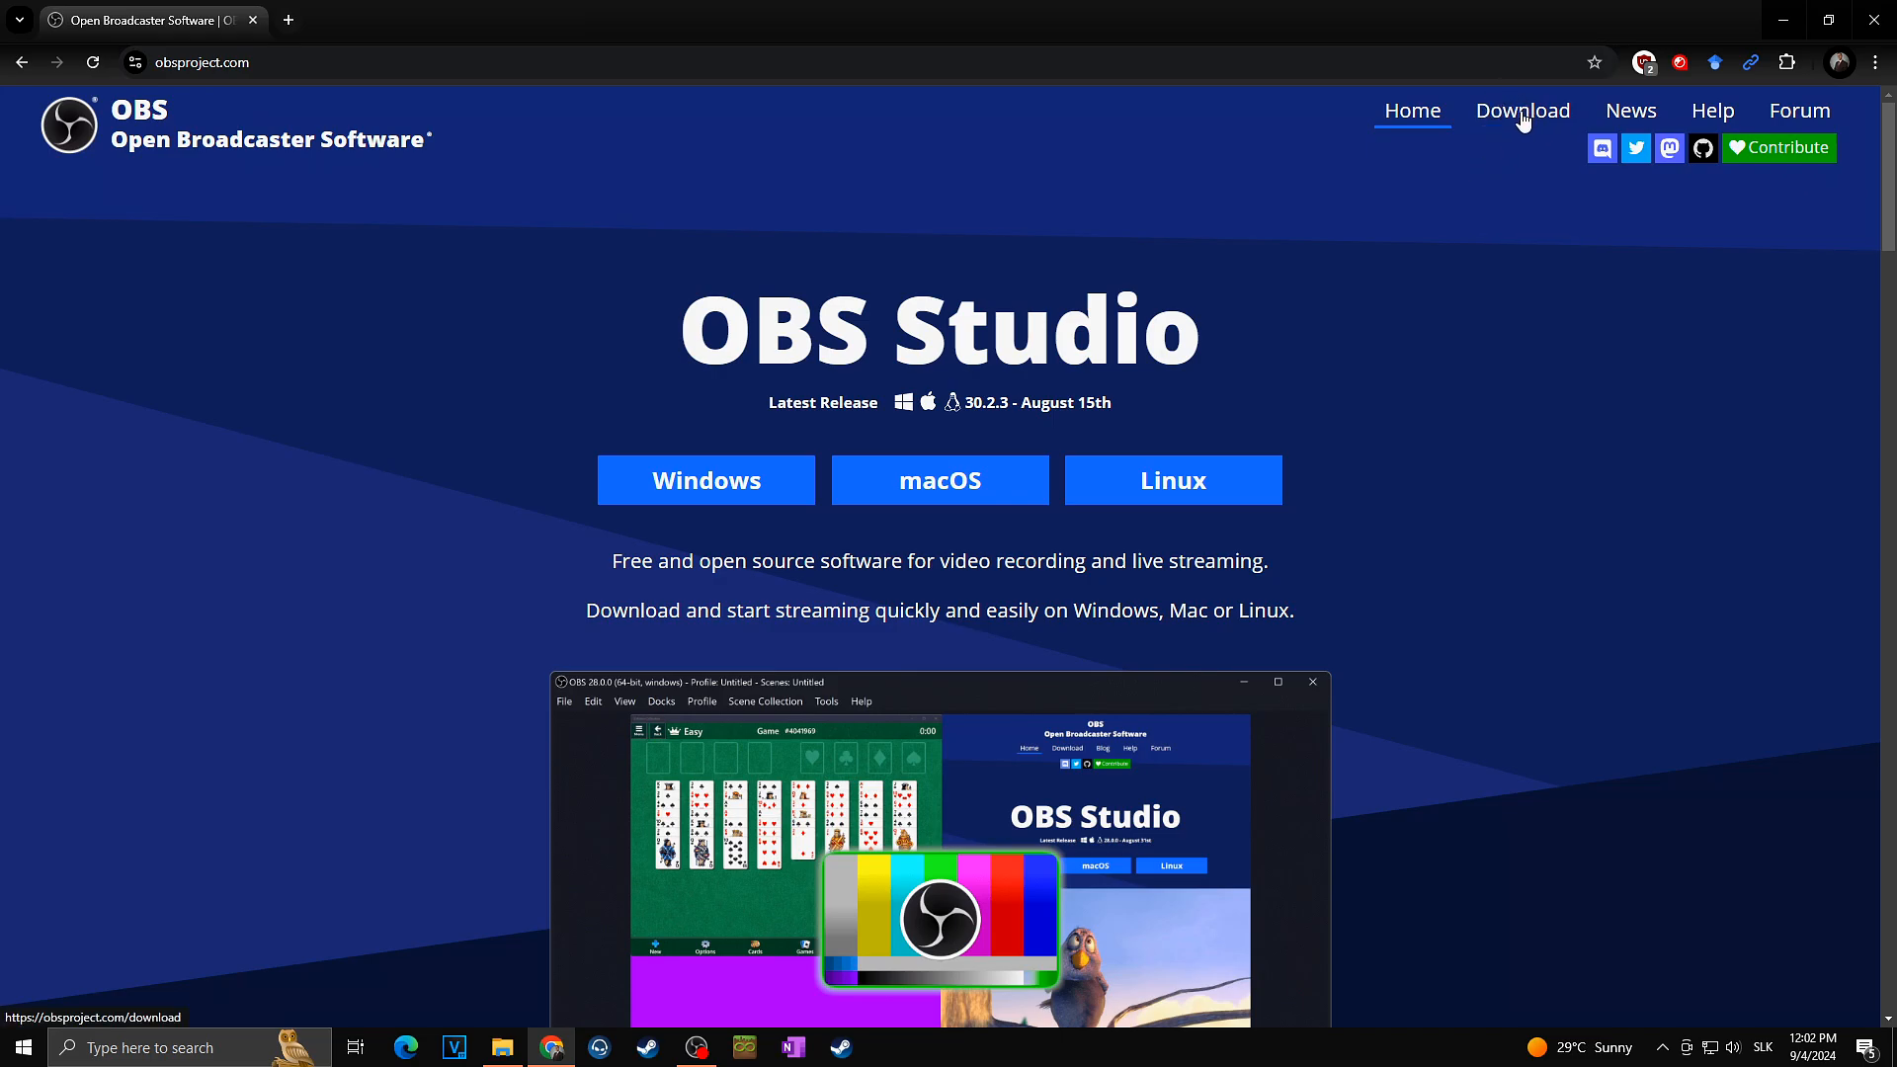
- Download the OBS Studio 30.2.3 Windows zip from obsproject.com and save it to Downloads
{"action": "left_click", "coordinate": [1521, 109]}
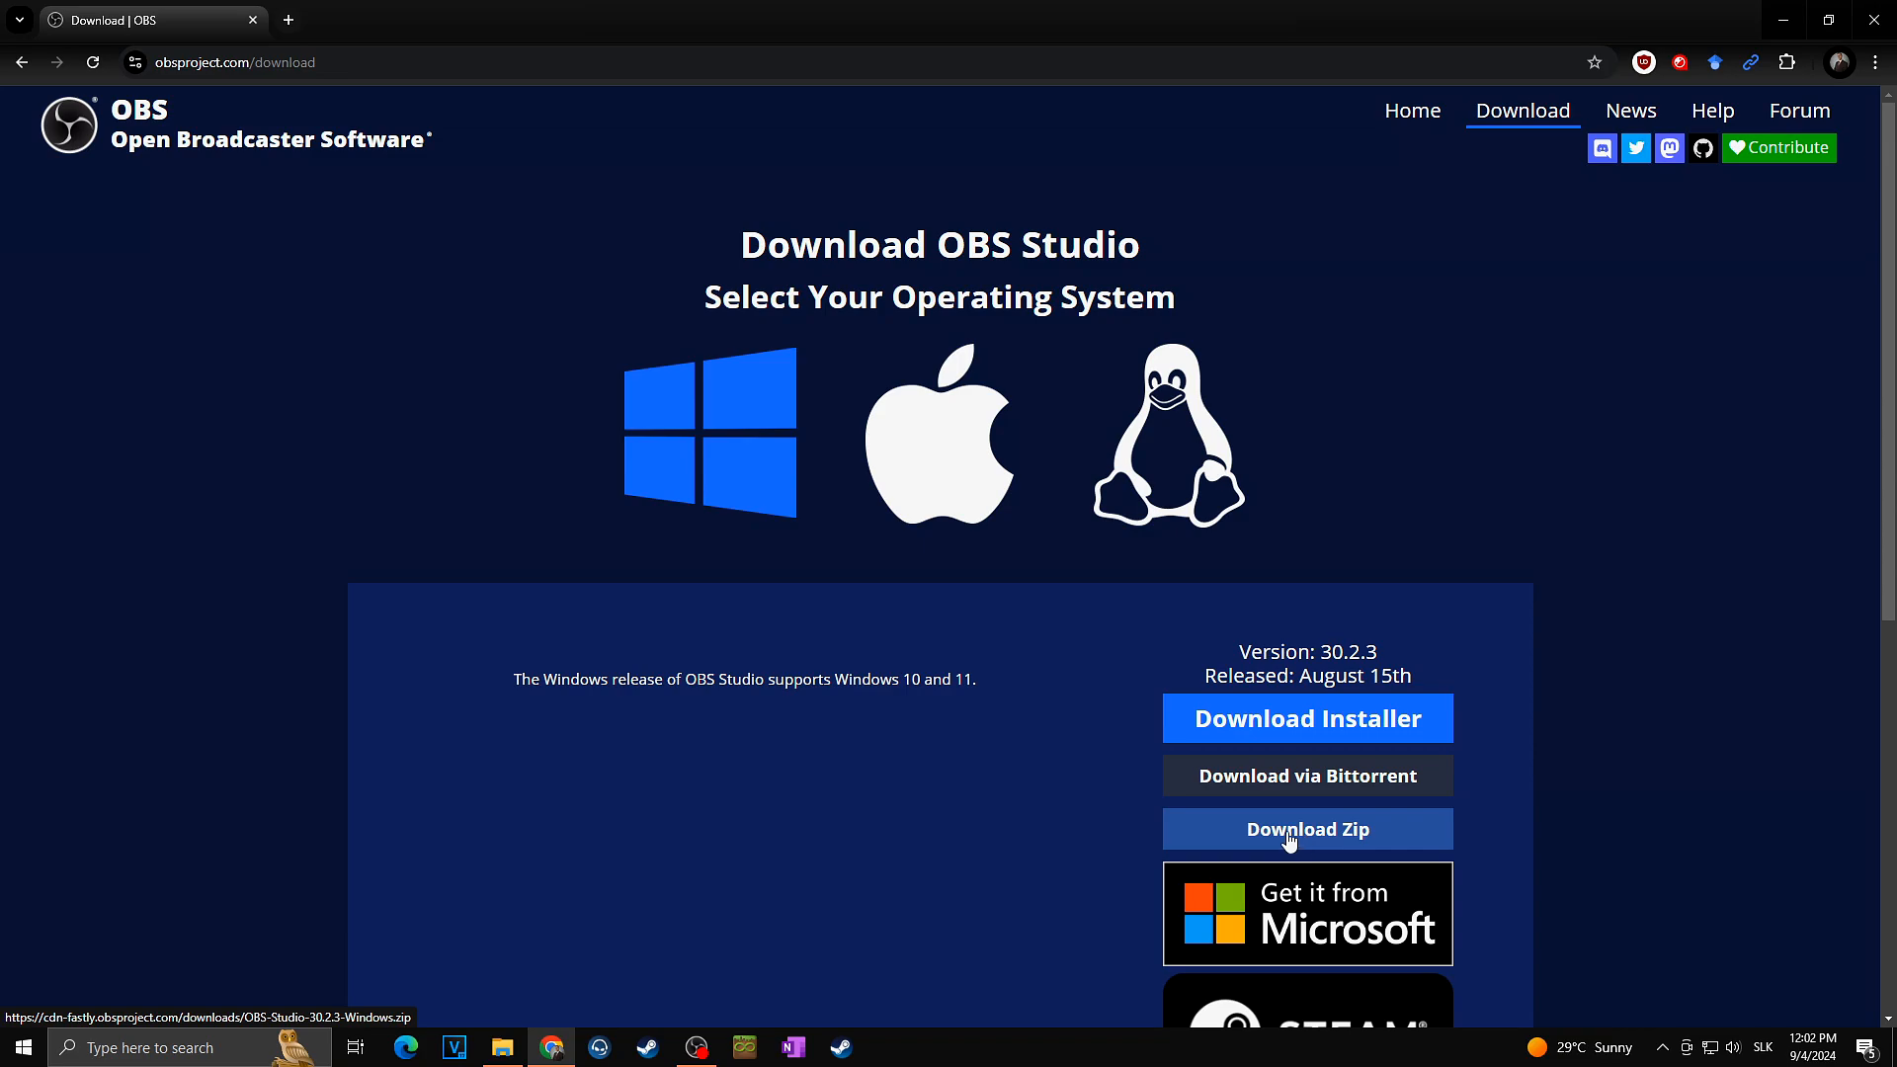
{"action": "mouse_move", "coordinate": [1136, 776]}
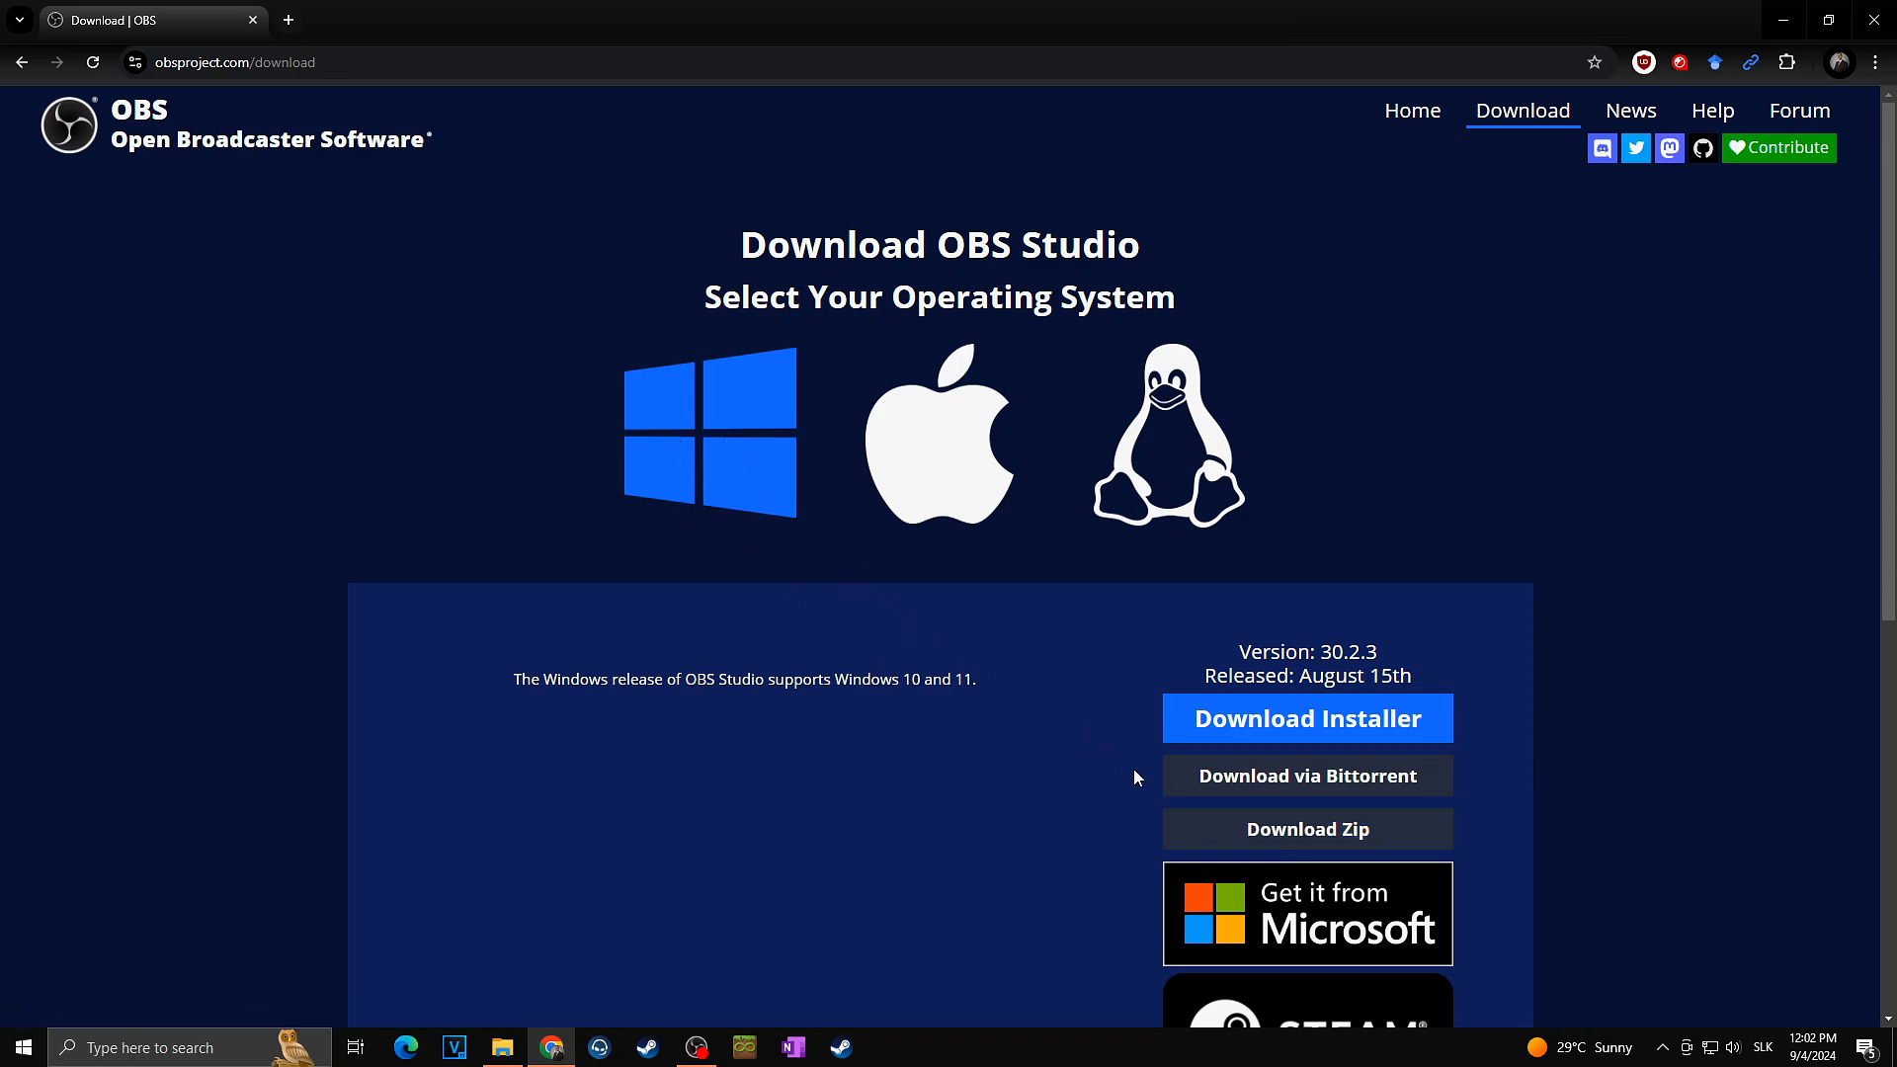
{"action": "mouse_move", "coordinate": [1306, 829]}
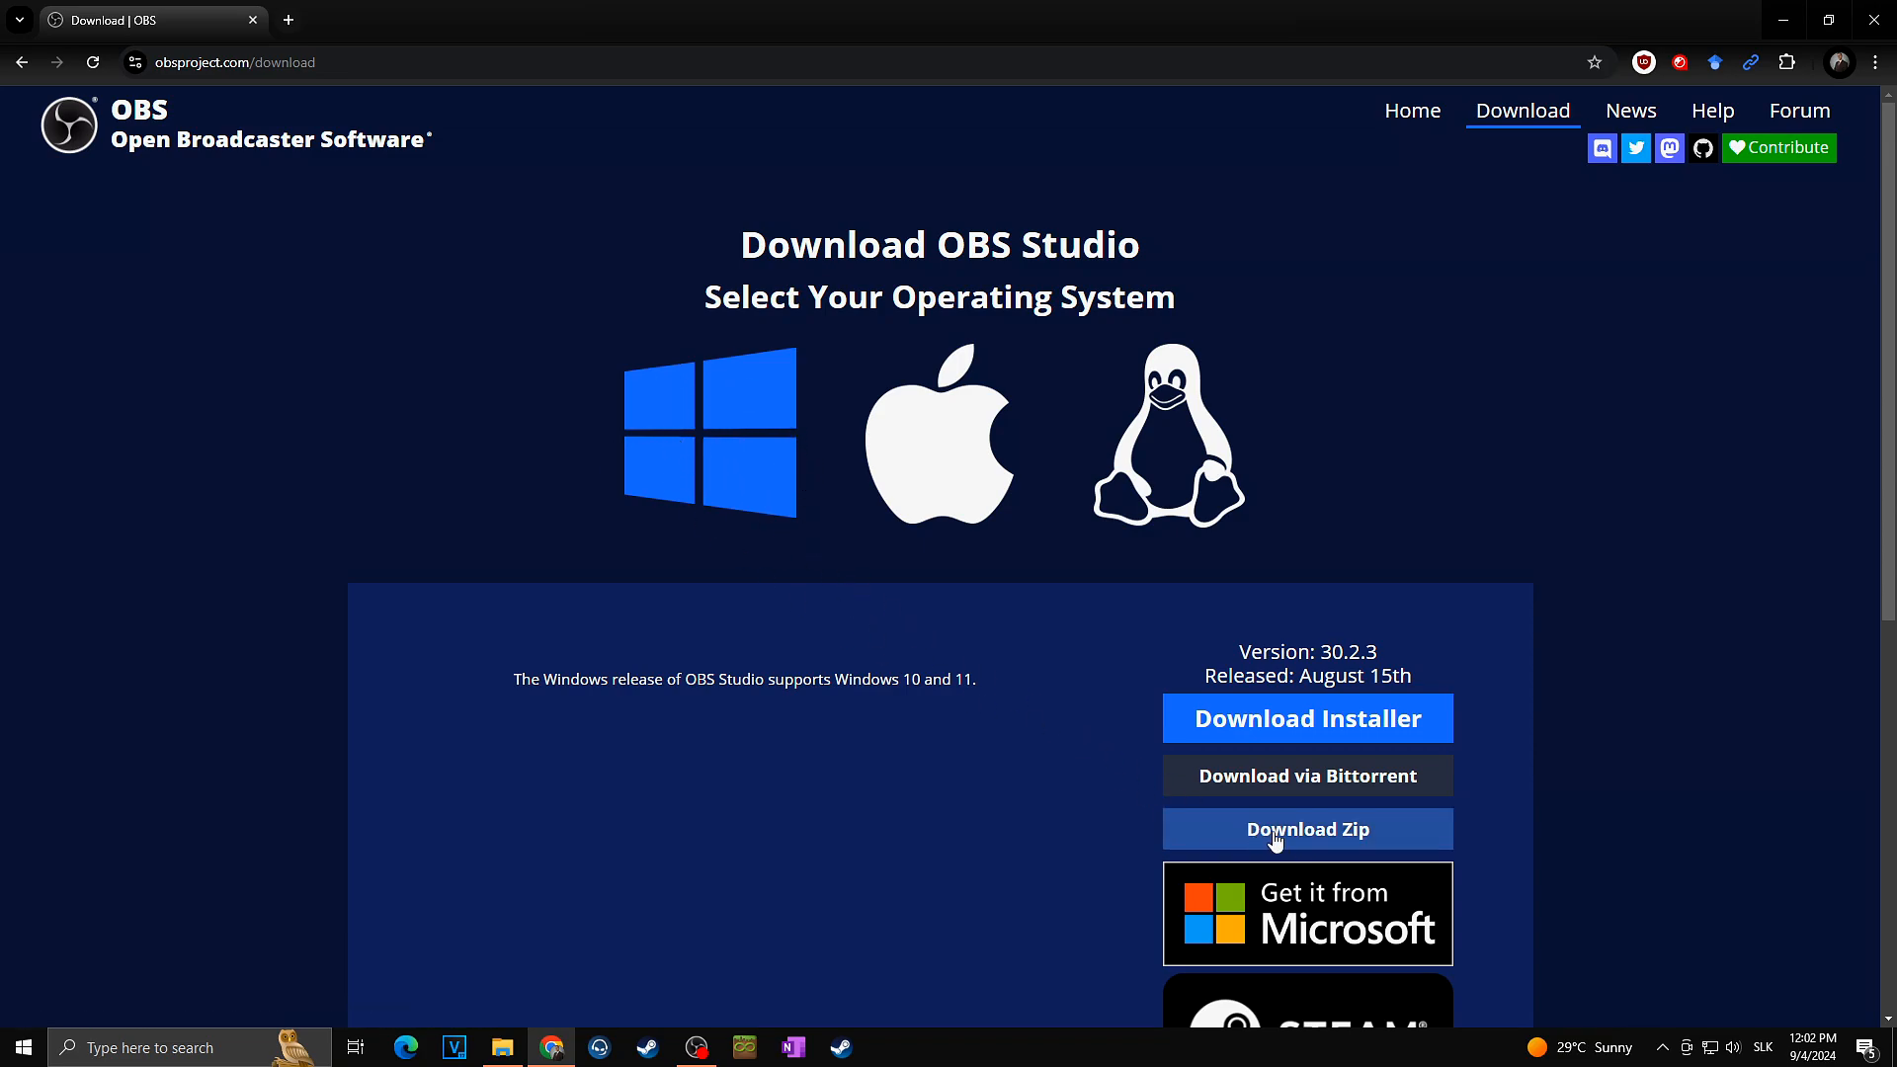
{"action": "left_click", "coordinate": [1306, 829]}
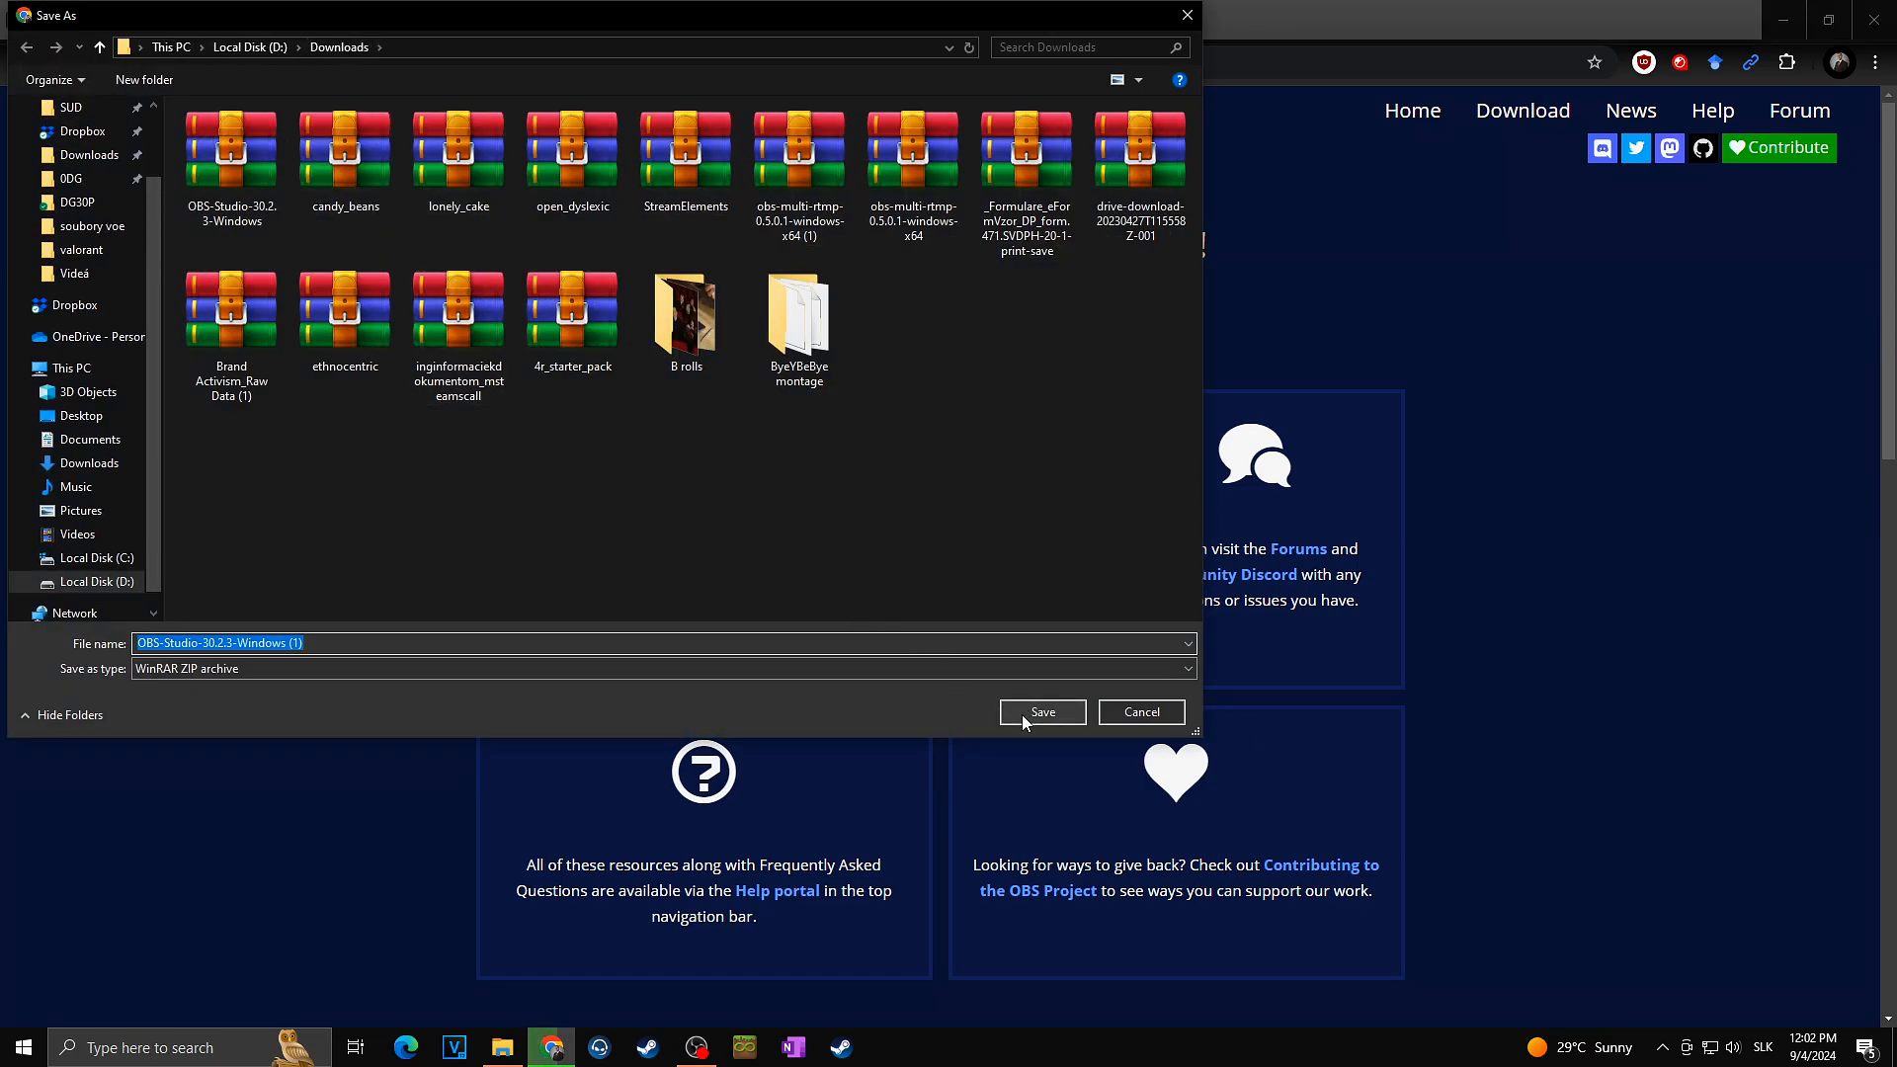
{"action": "left_click", "coordinate": [1040, 711]}
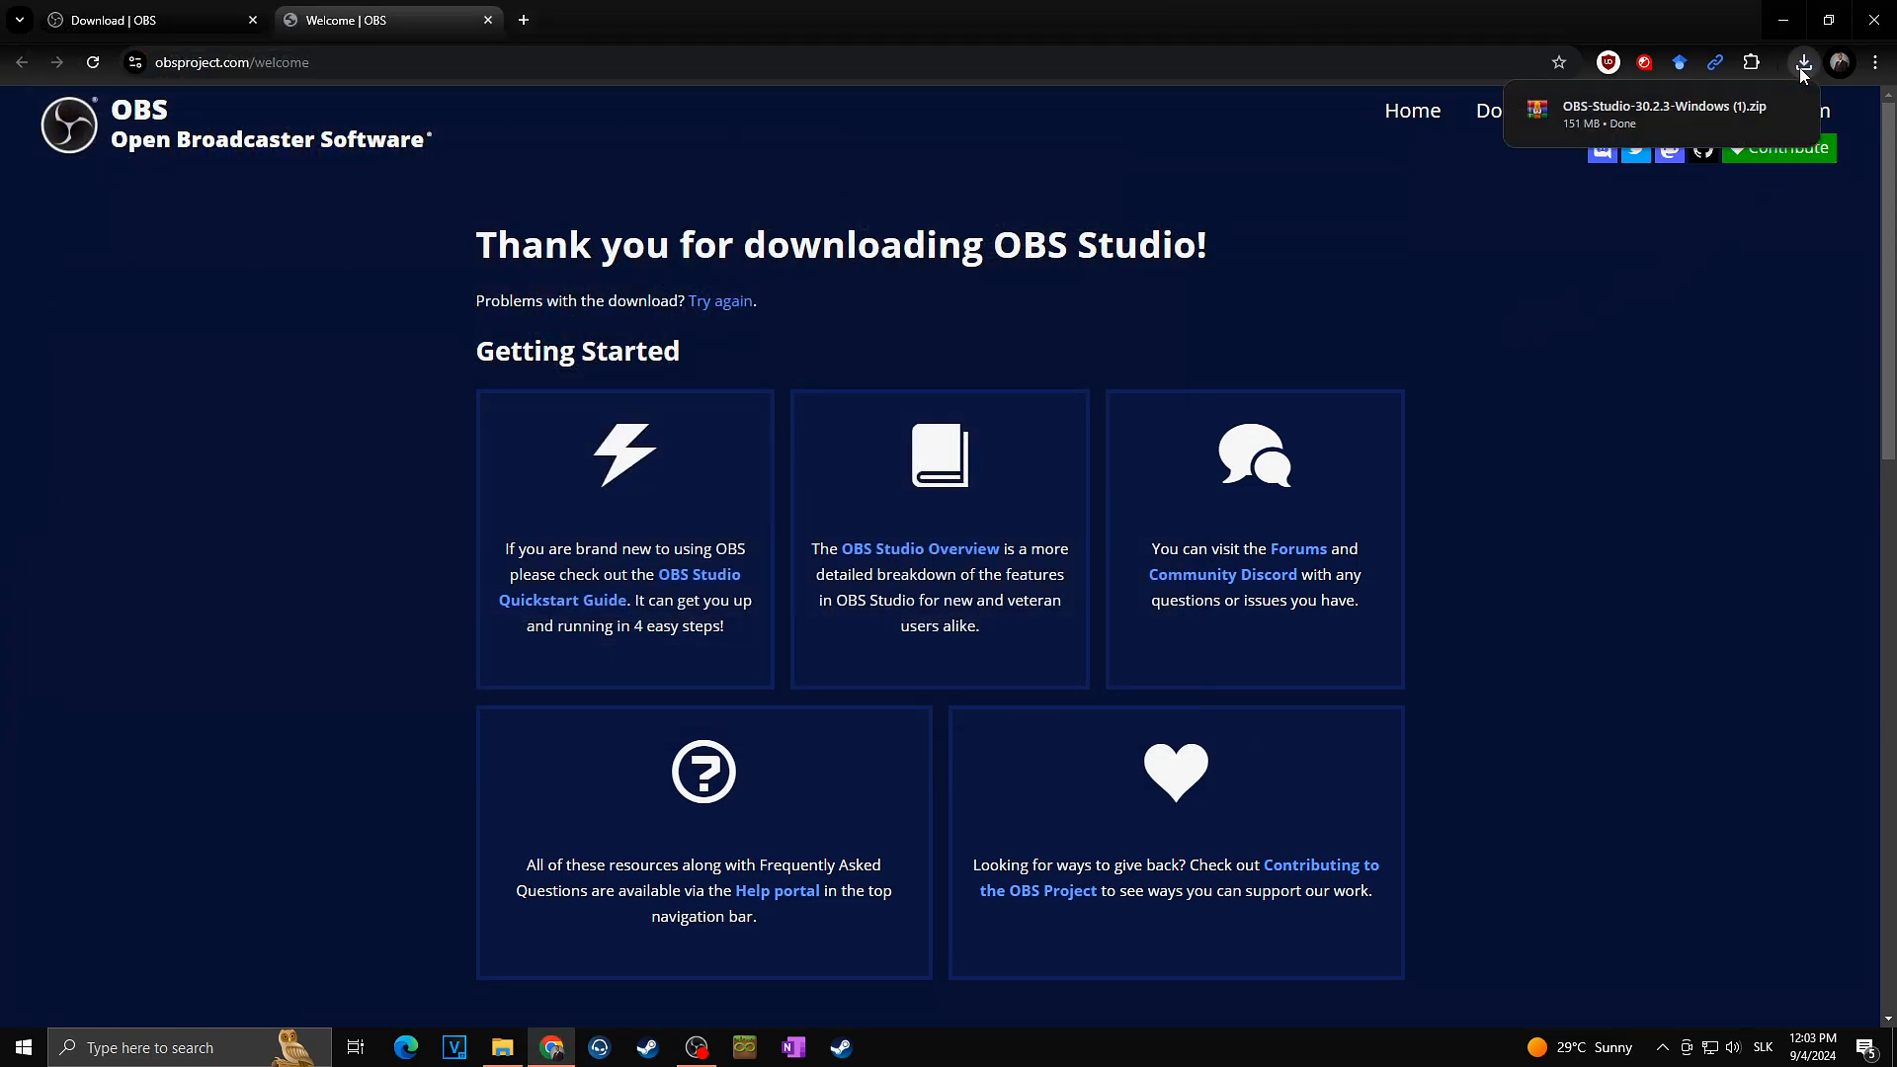
- Open the downloaded OBS zip in WinRAR, minimize it, and deselect the desktop icons
{"action": "left_click", "coordinate": [1802, 61]}
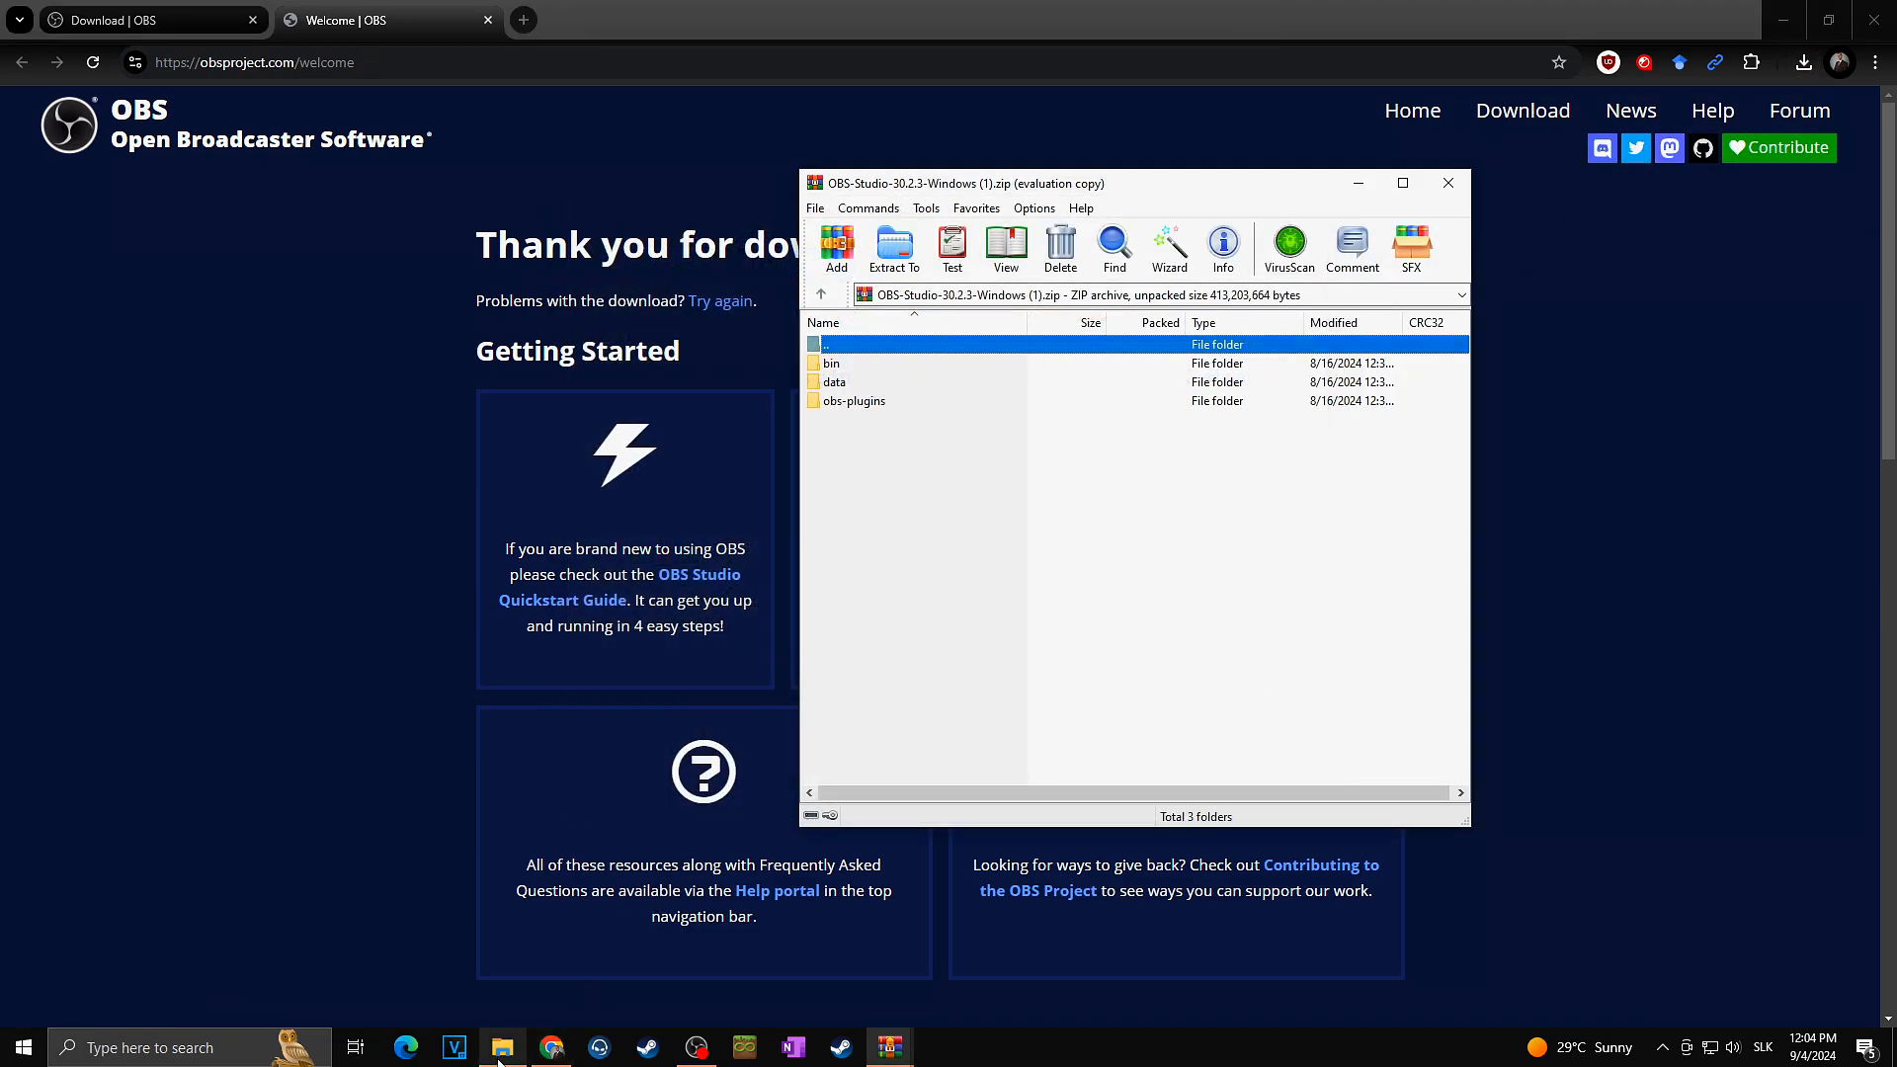
{"action": "mouse_move", "coordinate": [501, 1047]}
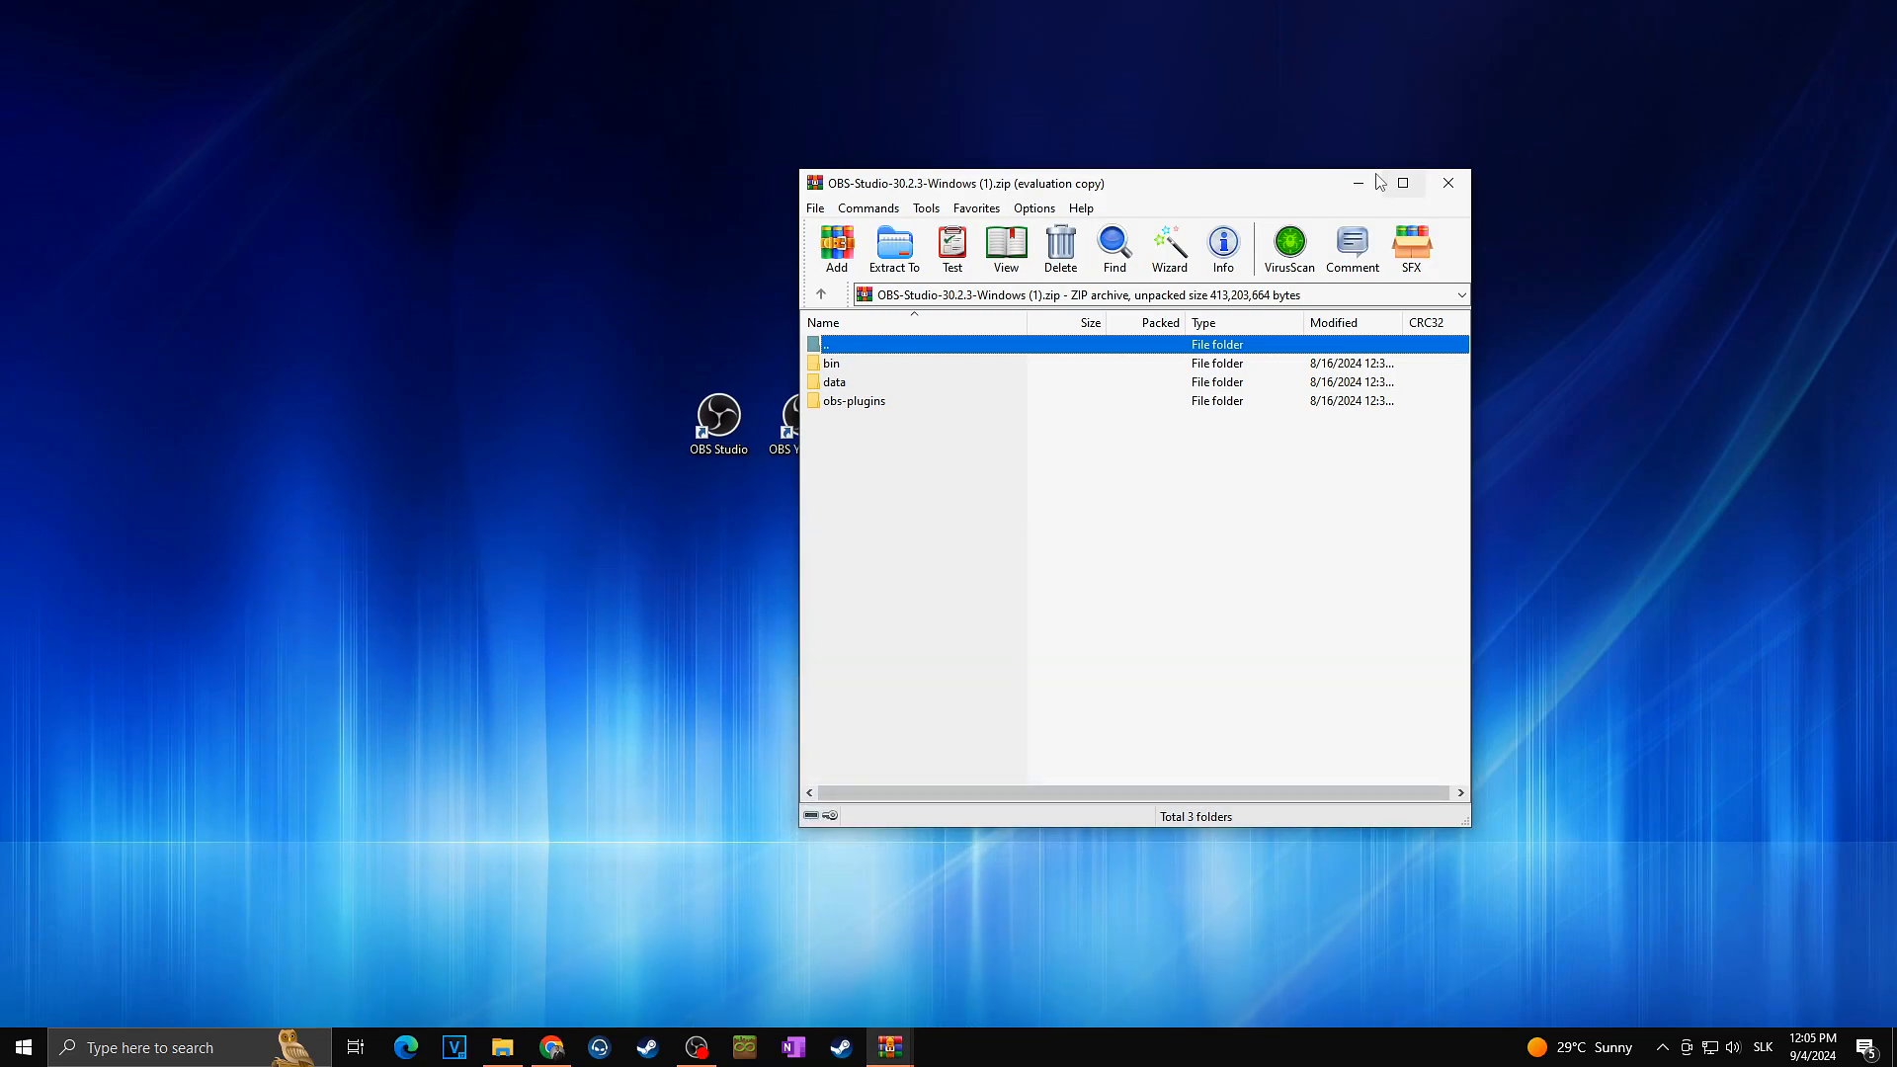
{"action": "left_click", "coordinate": [1446, 183]}
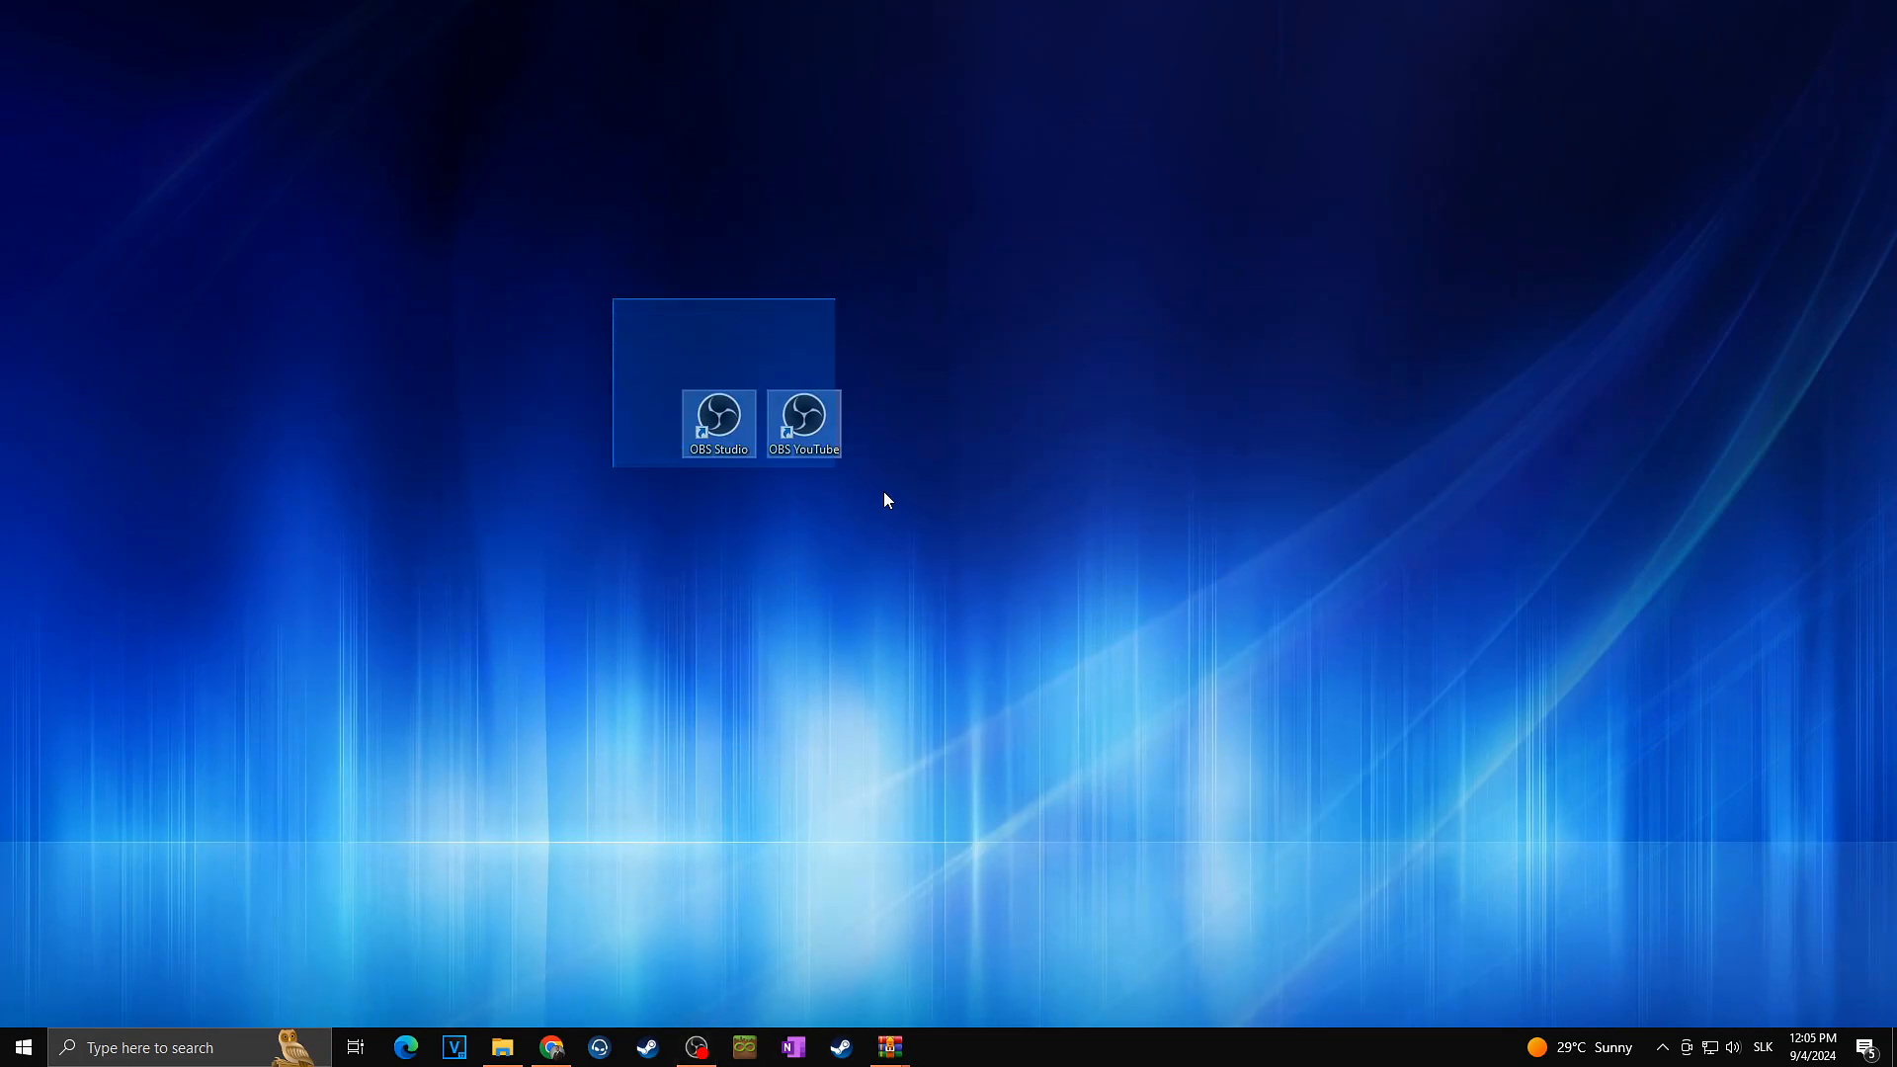
{"action": "left_click", "coordinate": [872, 557]}
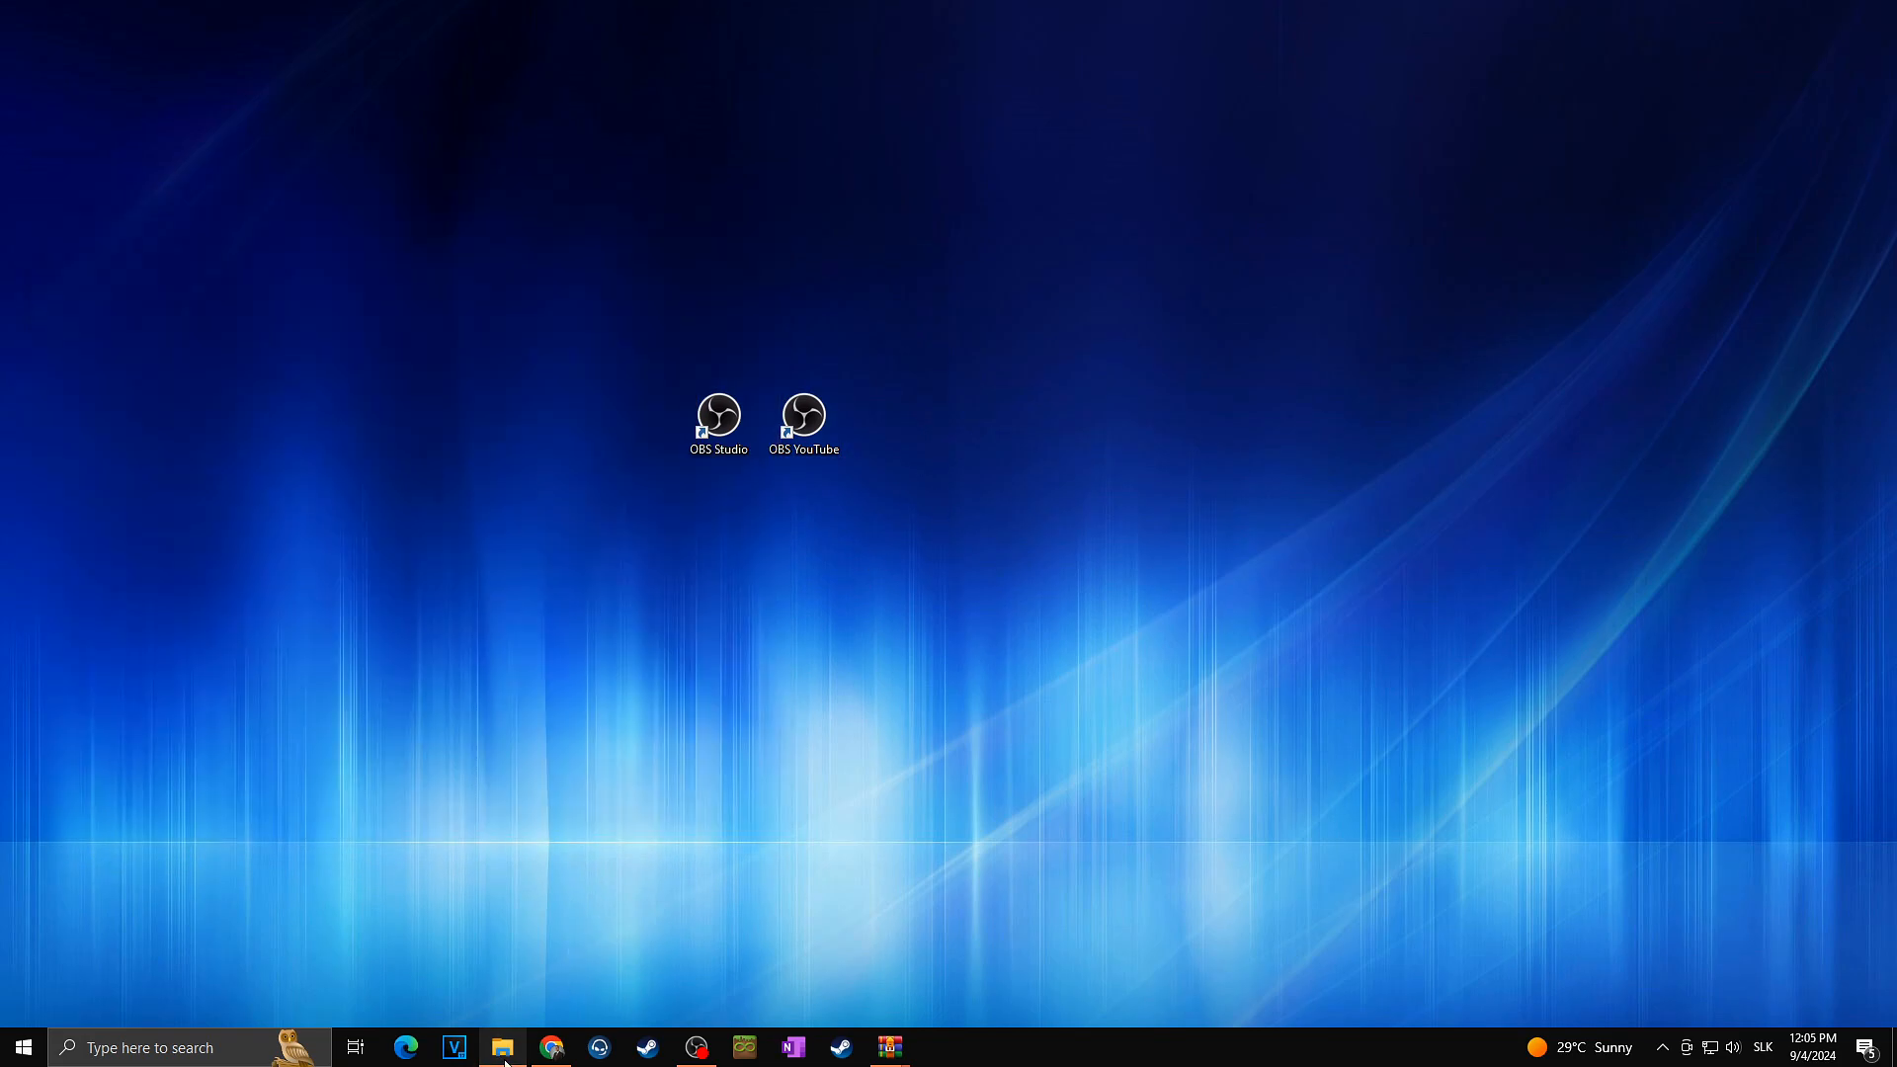
- Make an 'OBS Webcam' folder on D: and copy the zip's bin, data and obs-plugins into it
{"action": "left_click", "coordinate": [501, 1047]}
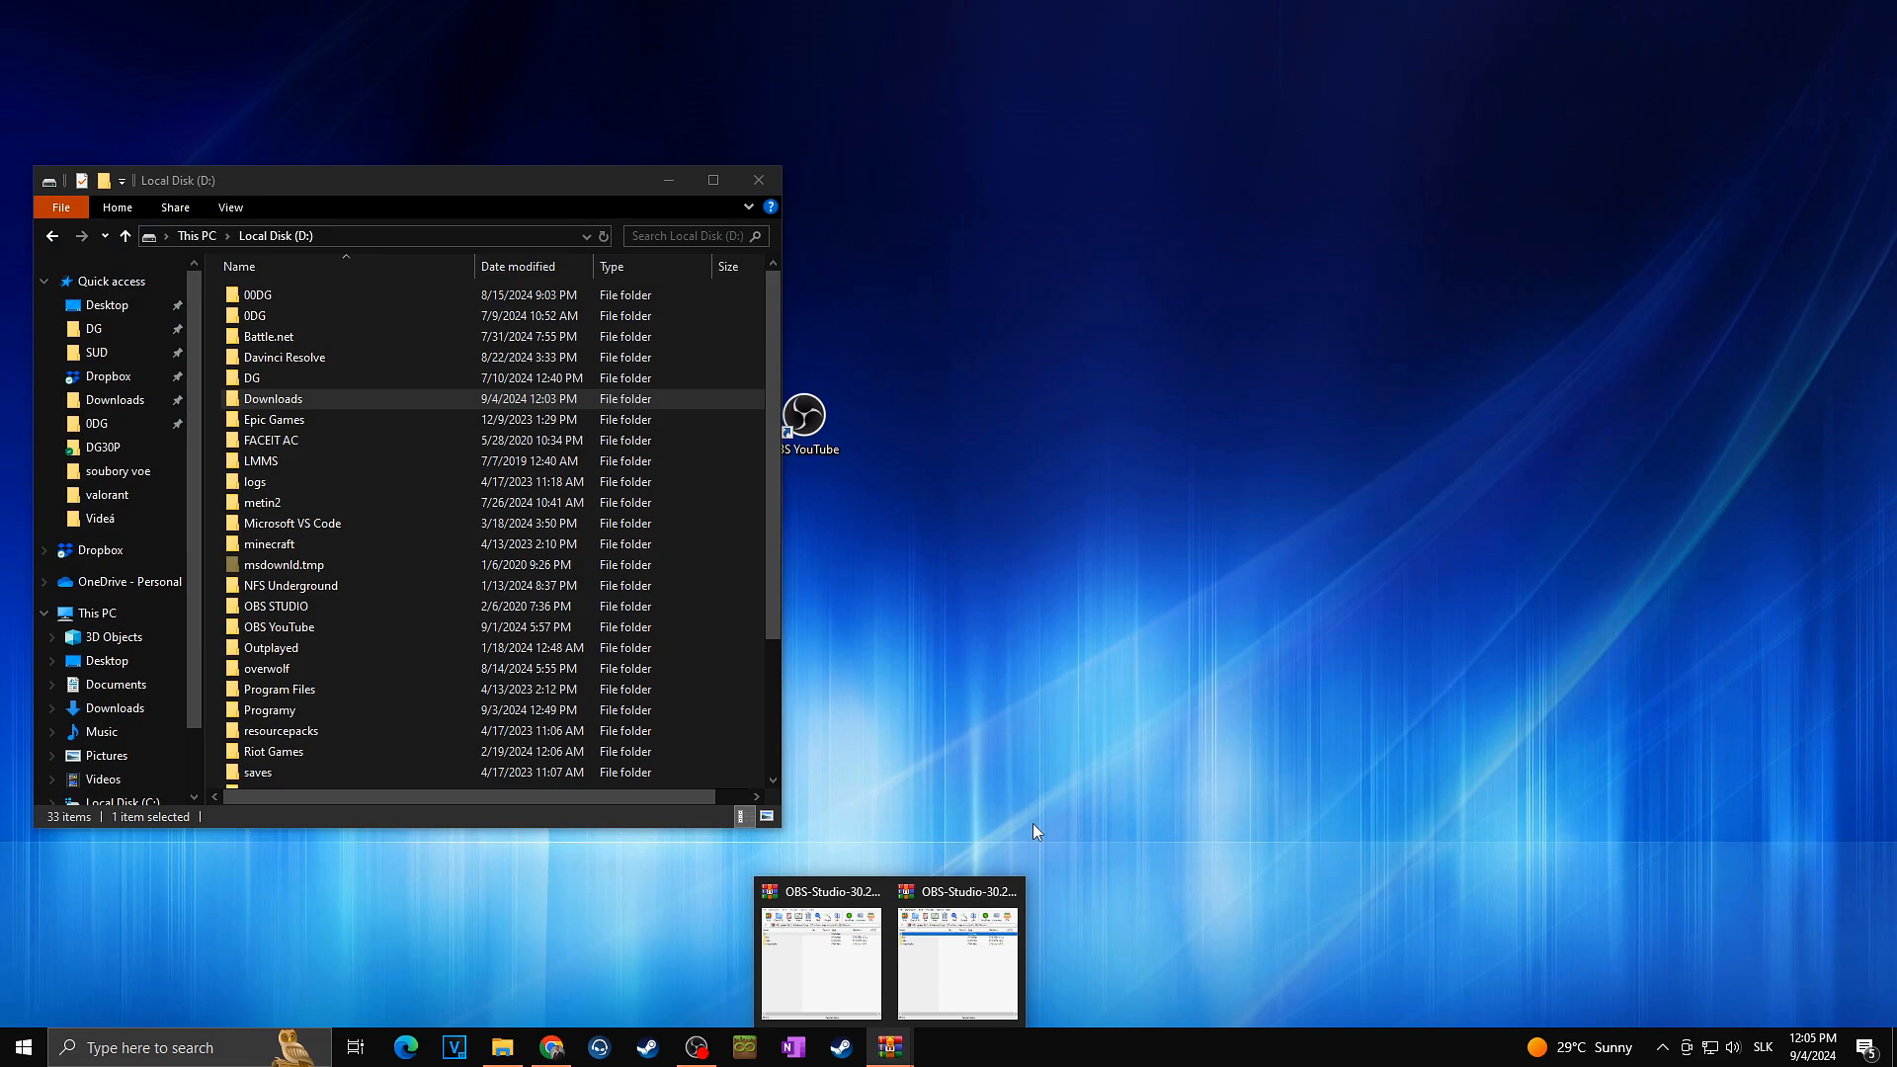
{"action": "left_click", "coordinate": [956, 950]}
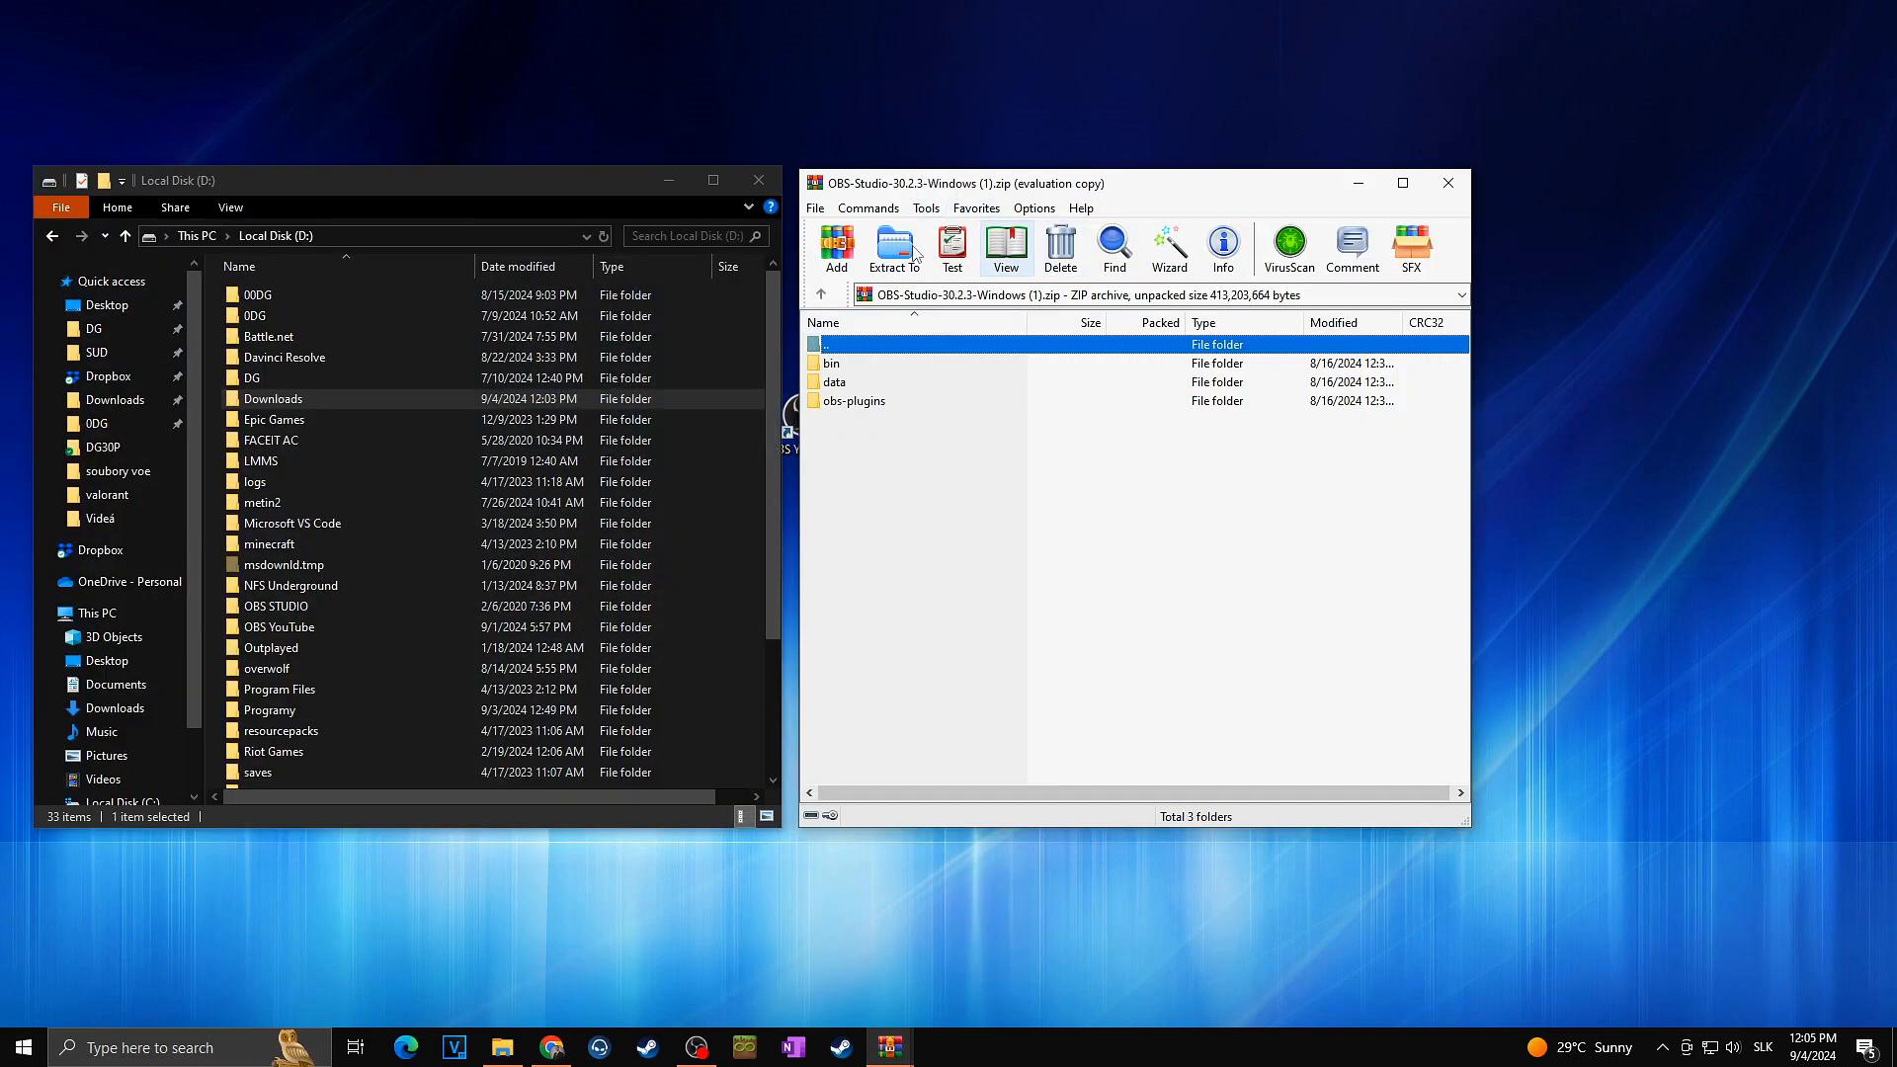
{"action": "mouse_move", "coordinate": [211, 512]}
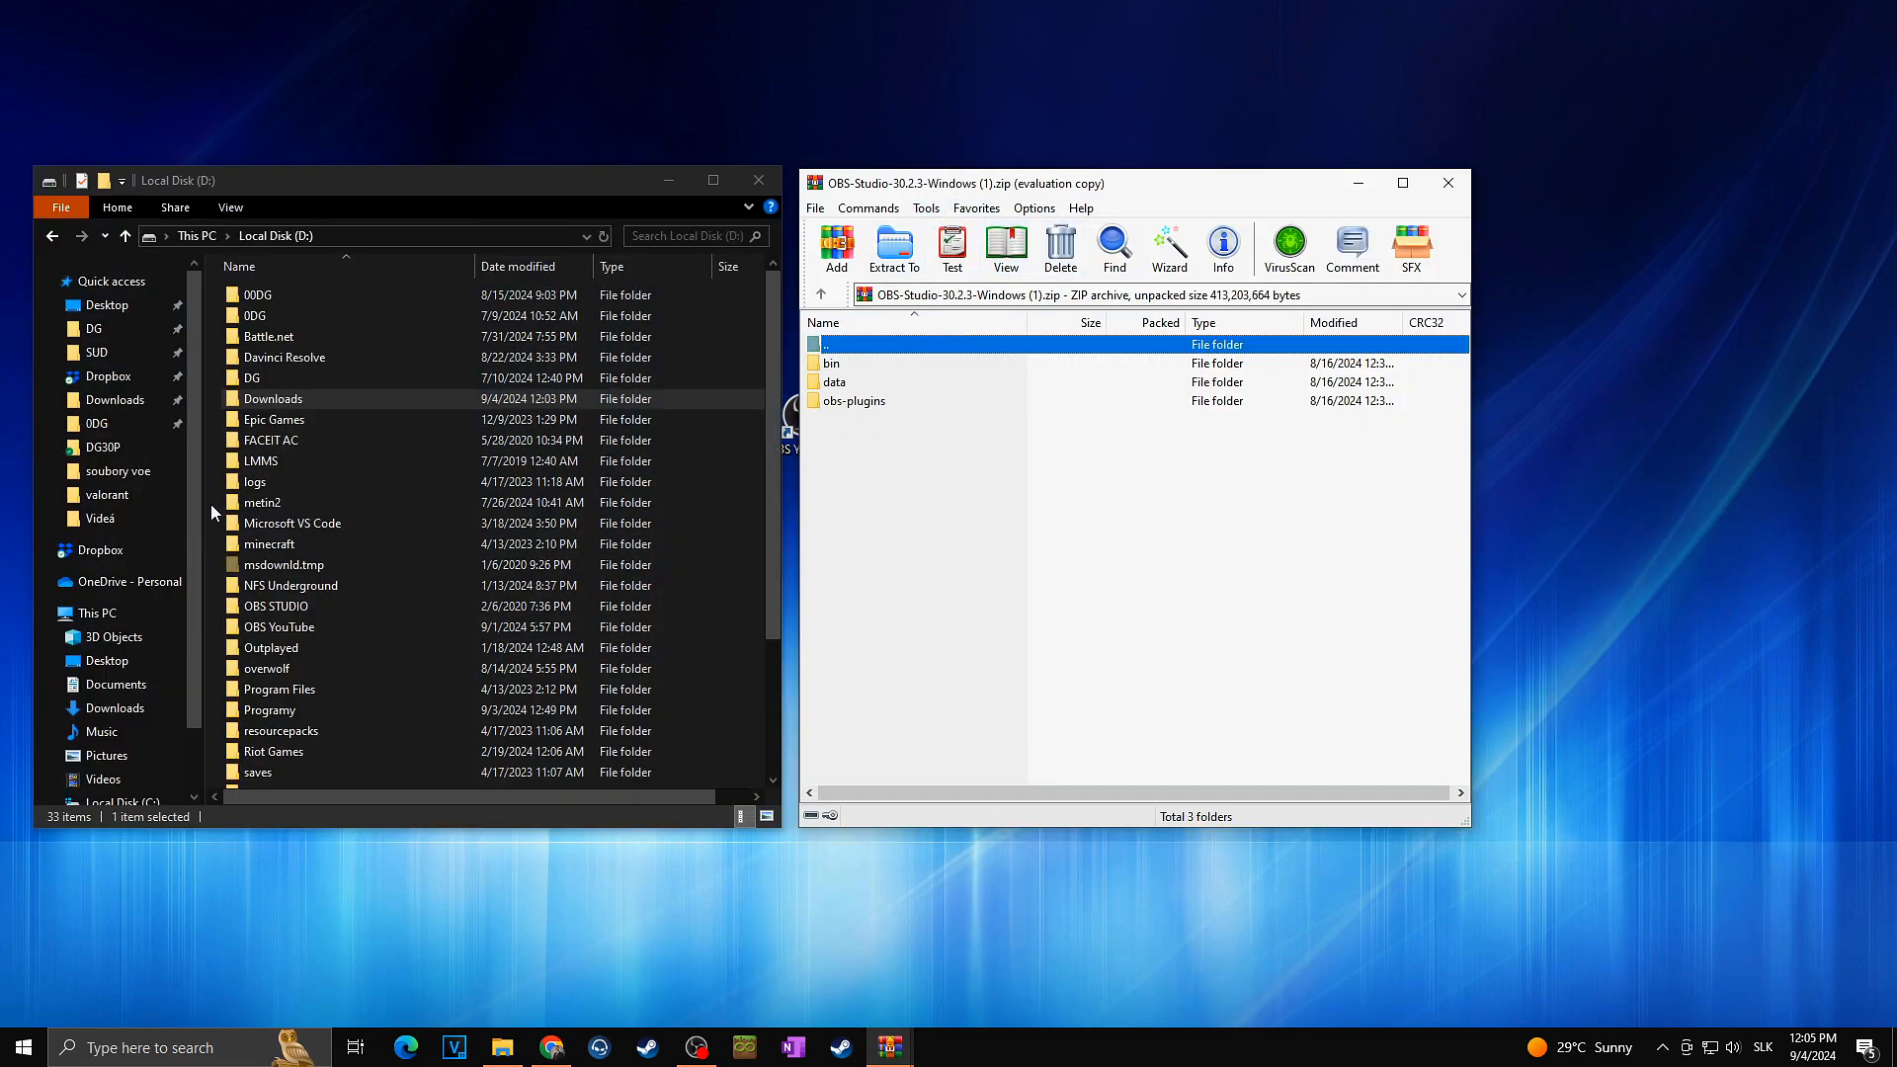
{"action": "mouse_move", "coordinate": [355, 255]}
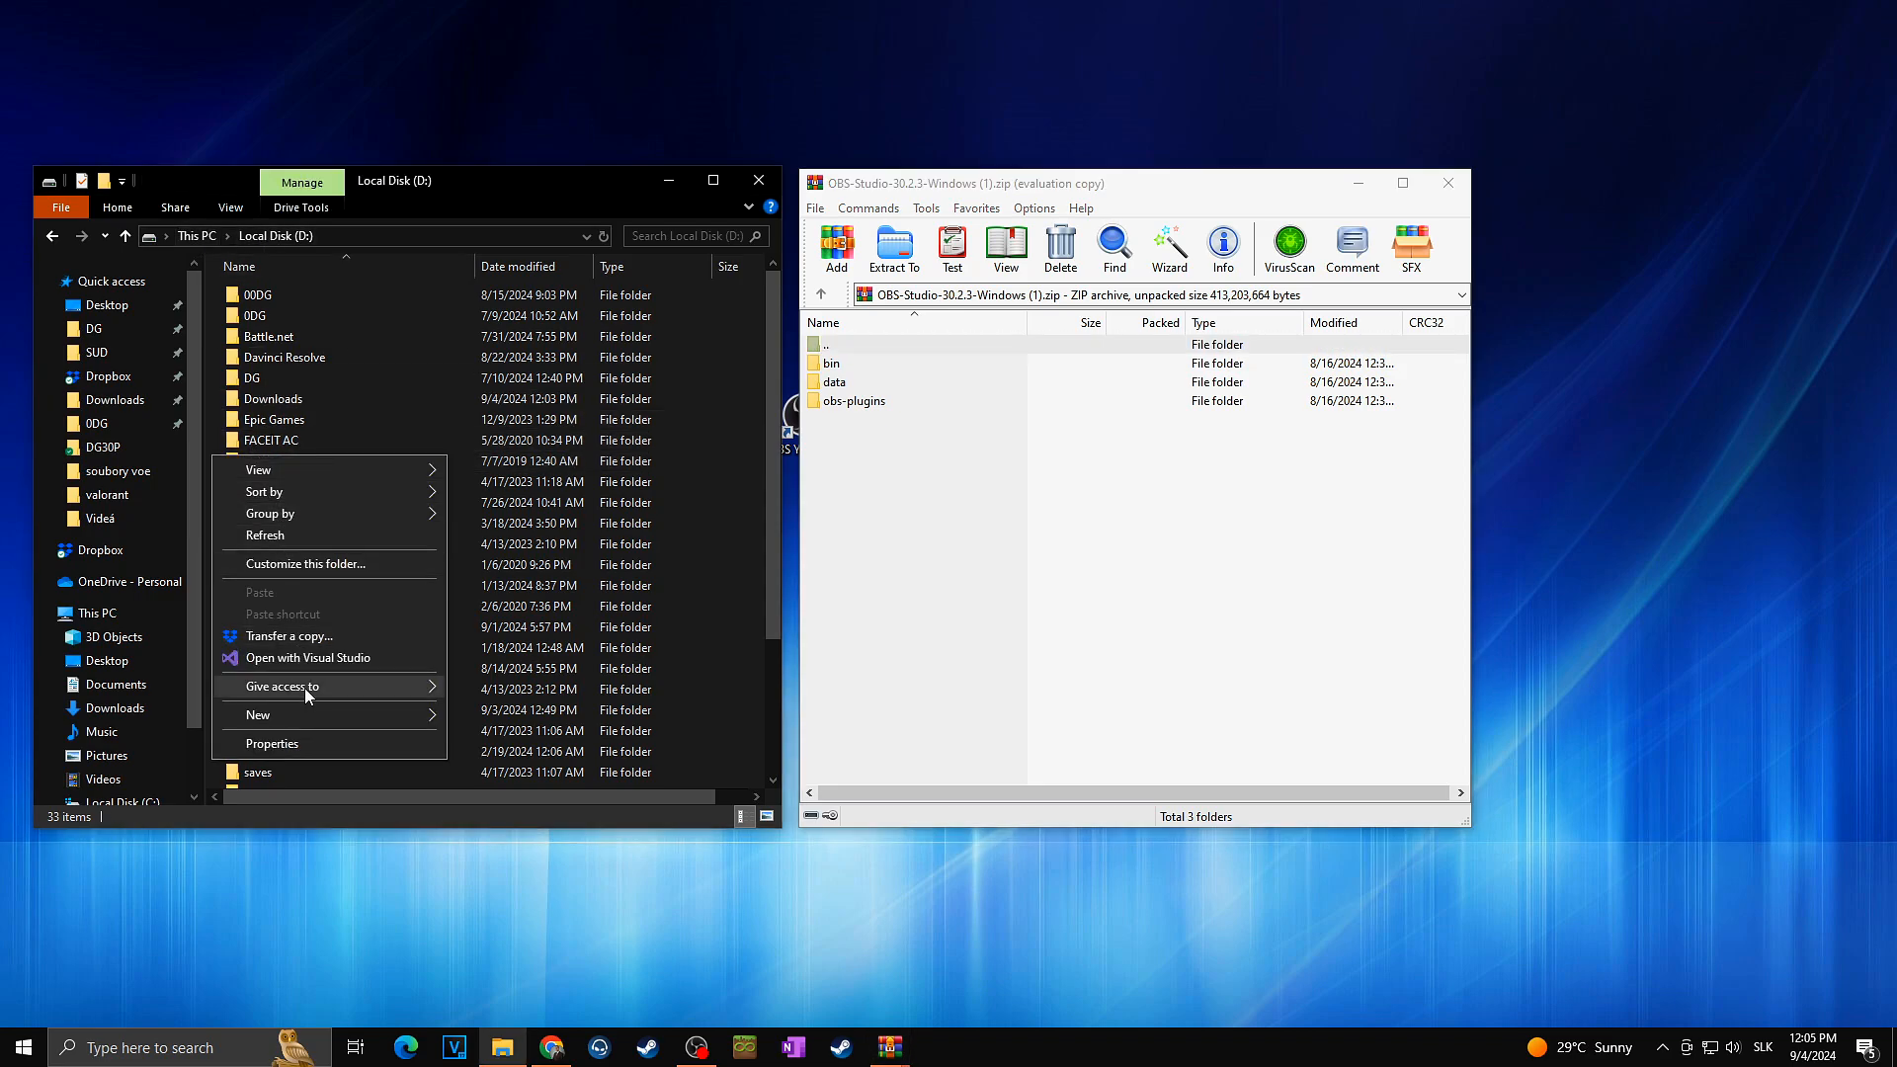
{"action": "left_click", "coordinate": [258, 714]}
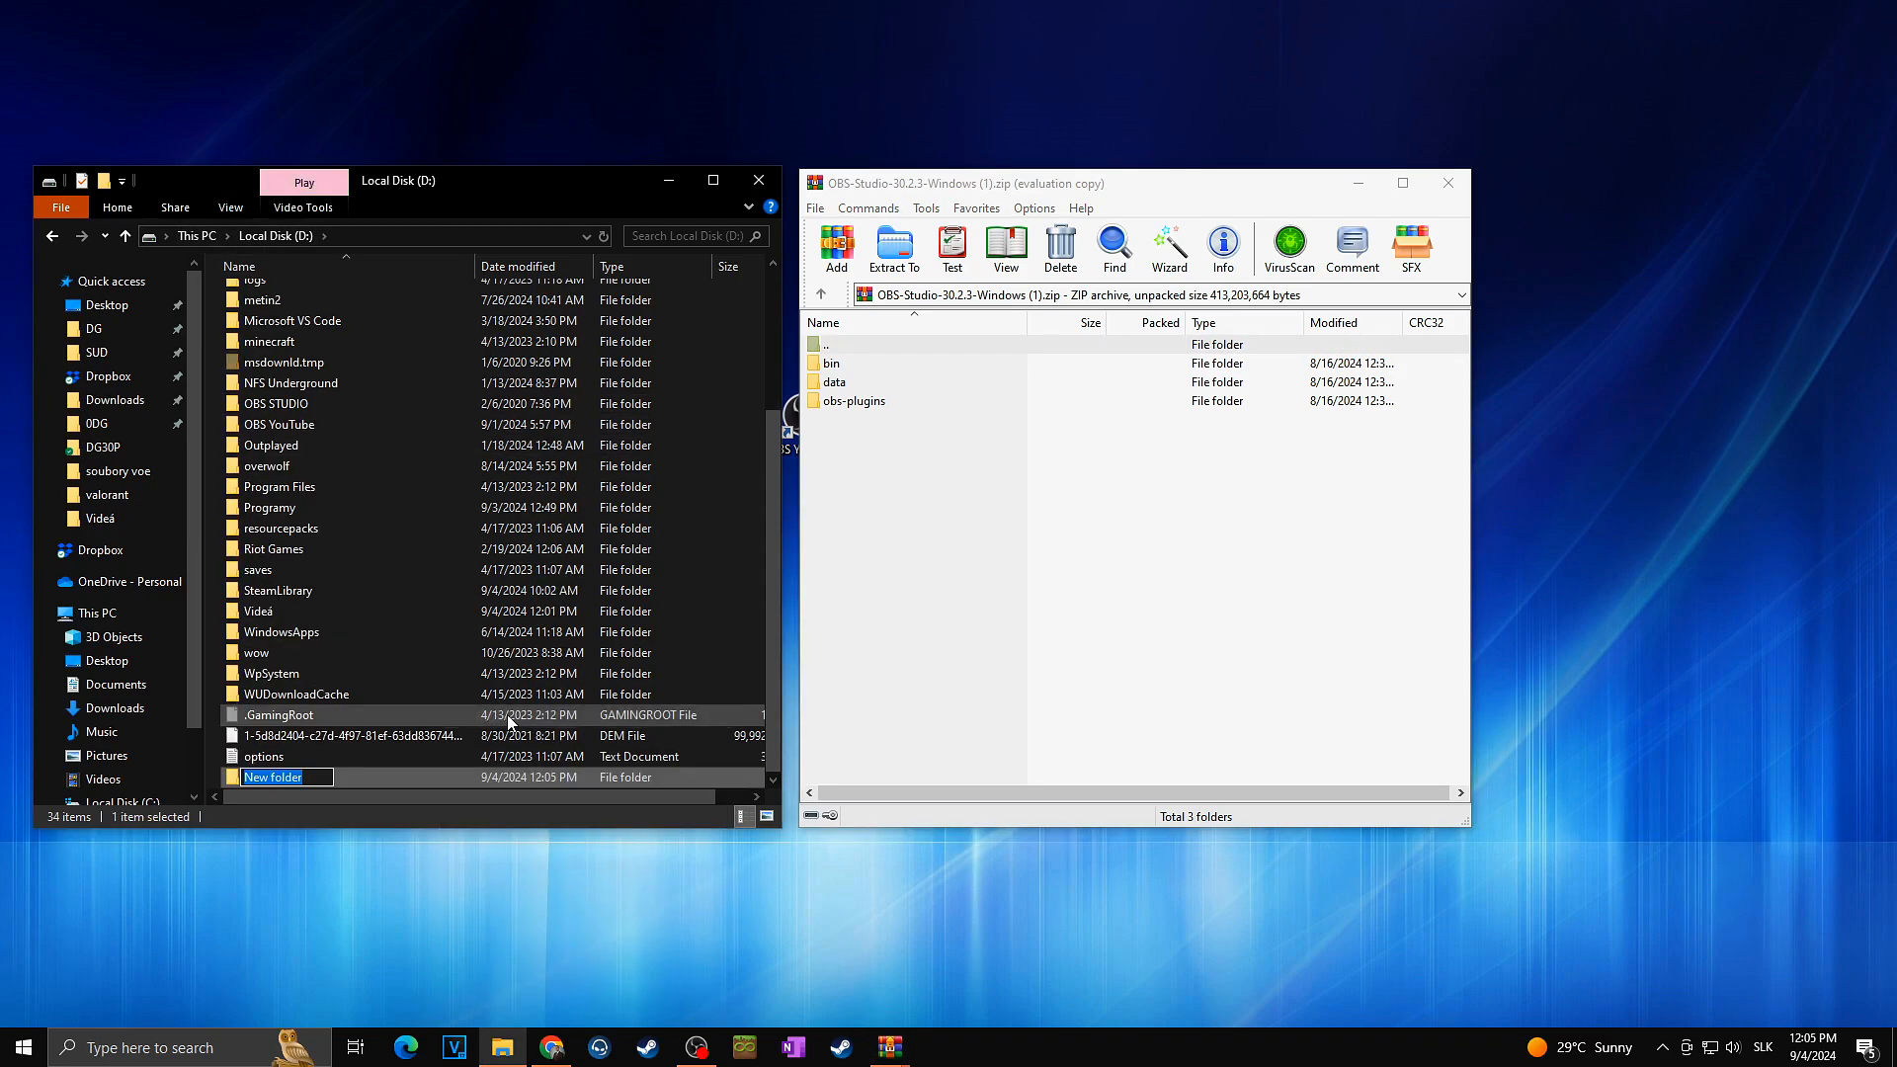
{"action": "type", "text": "OBS"}
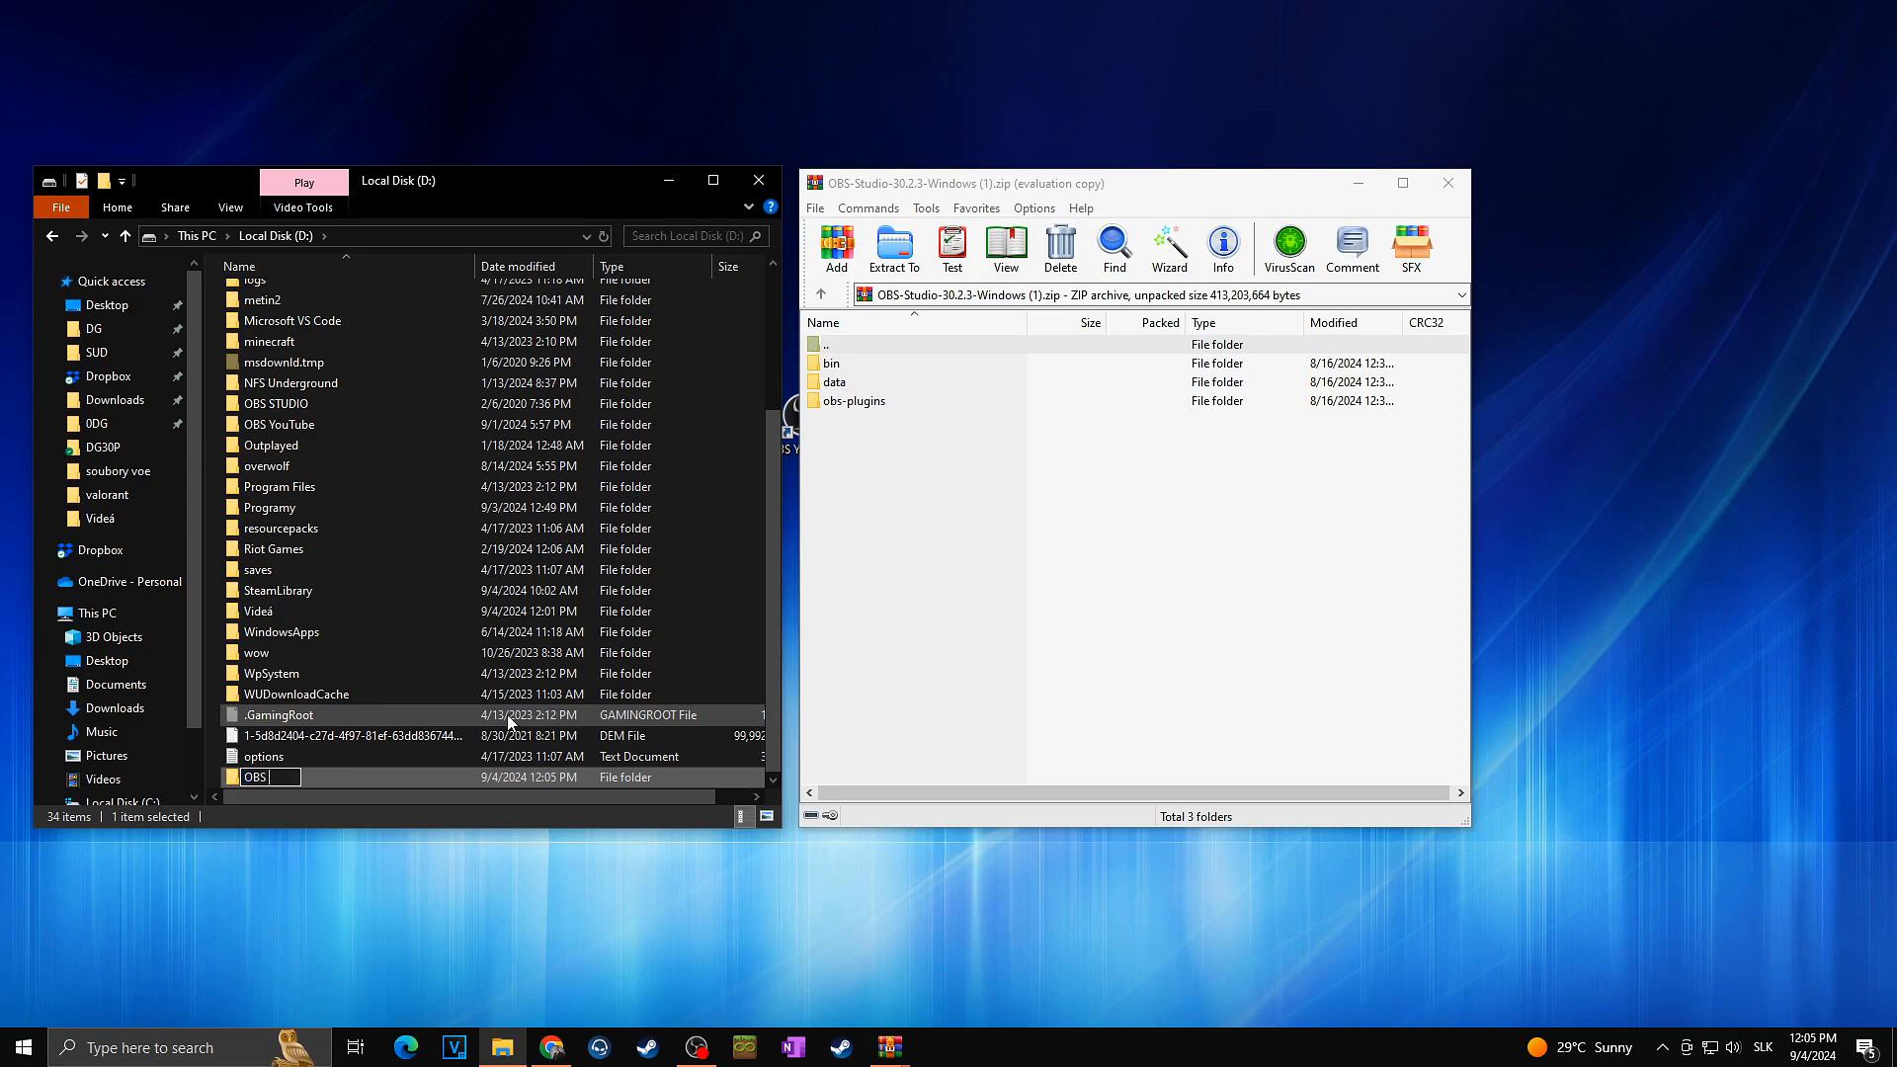
{"action": "type", "text": "Webcam"}
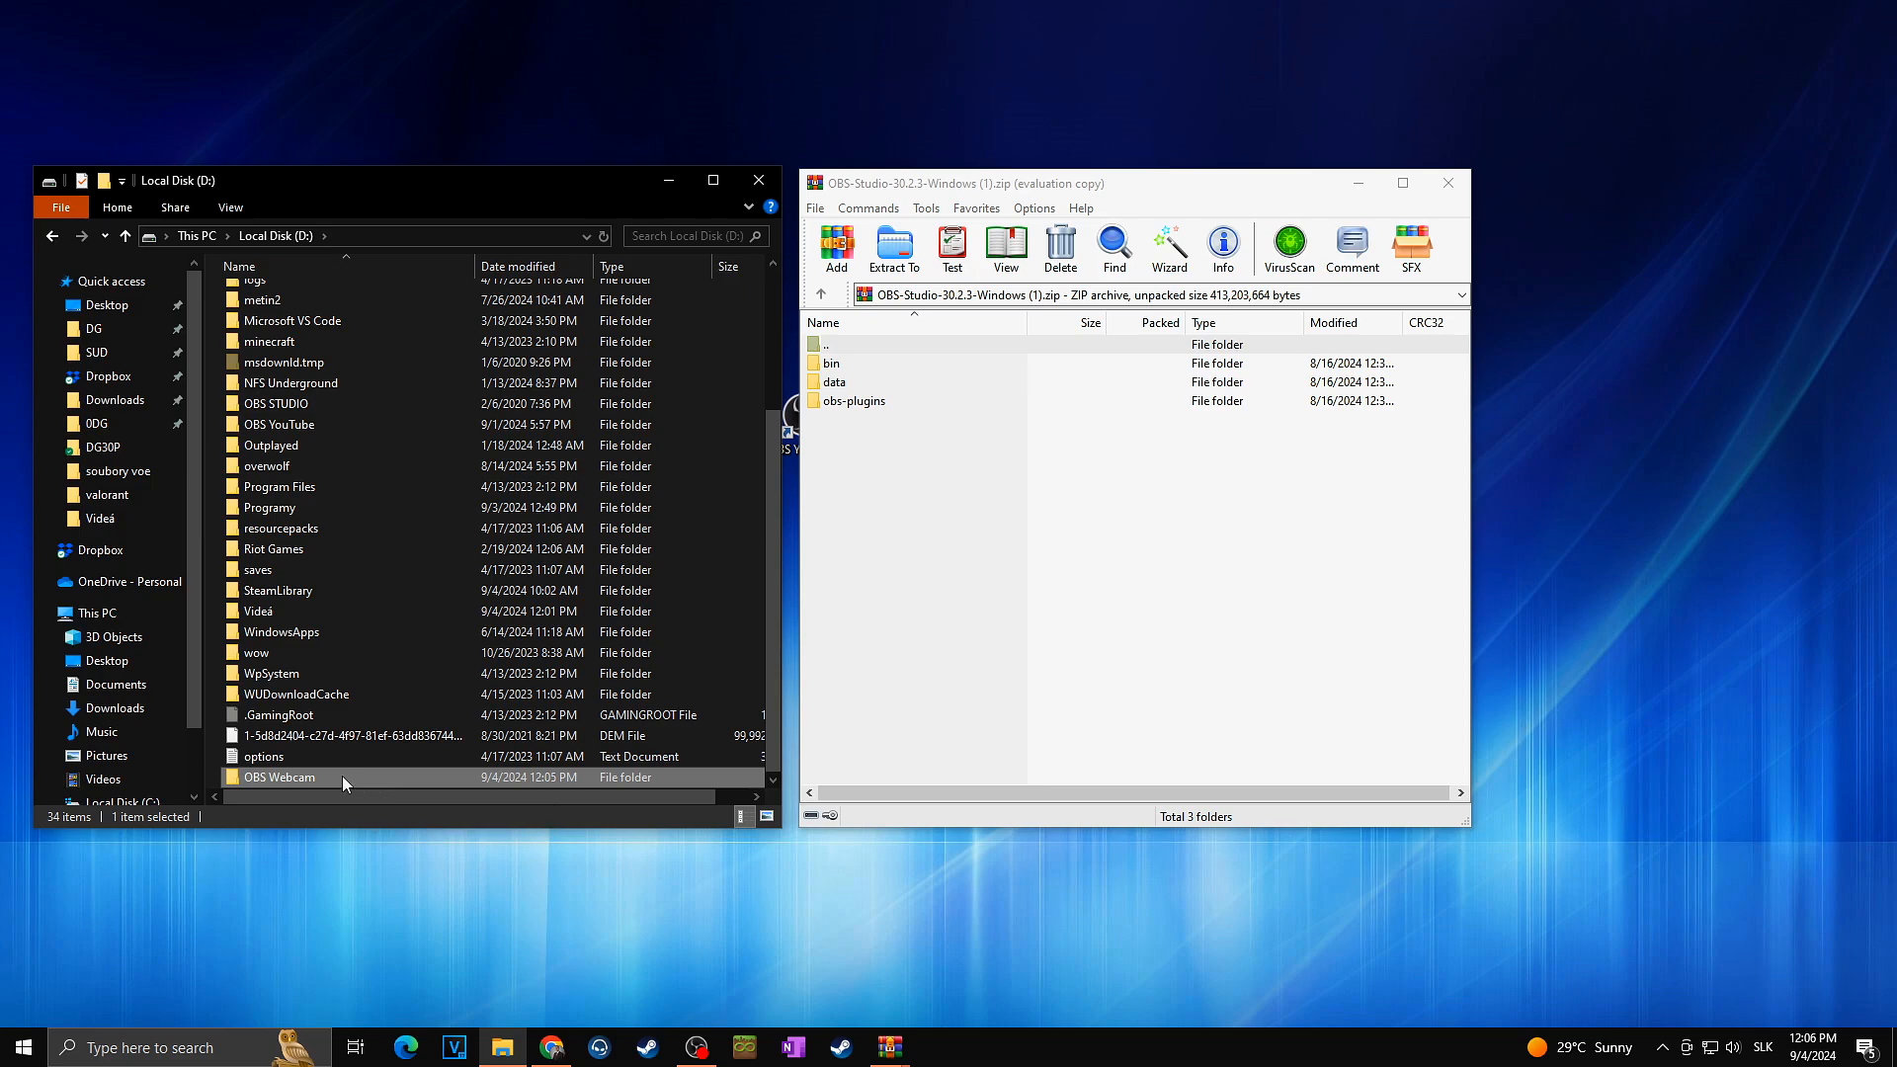
{"action": "double_click", "coordinate": [280, 776]}
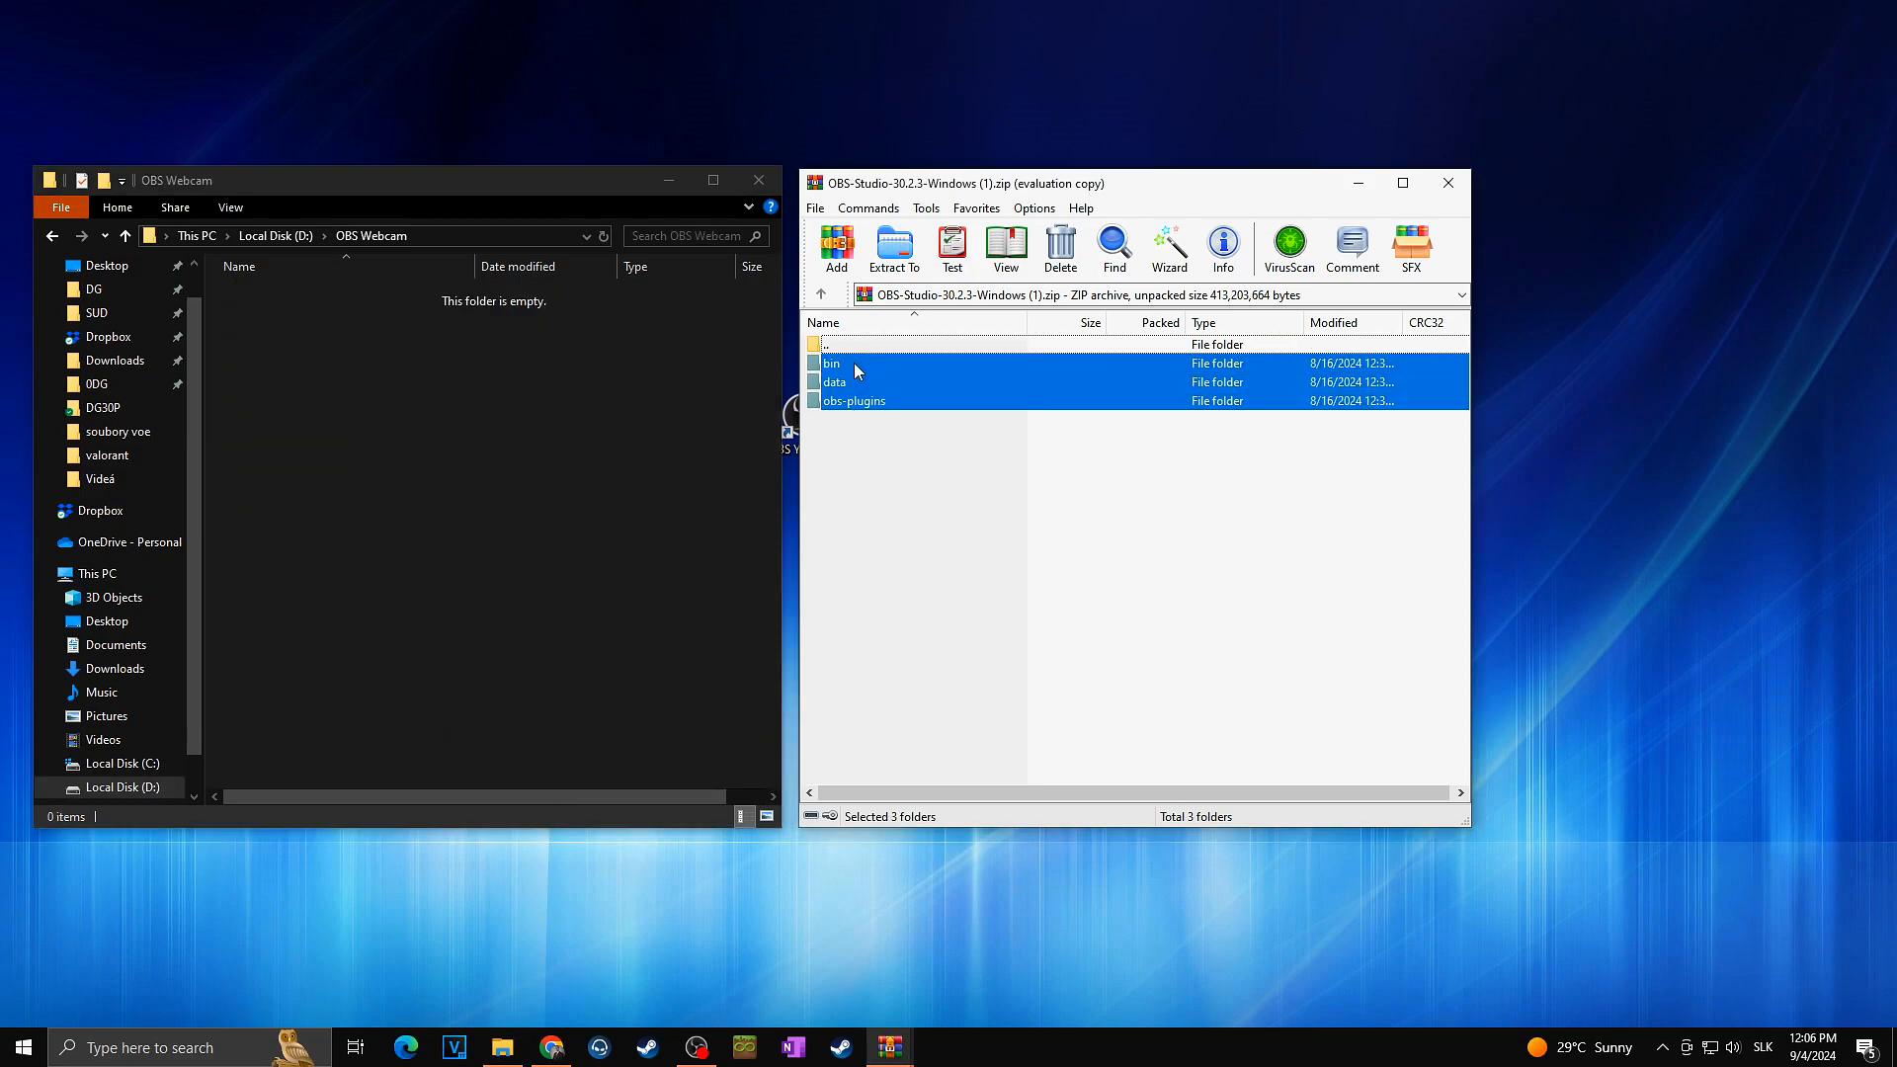
{"action": "left_click", "coordinate": [893, 248]}
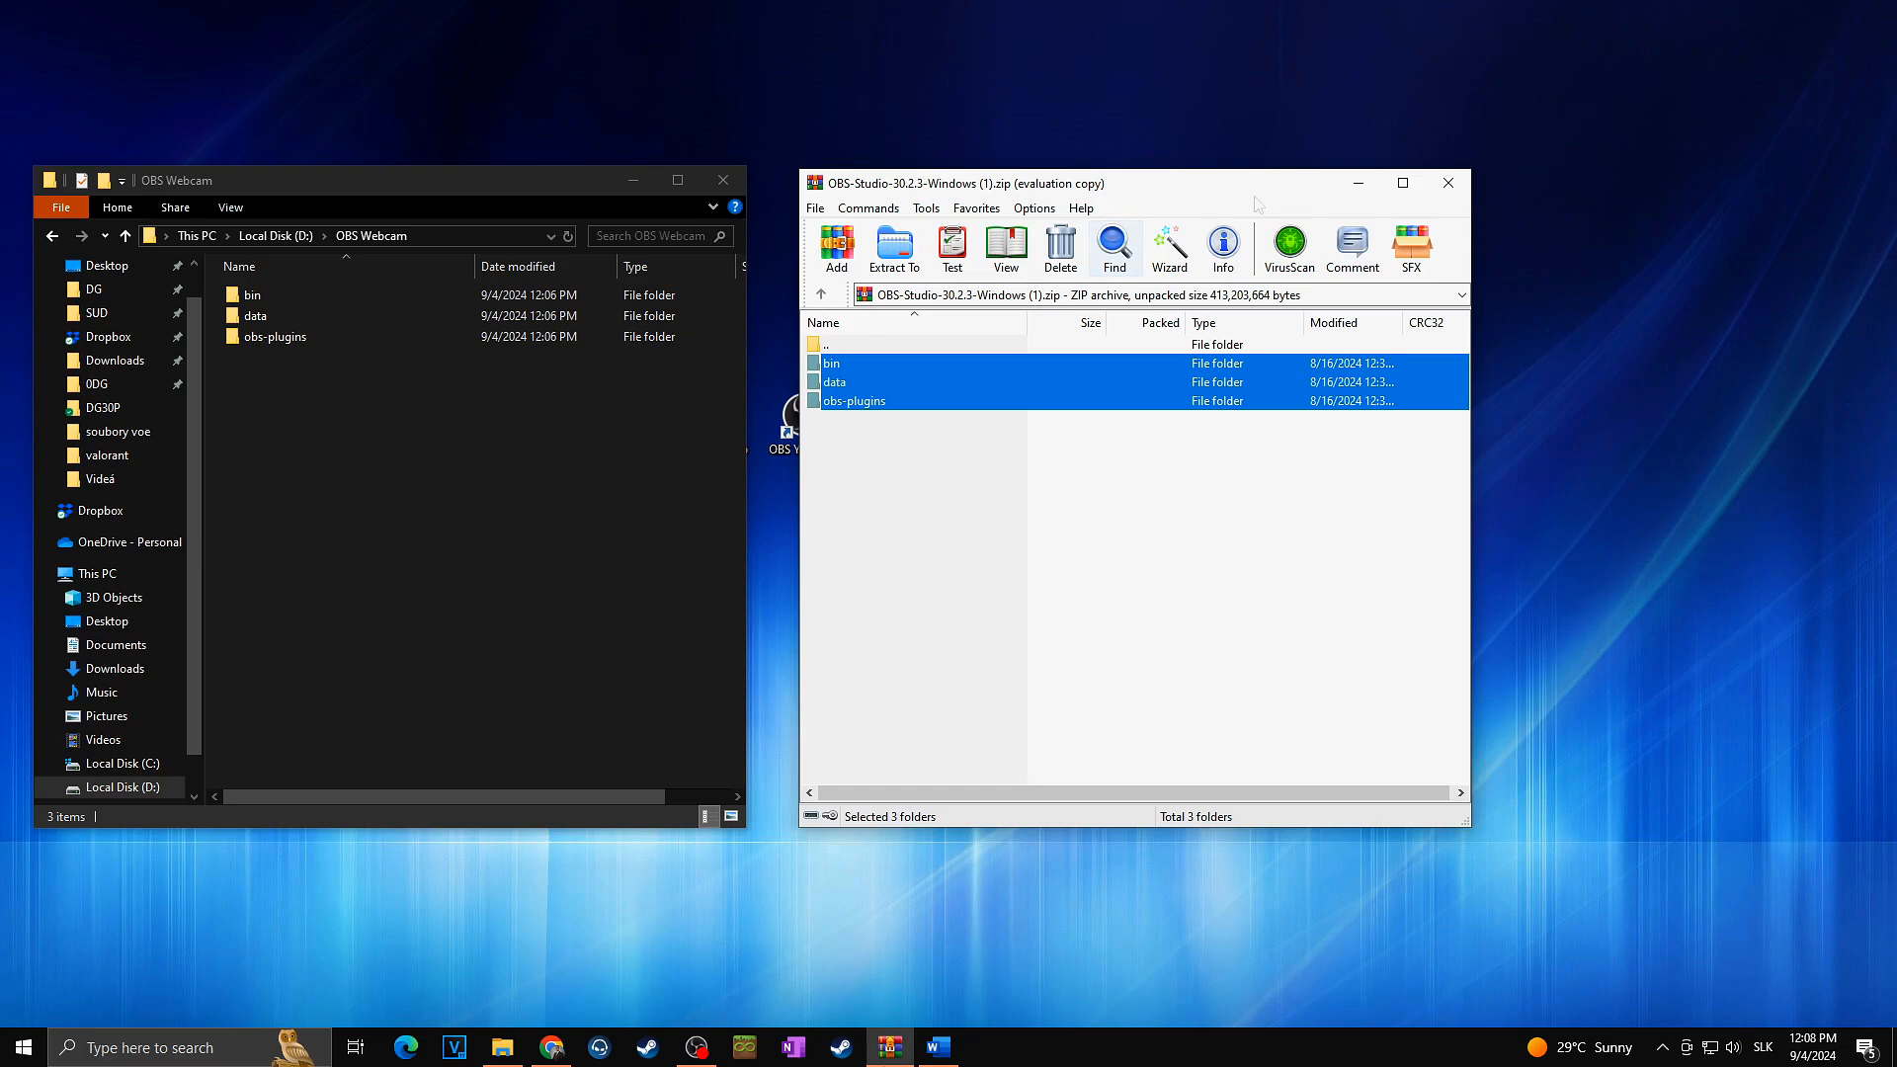
- Close WinRAR and send obs64.exe from OBS Webcam\bin\64bit to the desktop as a shortcut
{"action": "left_click", "coordinate": [1445, 183]}
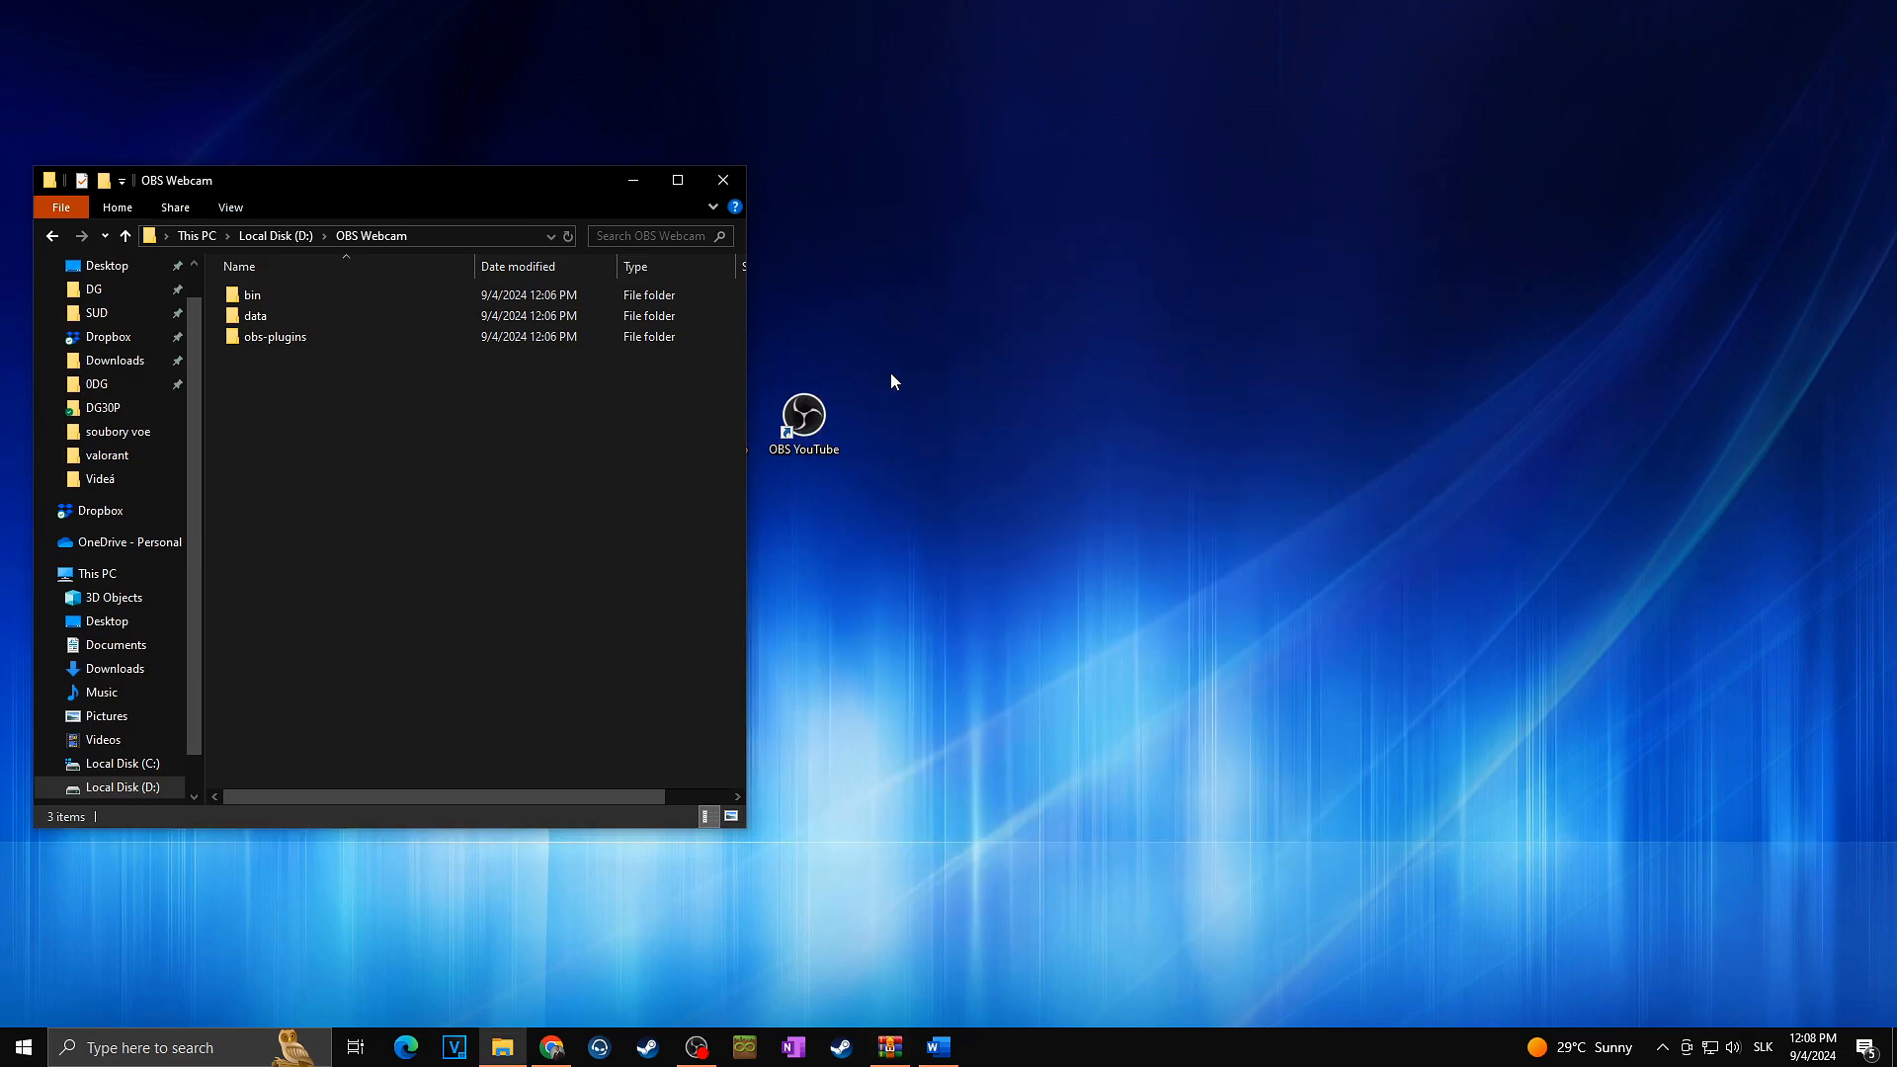
{"action": "mouse_move", "coordinate": [804, 523]}
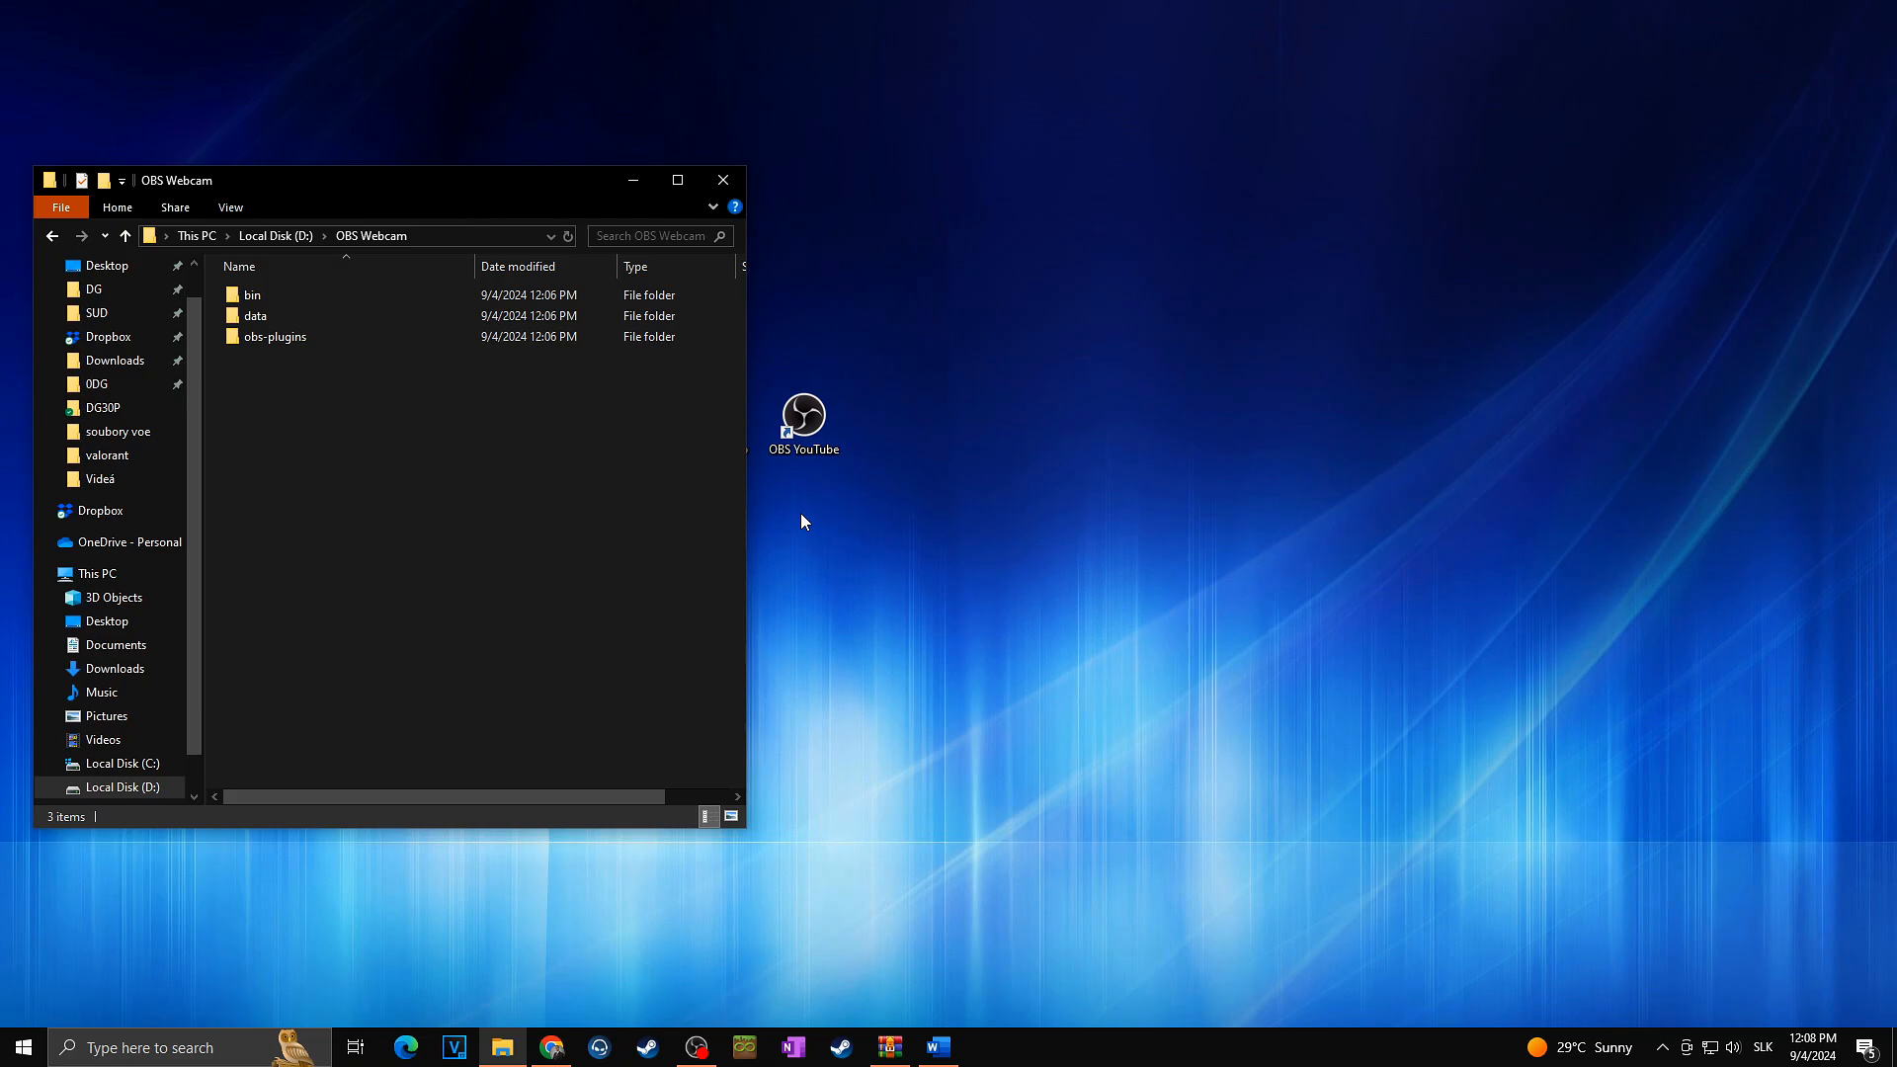
{"action": "mouse_move", "coordinate": [512, 343]}
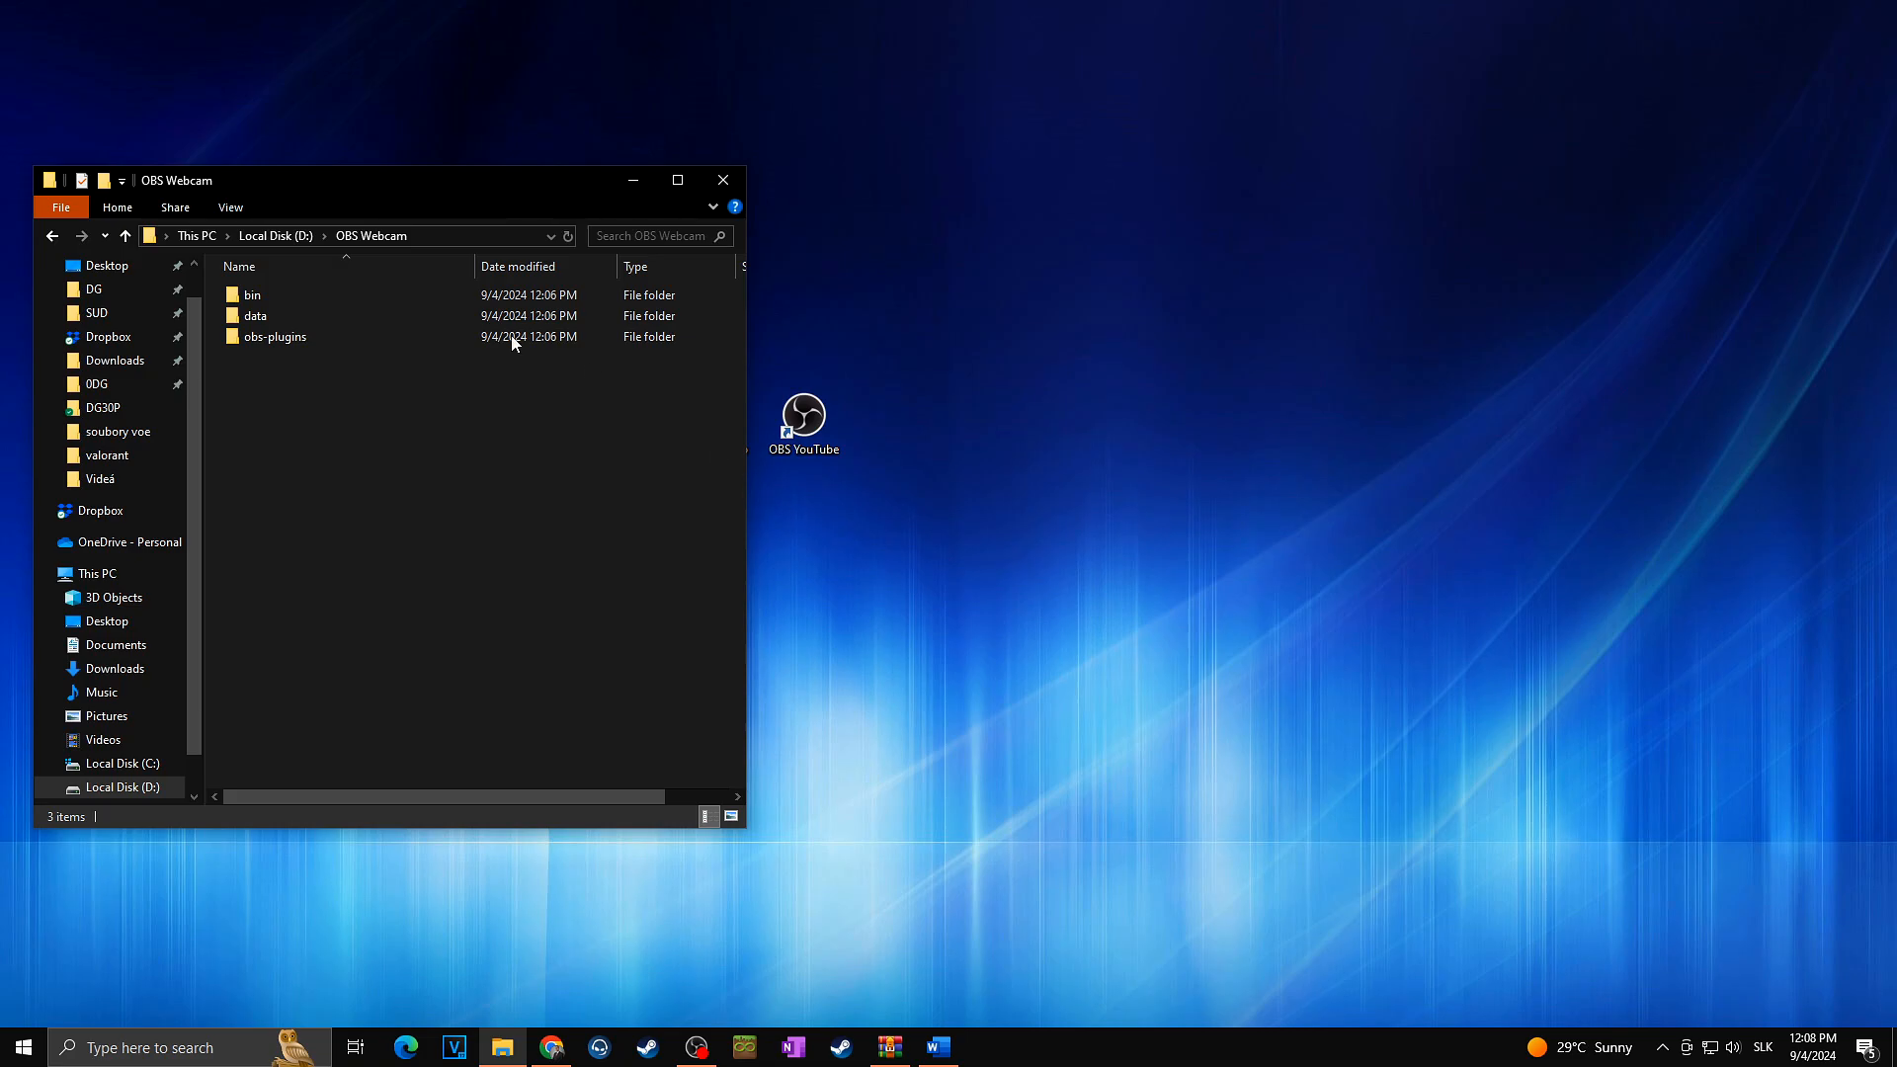
{"action": "double_click", "coordinate": [252, 295]}
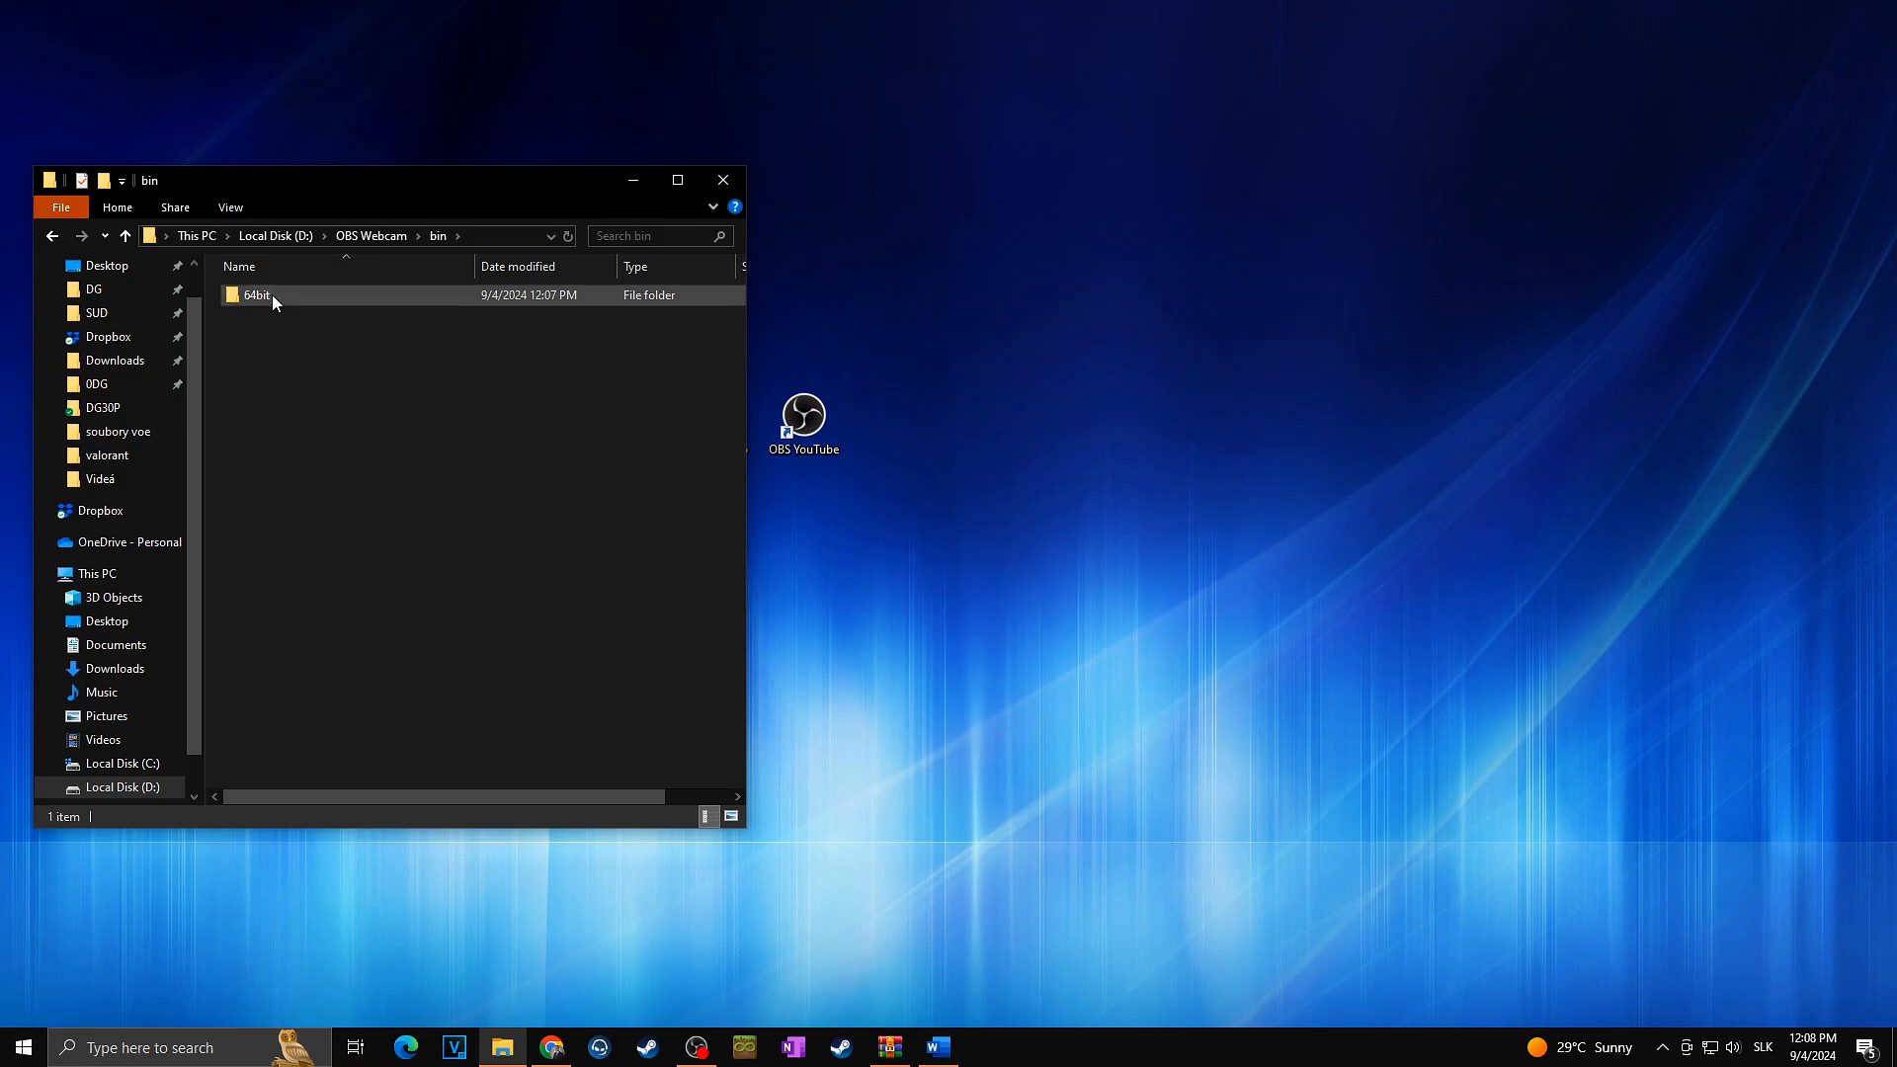
{"action": "double_click", "coordinate": [257, 296]}
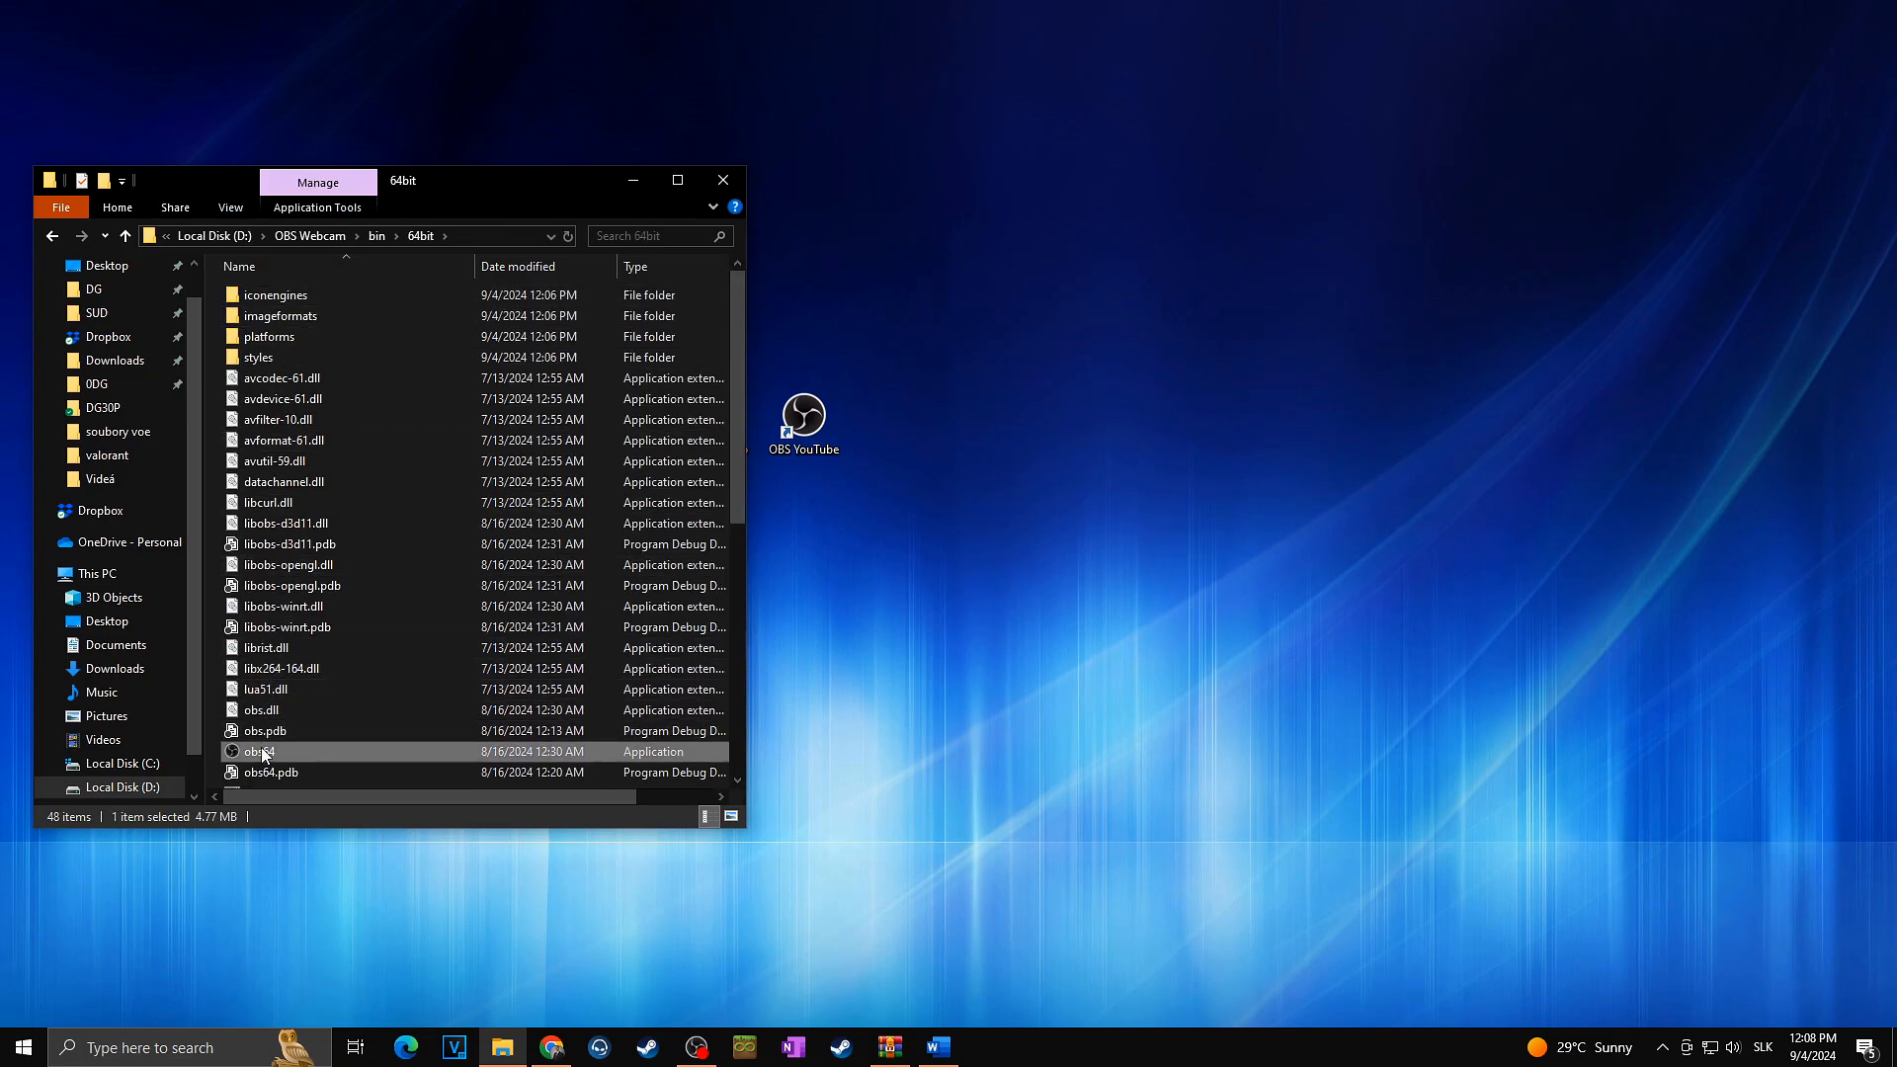
{"action": "right_click", "coordinate": [258, 751]}
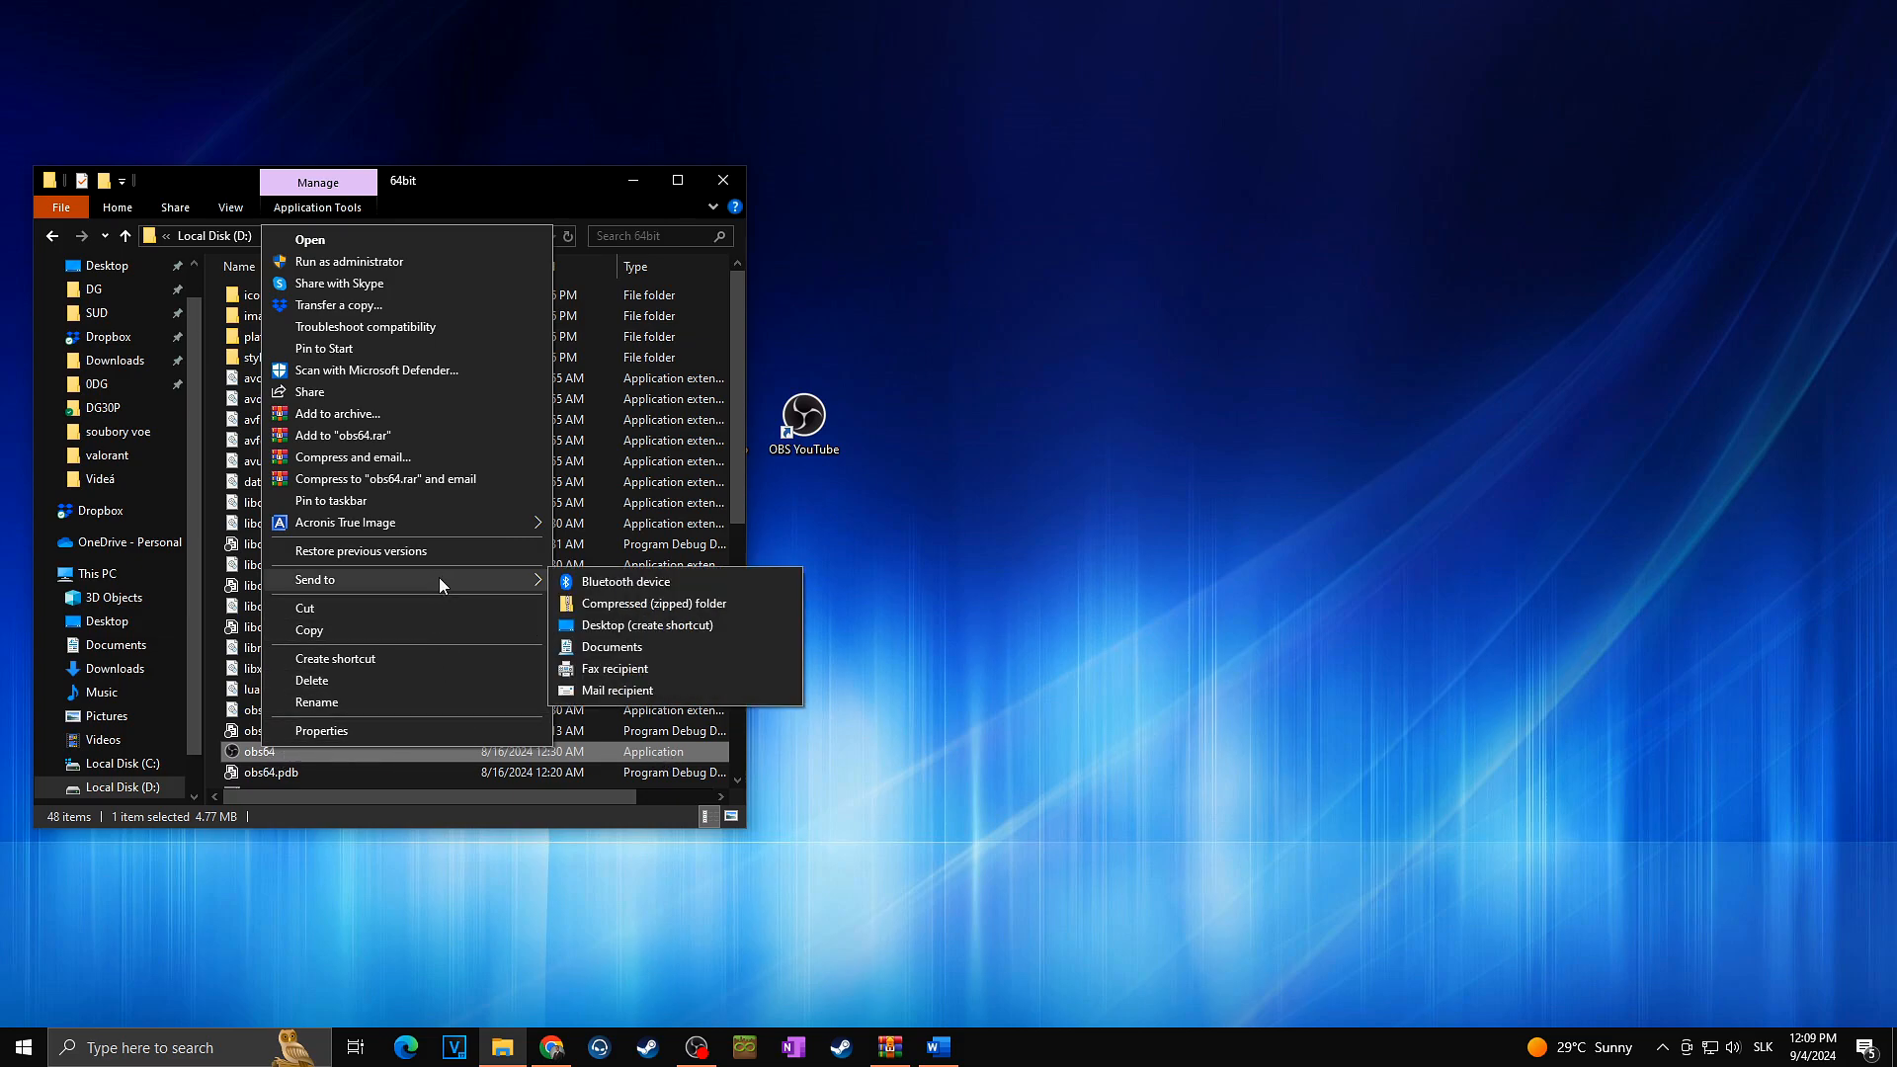
{"action": "left_click", "coordinate": [646, 624]}
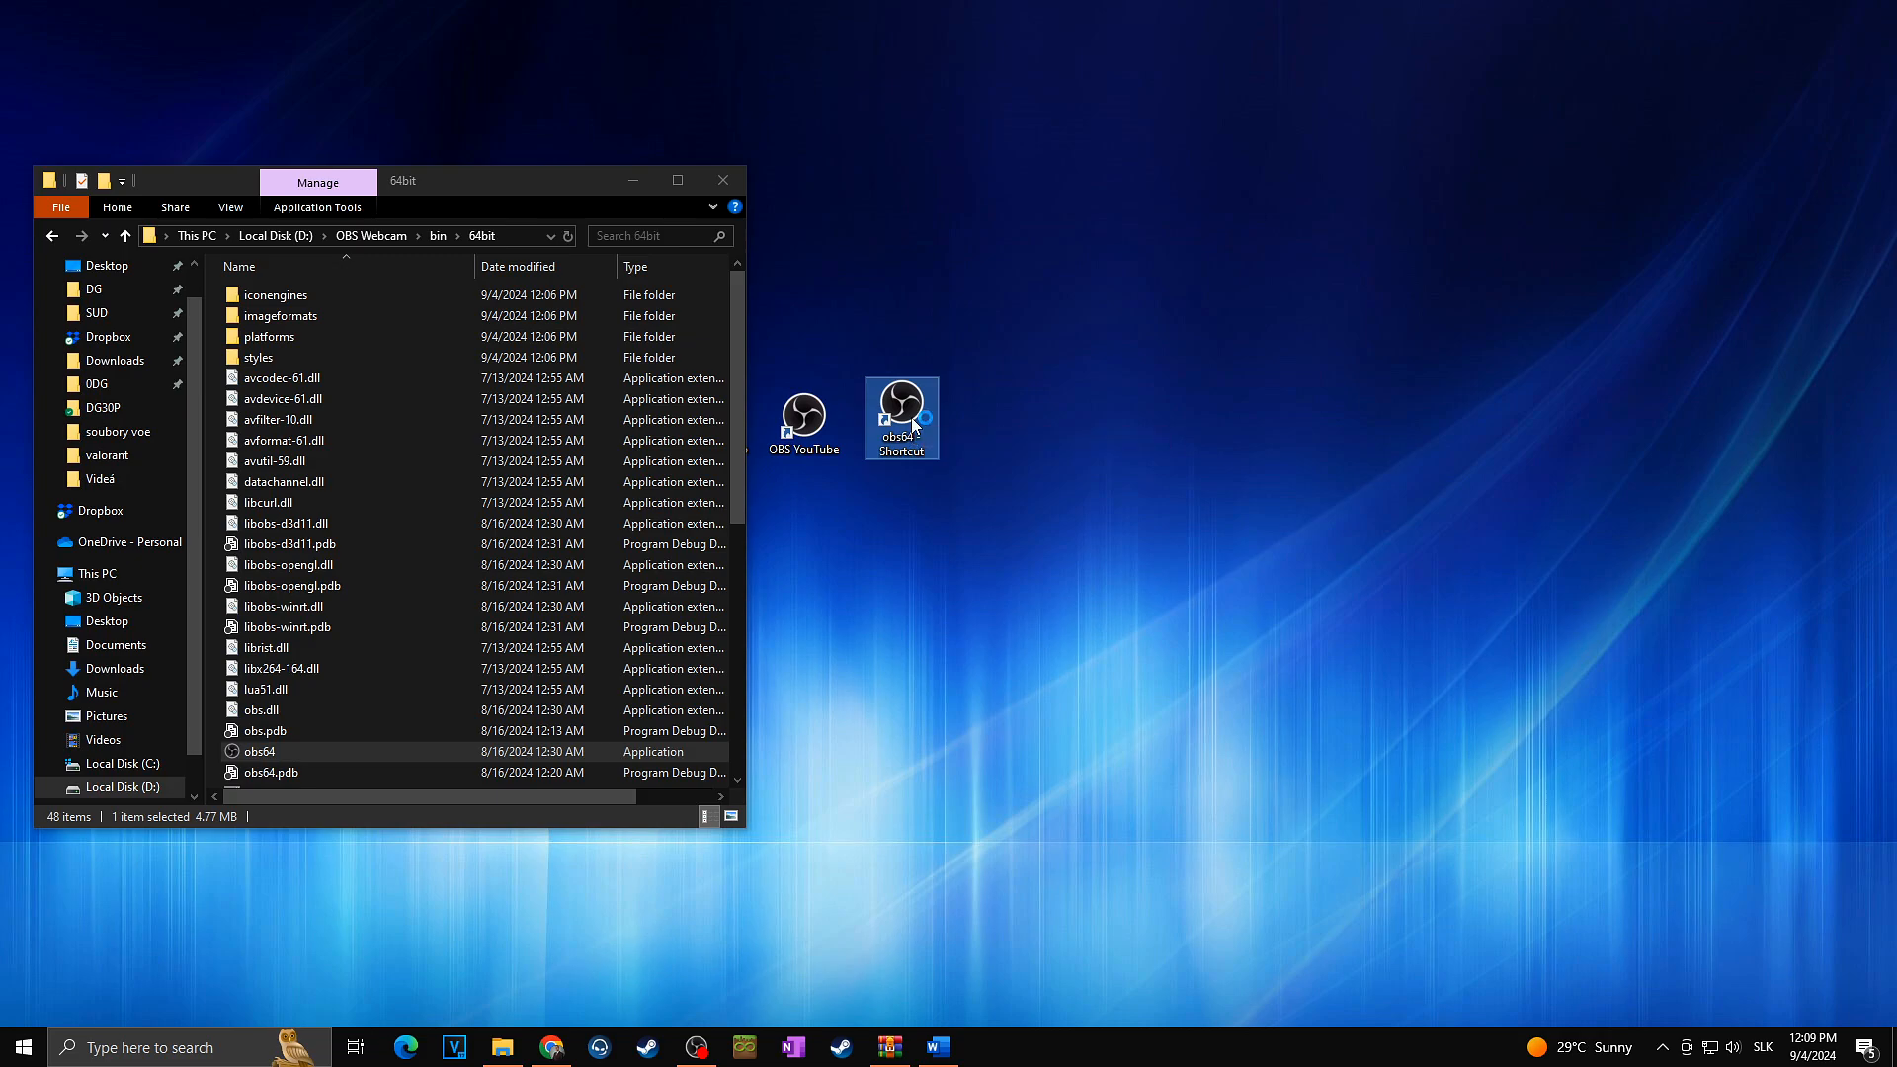
- Try the new obs64 shortcut, dismiss the 'already running' warning, and select the shortcut
{"action": "double_click", "coordinate": [900, 411]}
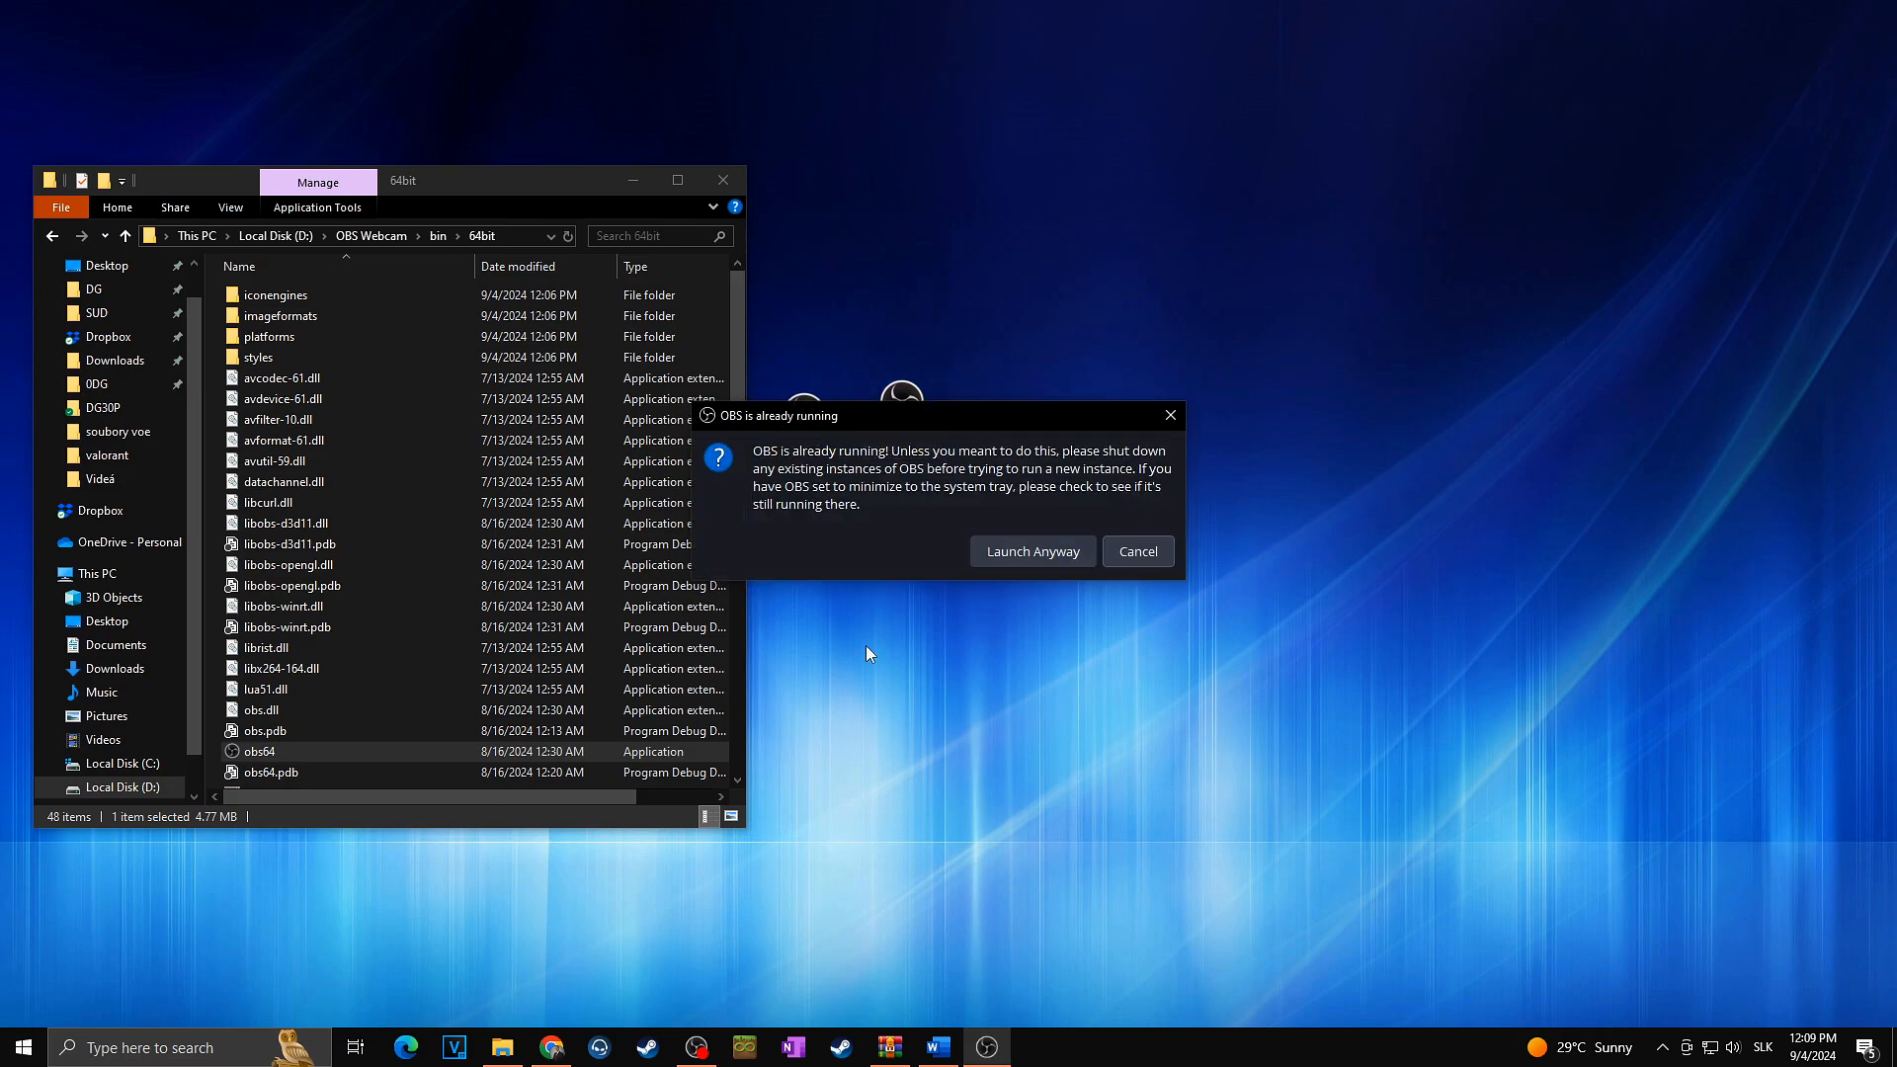
{"action": "mouse_move", "coordinate": [711, 1032]}
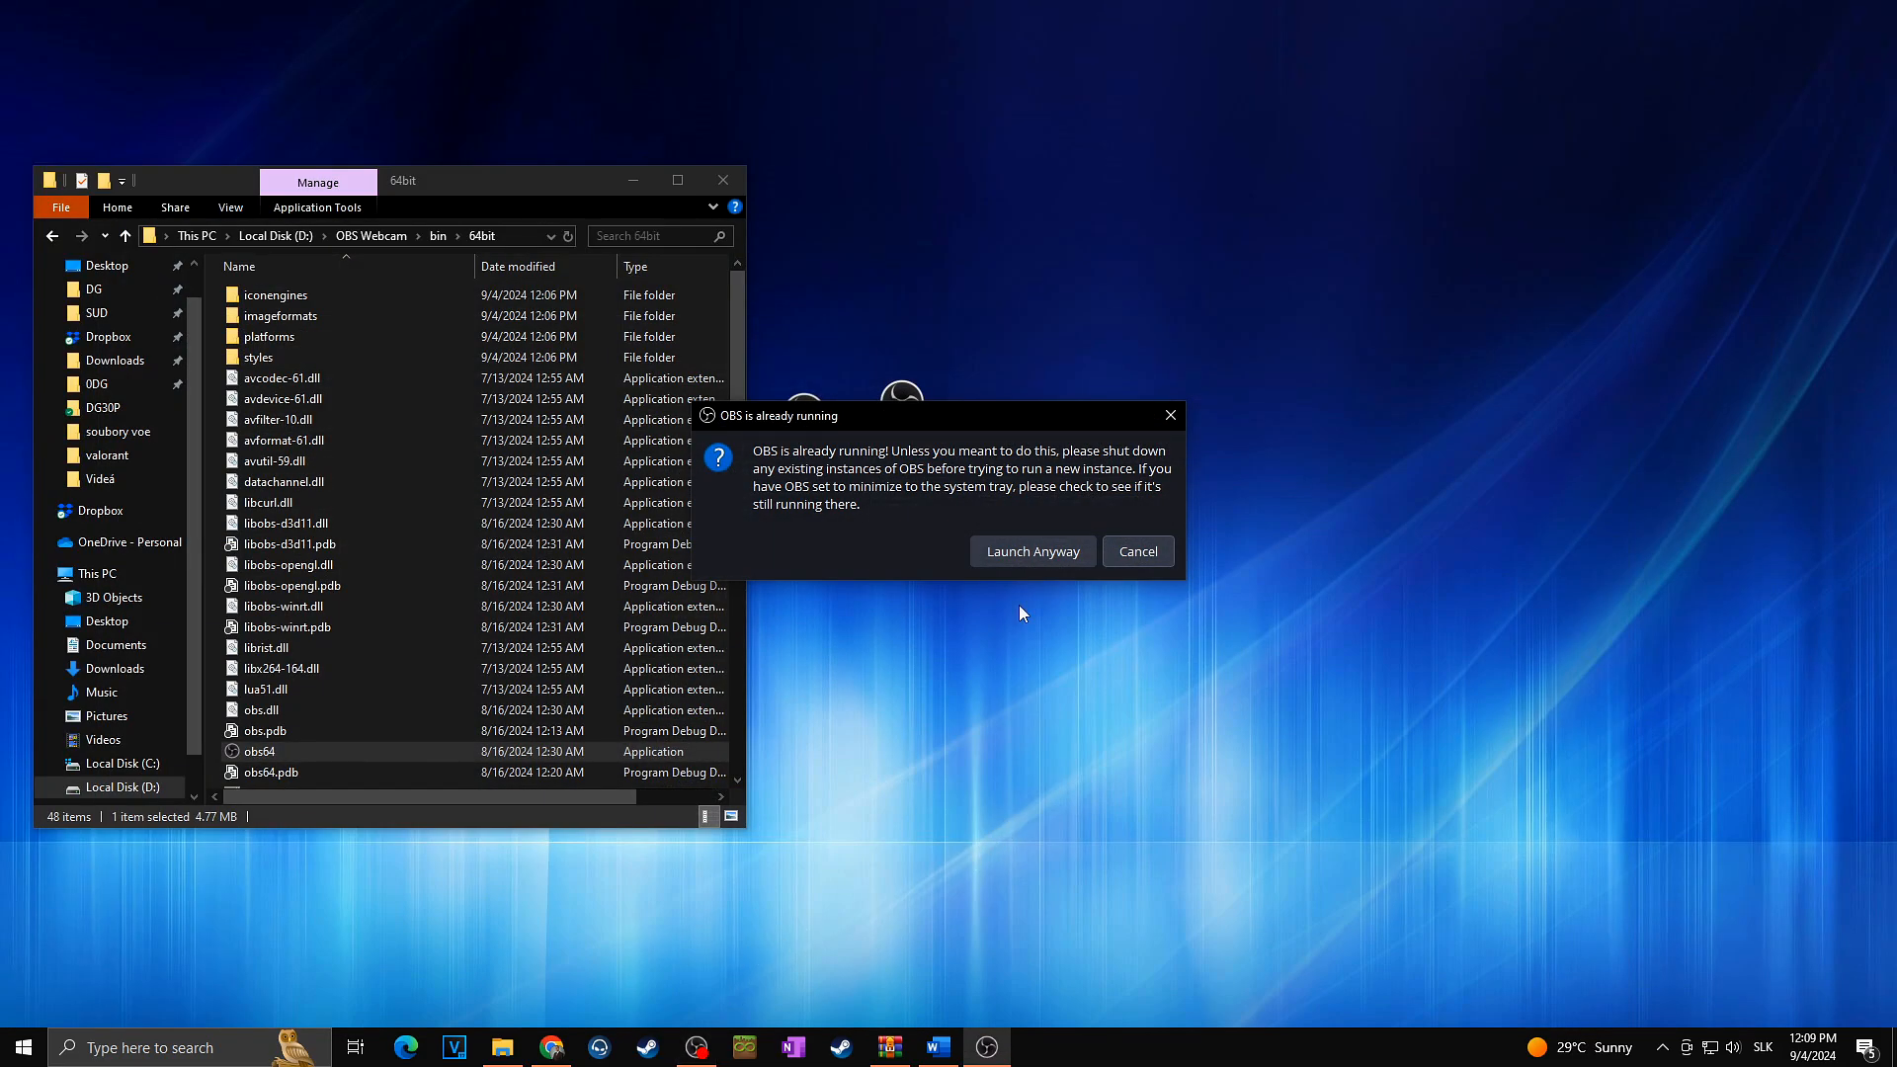
{"action": "mouse_move", "coordinate": [1136, 551]}
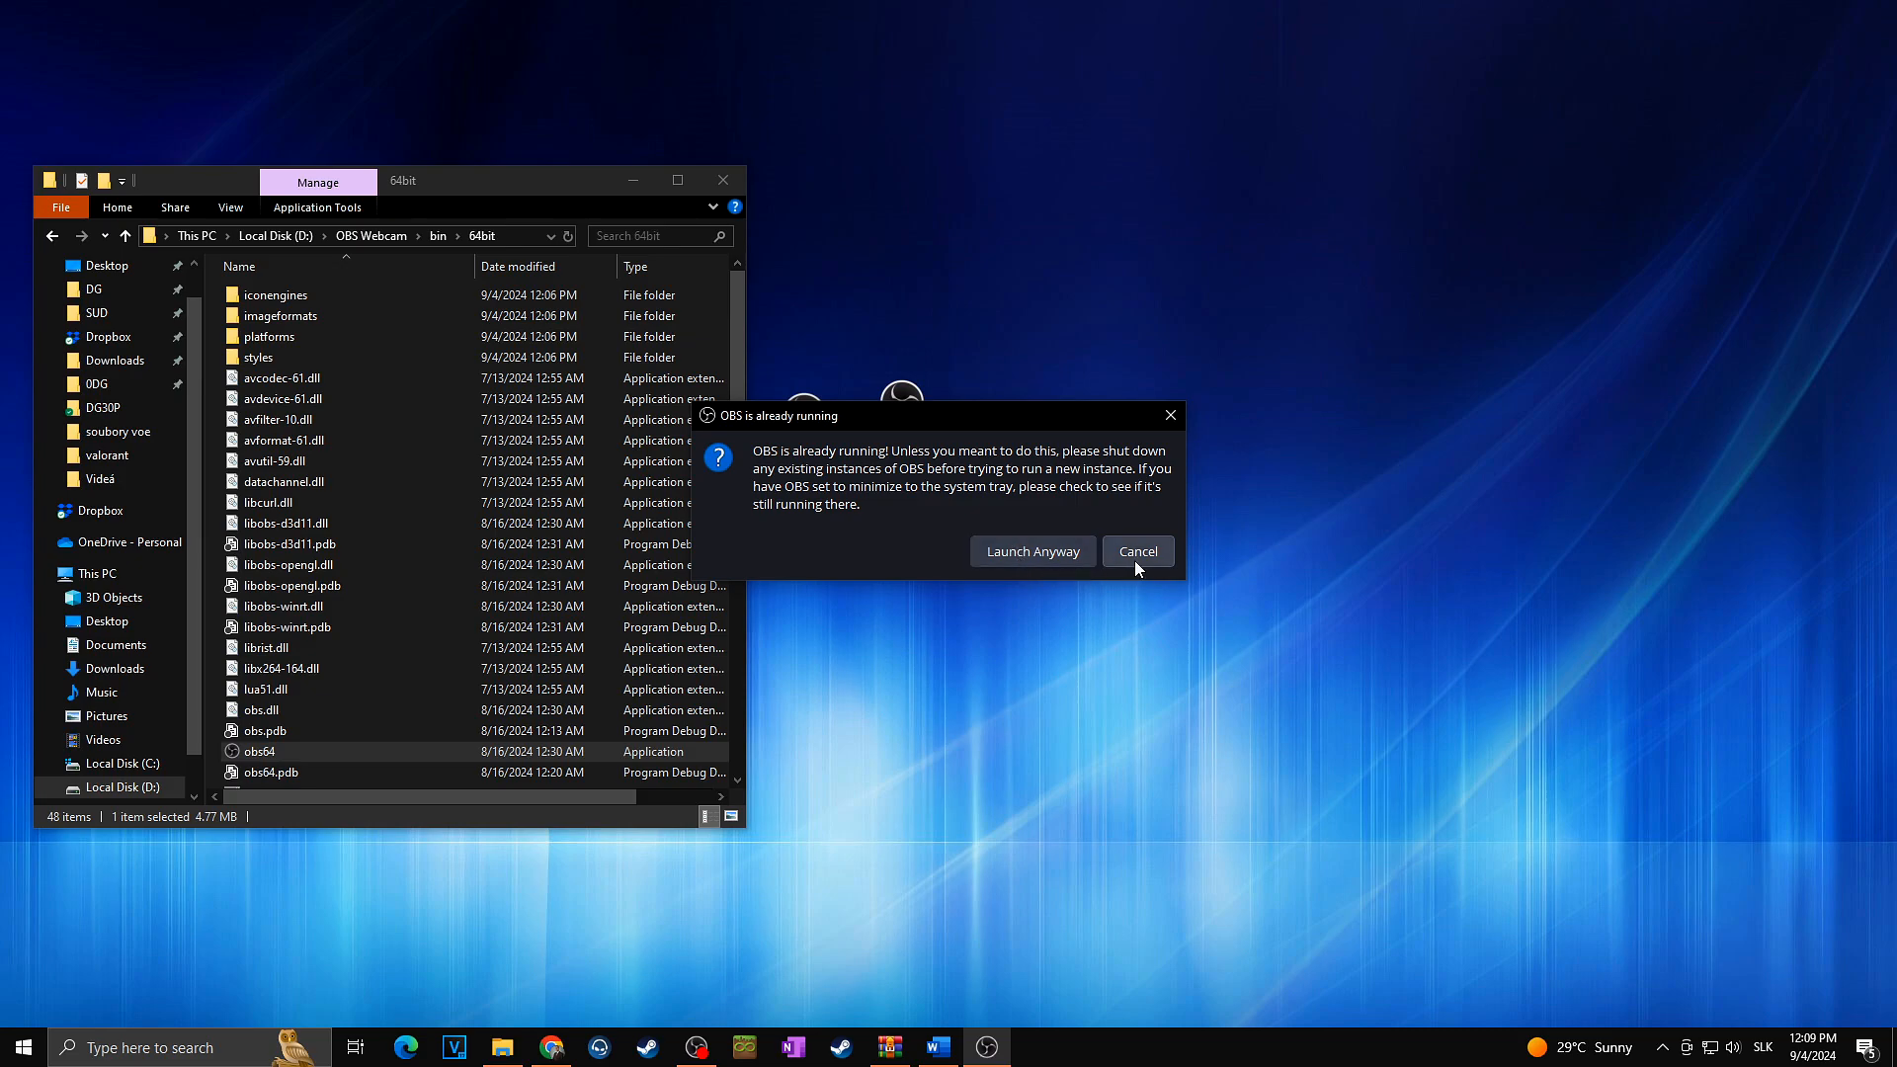
{"action": "left_click", "coordinate": [1136, 551]}
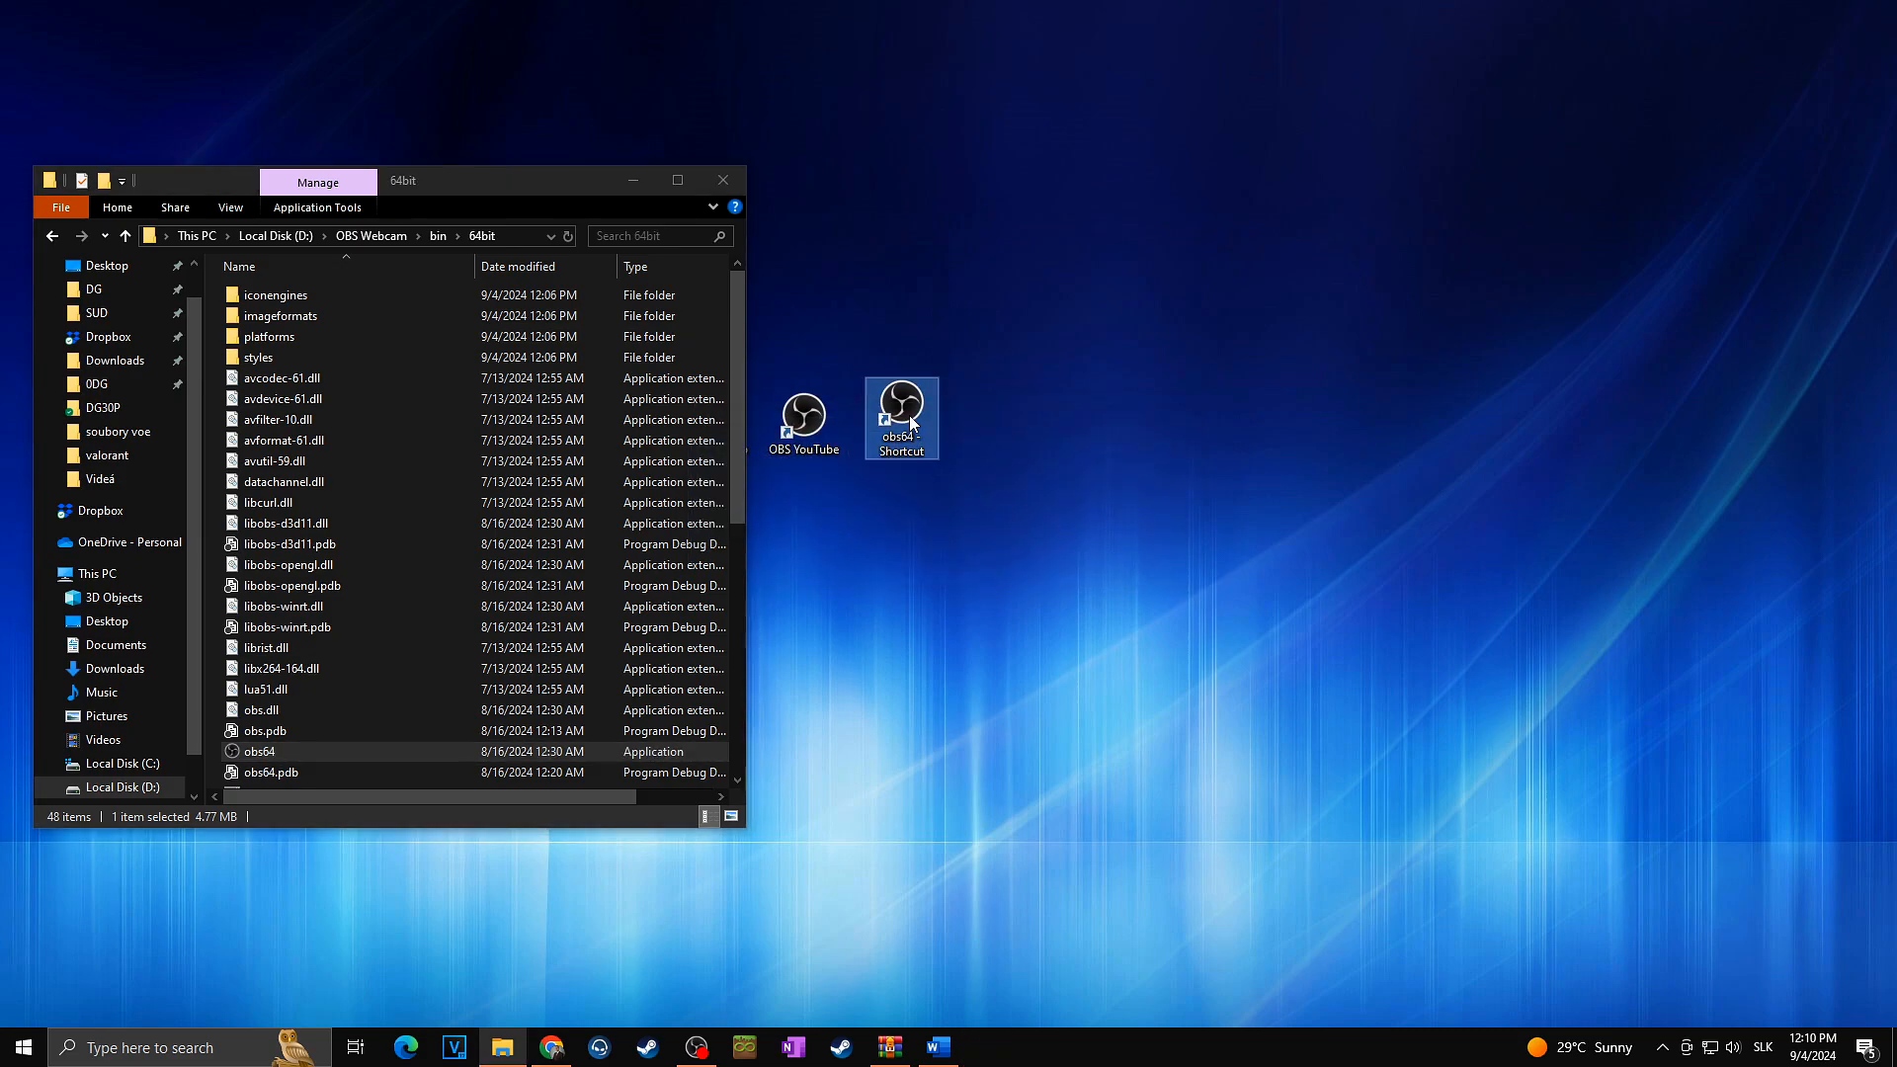
- Append --portable to the obs64 shortcut's Target and rename the shortcut 'OBS Webcam'
{"action": "right_click", "coordinate": [900, 417]}
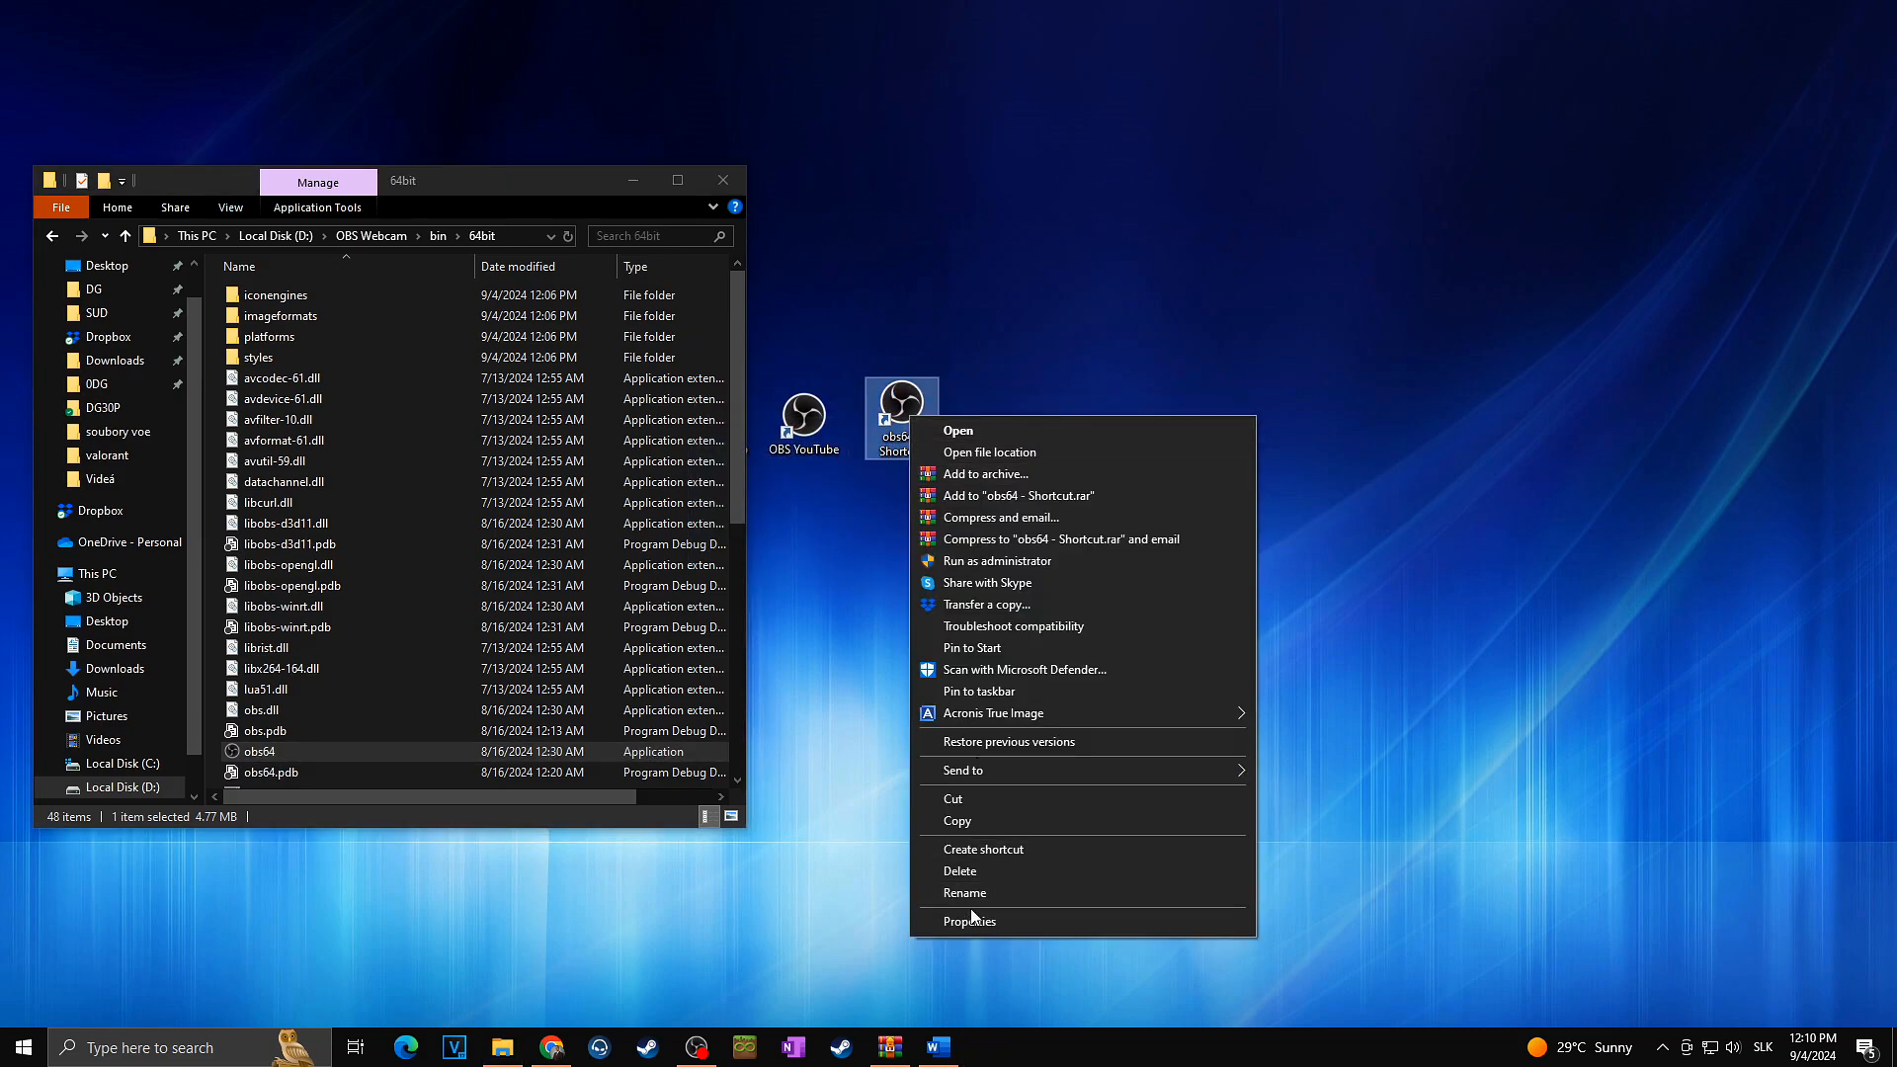
{"action": "left_click", "coordinate": [970, 920]}
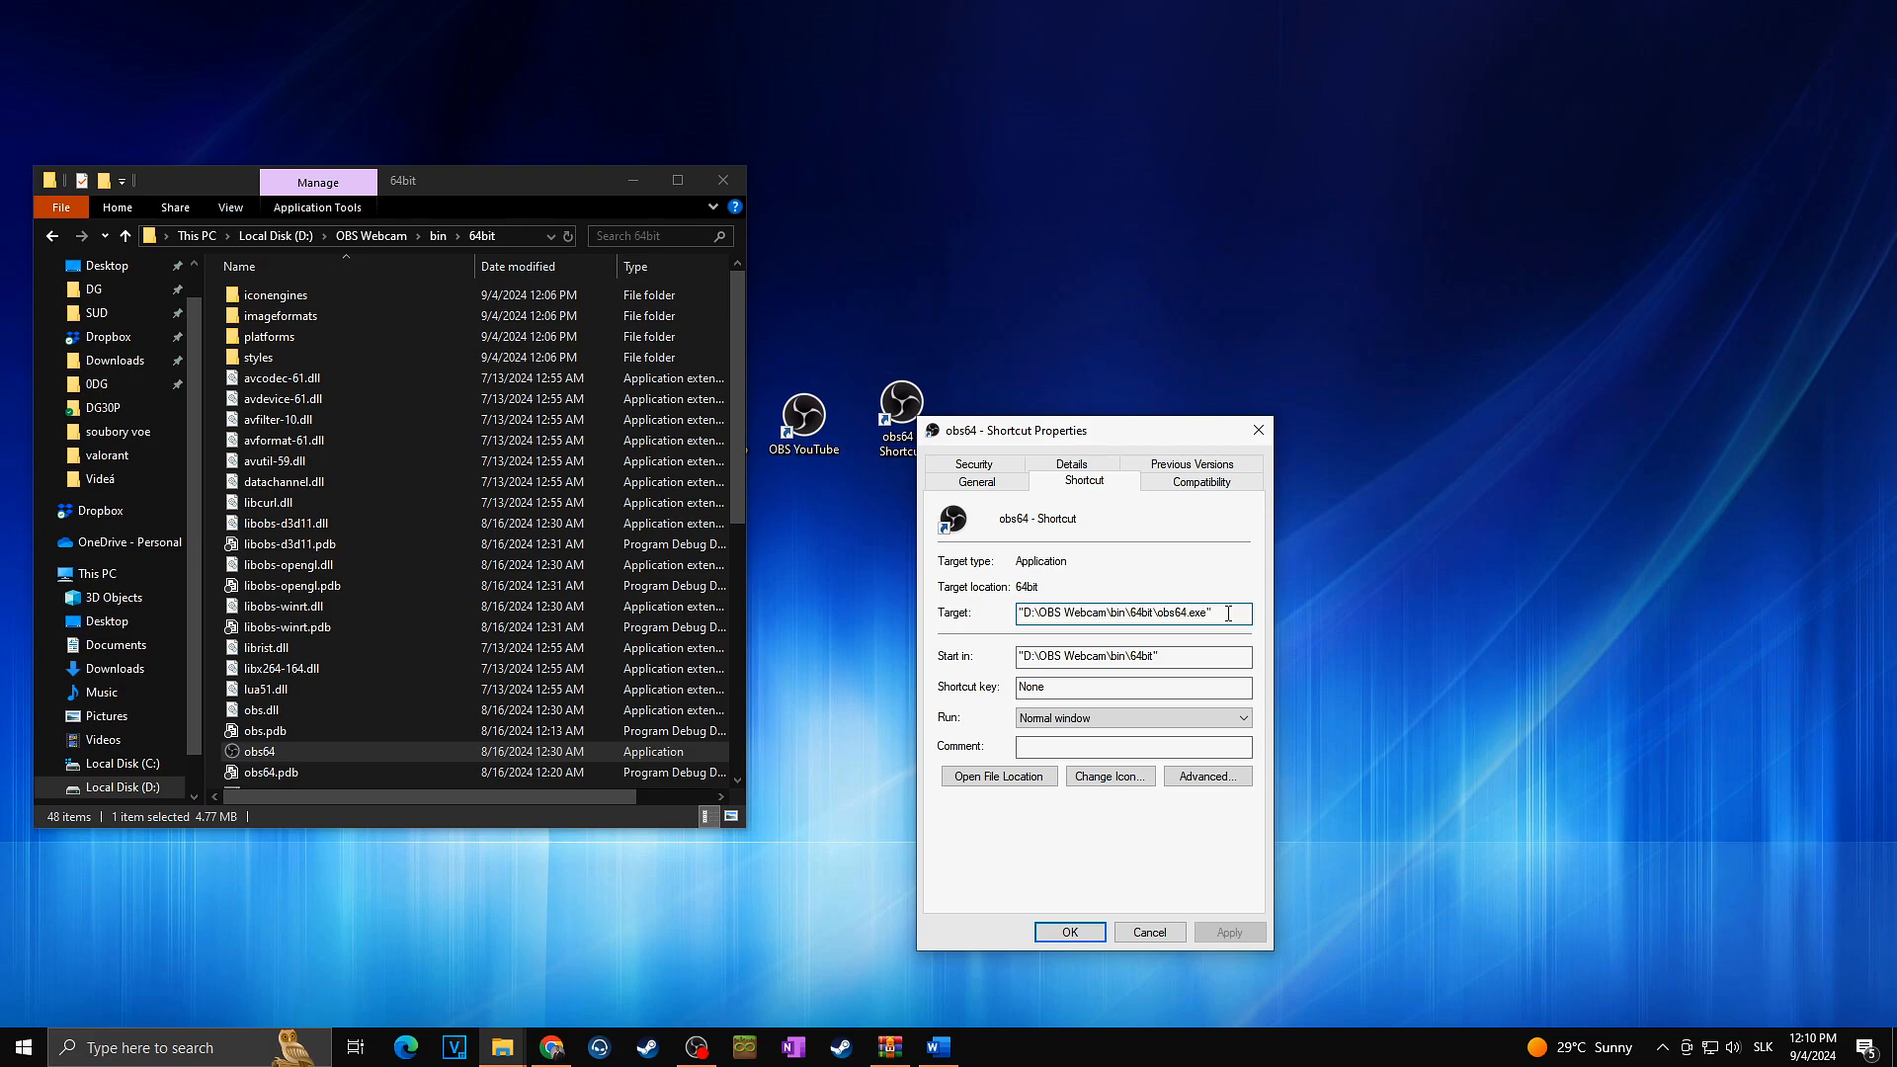
{"action": "triple_click", "coordinate": [1132, 614]}
{"action": "type", "text": " --portable"}
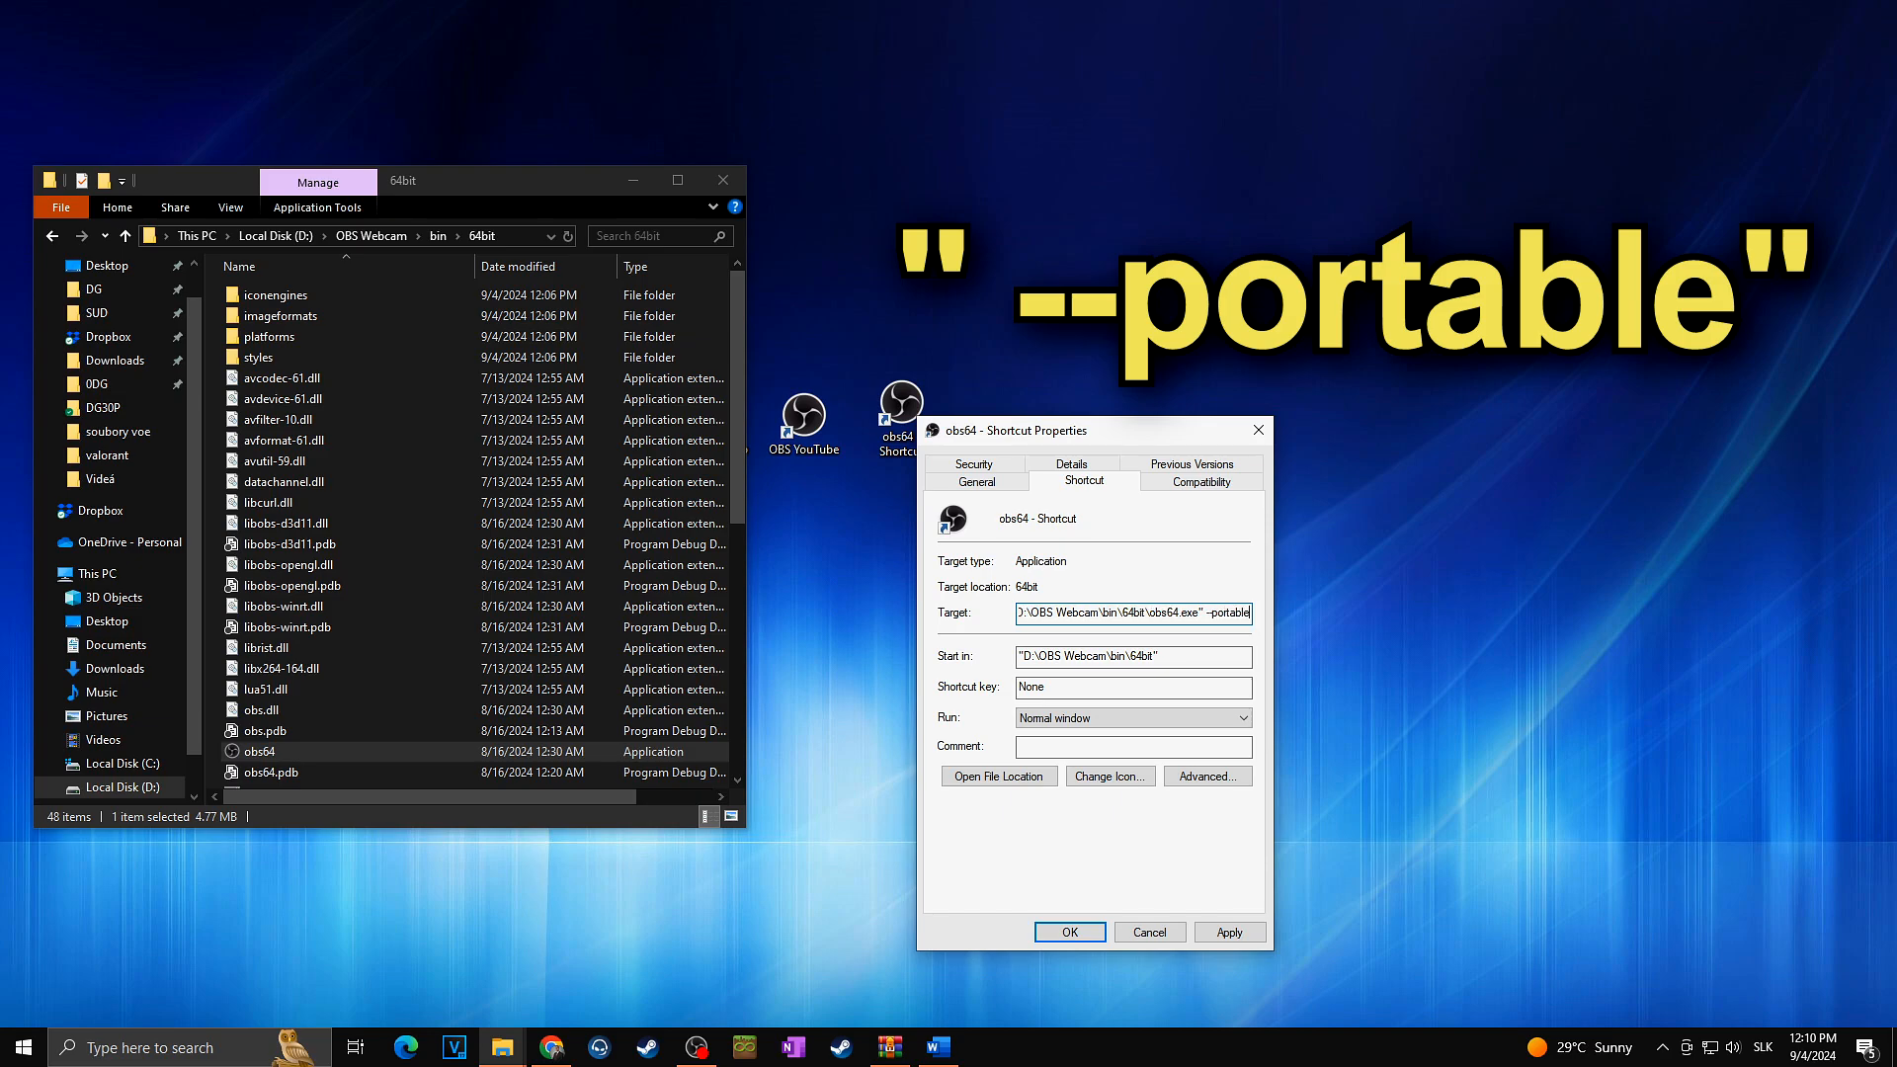
{"action": "left_click", "coordinate": [1230, 931]}
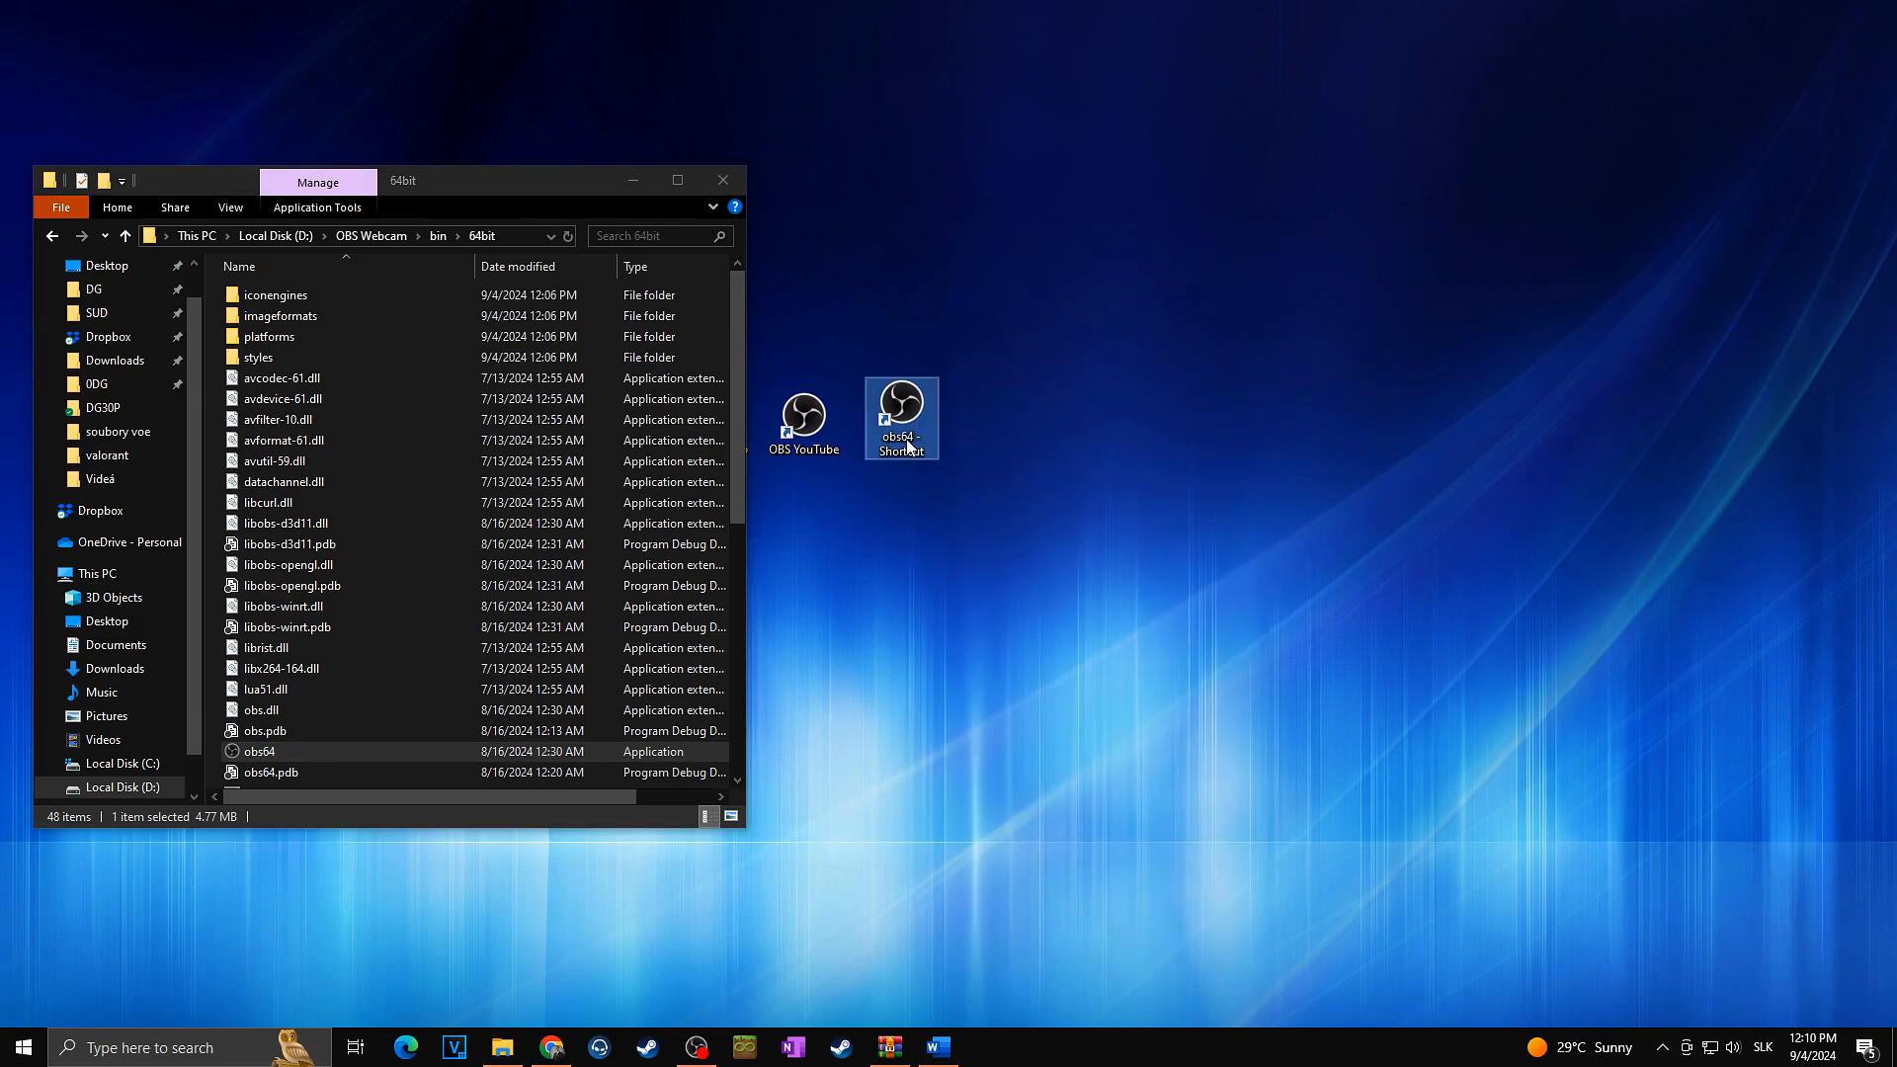
{"action": "left_click", "coordinate": [1045, 748]}
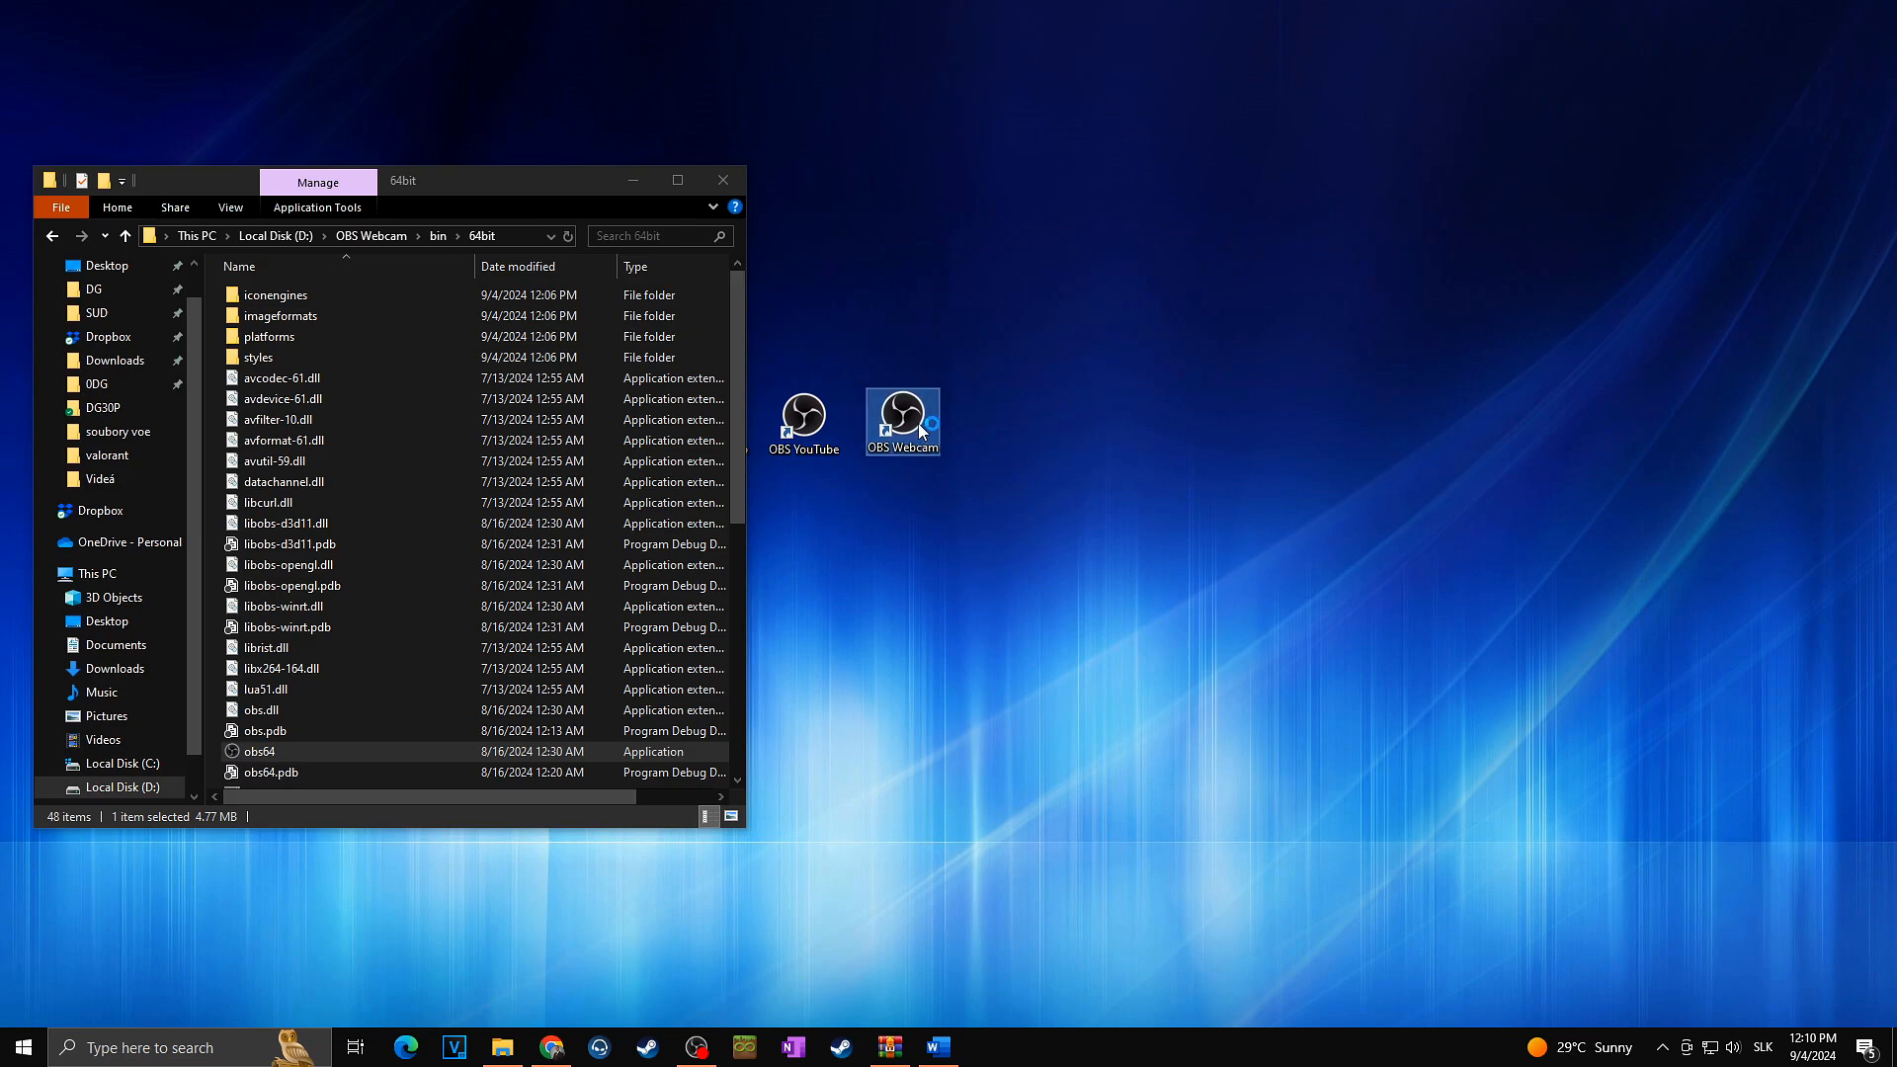
- Launch OBS Webcam, cancel the Auto-Configuration Wizard, dismiss What's New, and minimize Explorer
{"action": "double_click", "coordinate": [901, 414]}
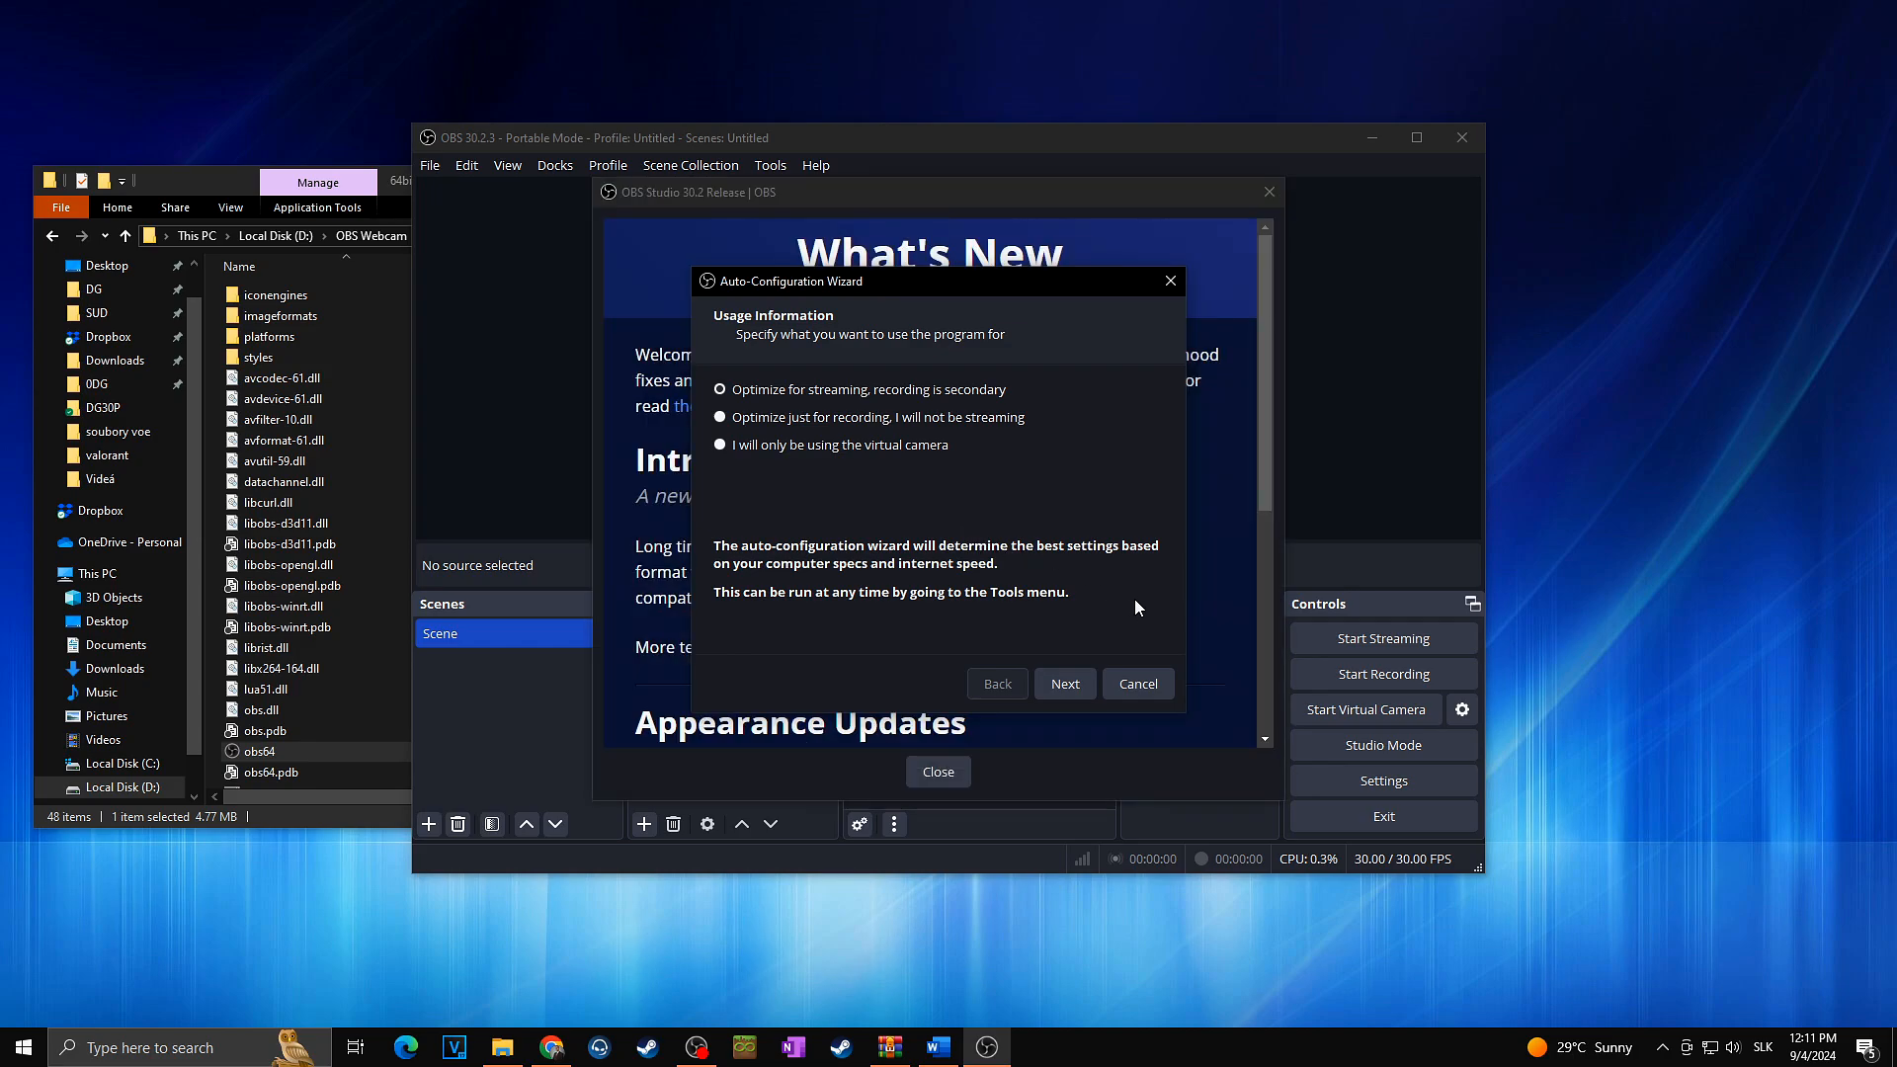
{"action": "mouse_move", "coordinate": [1137, 684]}
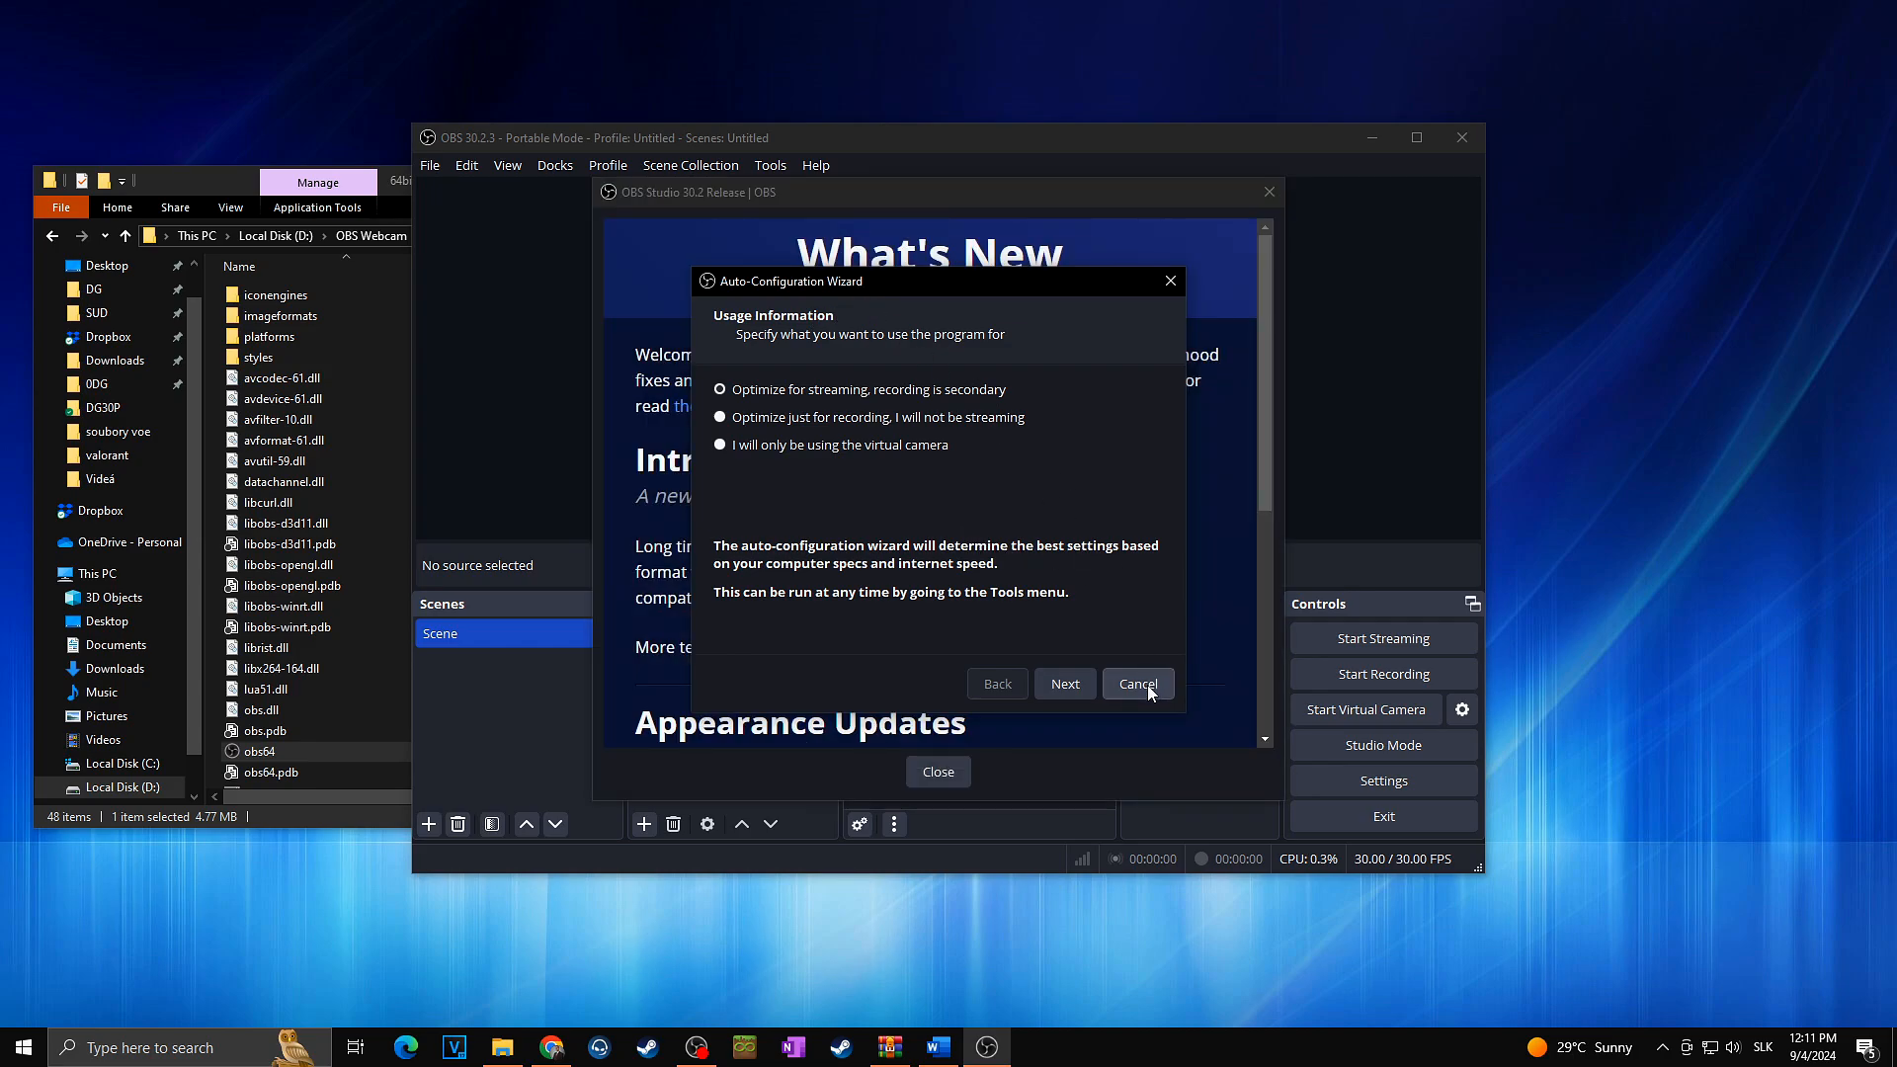
{"action": "left_click", "coordinate": [1136, 684]}
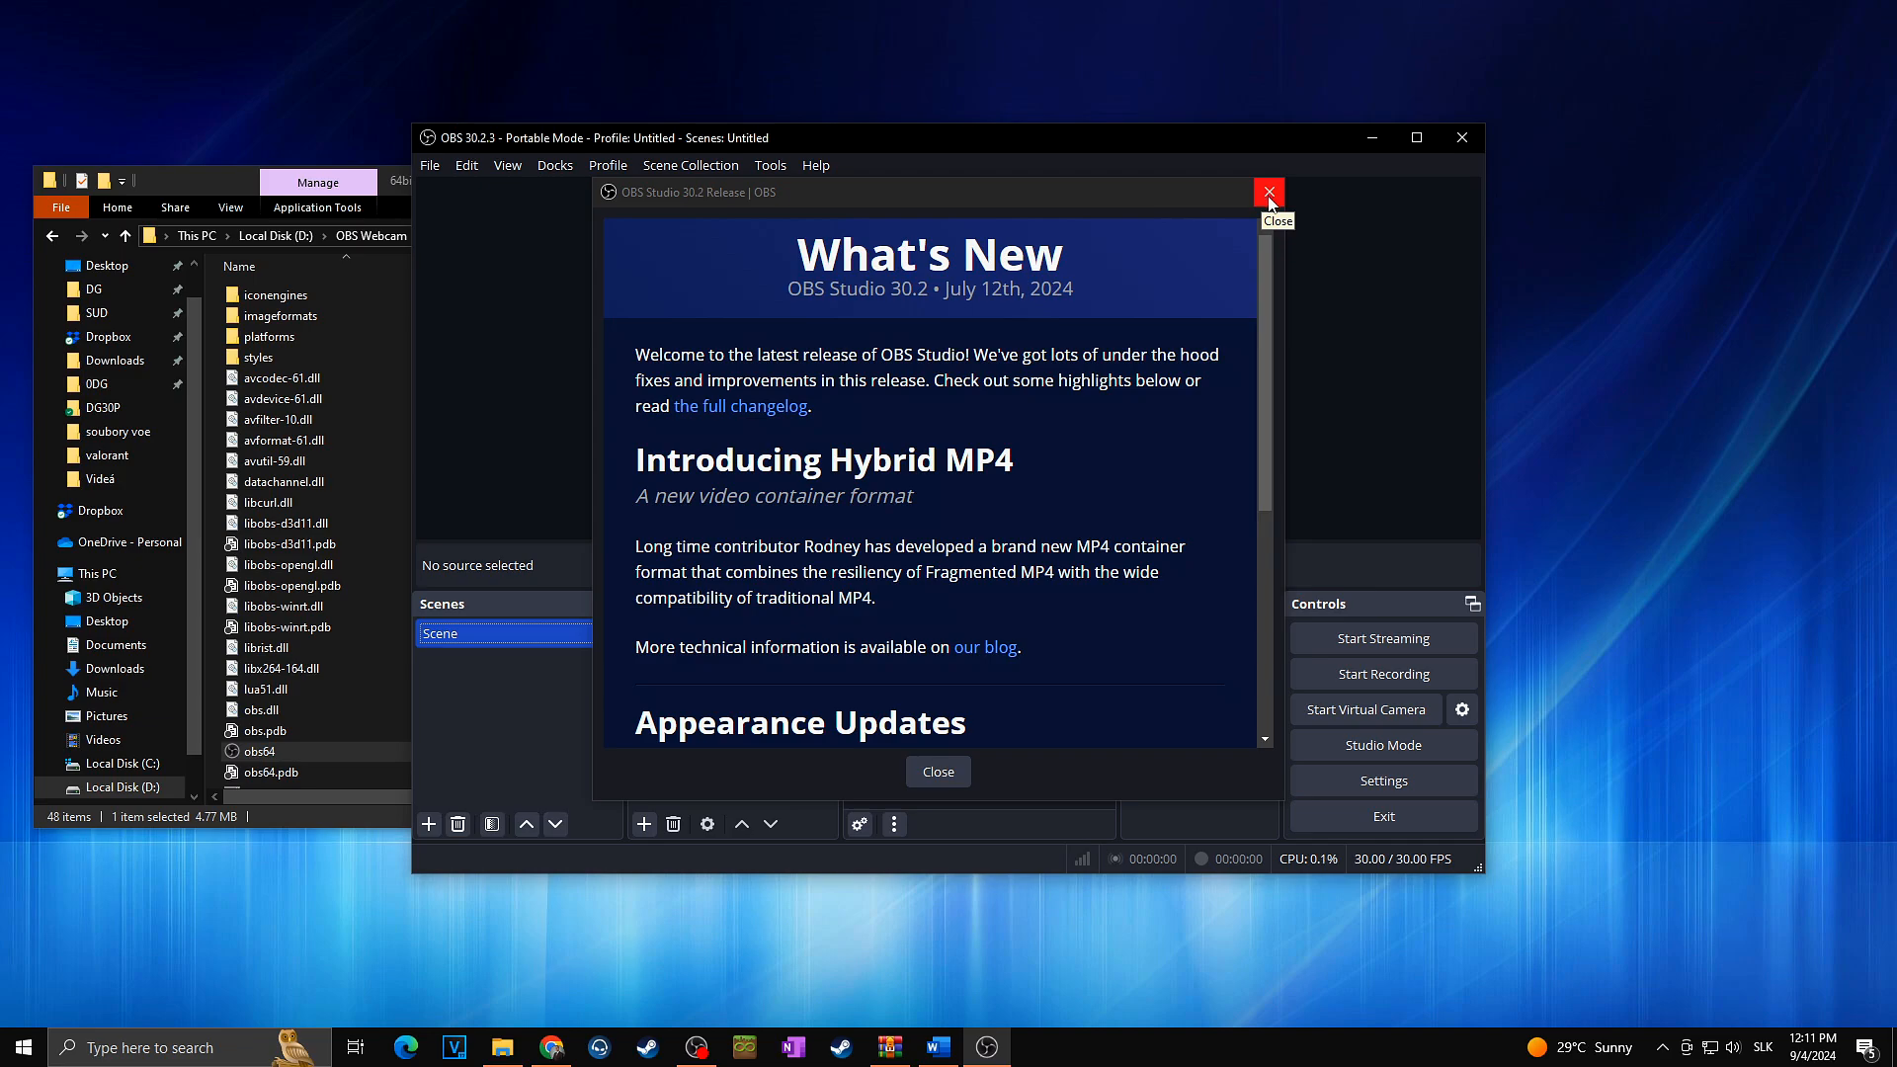
{"action": "left_click", "coordinate": [1268, 192]}
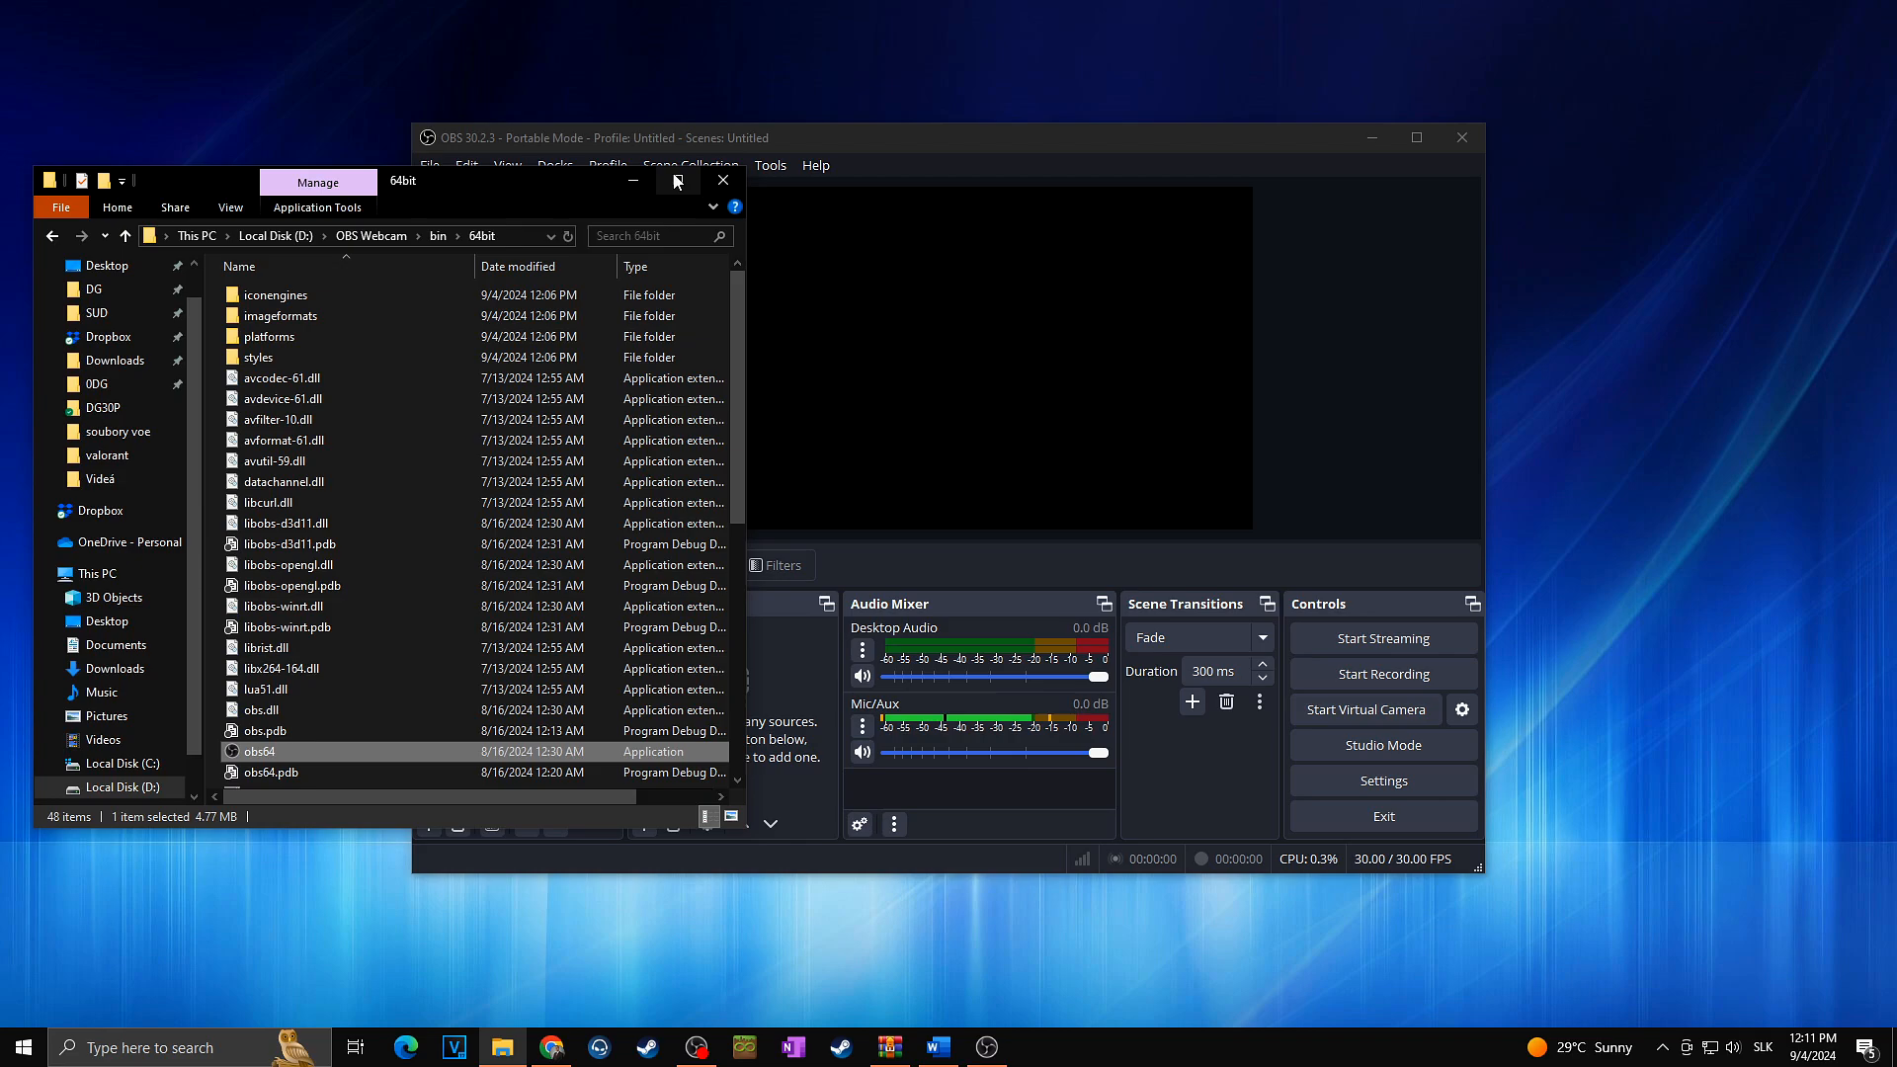
{"action": "left_click", "coordinate": [722, 180]}
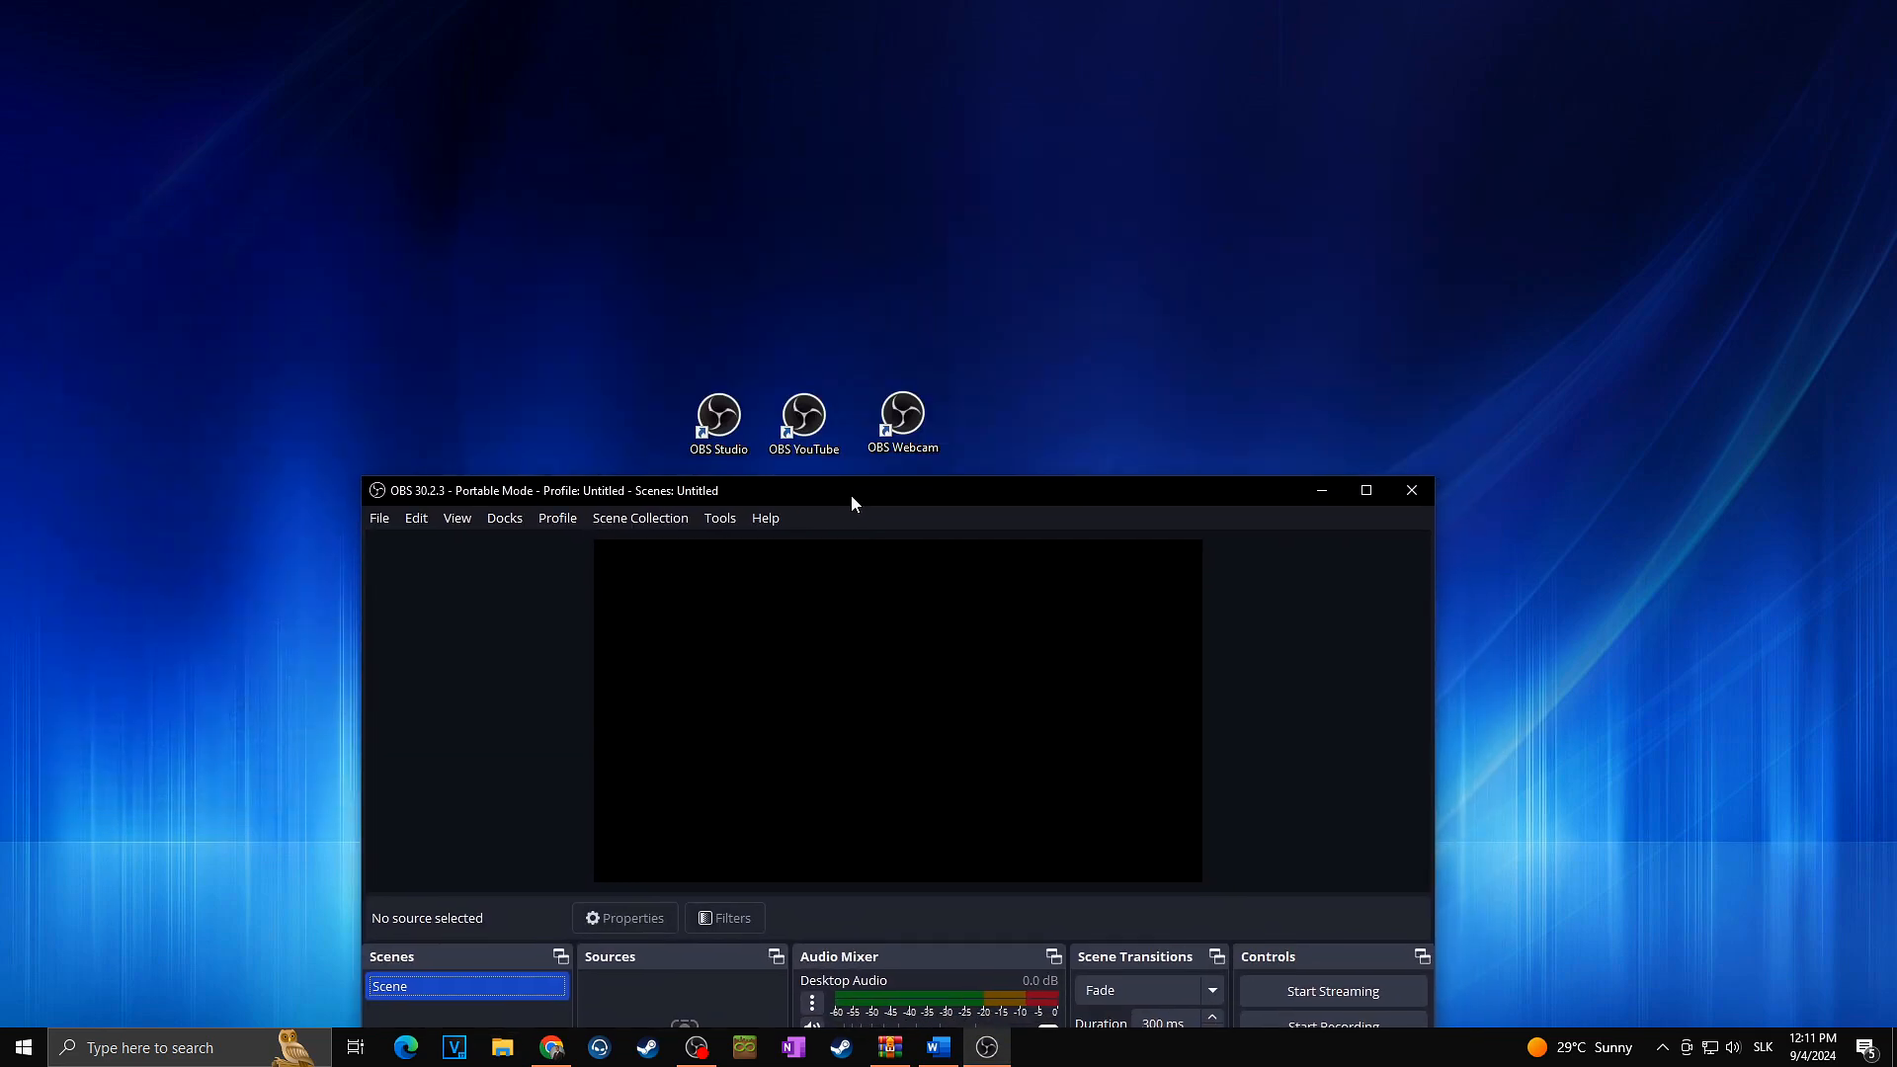
{"action": "mouse_move", "coordinate": [835, 510]}
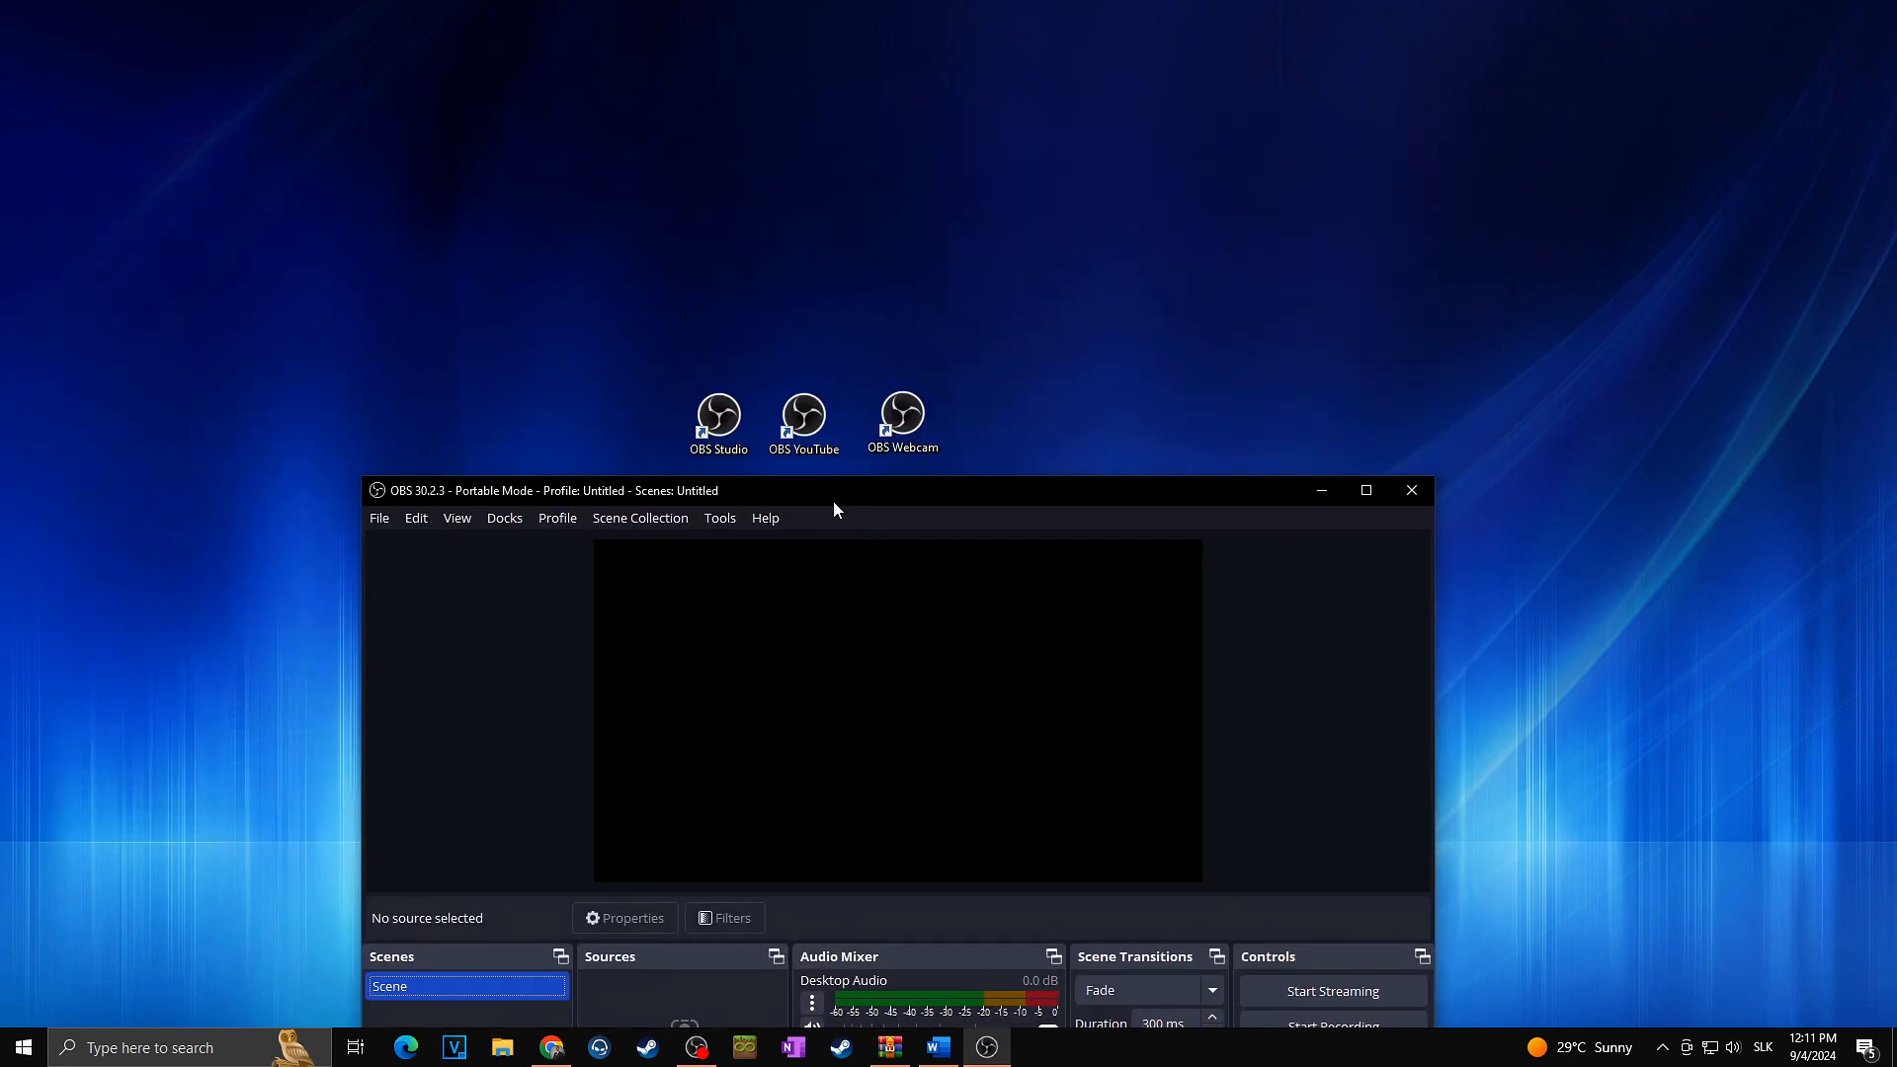
{"action": "mouse_move", "coordinate": [832, 510]}
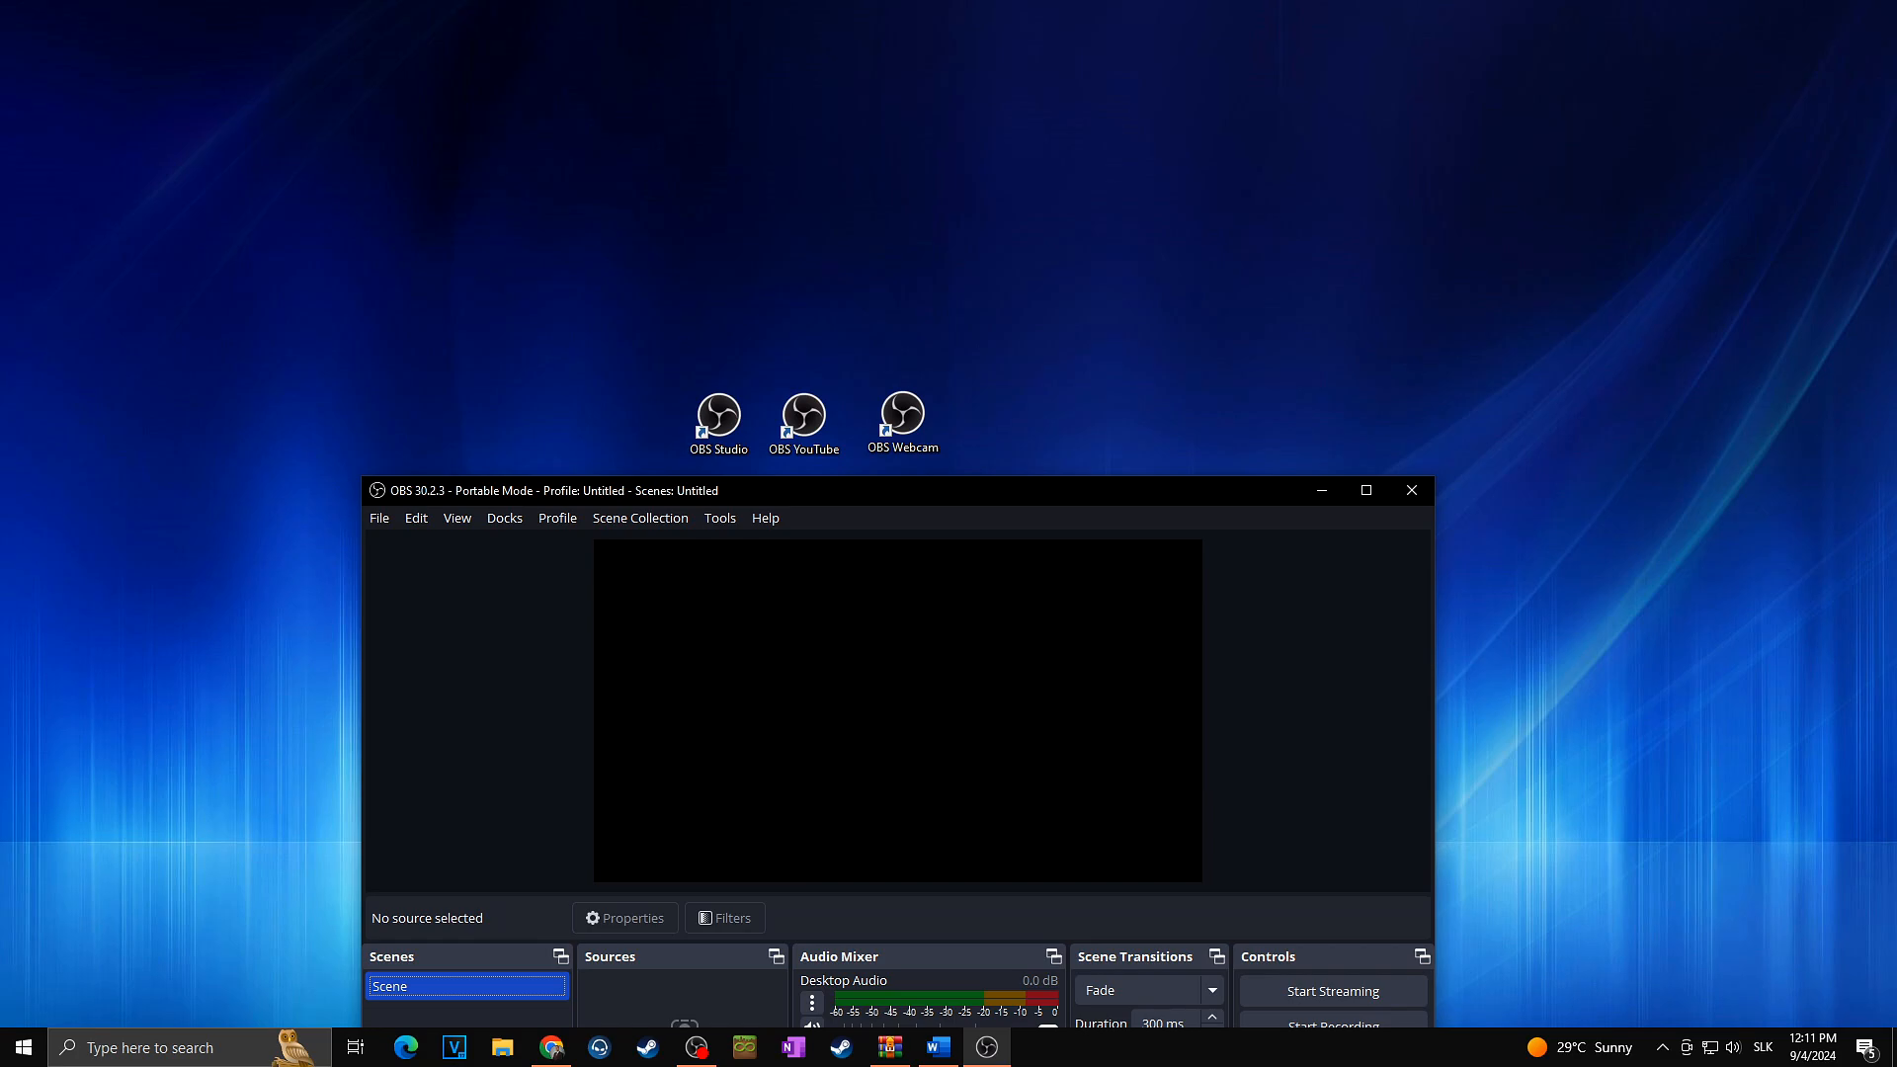
{"action": "mouse_move", "coordinate": [323, 430]}
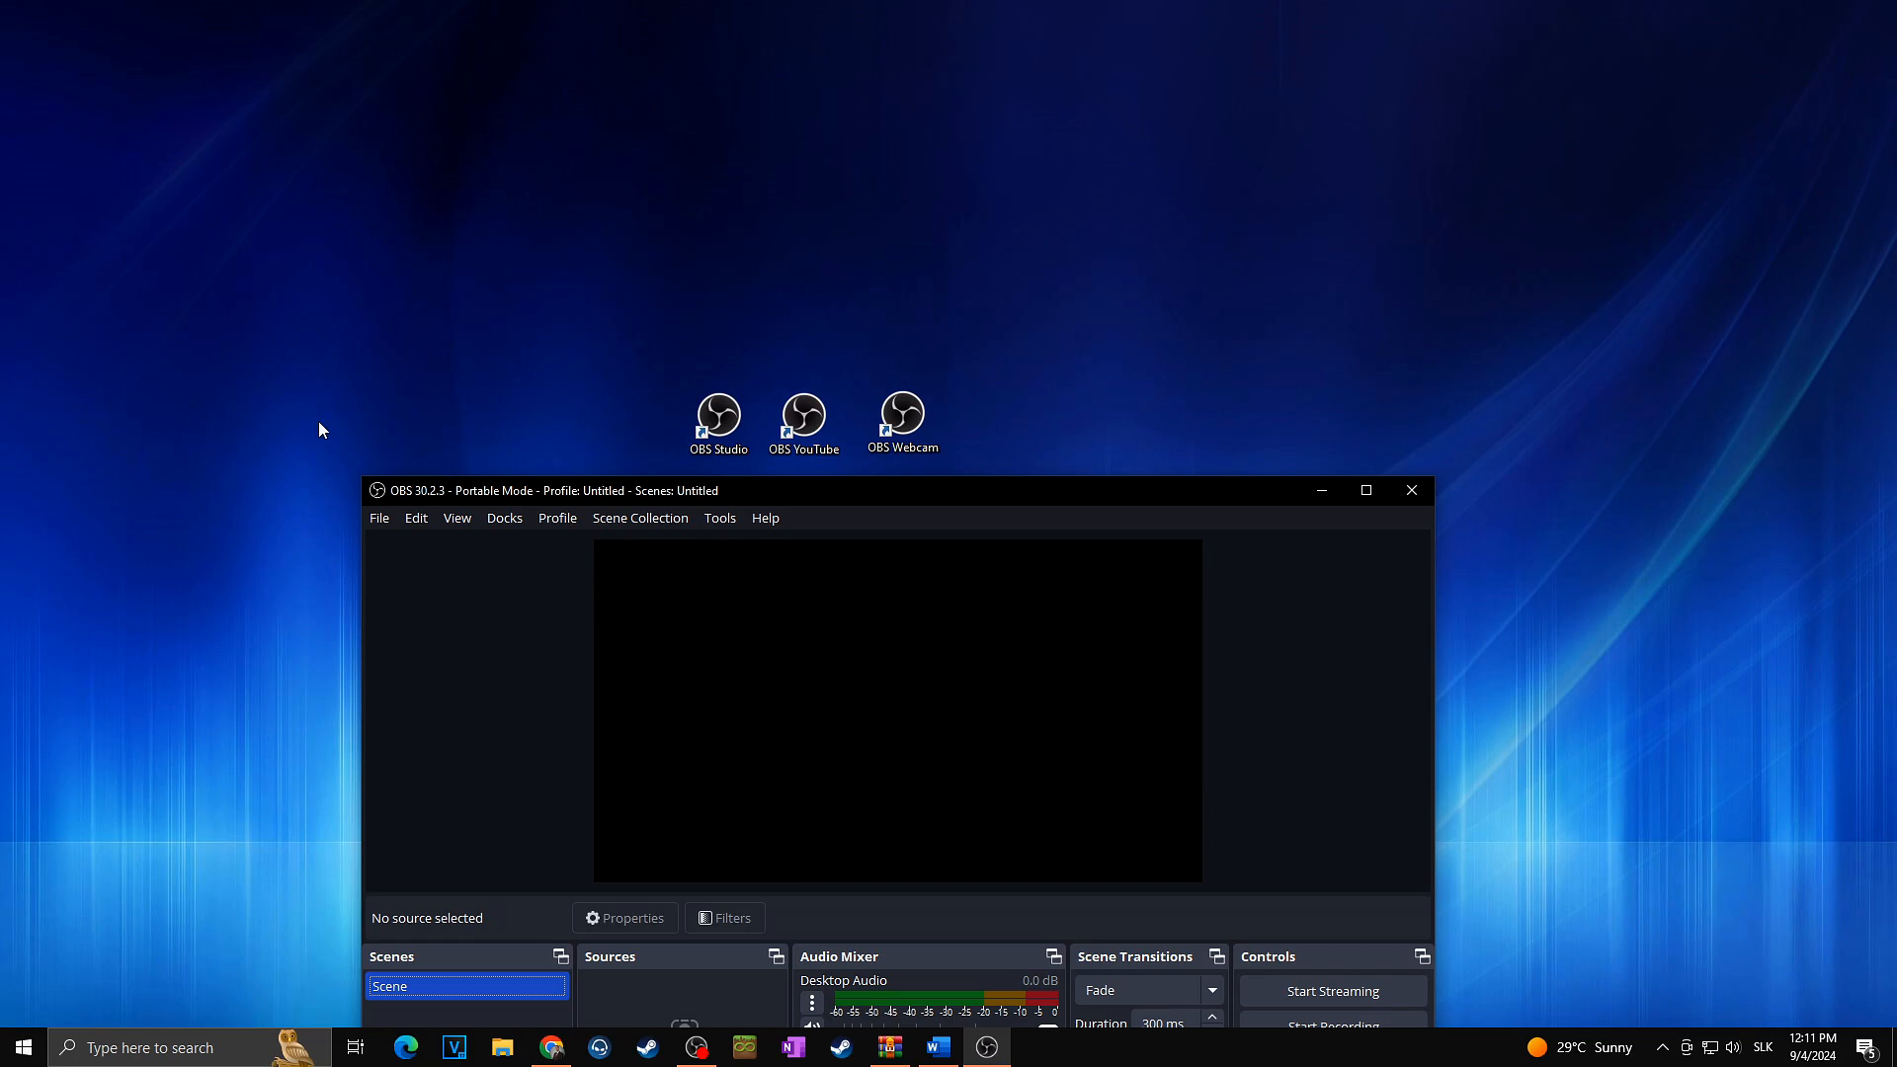
{"action": "mouse_move", "coordinate": [667, 369]}
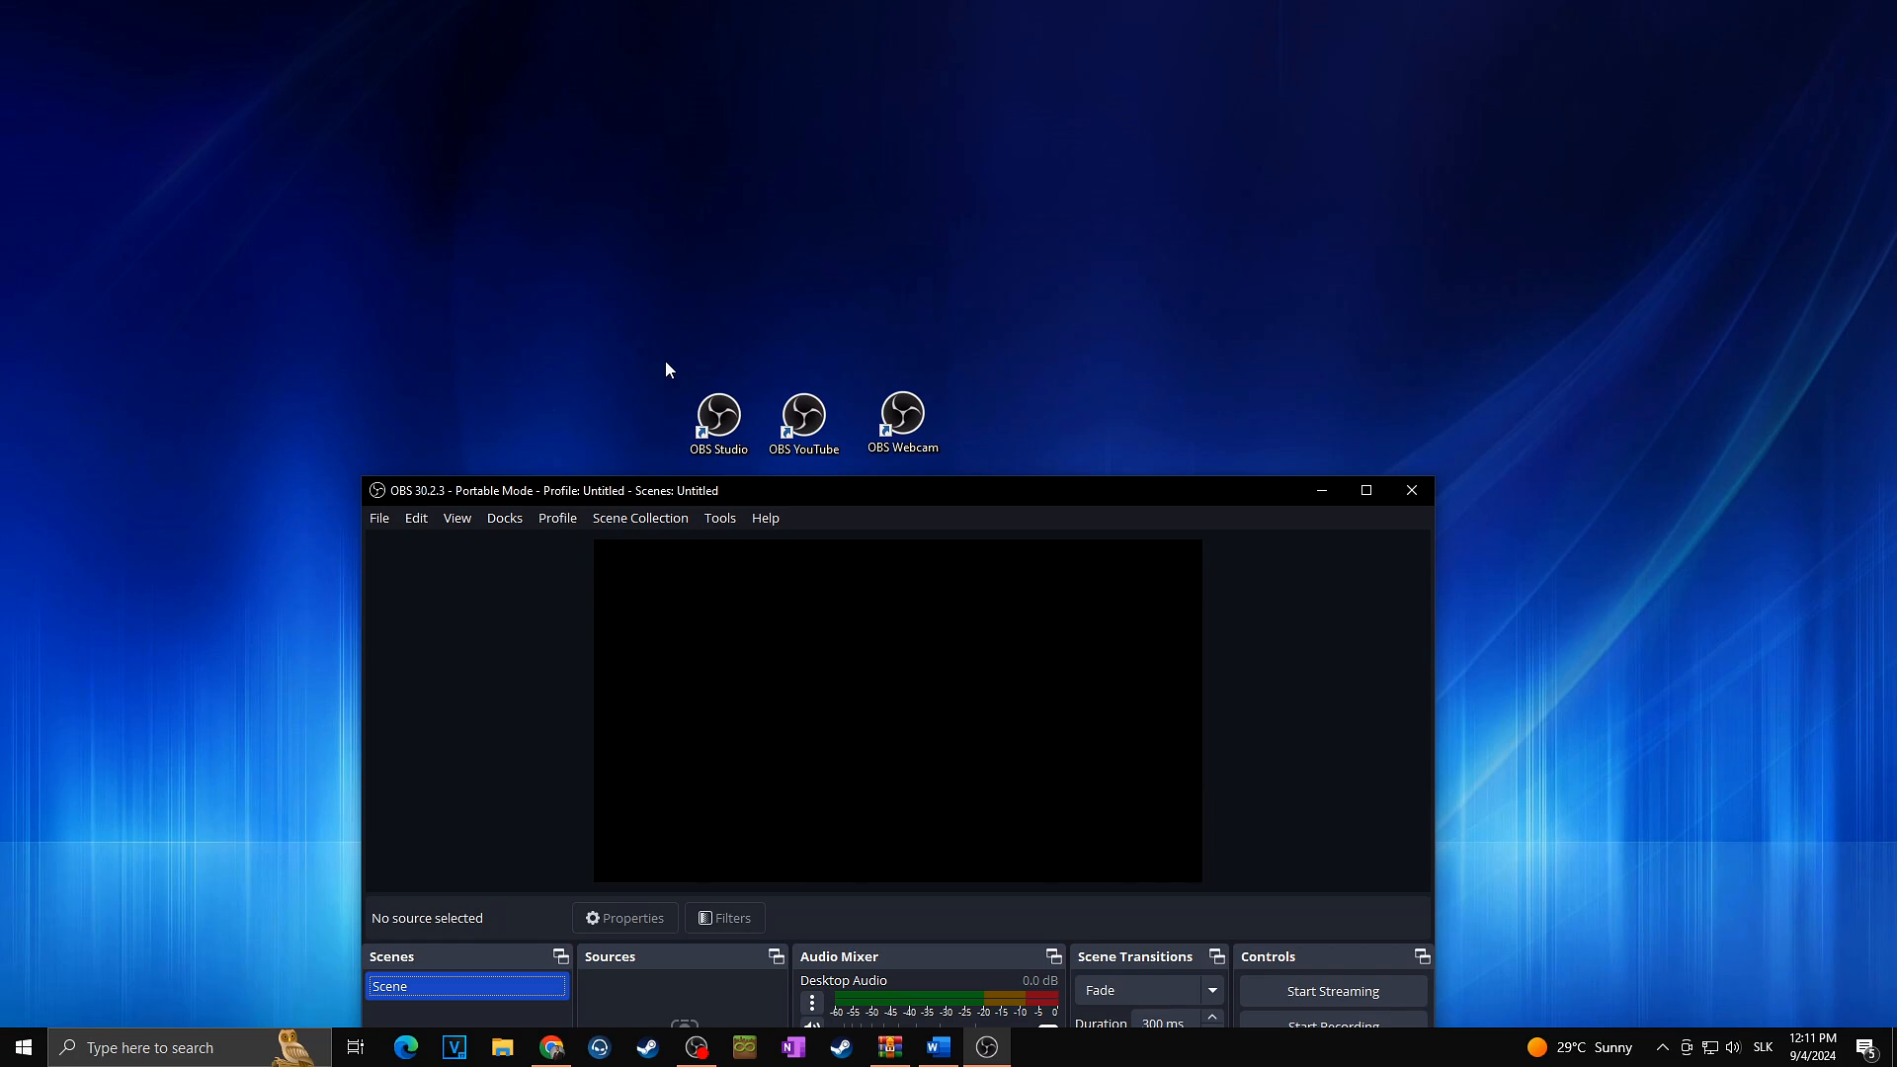
- Maximize the portable OBS window, then close it
{"action": "left_click", "coordinate": [803, 421]}
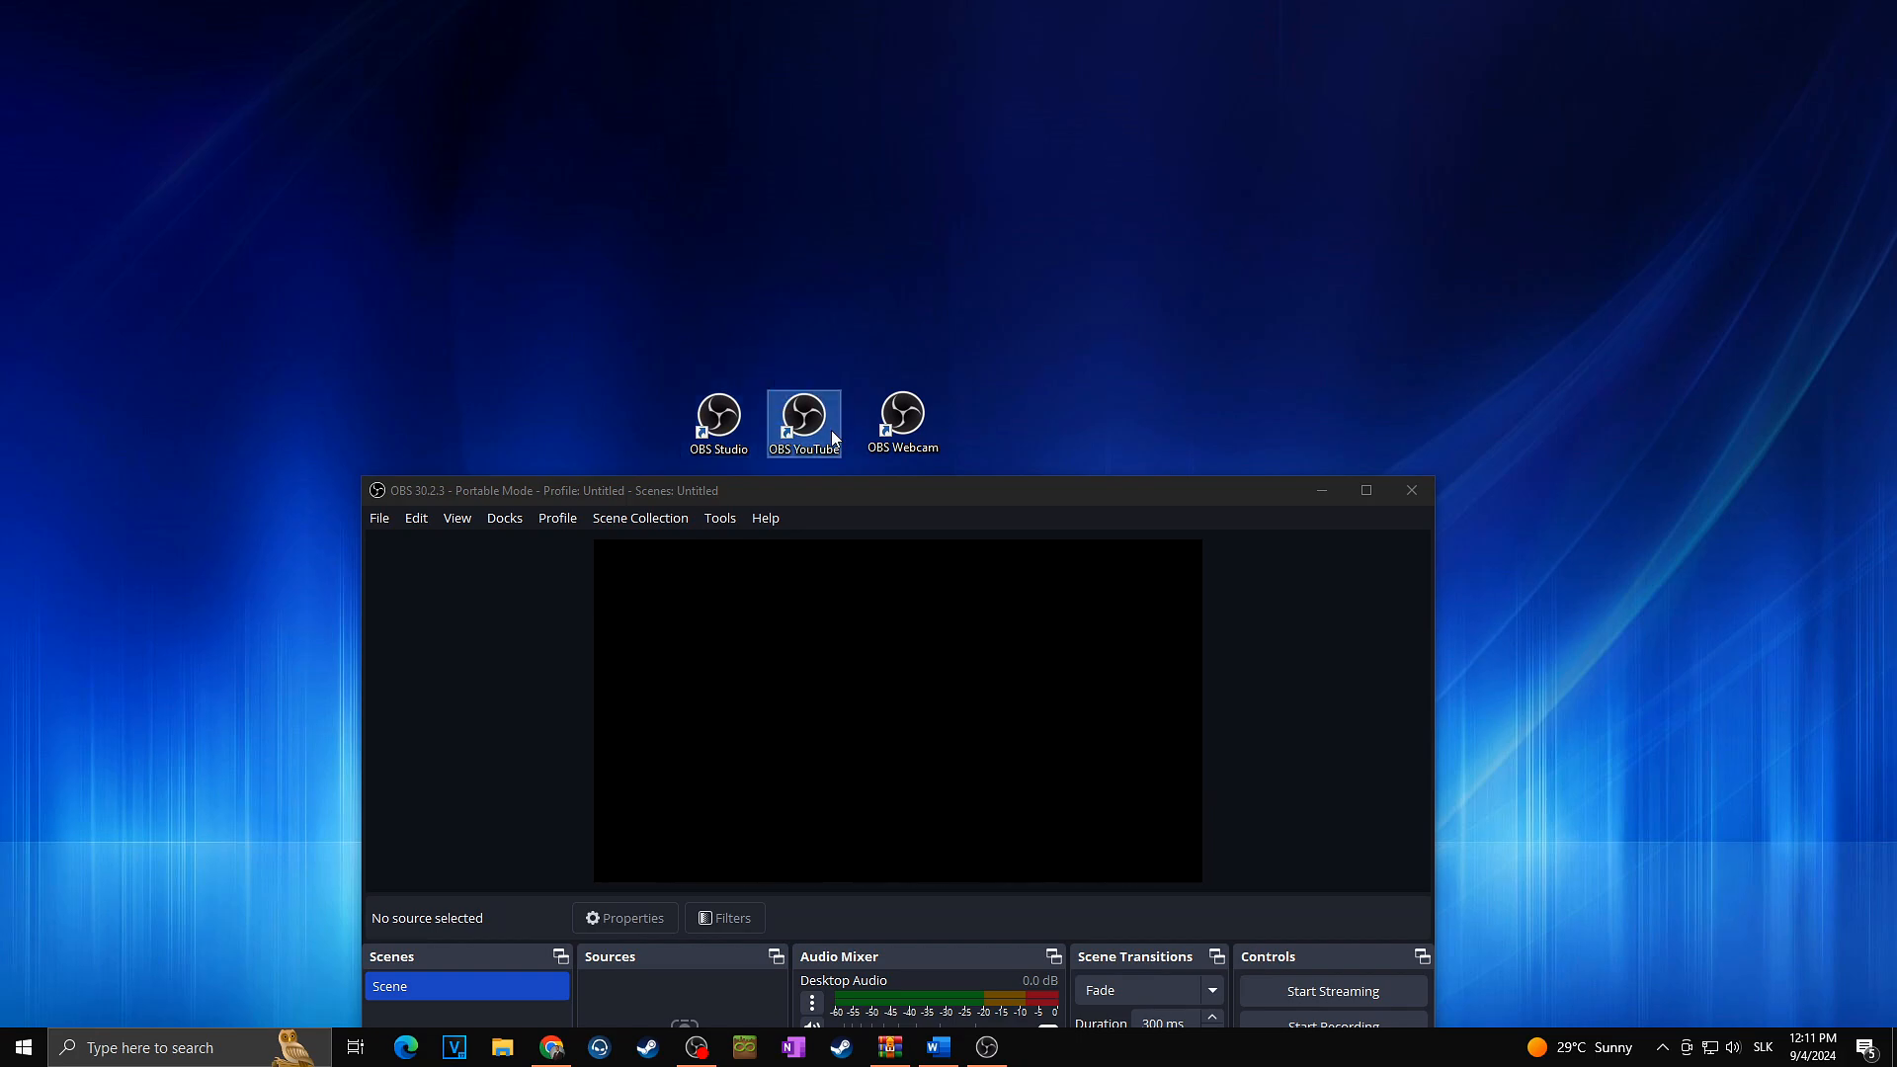
{"action": "mouse_move", "coordinate": [804, 424]}
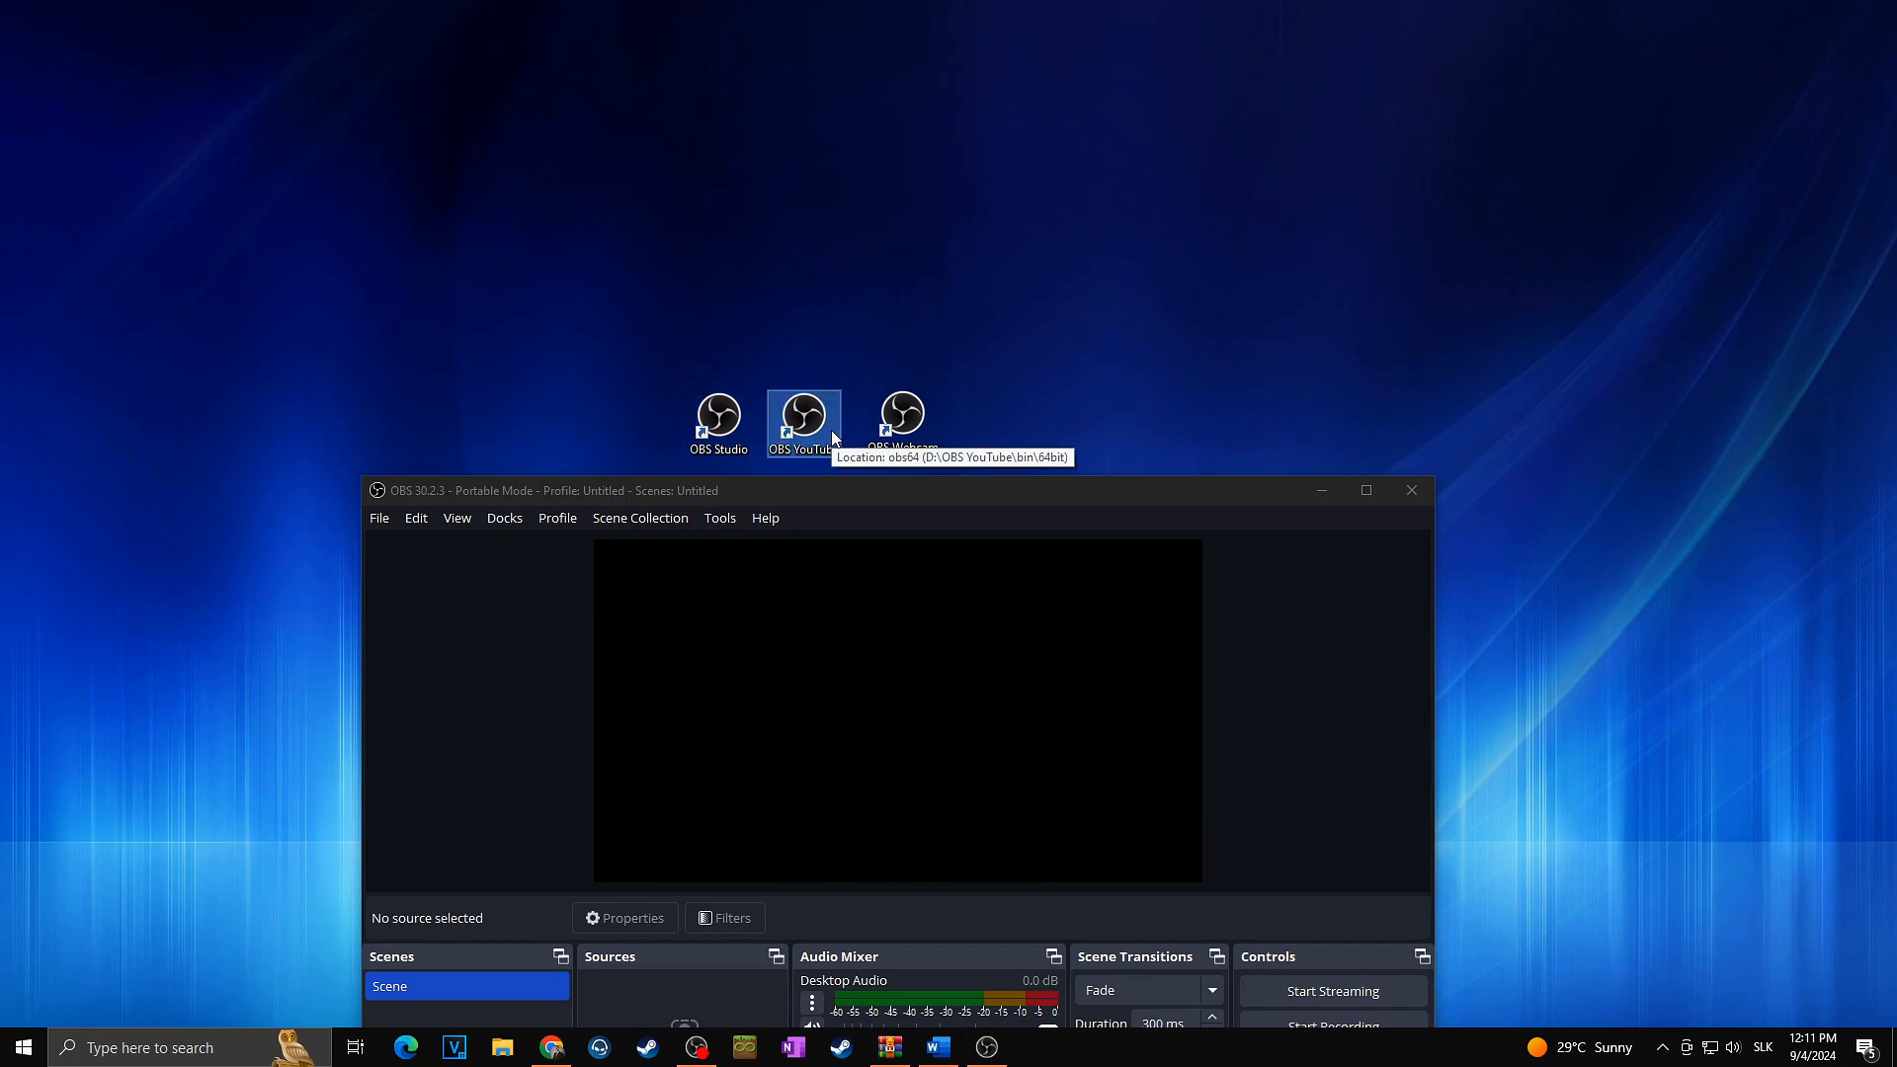
{"action": "mouse_move", "coordinate": [770, 335]}
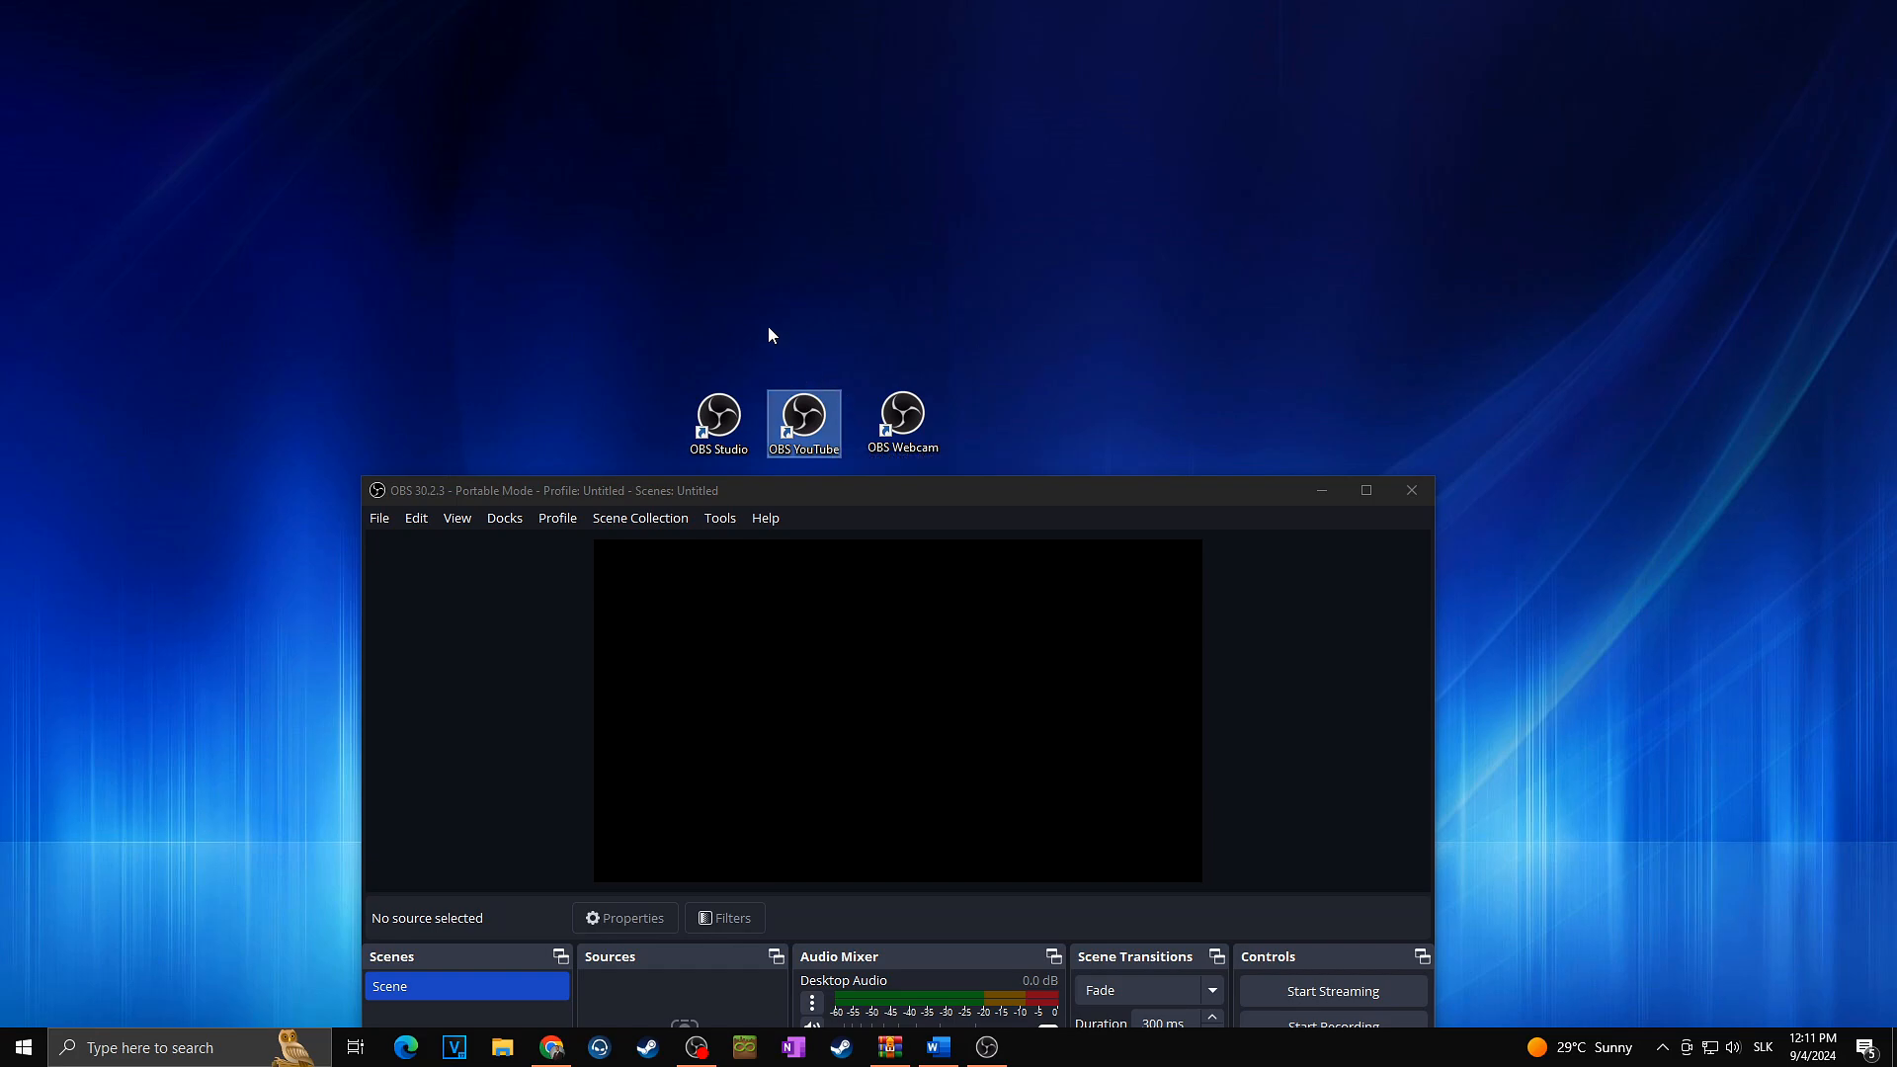
{"action": "mouse_move", "coordinate": [711, 369]}
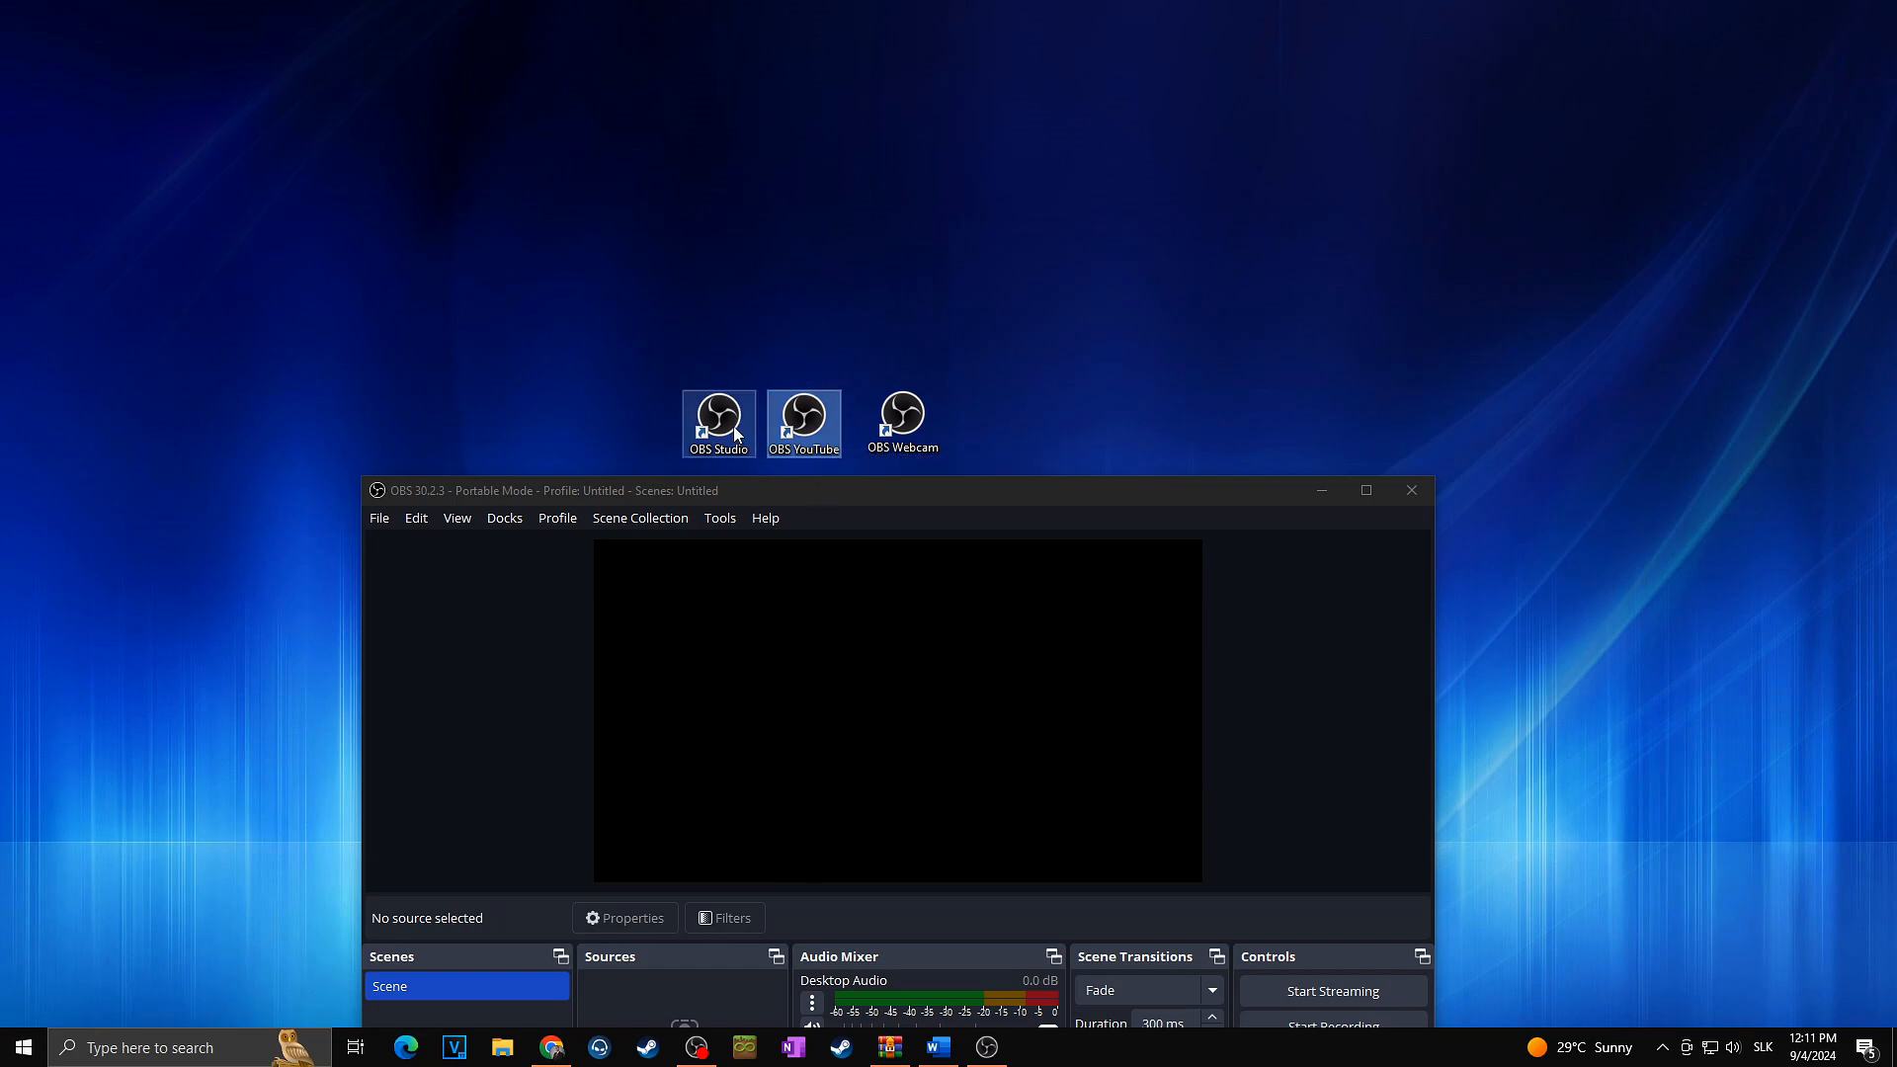
{"action": "mouse_move", "coordinate": [718, 424]}
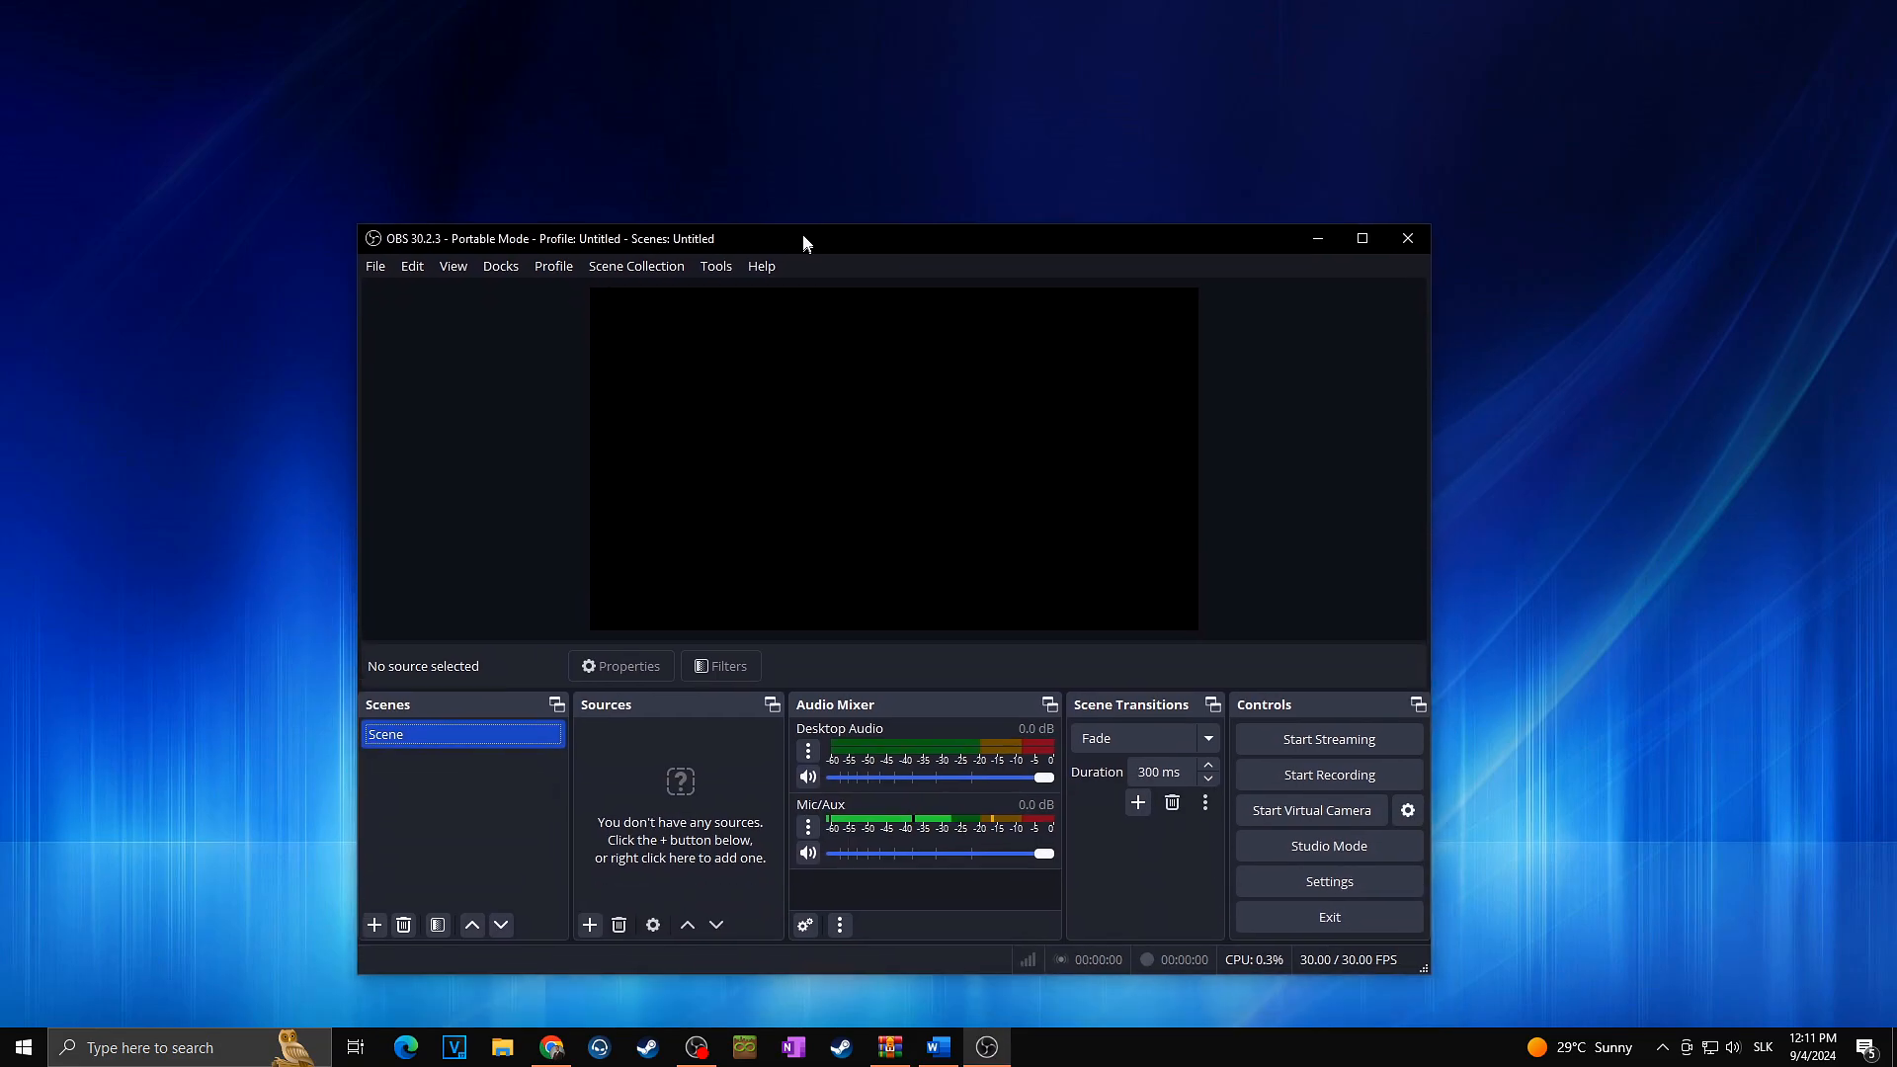
{"action": "left_click", "coordinate": [1361, 238]}
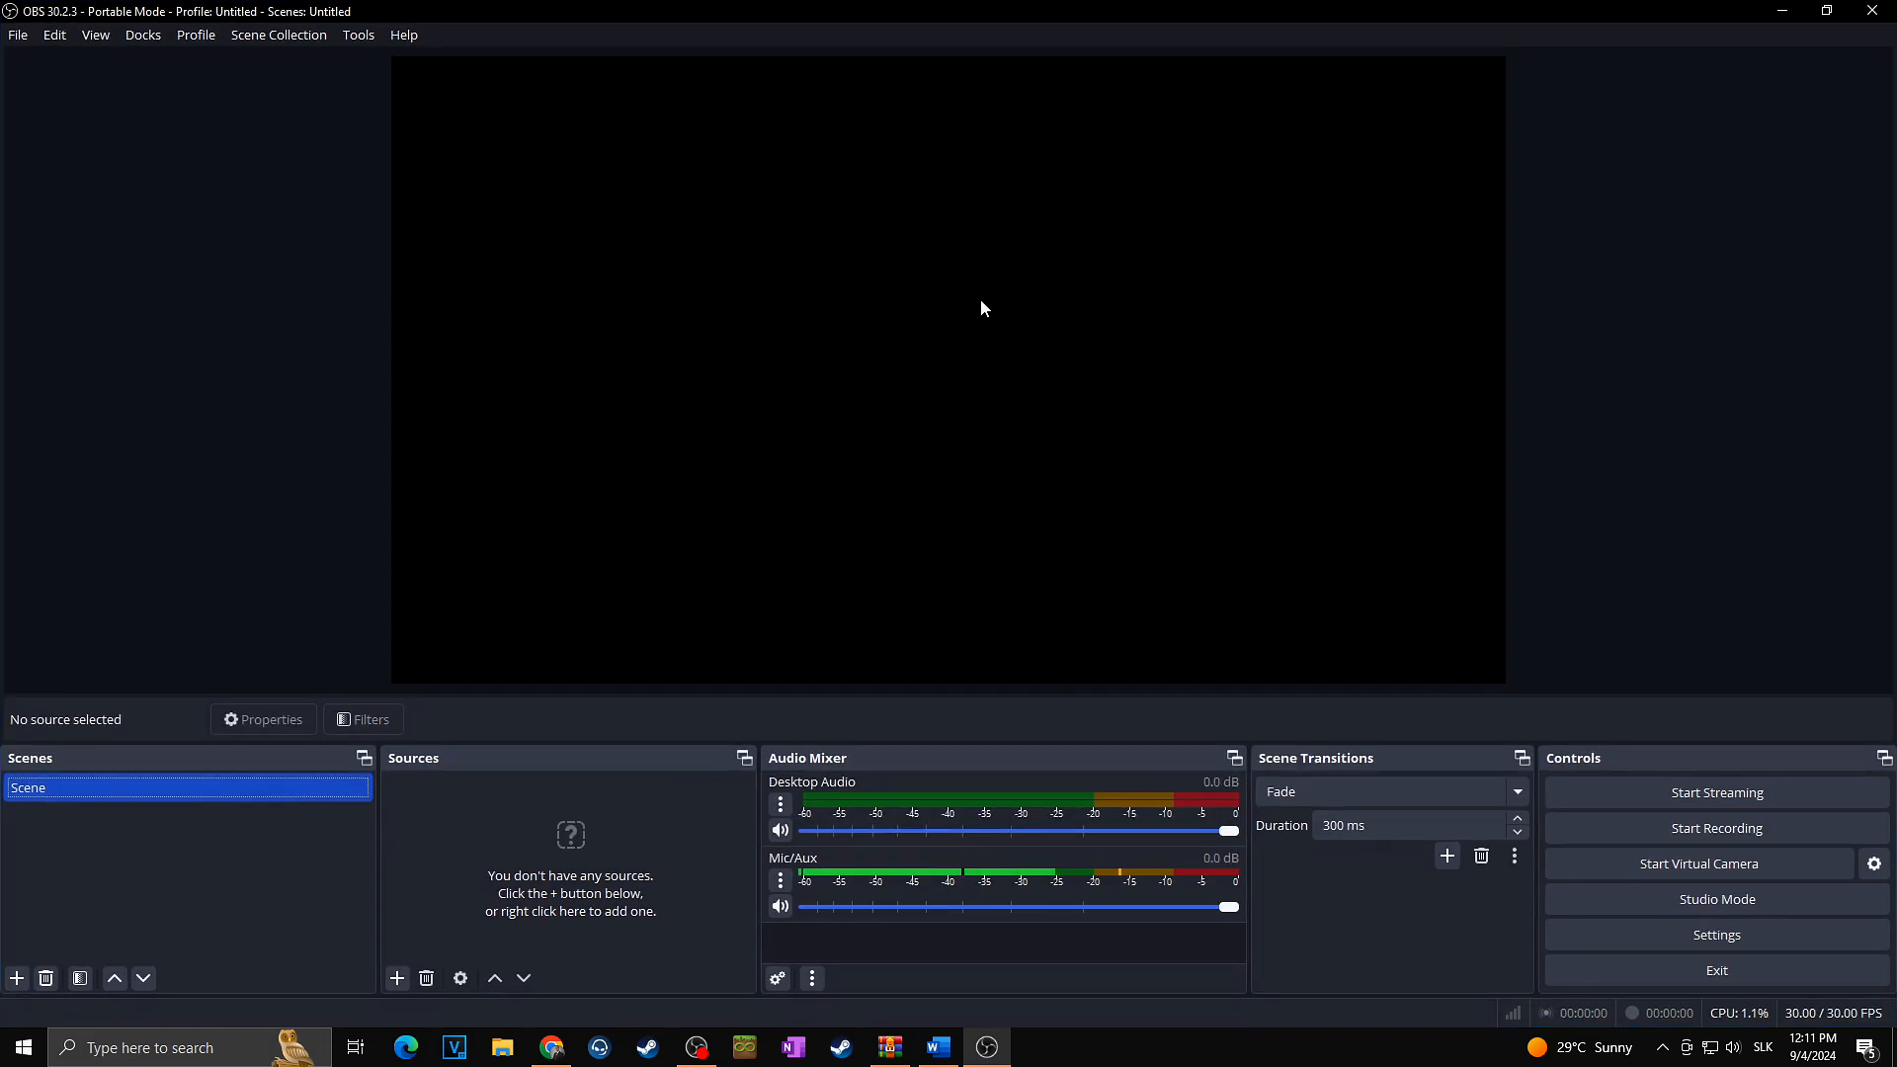
{"action": "mouse_move", "coordinate": [969, 781]}
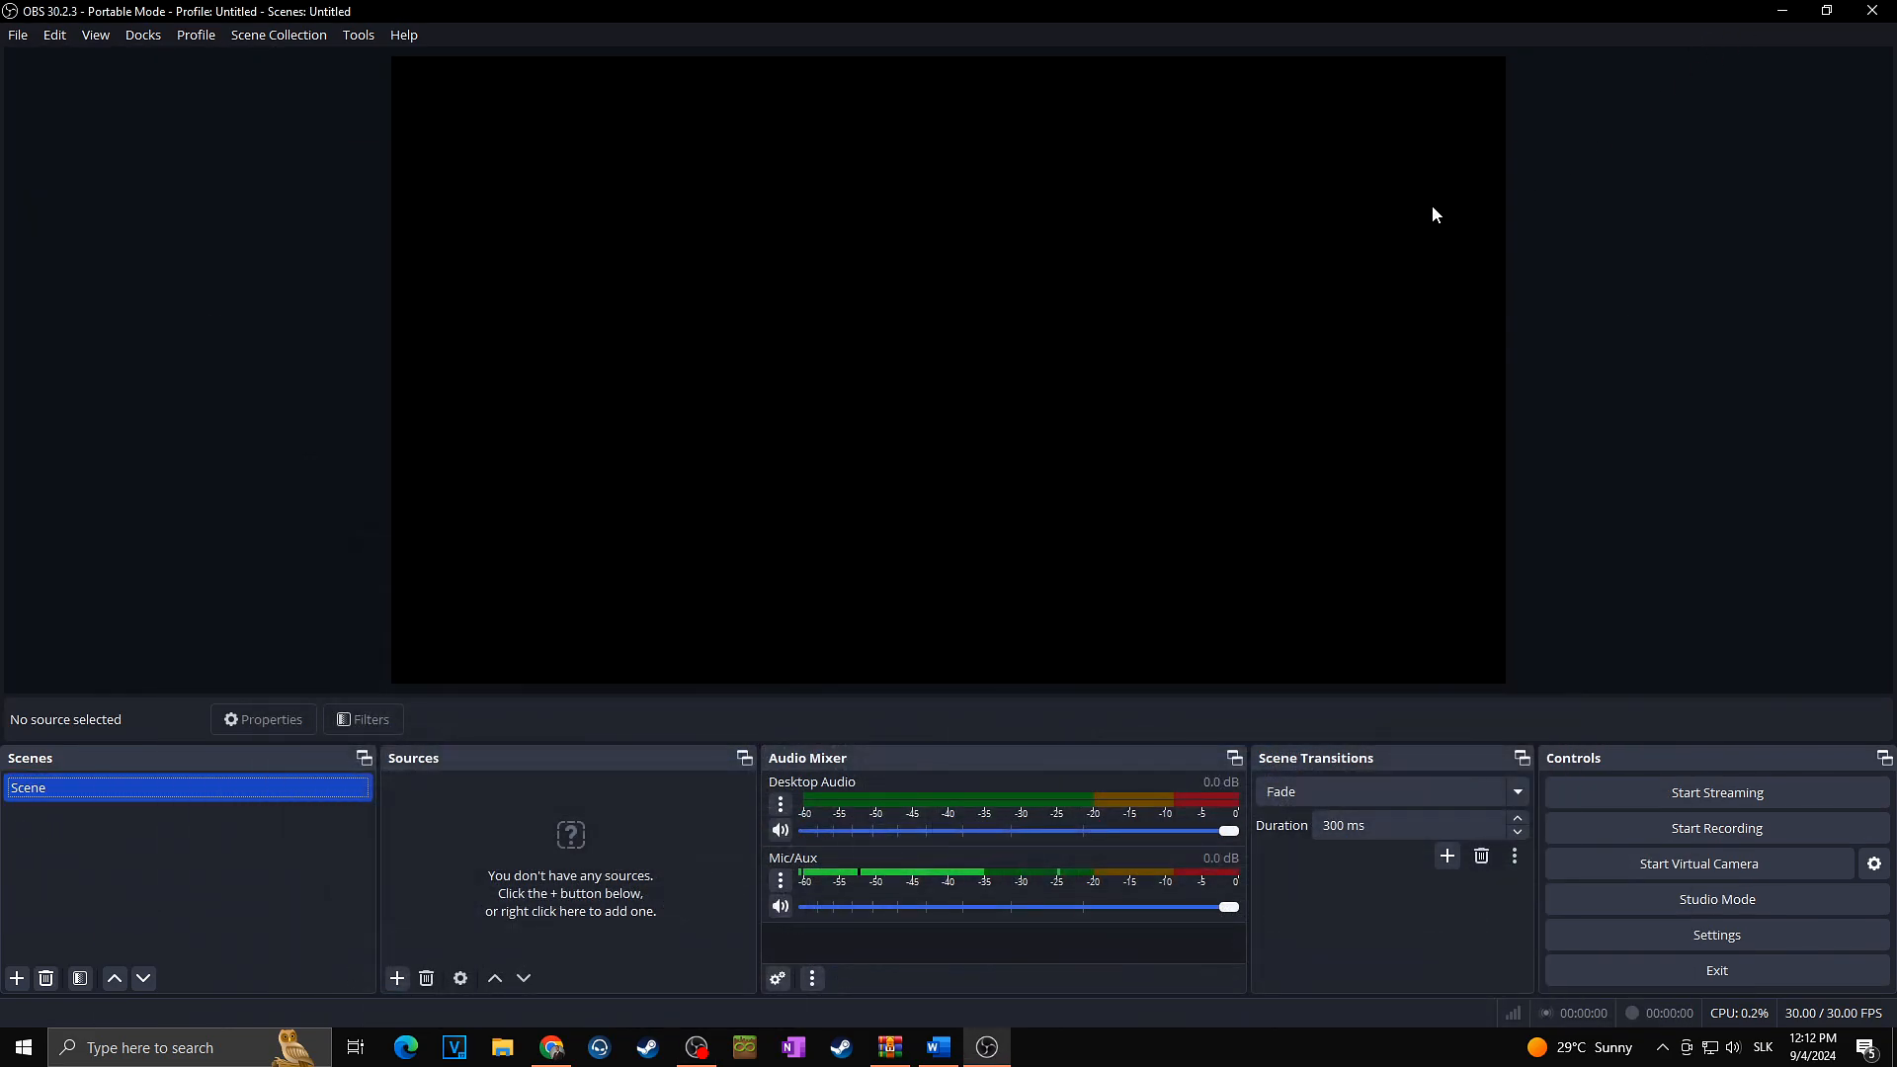
{"action": "left_click", "coordinate": [1827, 11]}
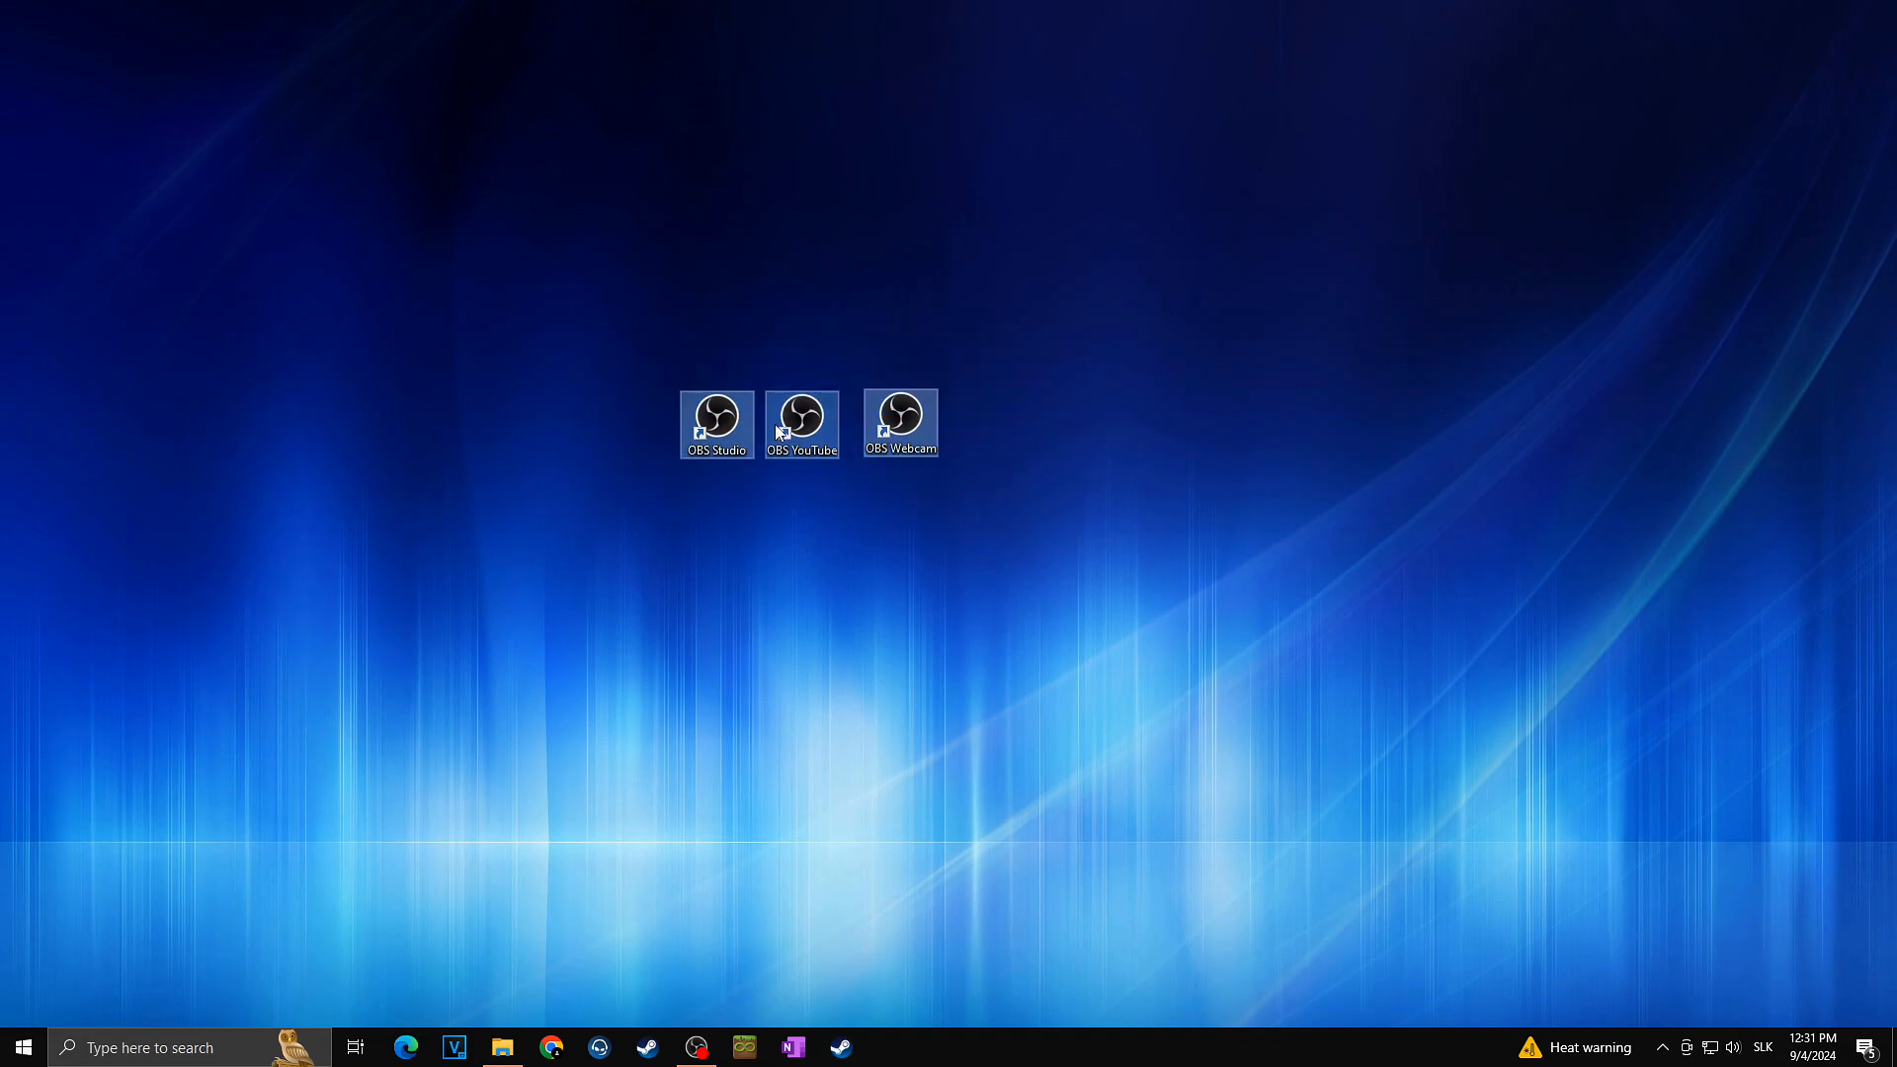
- Deselect the OBS Studio, OBS YouTube and OBS Webcam shortcuts on the desktop
{"action": "left_click", "coordinate": [501, 1046]}
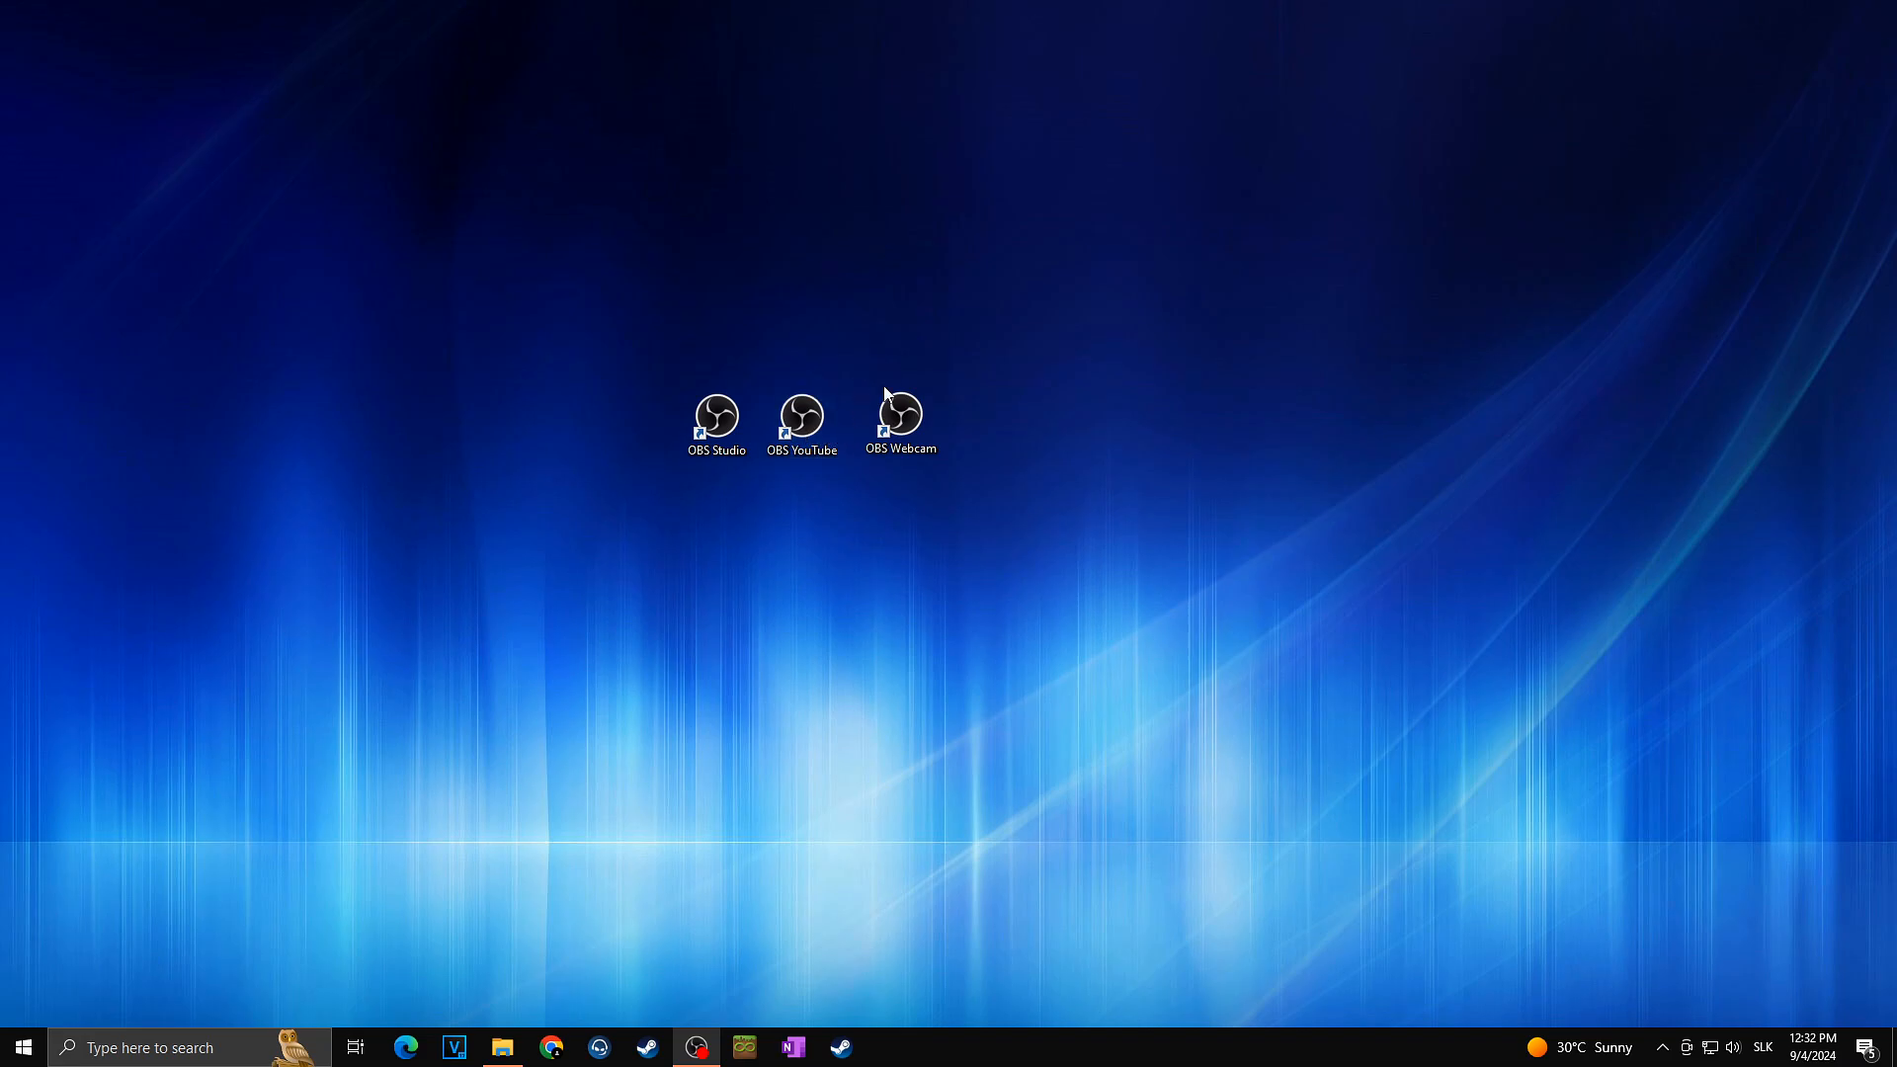
{"action": "mouse_move", "coordinate": [883, 380]}
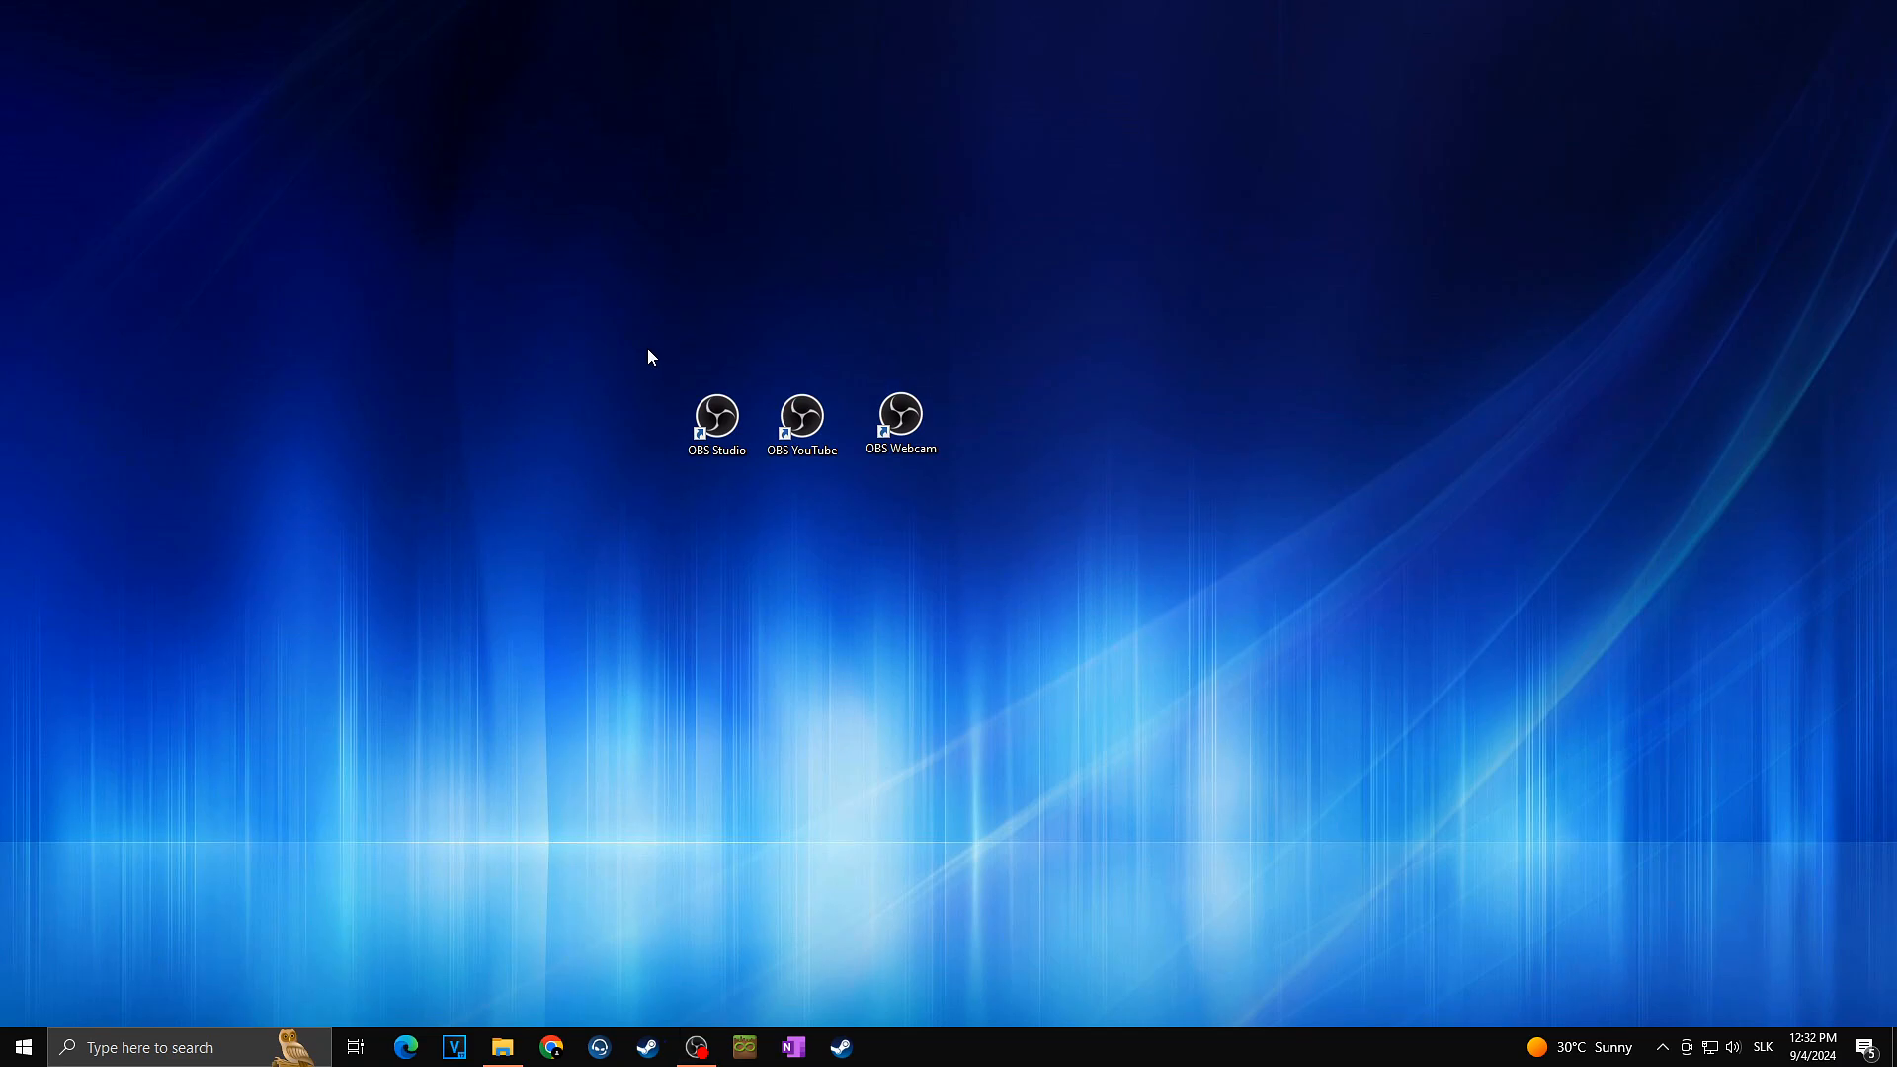
{"action": "mouse_move", "coordinate": [1008, 468]}
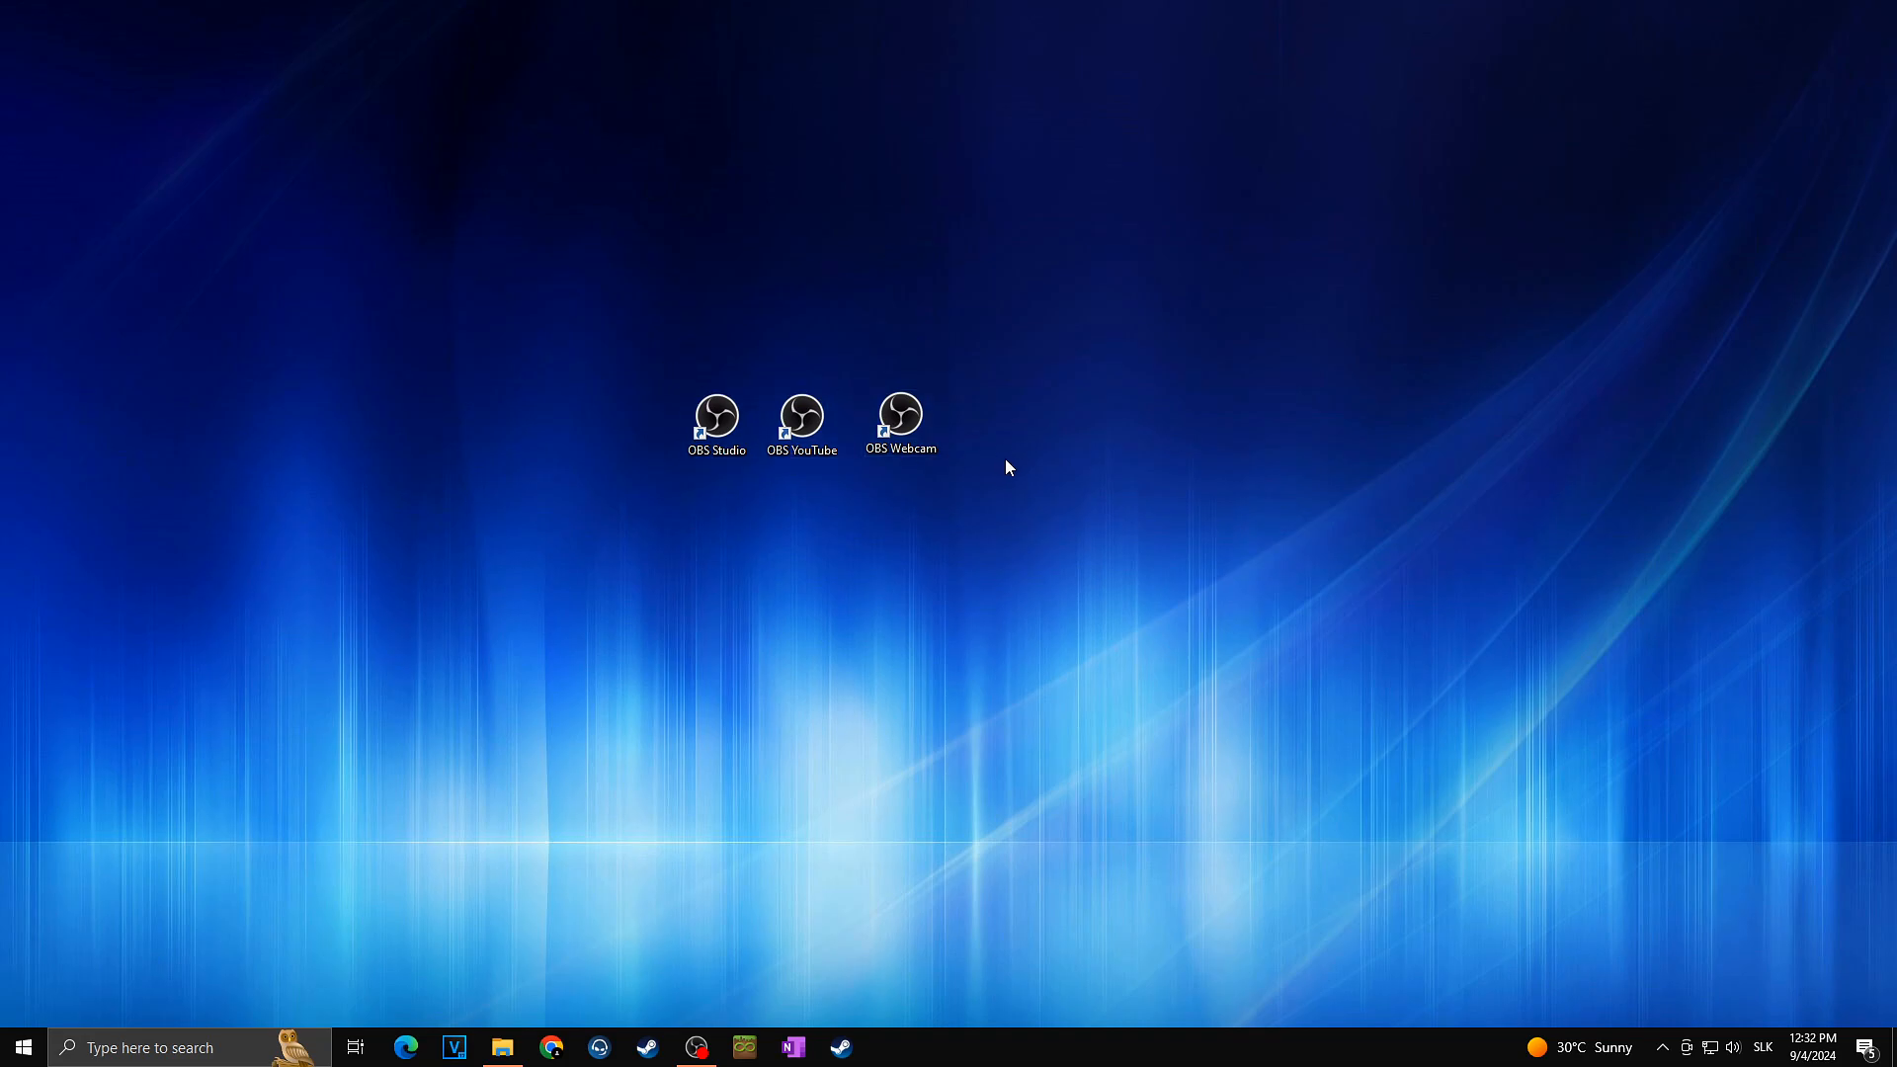
{"action": "mouse_move", "coordinate": [1019, 399]}
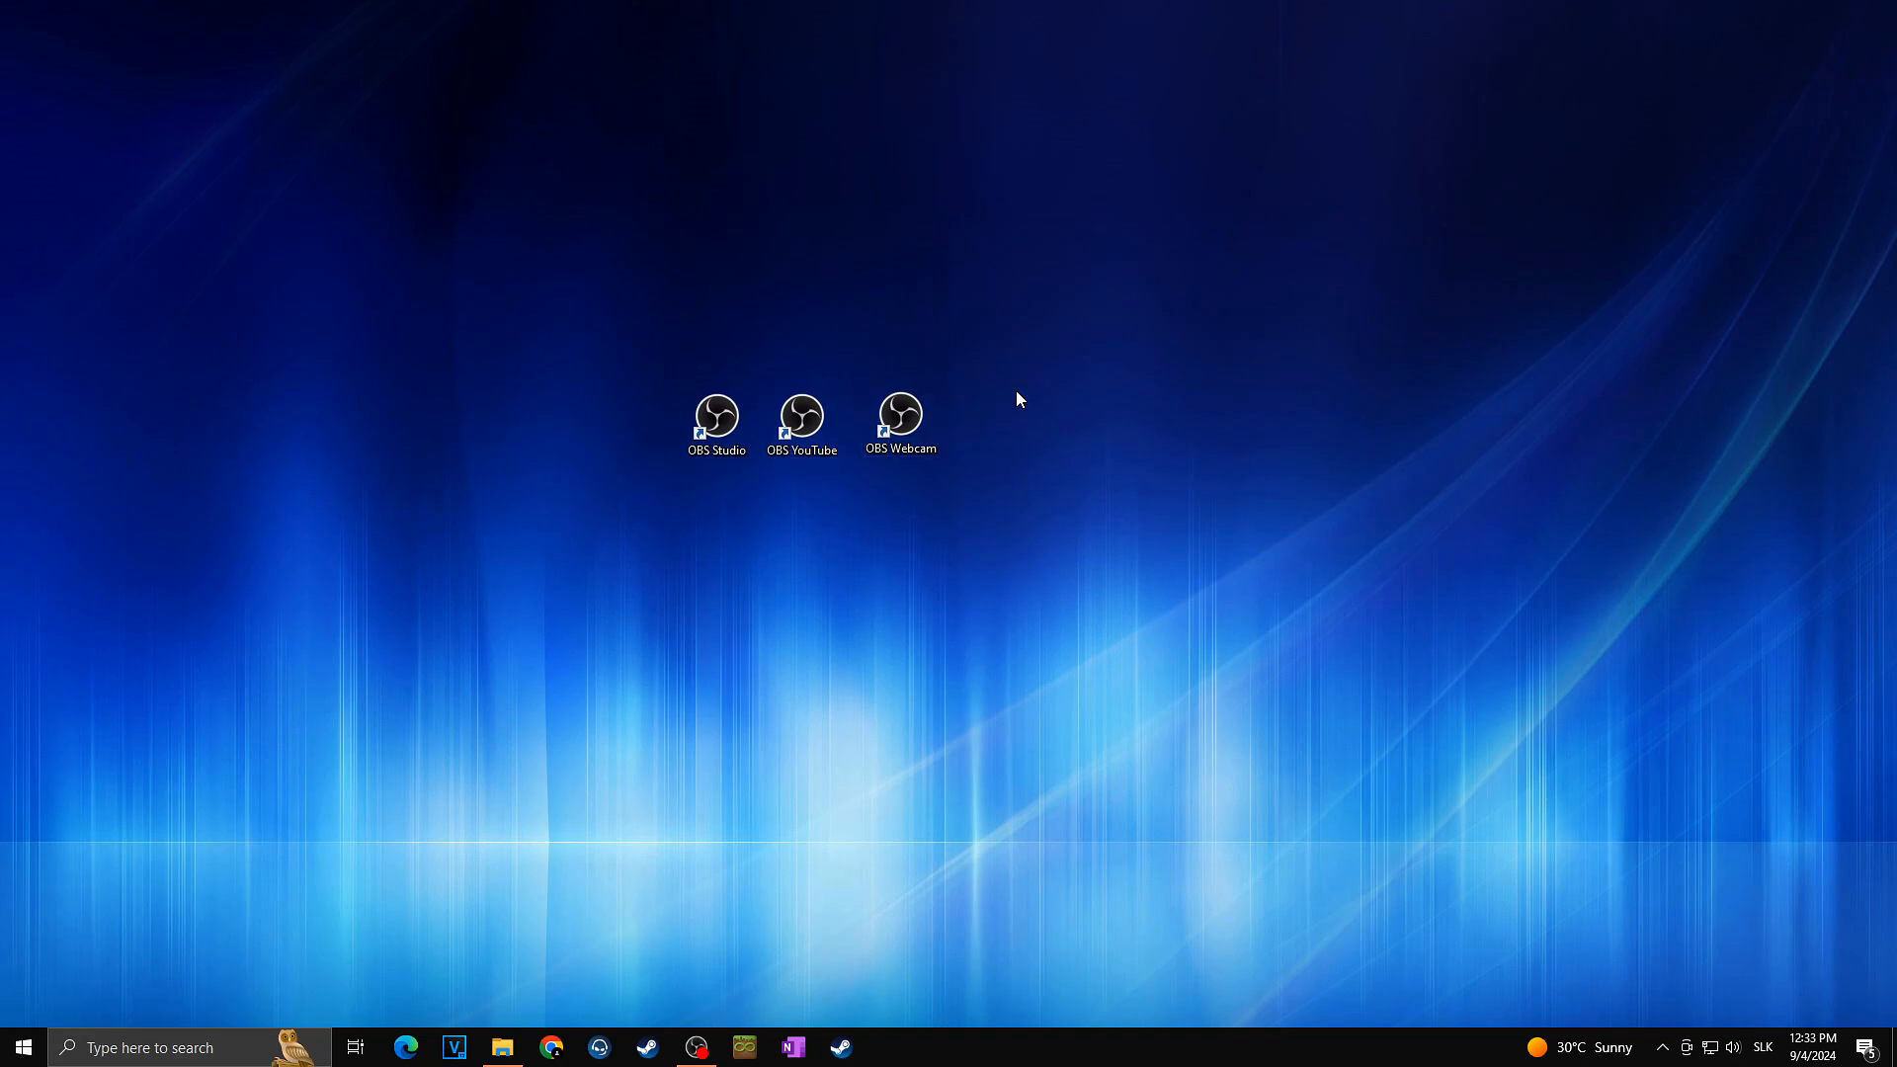
{"action": "mouse_move", "coordinate": [680, 404]}
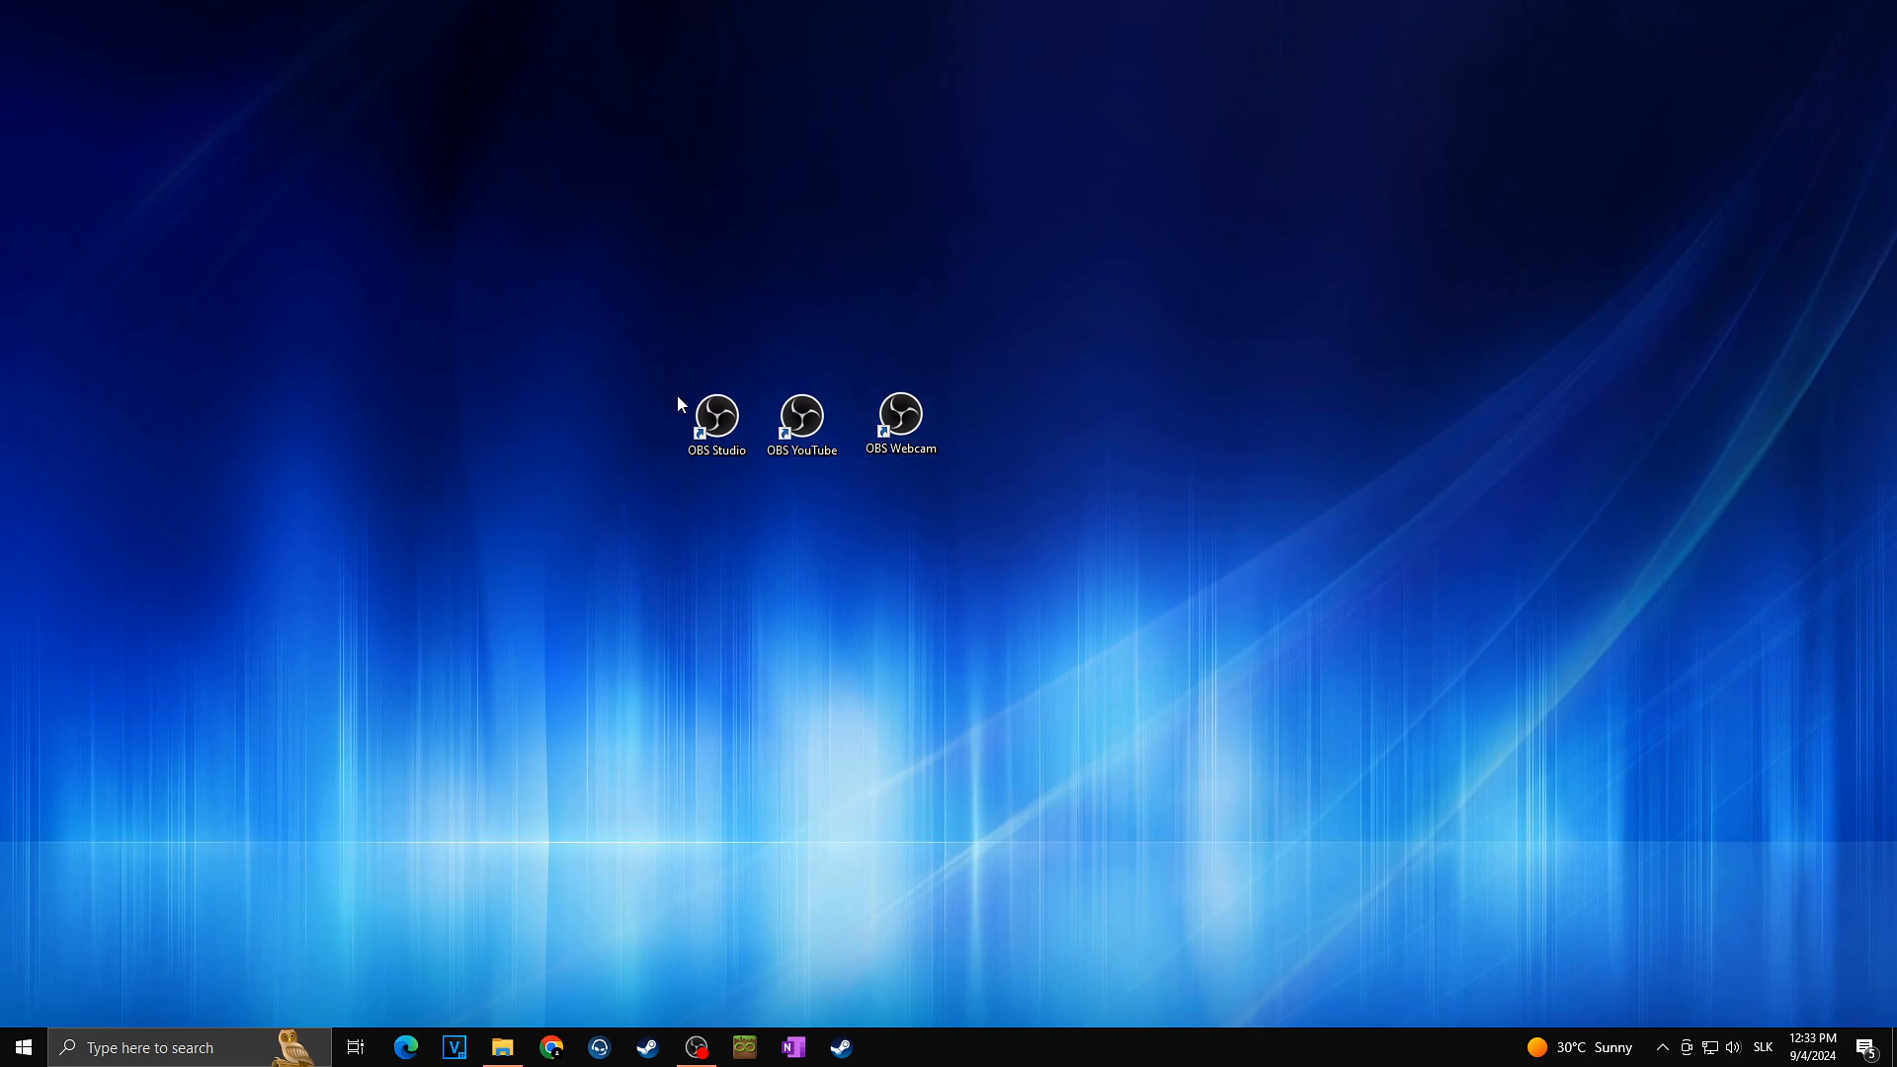
{"action": "mouse_move", "coordinate": [1017, 436]}
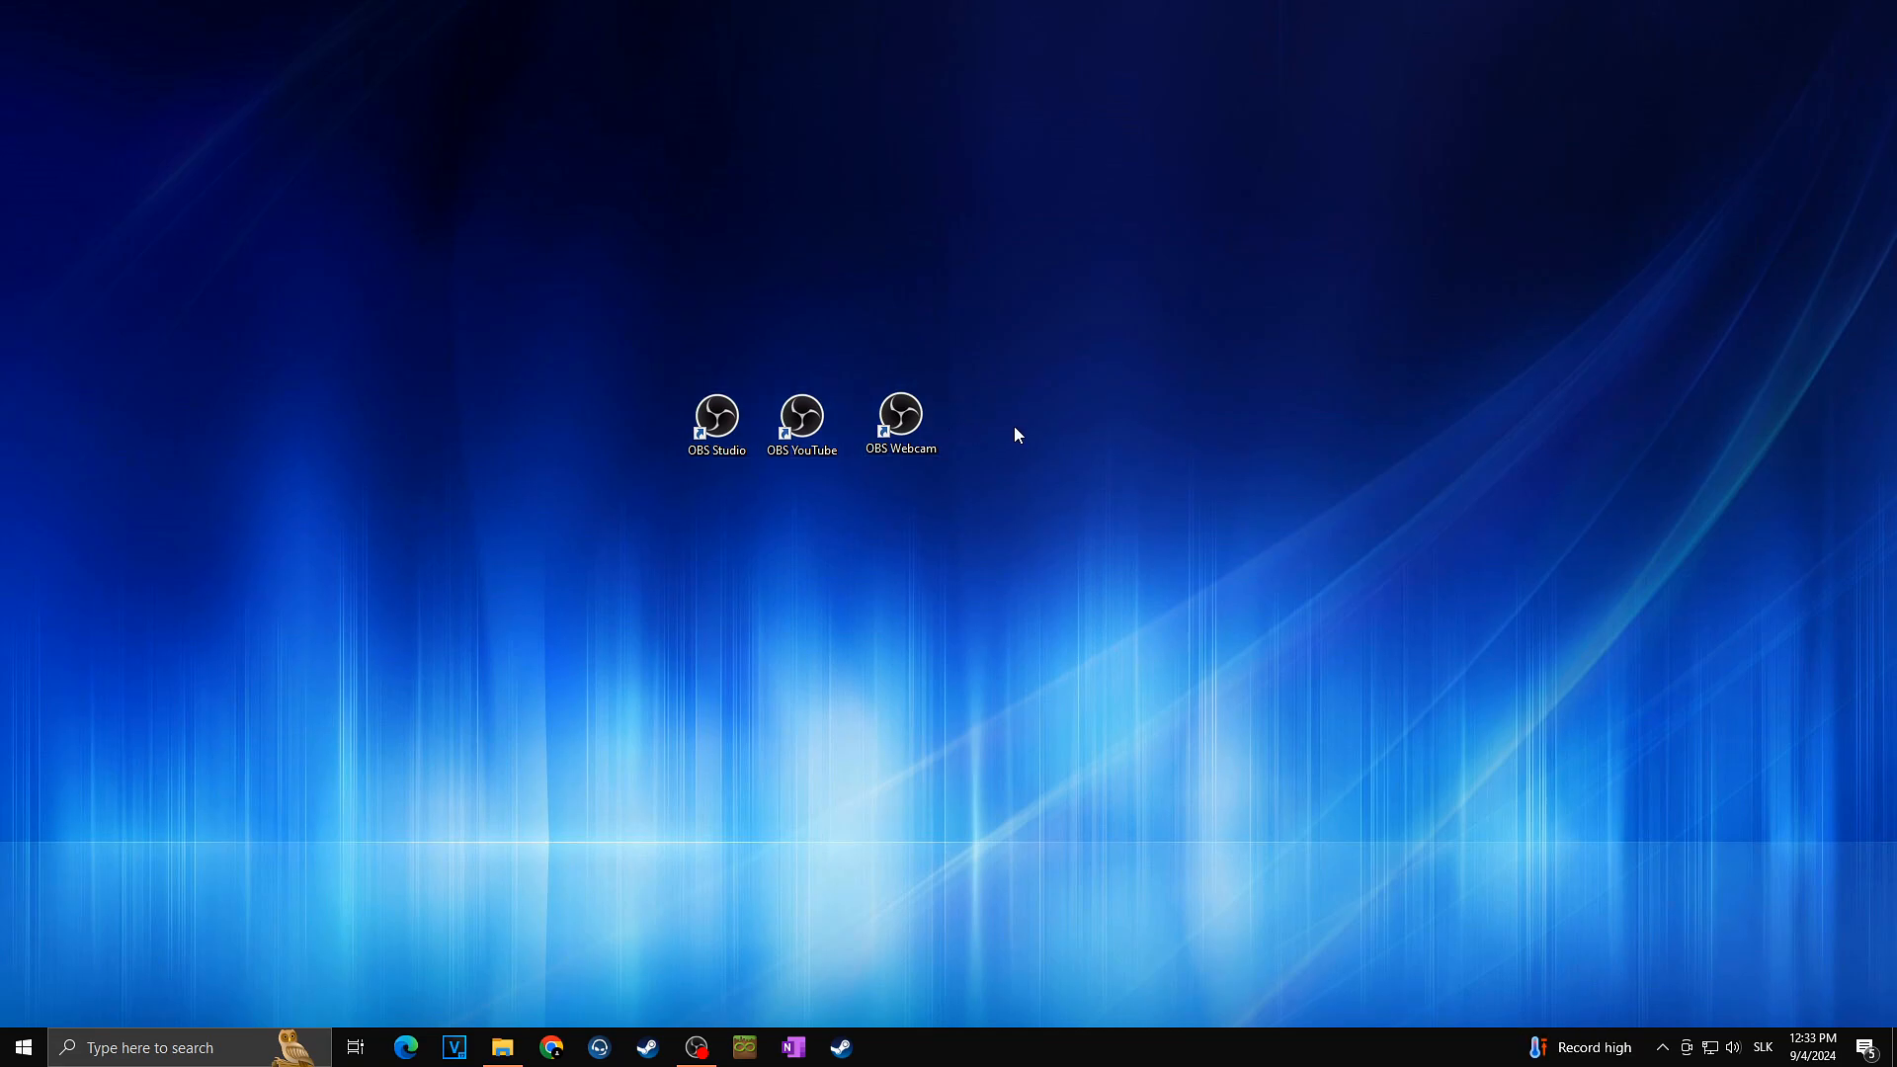
{"action": "mouse_move", "coordinate": [1001, 402]}
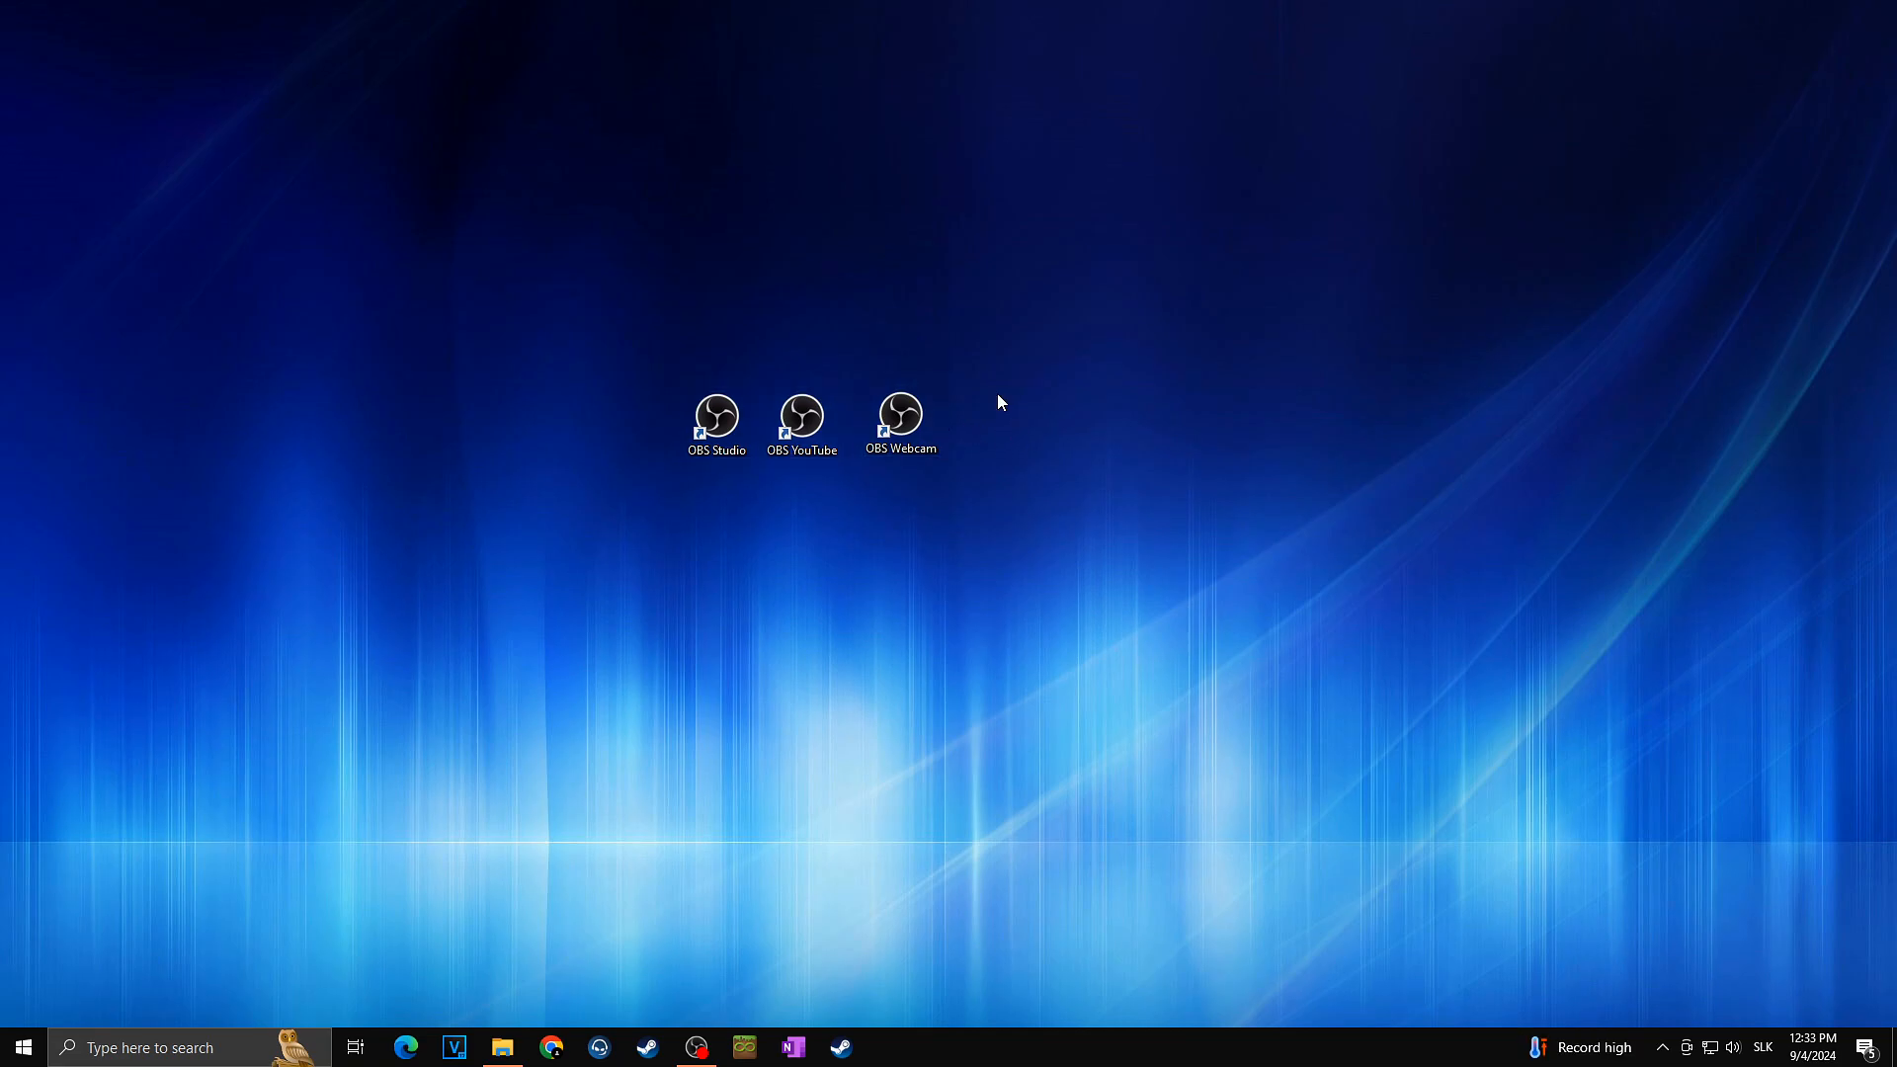
{"action": "mouse_move", "coordinate": [1053, 442]}
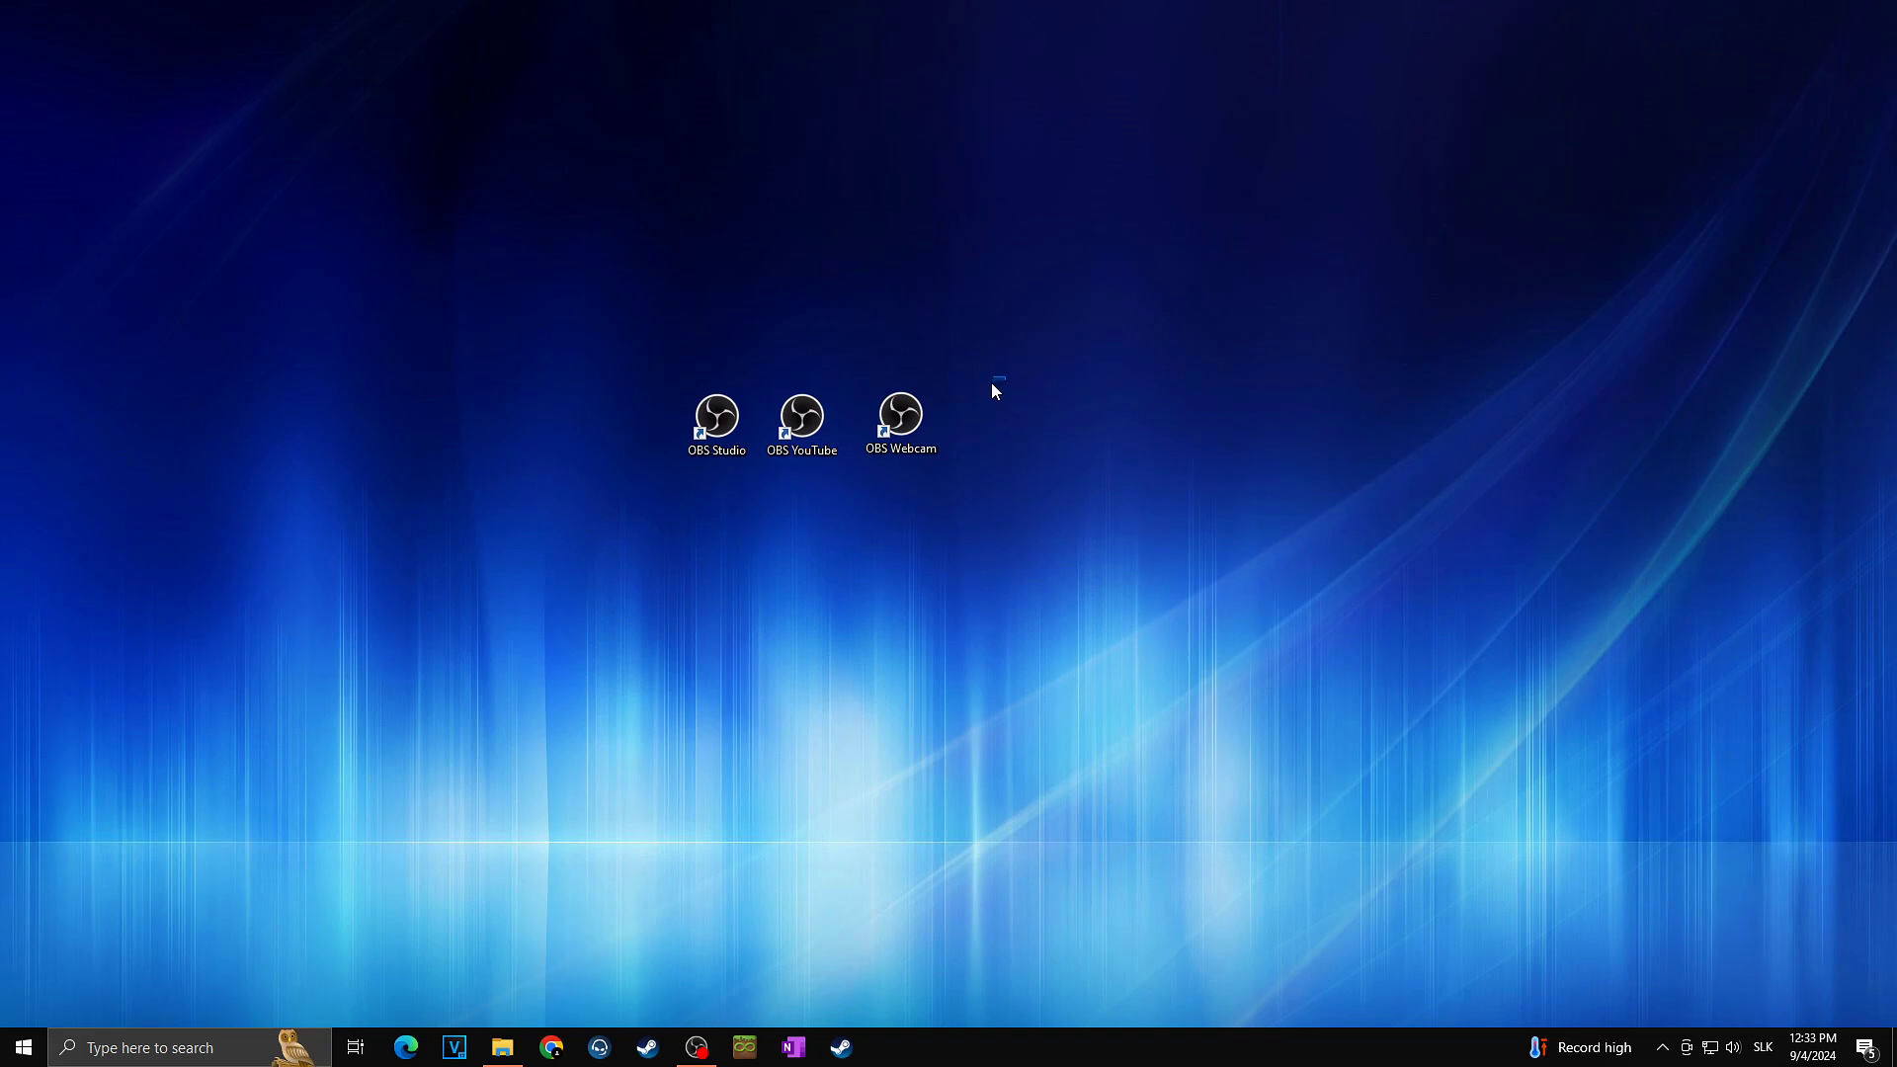
{"action": "mouse_move", "coordinate": [662, 484]}
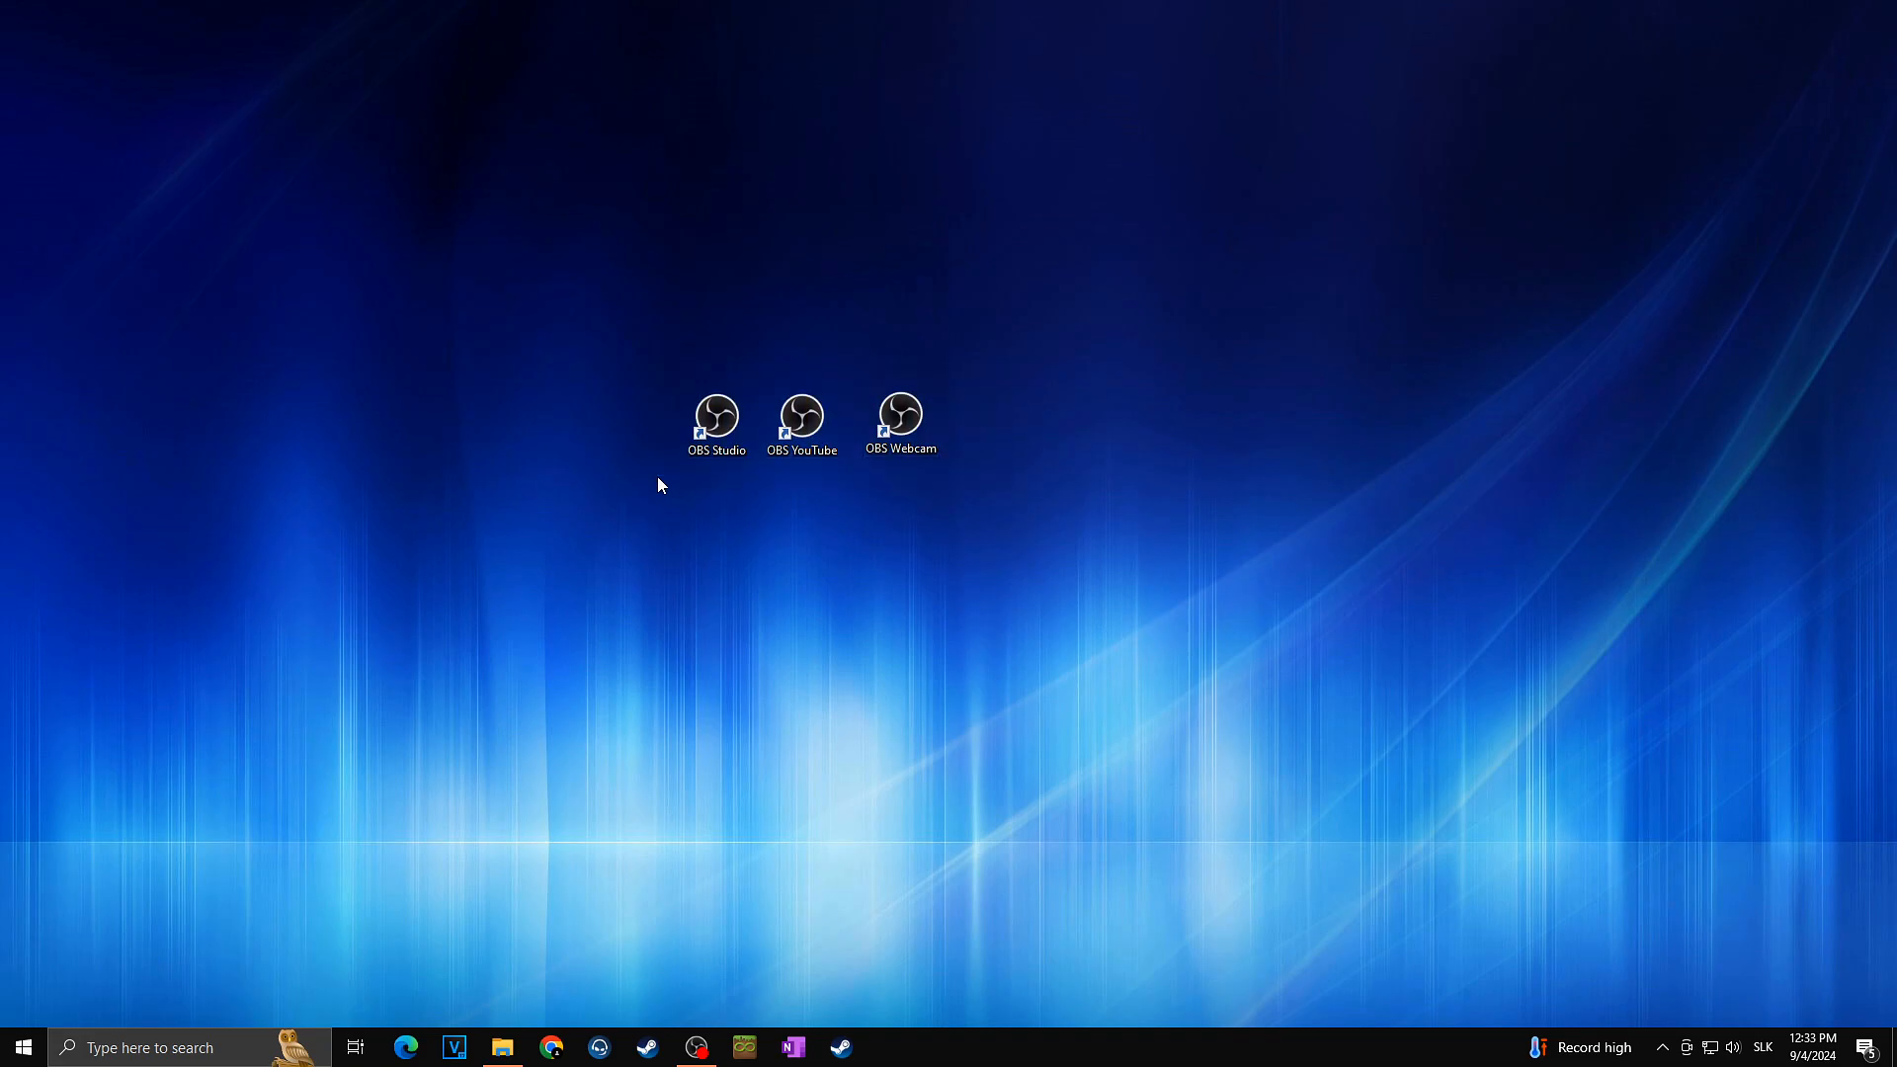
{"action": "mouse_move", "coordinate": [651, 482]}
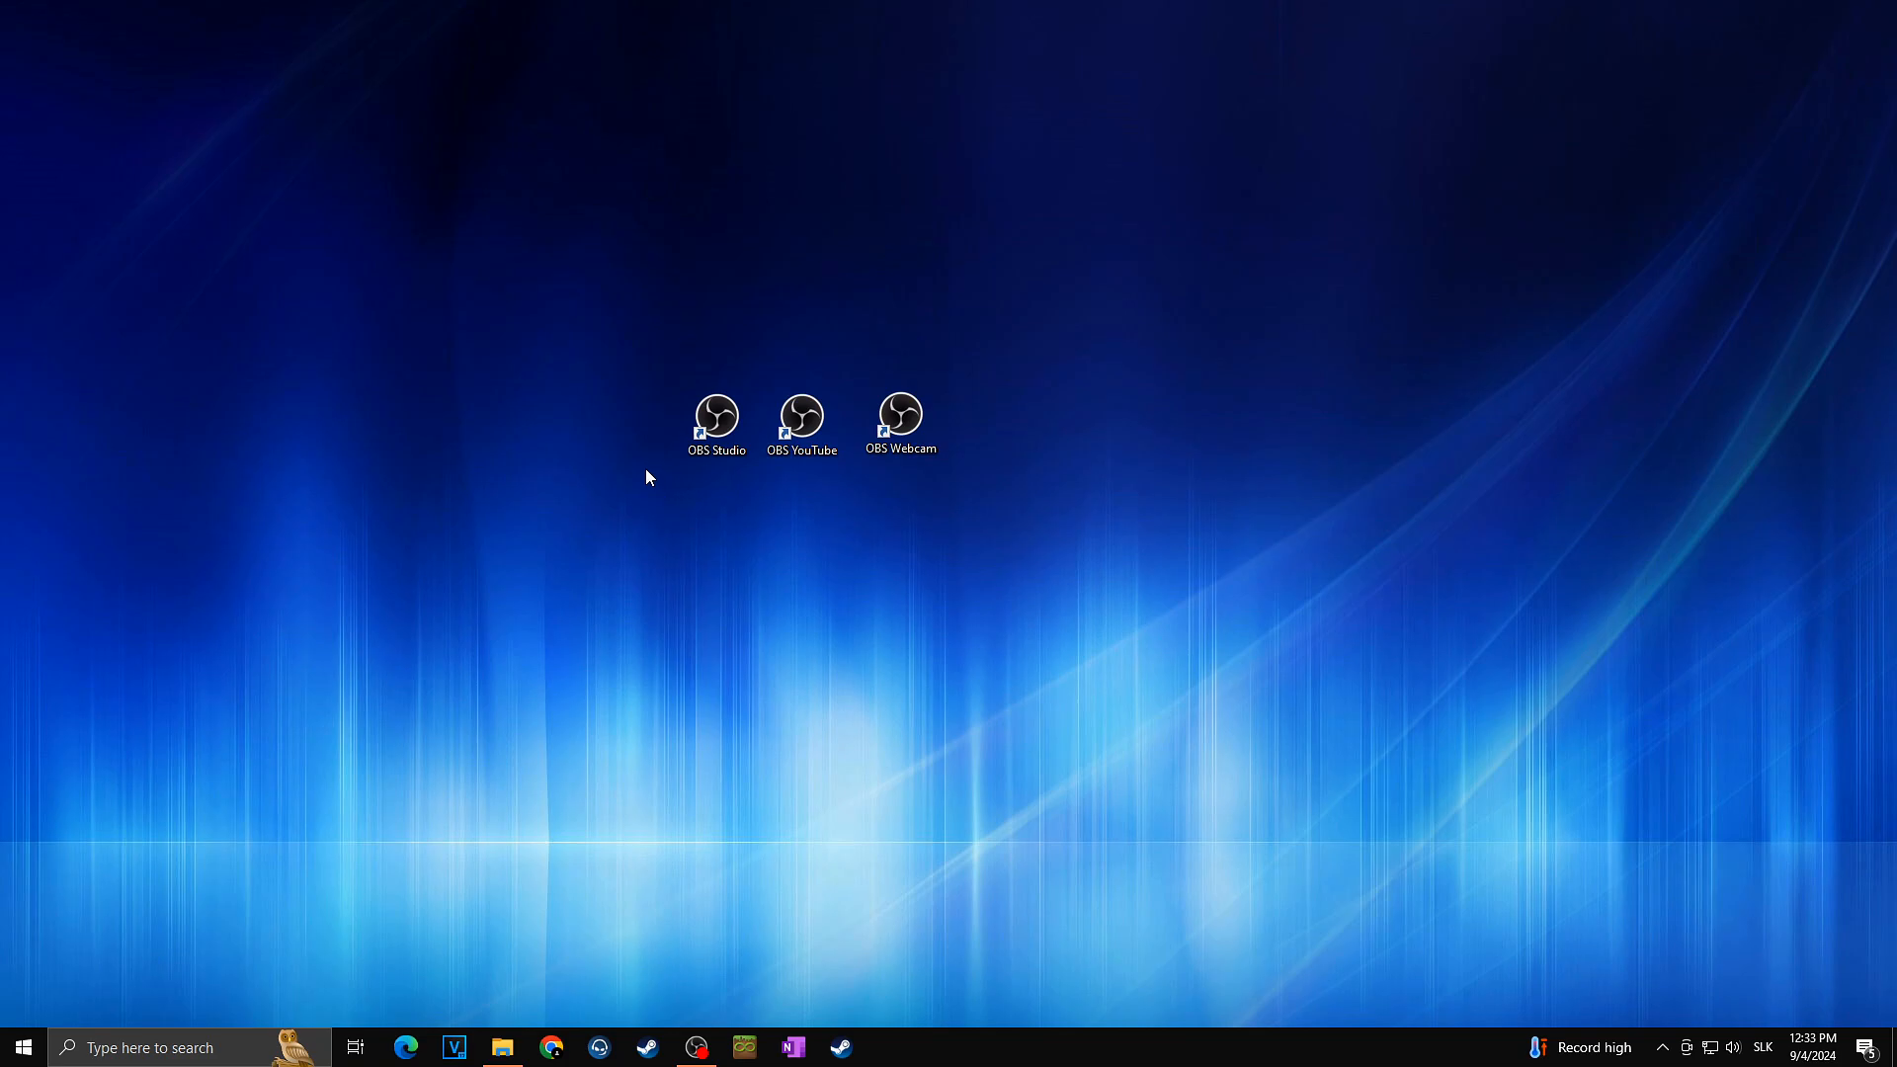
- Launch a second portable OBS instance and keep the main recording OBS window hidden
{"action": "double_click", "coordinate": [715, 417]}
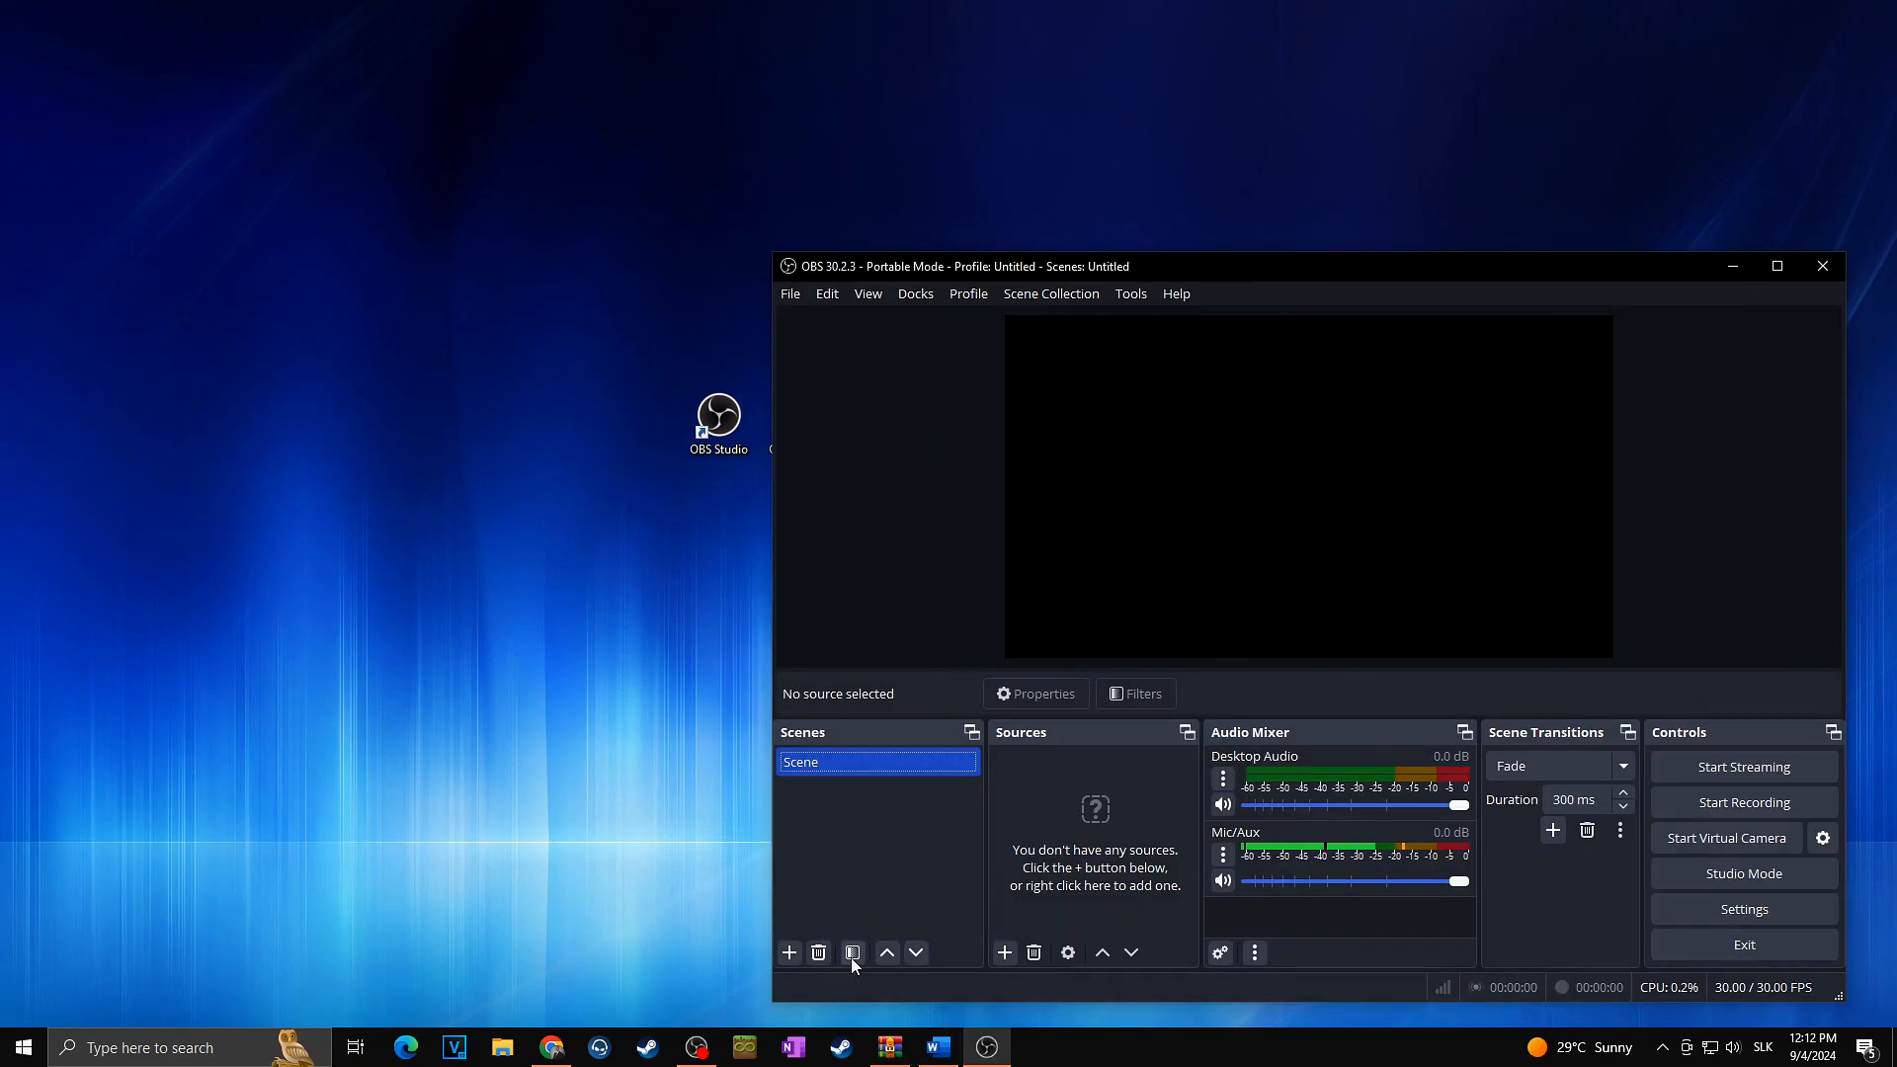
{"action": "left_click", "coordinate": [696, 1047]}
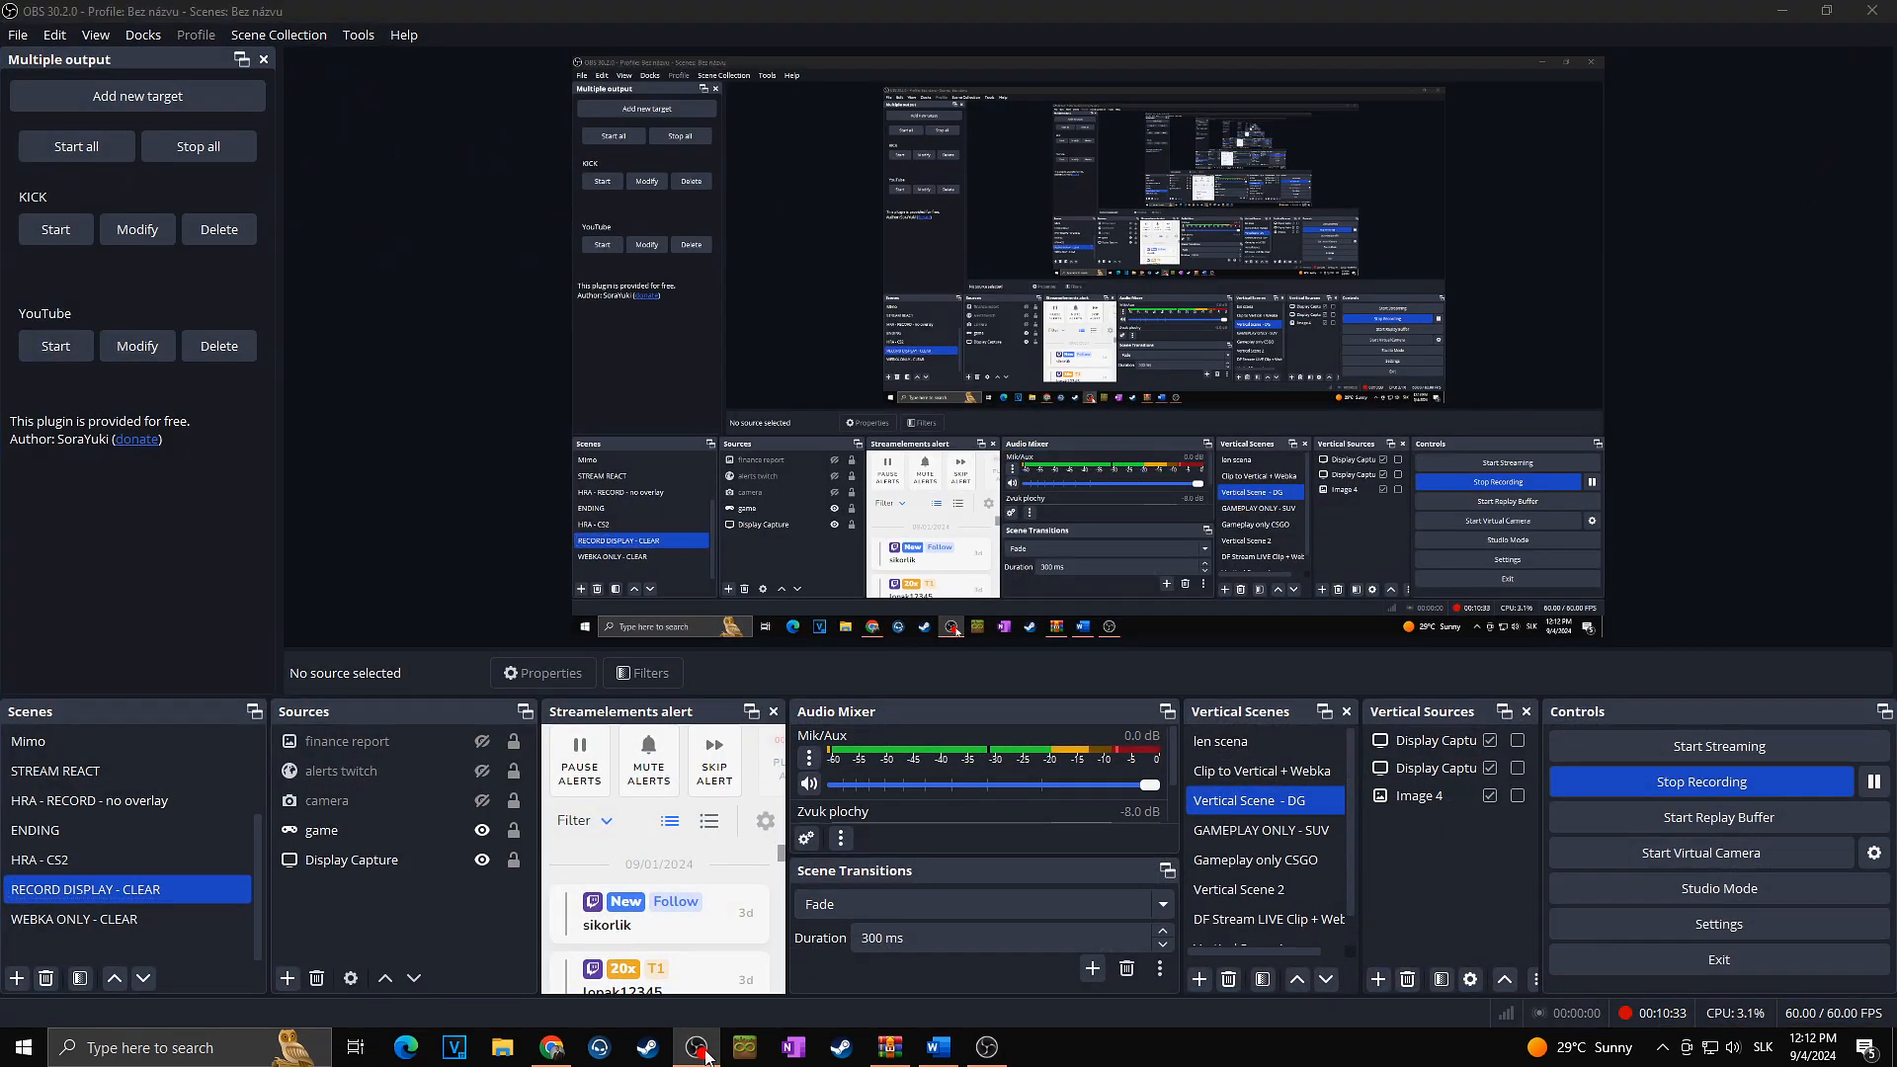
{"action": "left_click", "coordinate": [696, 1047]}
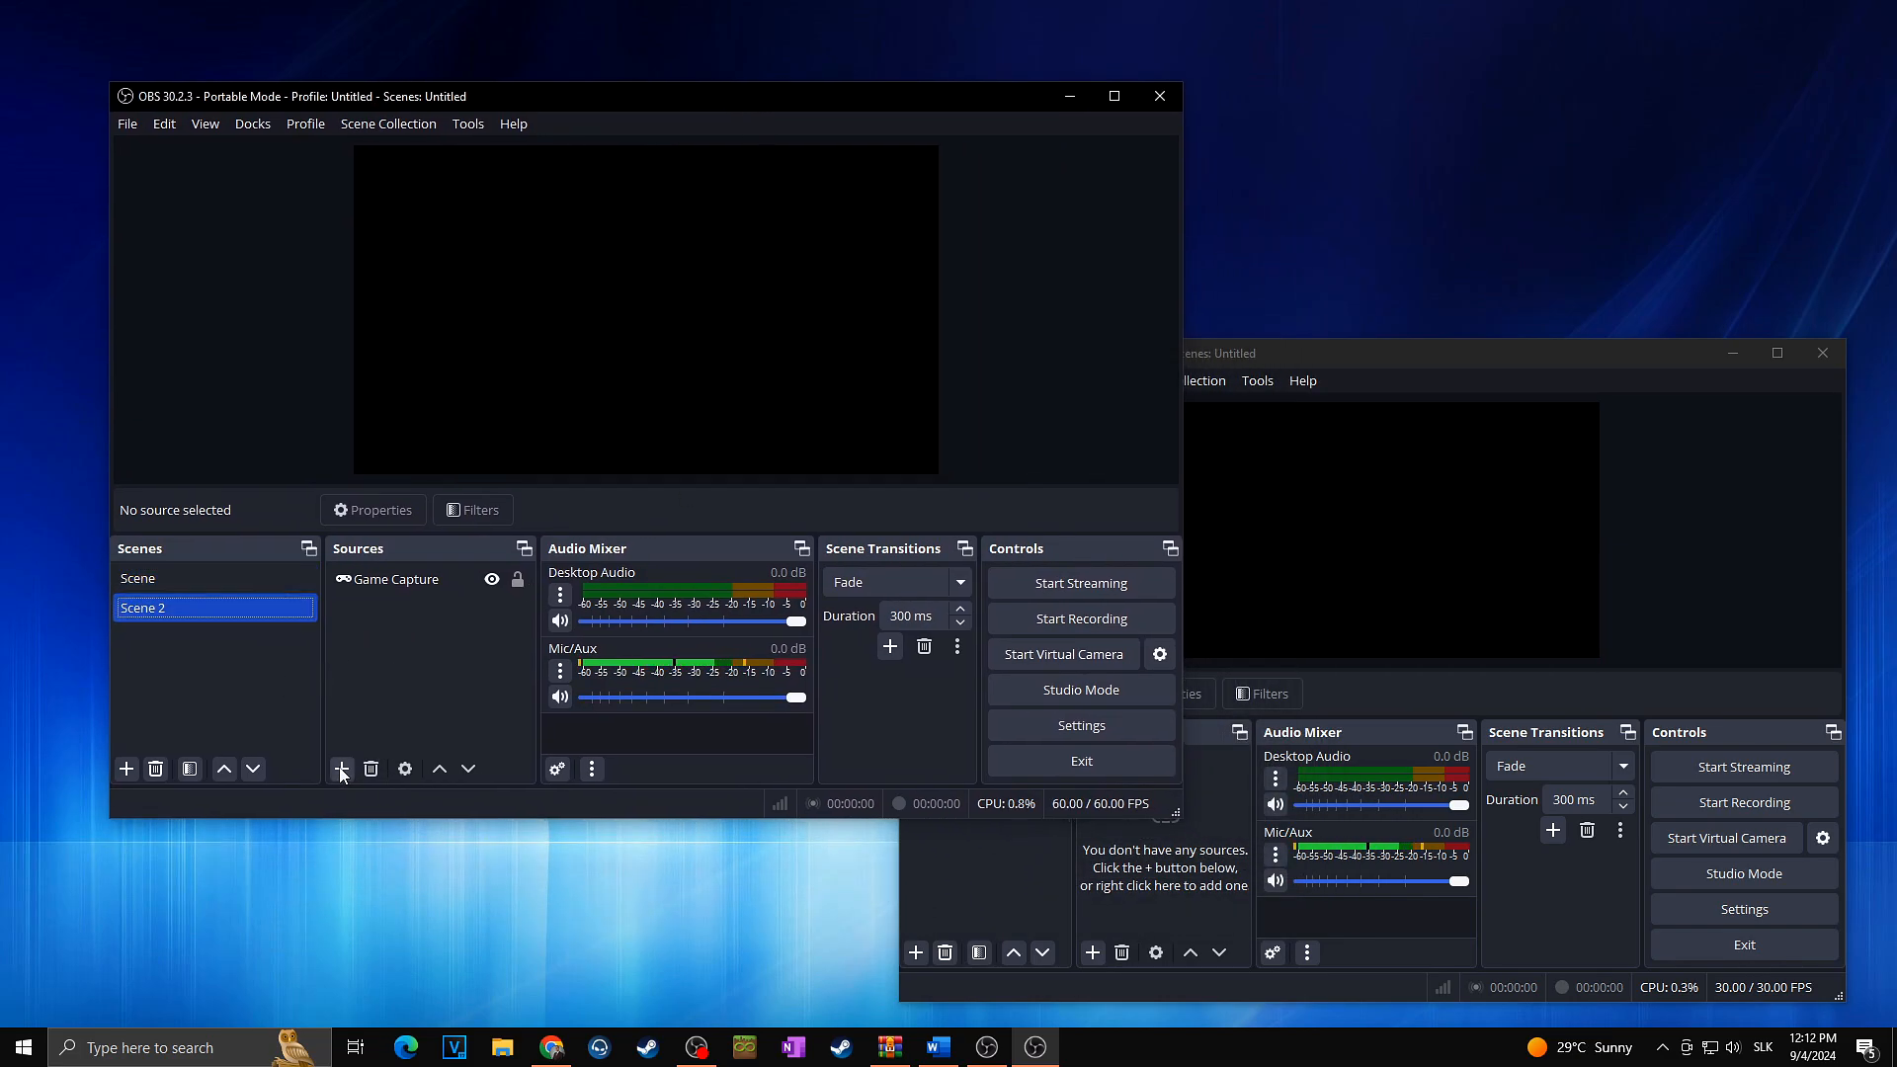
- Add a Video Capture Device source named 'webcam' to Scene 2
{"action": "left_click", "coordinate": [341, 769]}
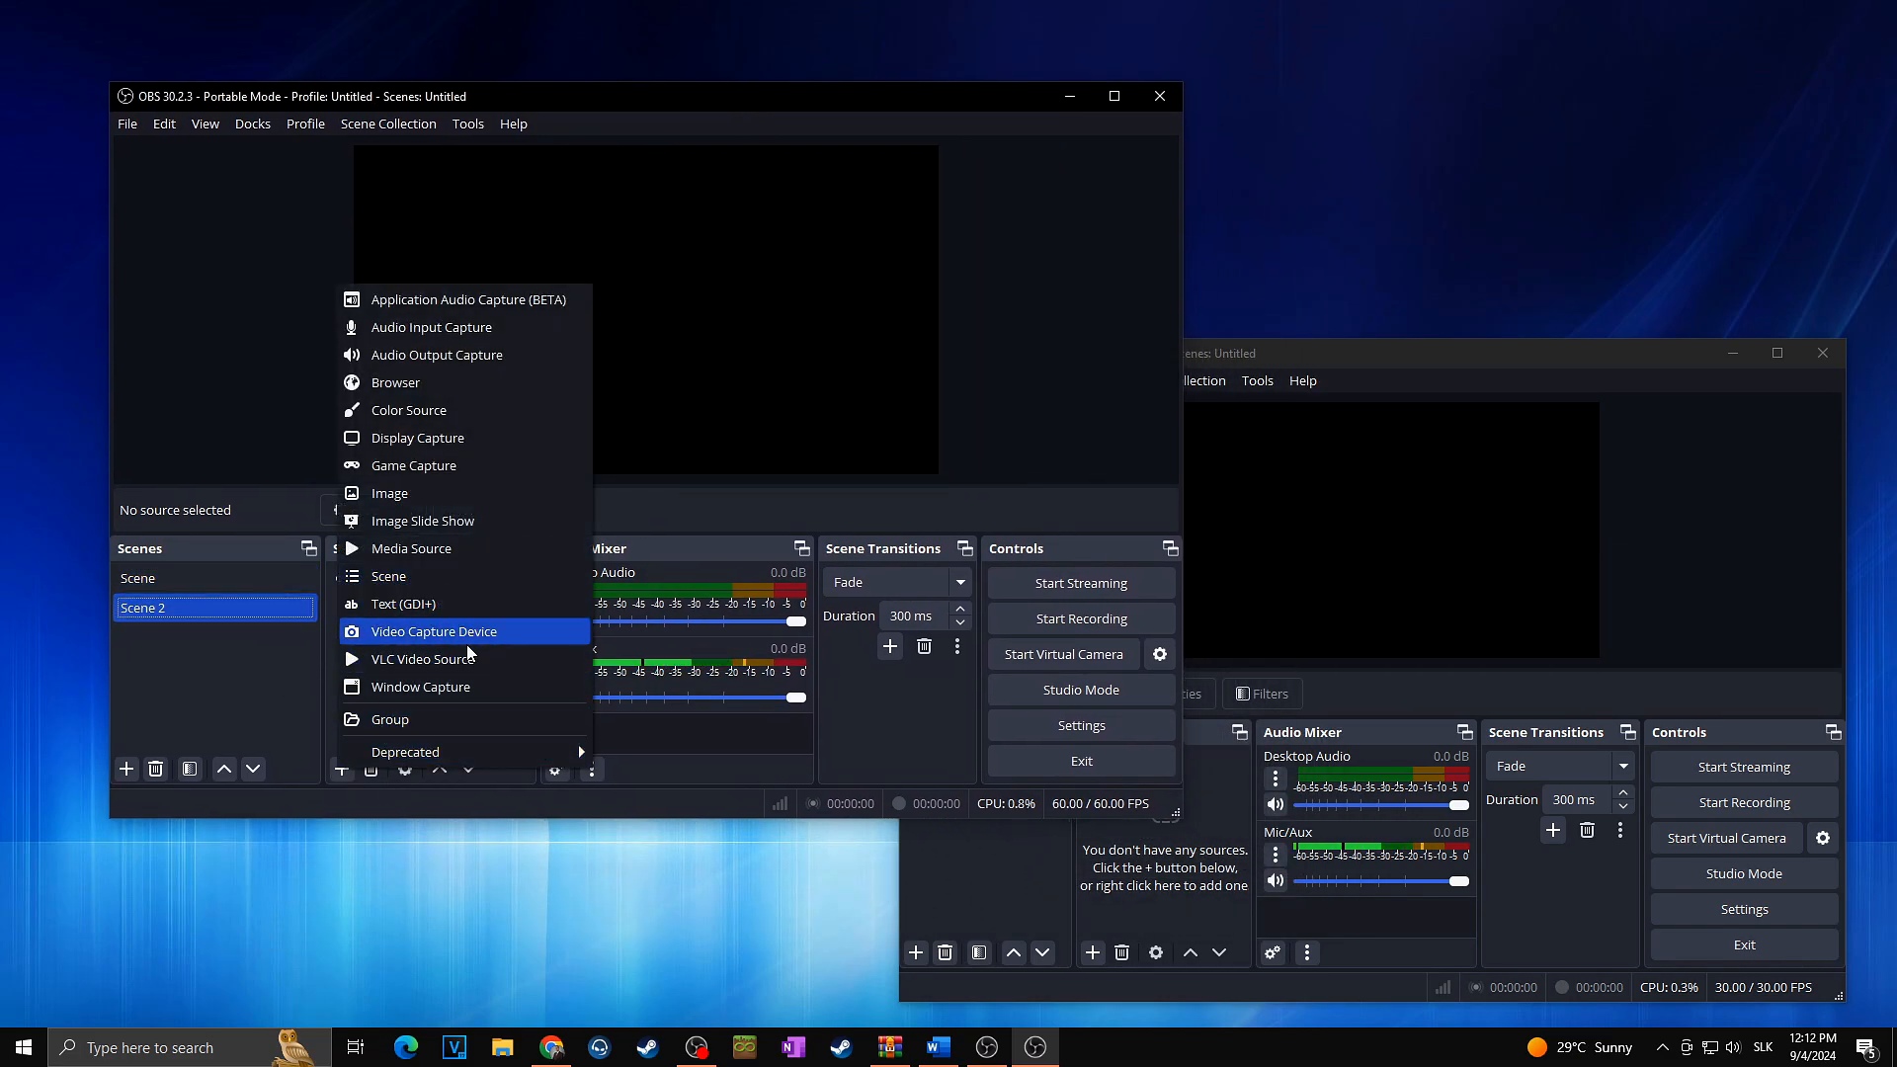
{"action": "left_click", "coordinate": [434, 631]}
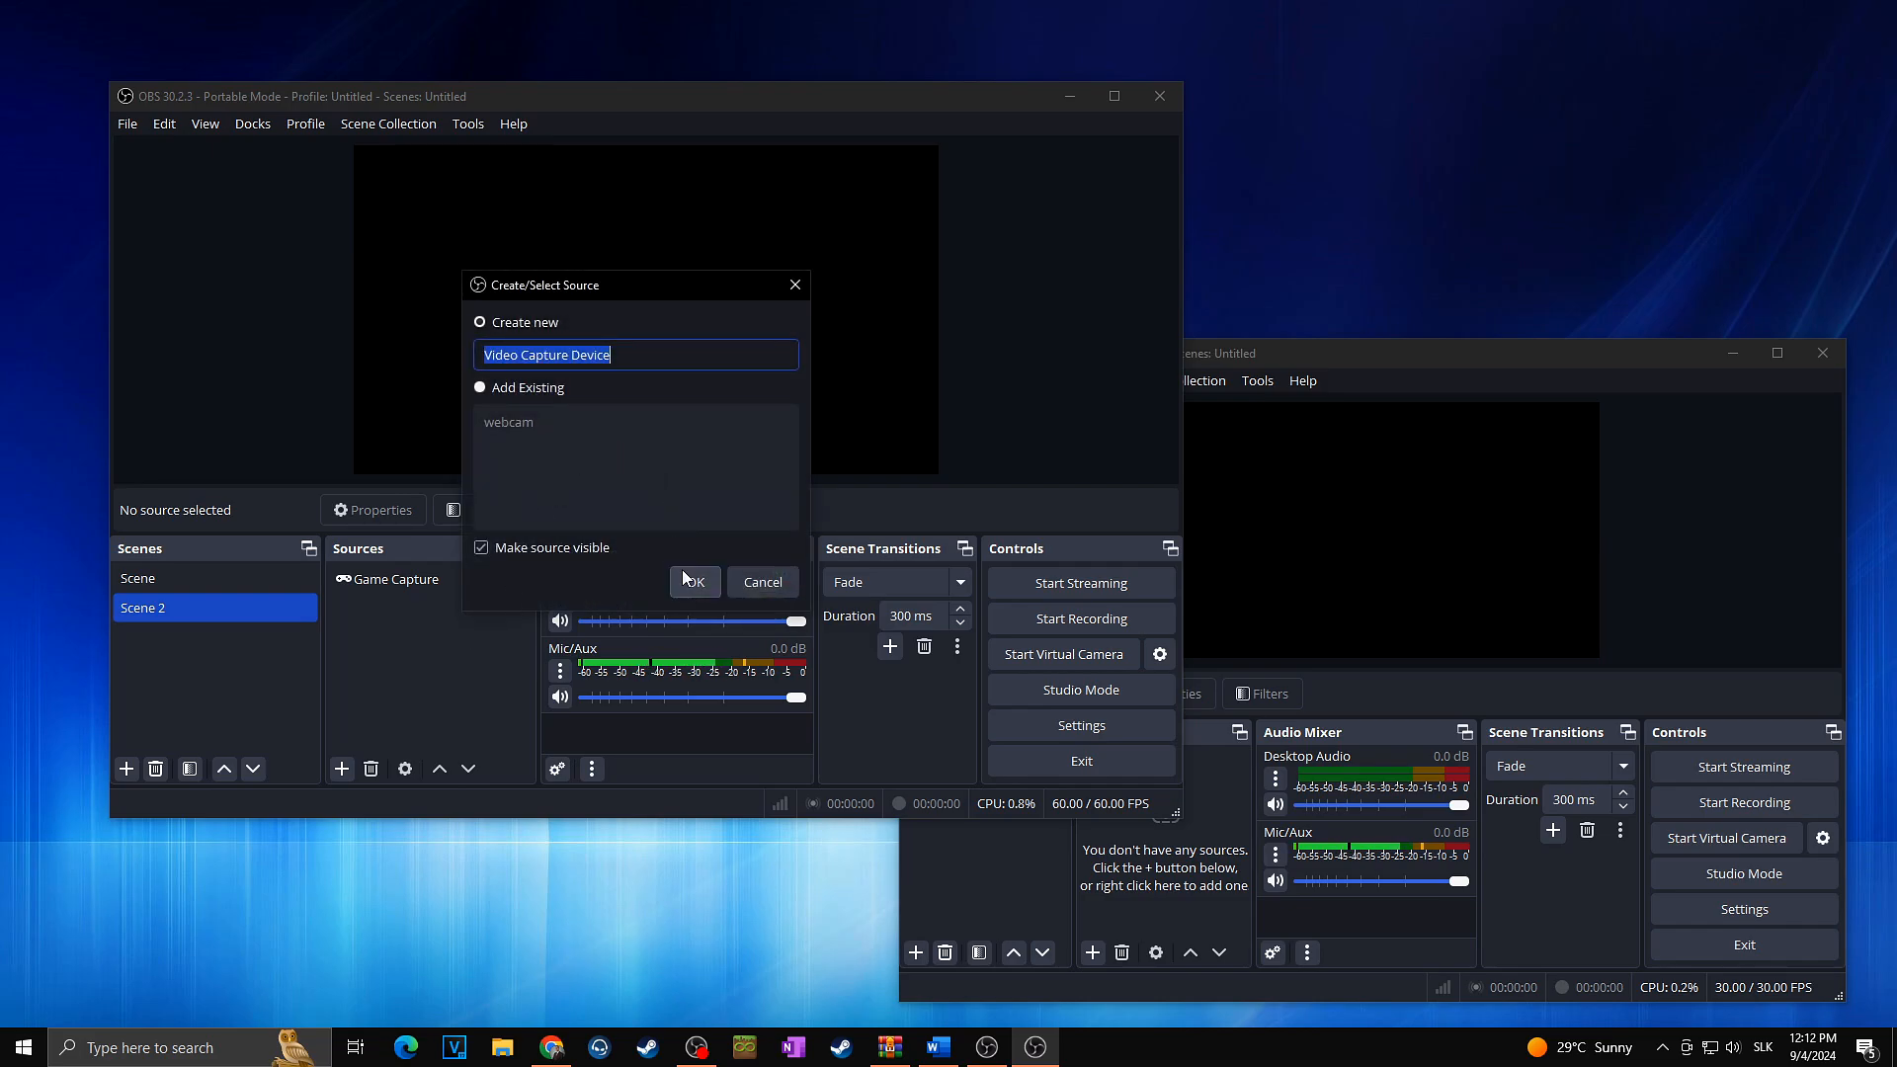
{"action": "left_click", "coordinate": [694, 582]}
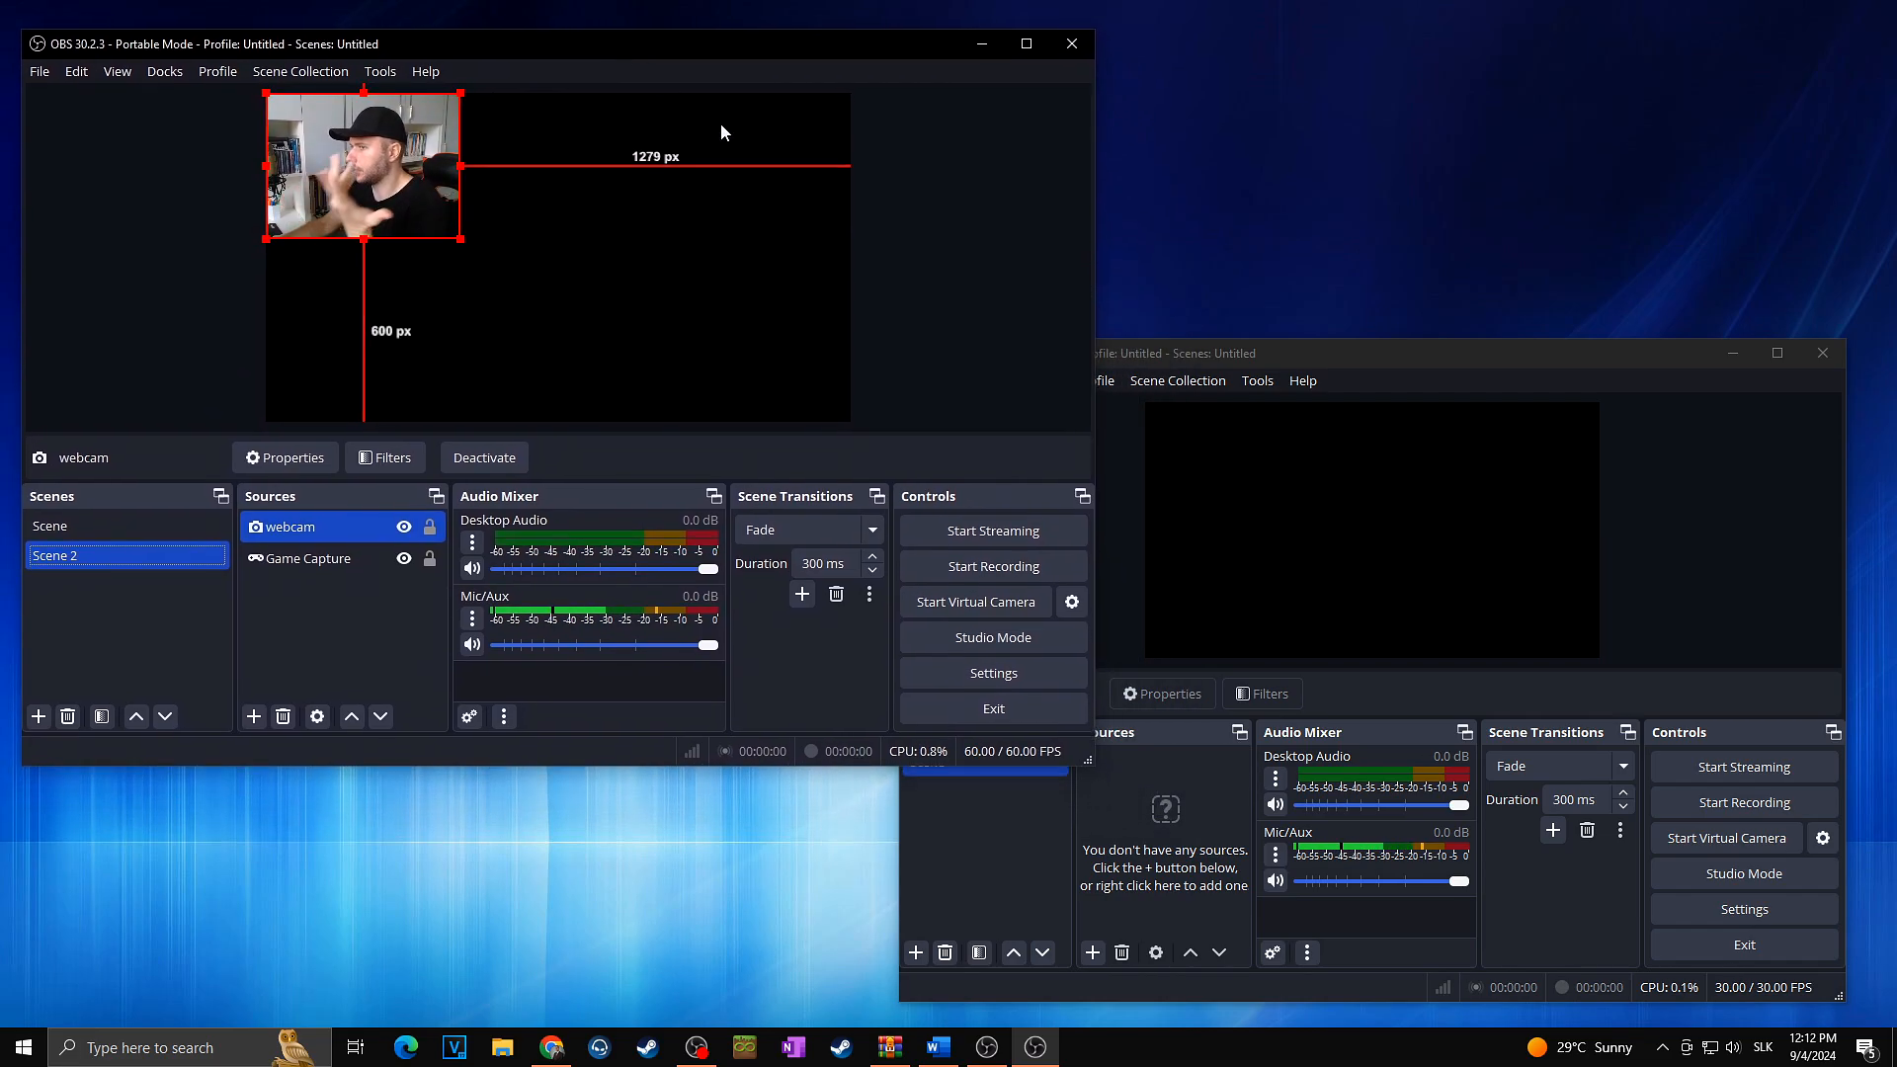
{"action": "mouse_move", "coordinate": [1169, 366]}
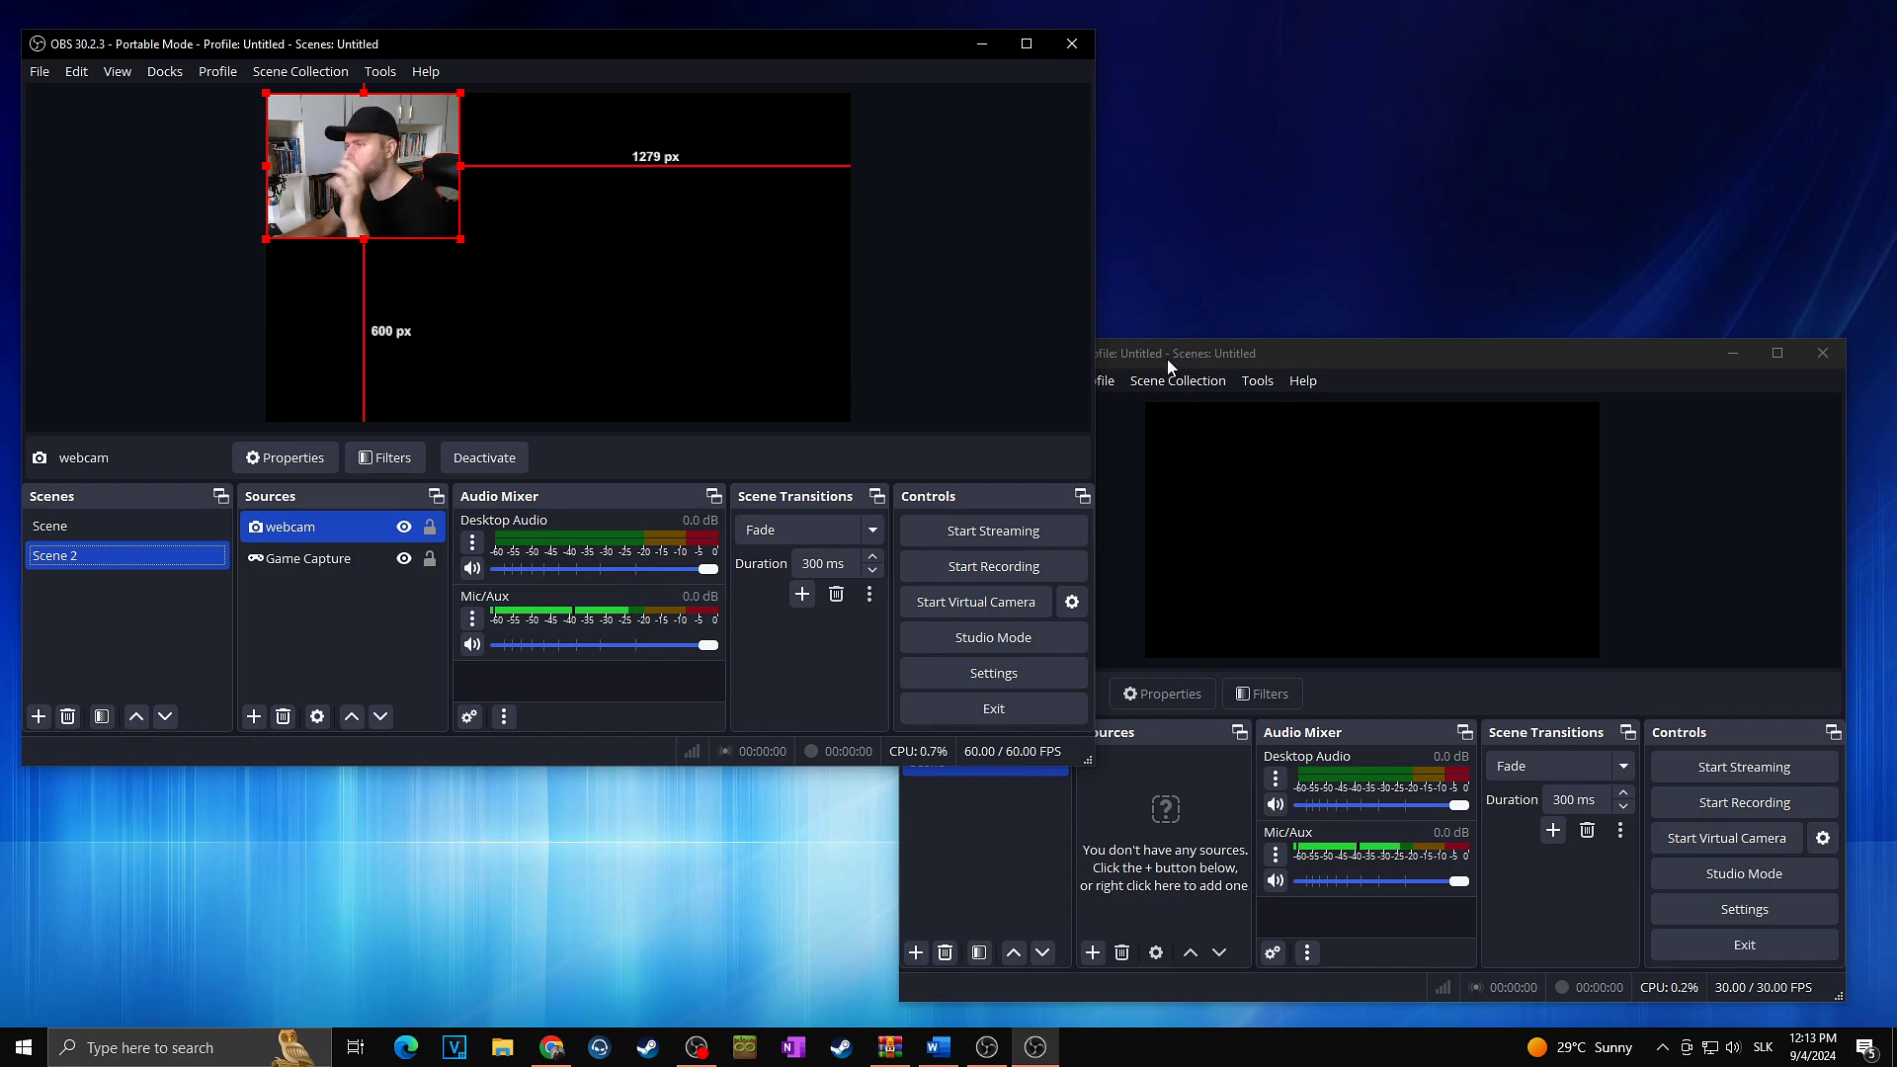
{"action": "mouse_move", "coordinate": [651, 1048]}
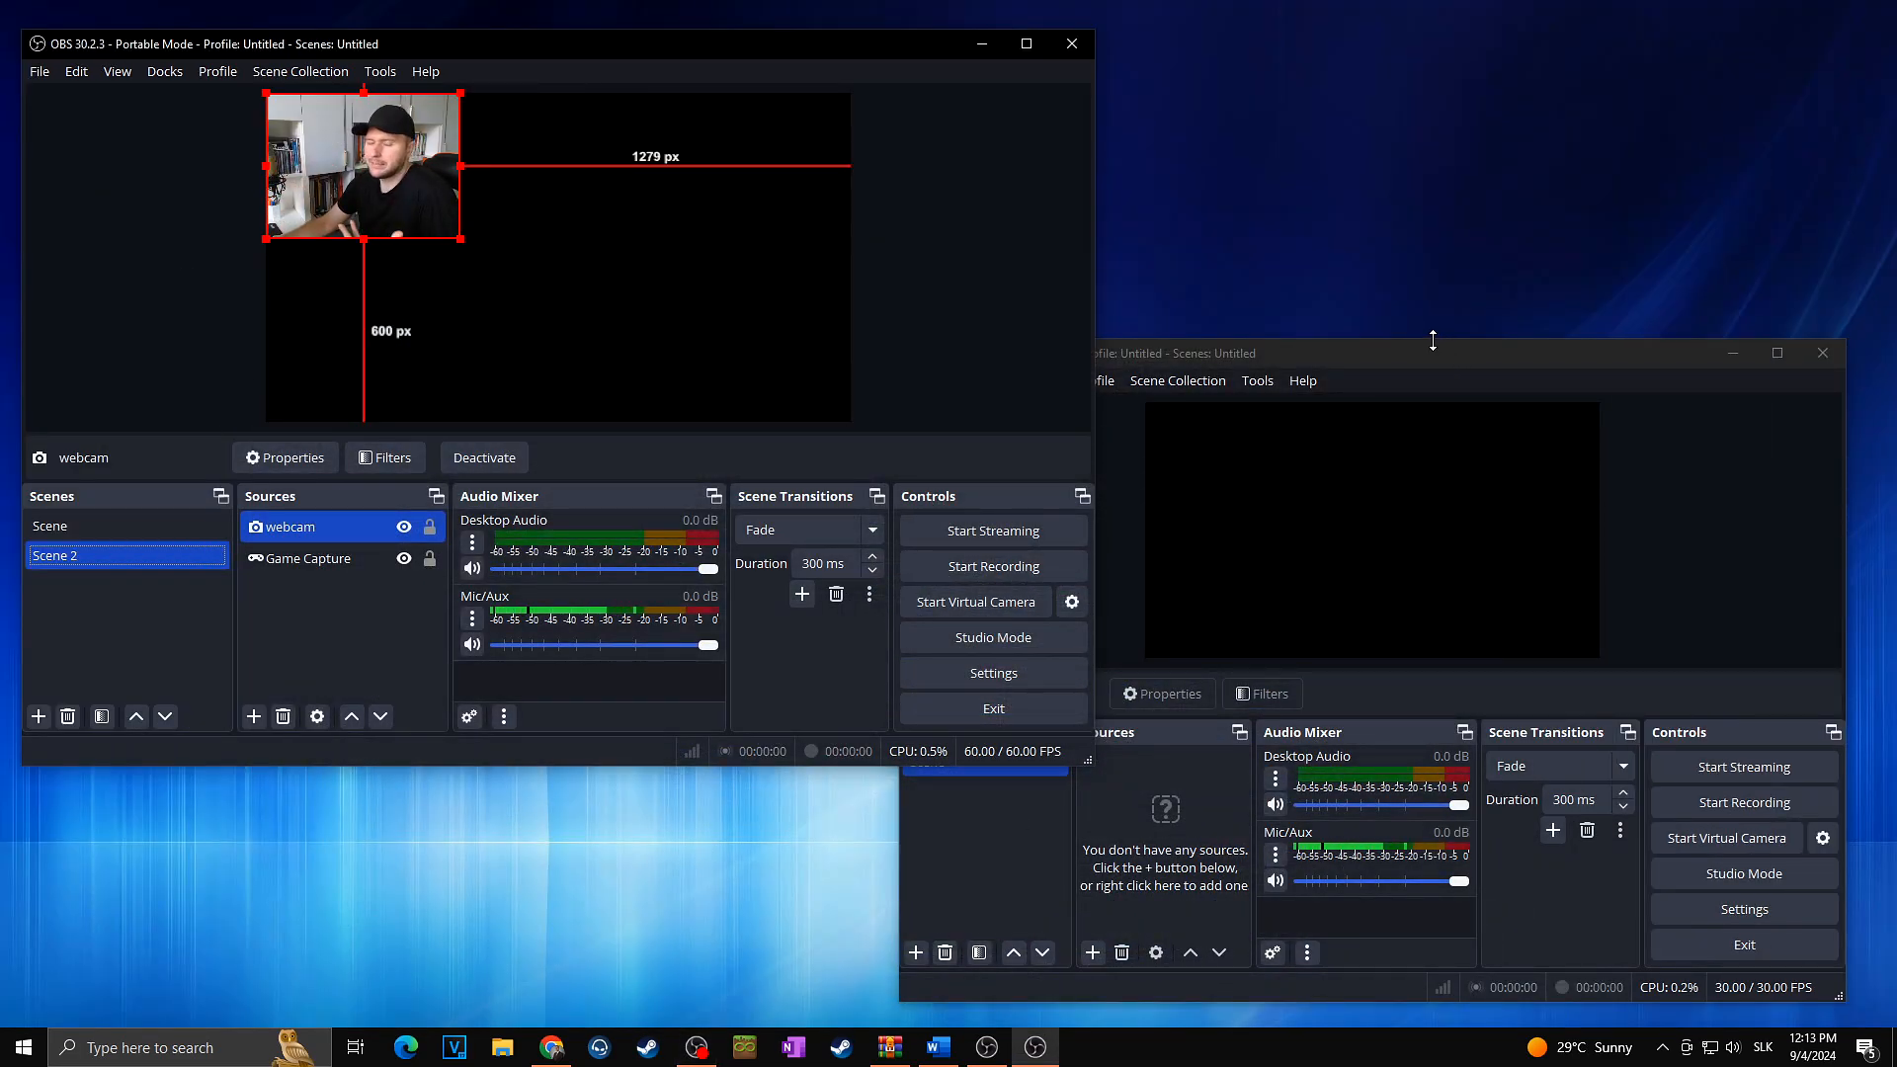
- Add a new Video Capture Device source to the second OBS instance's scene
{"action": "left_click", "coordinate": [1209, 351]}
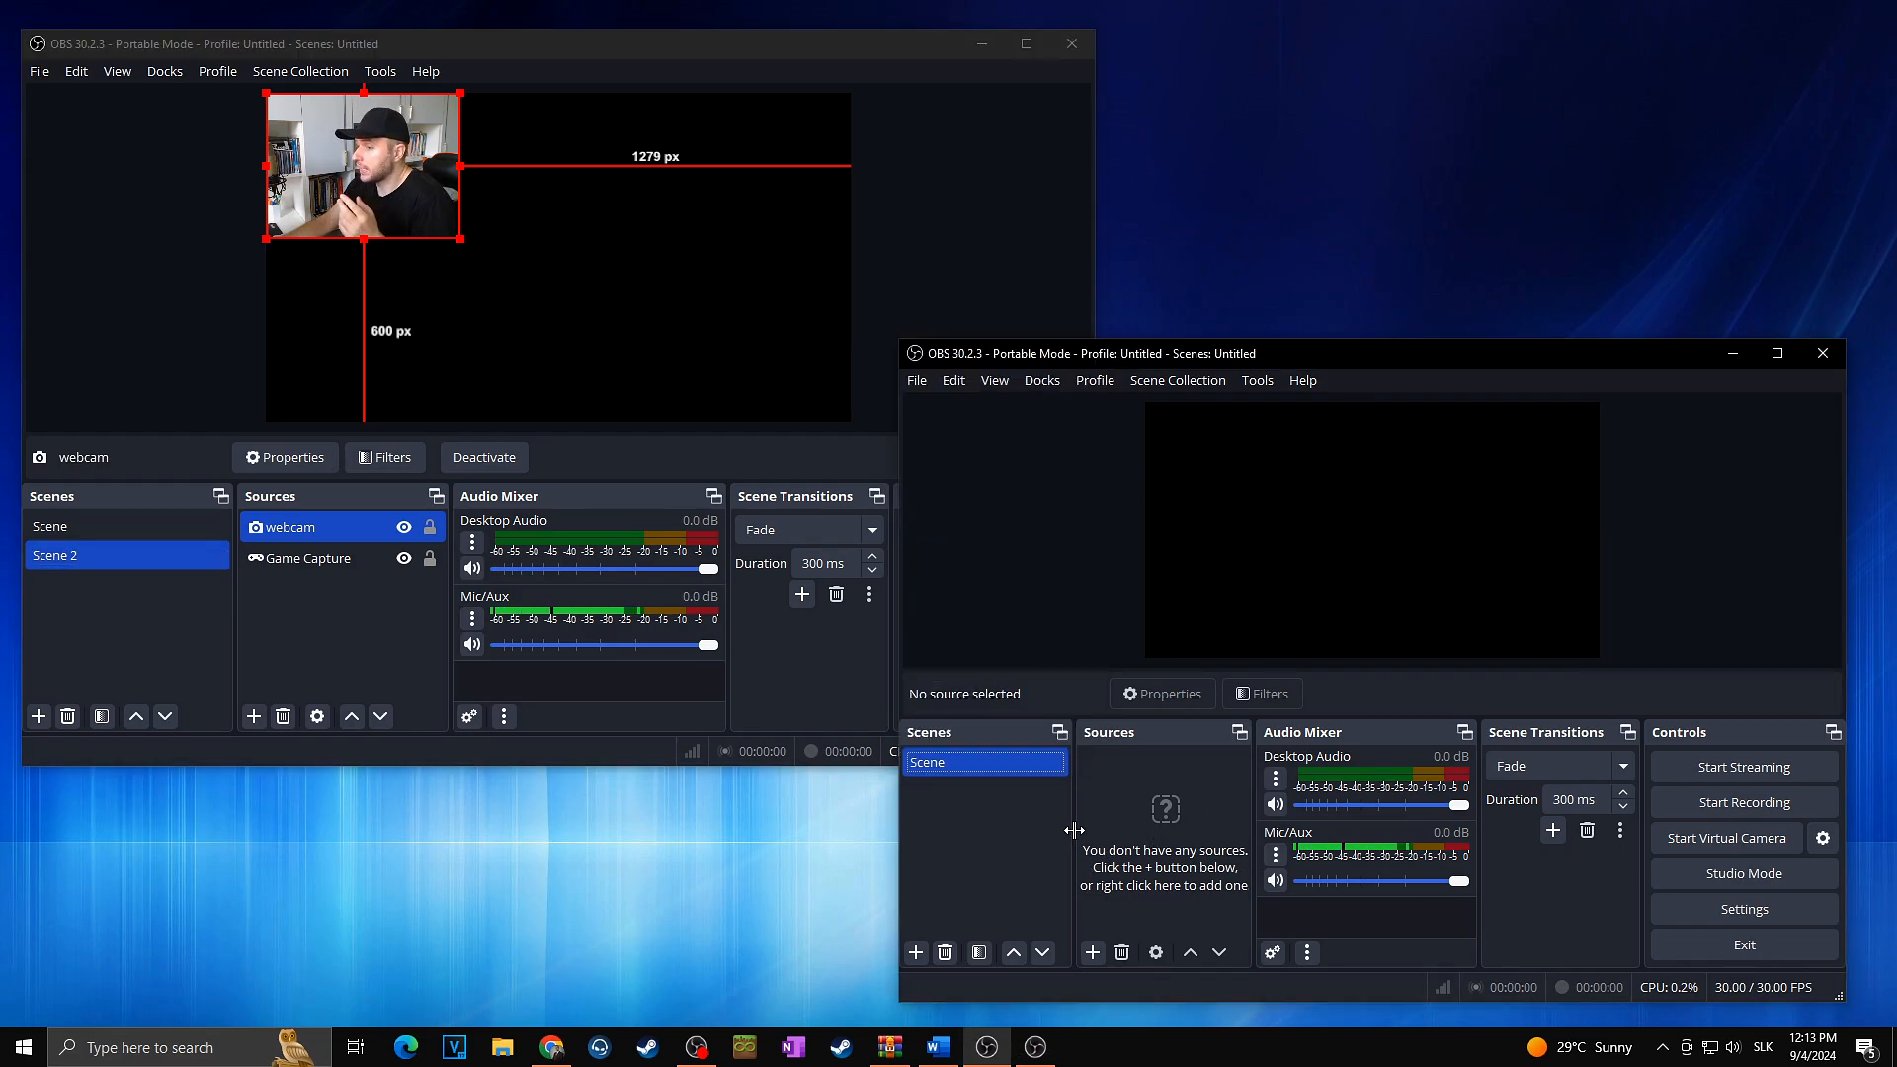
{"action": "left_click", "coordinate": [1091, 953]}
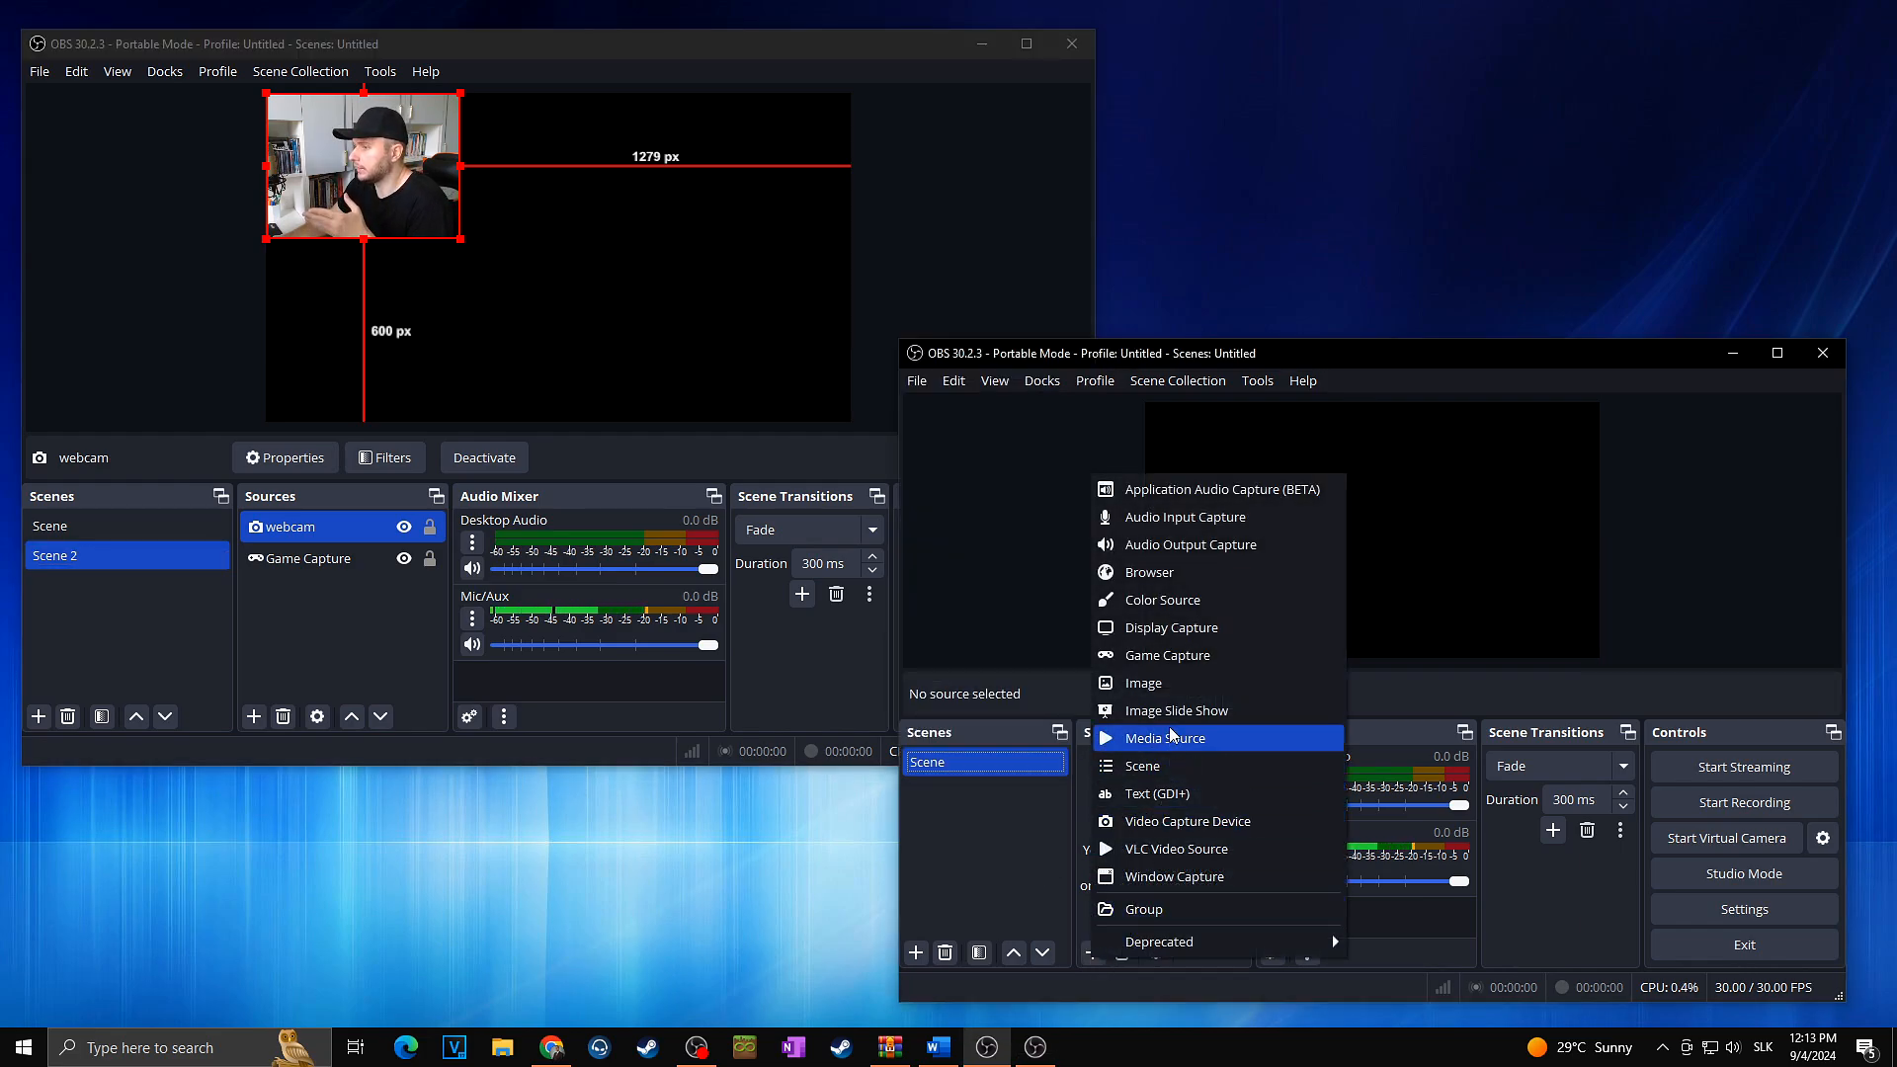
{"action": "left_click", "coordinate": [1187, 821]}
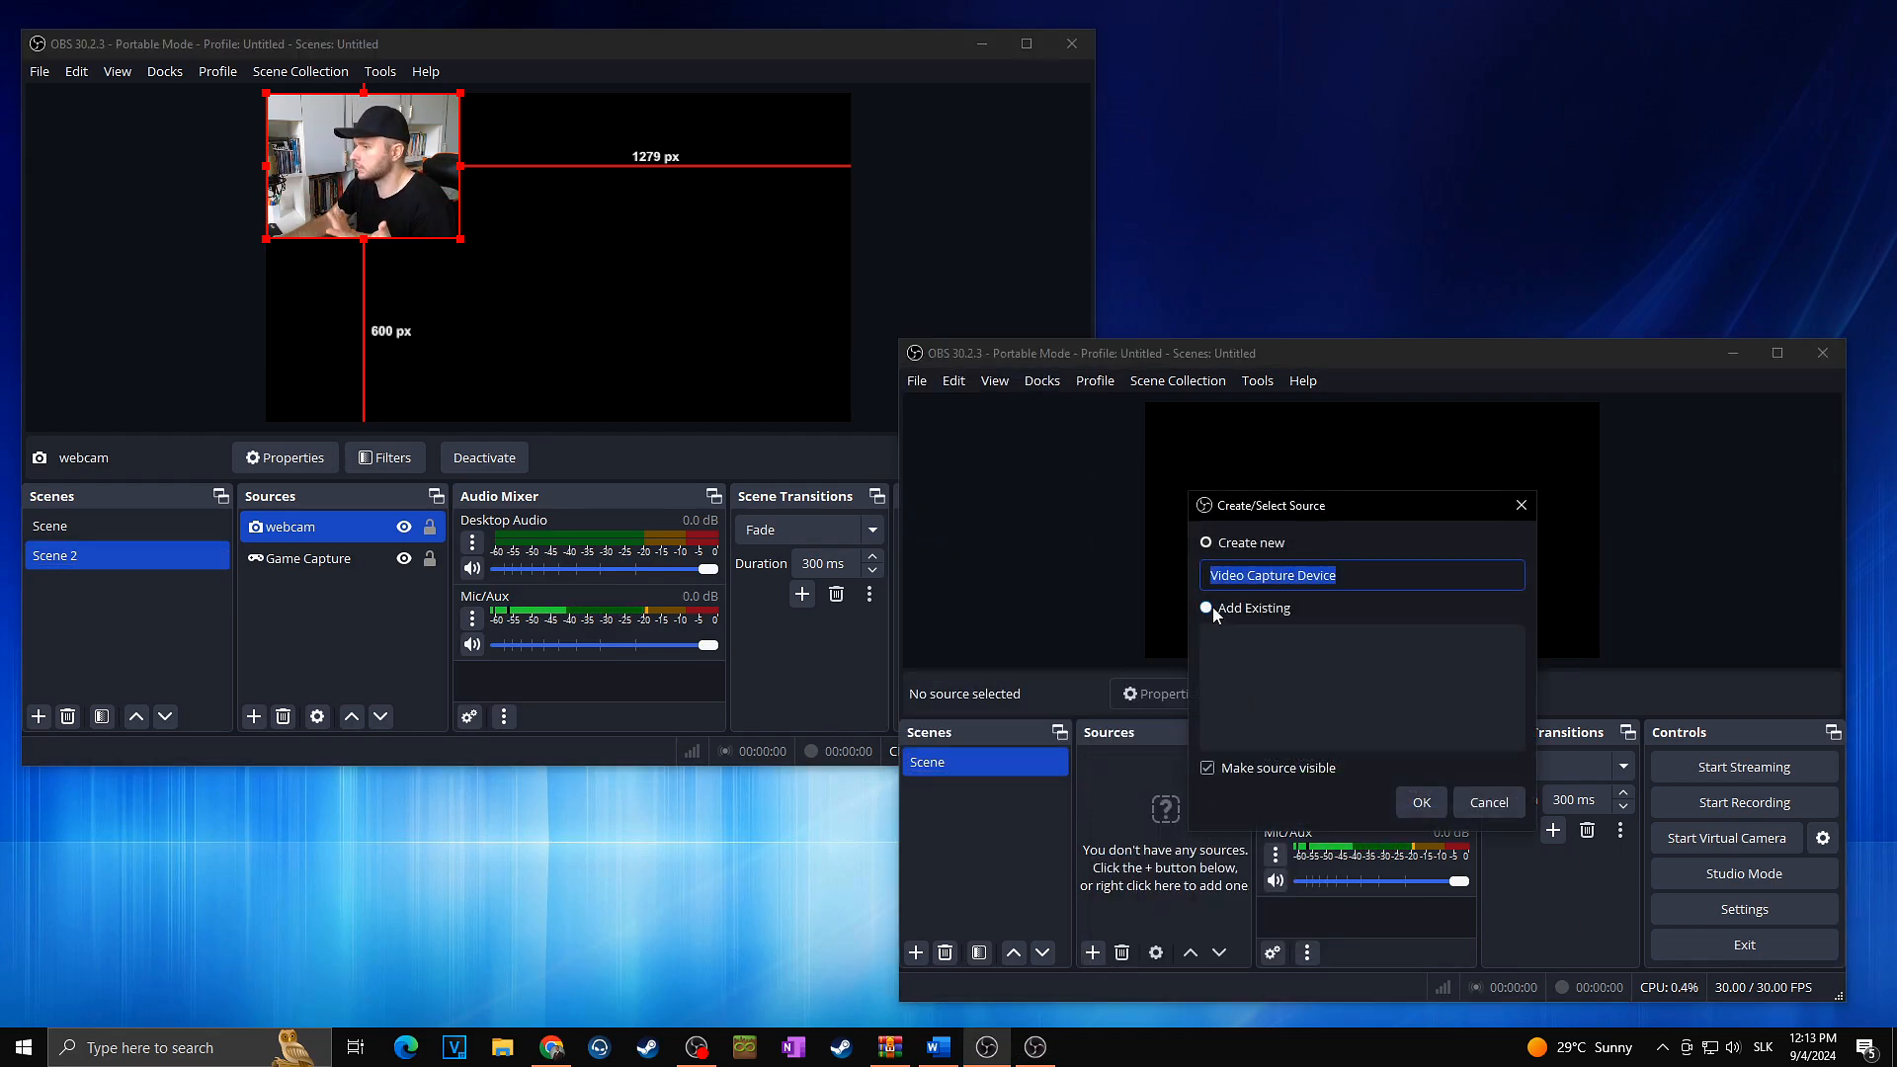
{"action": "left_click", "coordinate": [1421, 802]}
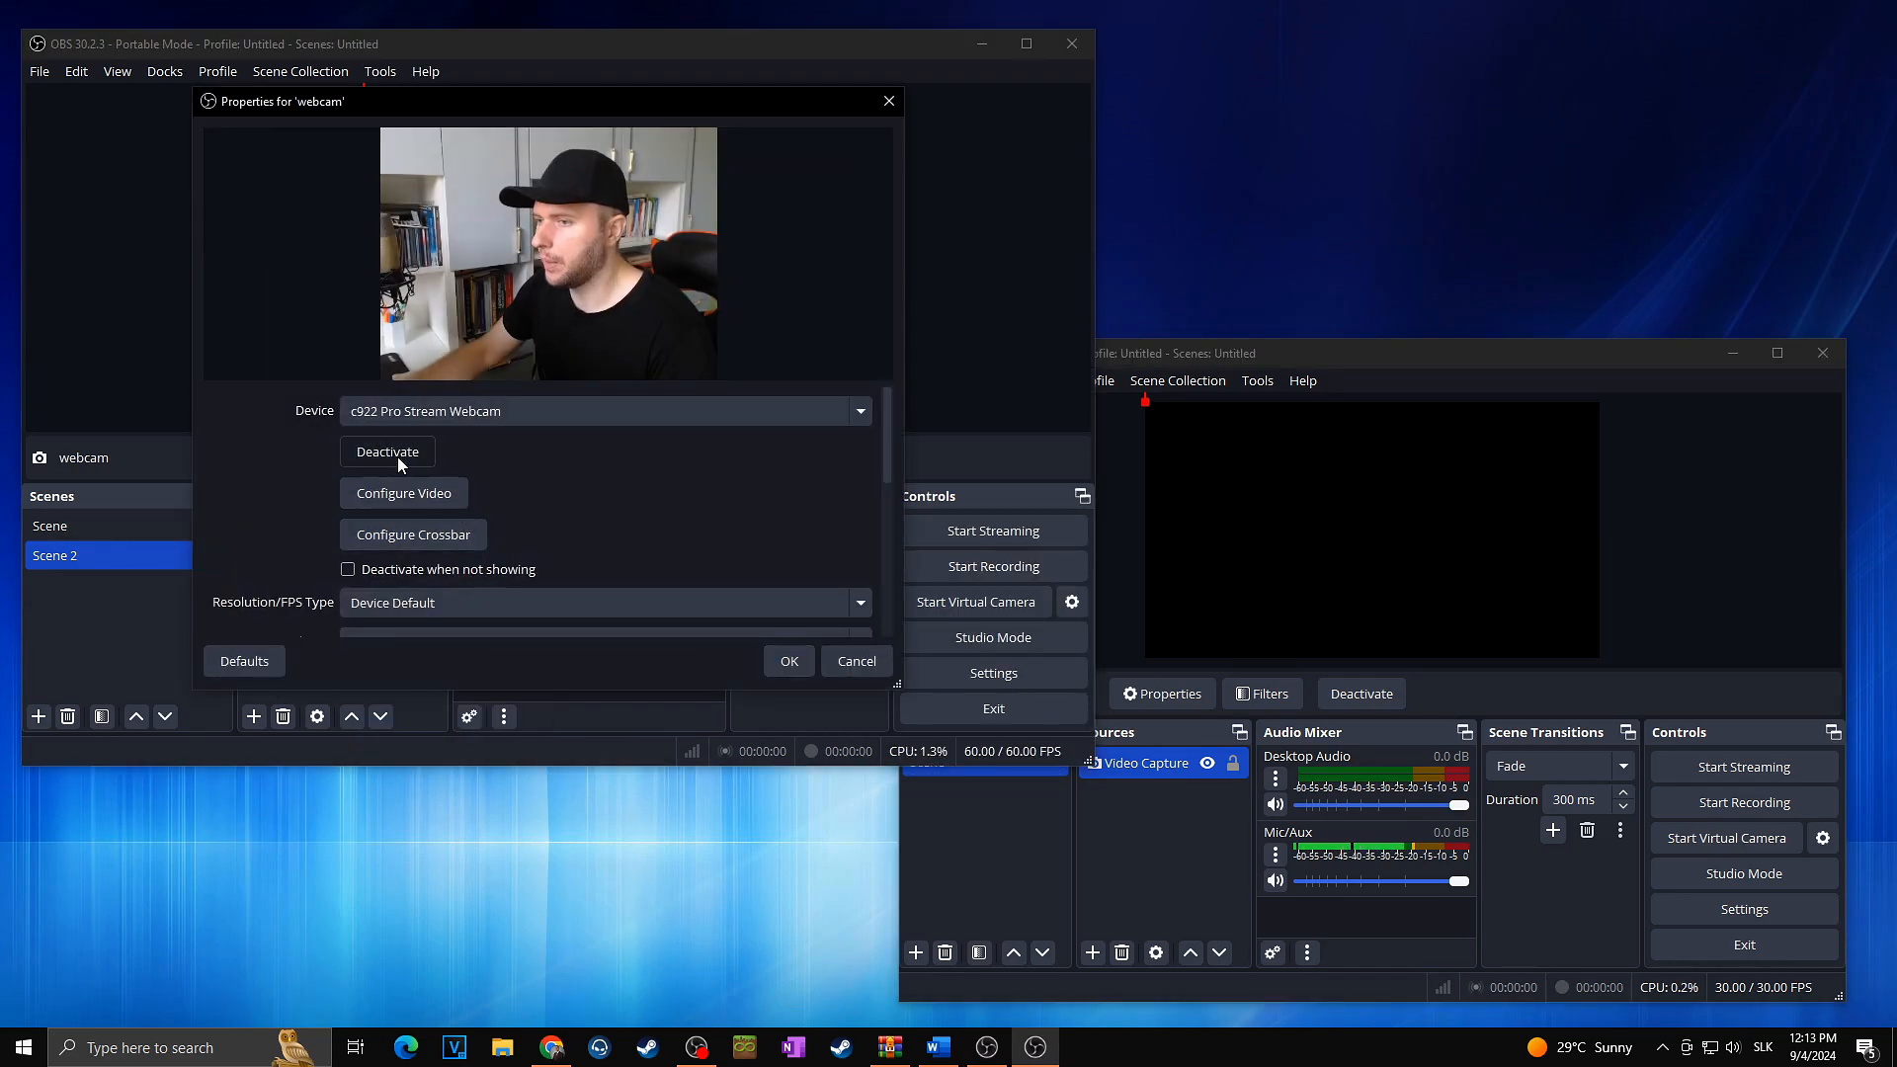
- Deactivate the first instance's webcam and open the second instance's Video Capture source properties
{"action": "left_click", "coordinate": [787, 661]}
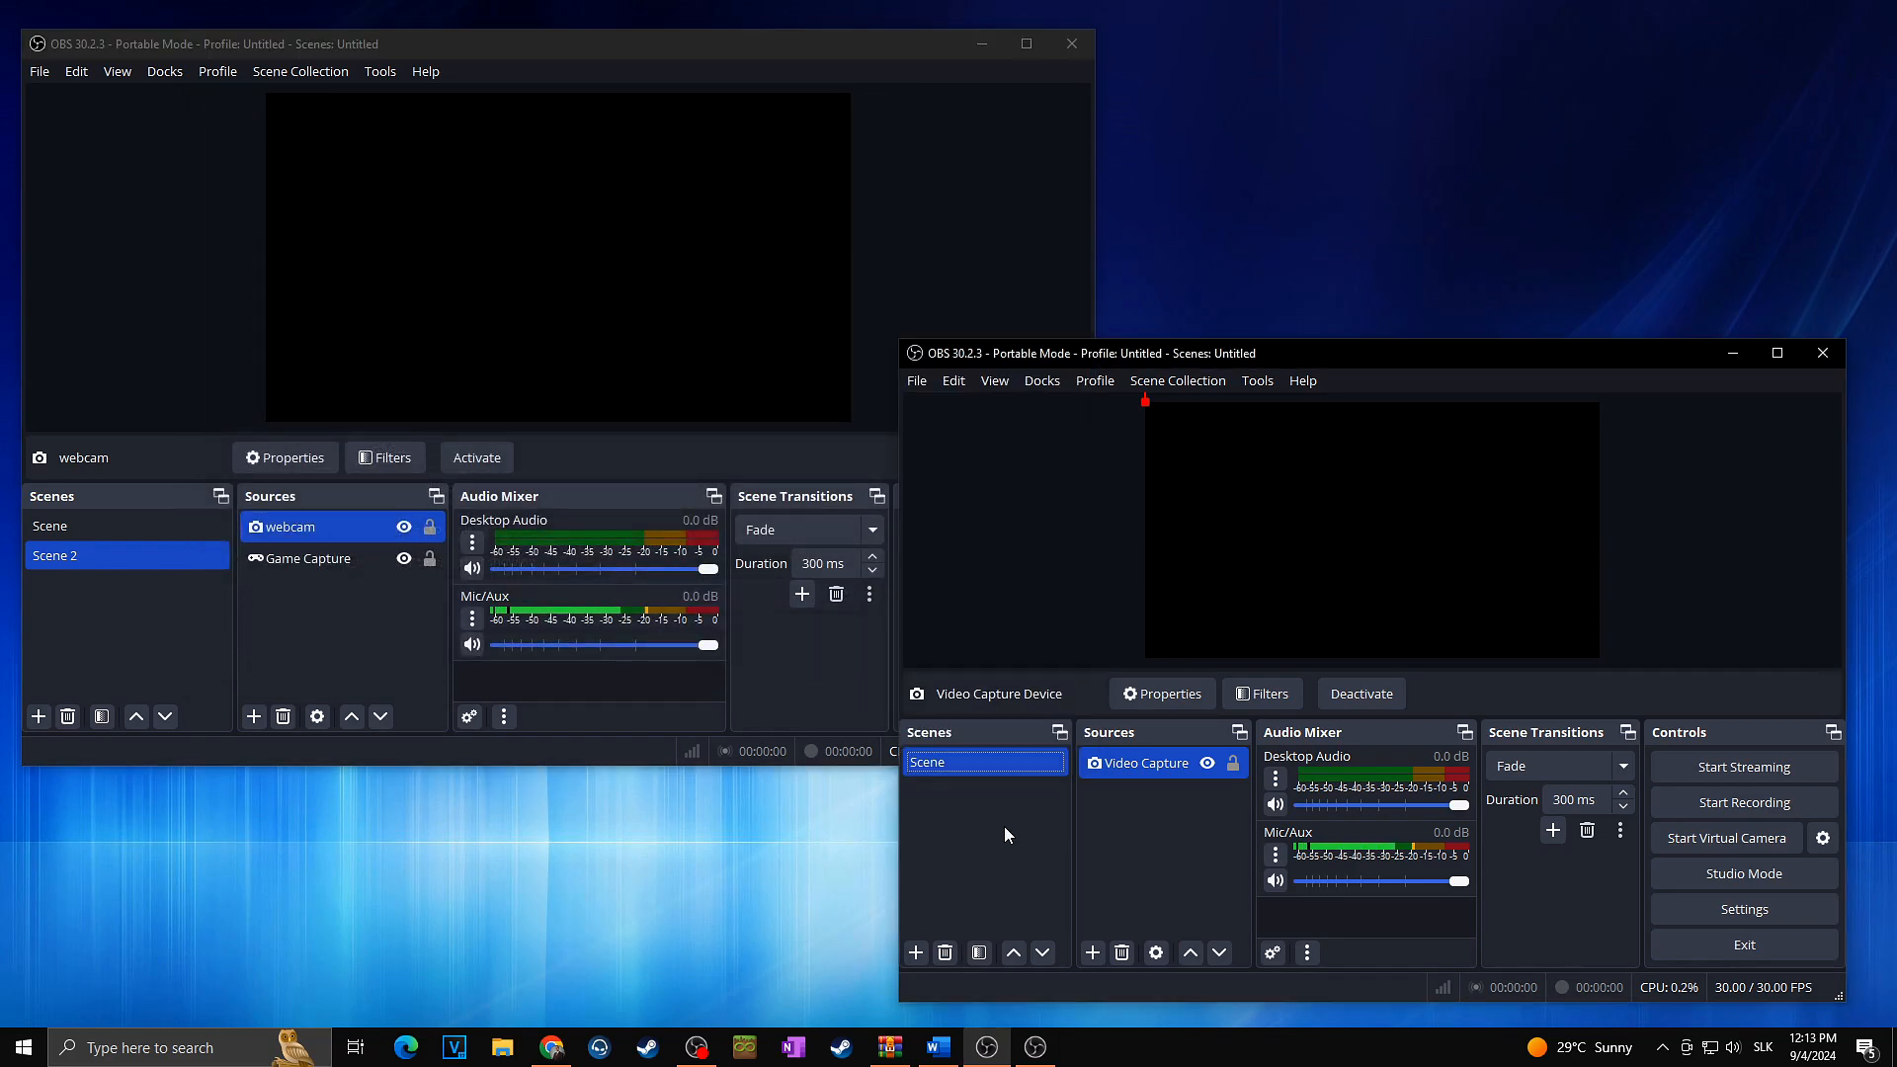
{"action": "mouse_move", "coordinate": [1159, 753]}
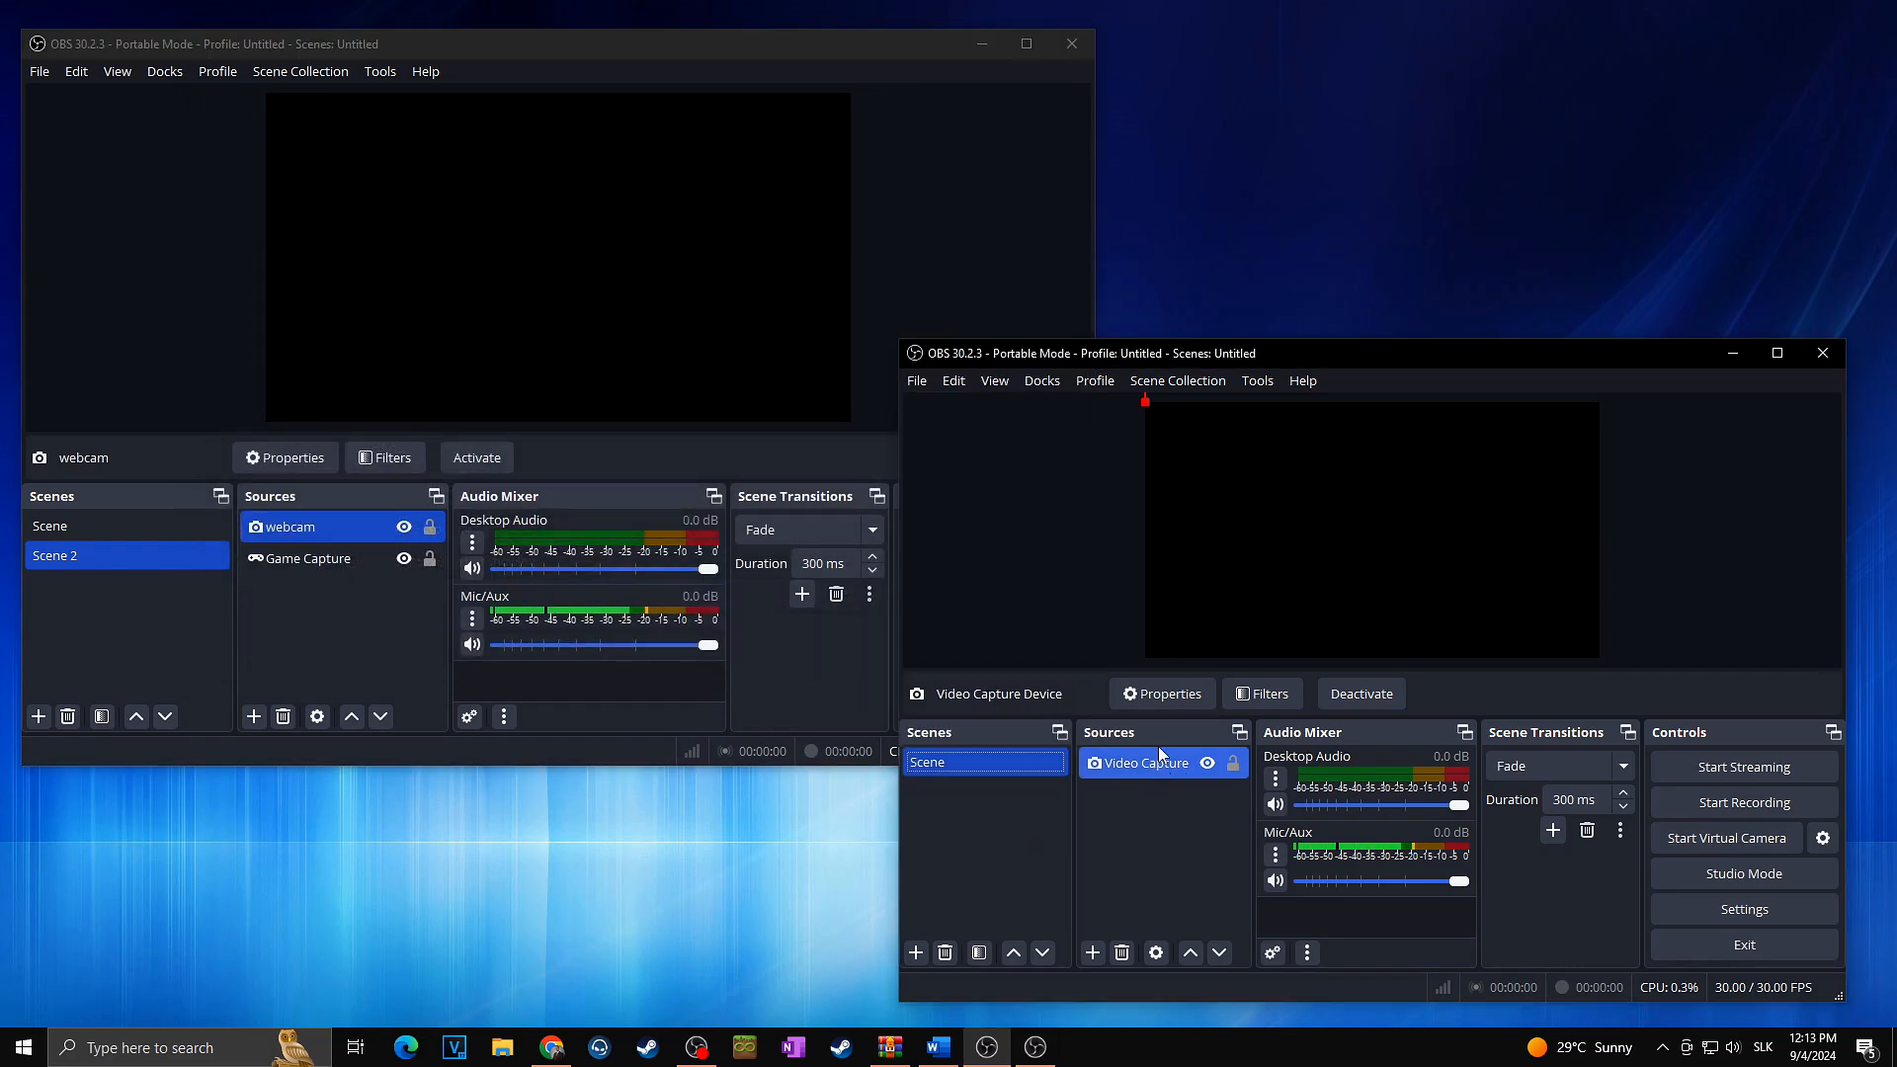
{"action": "left_click", "coordinate": [1070, 44]}
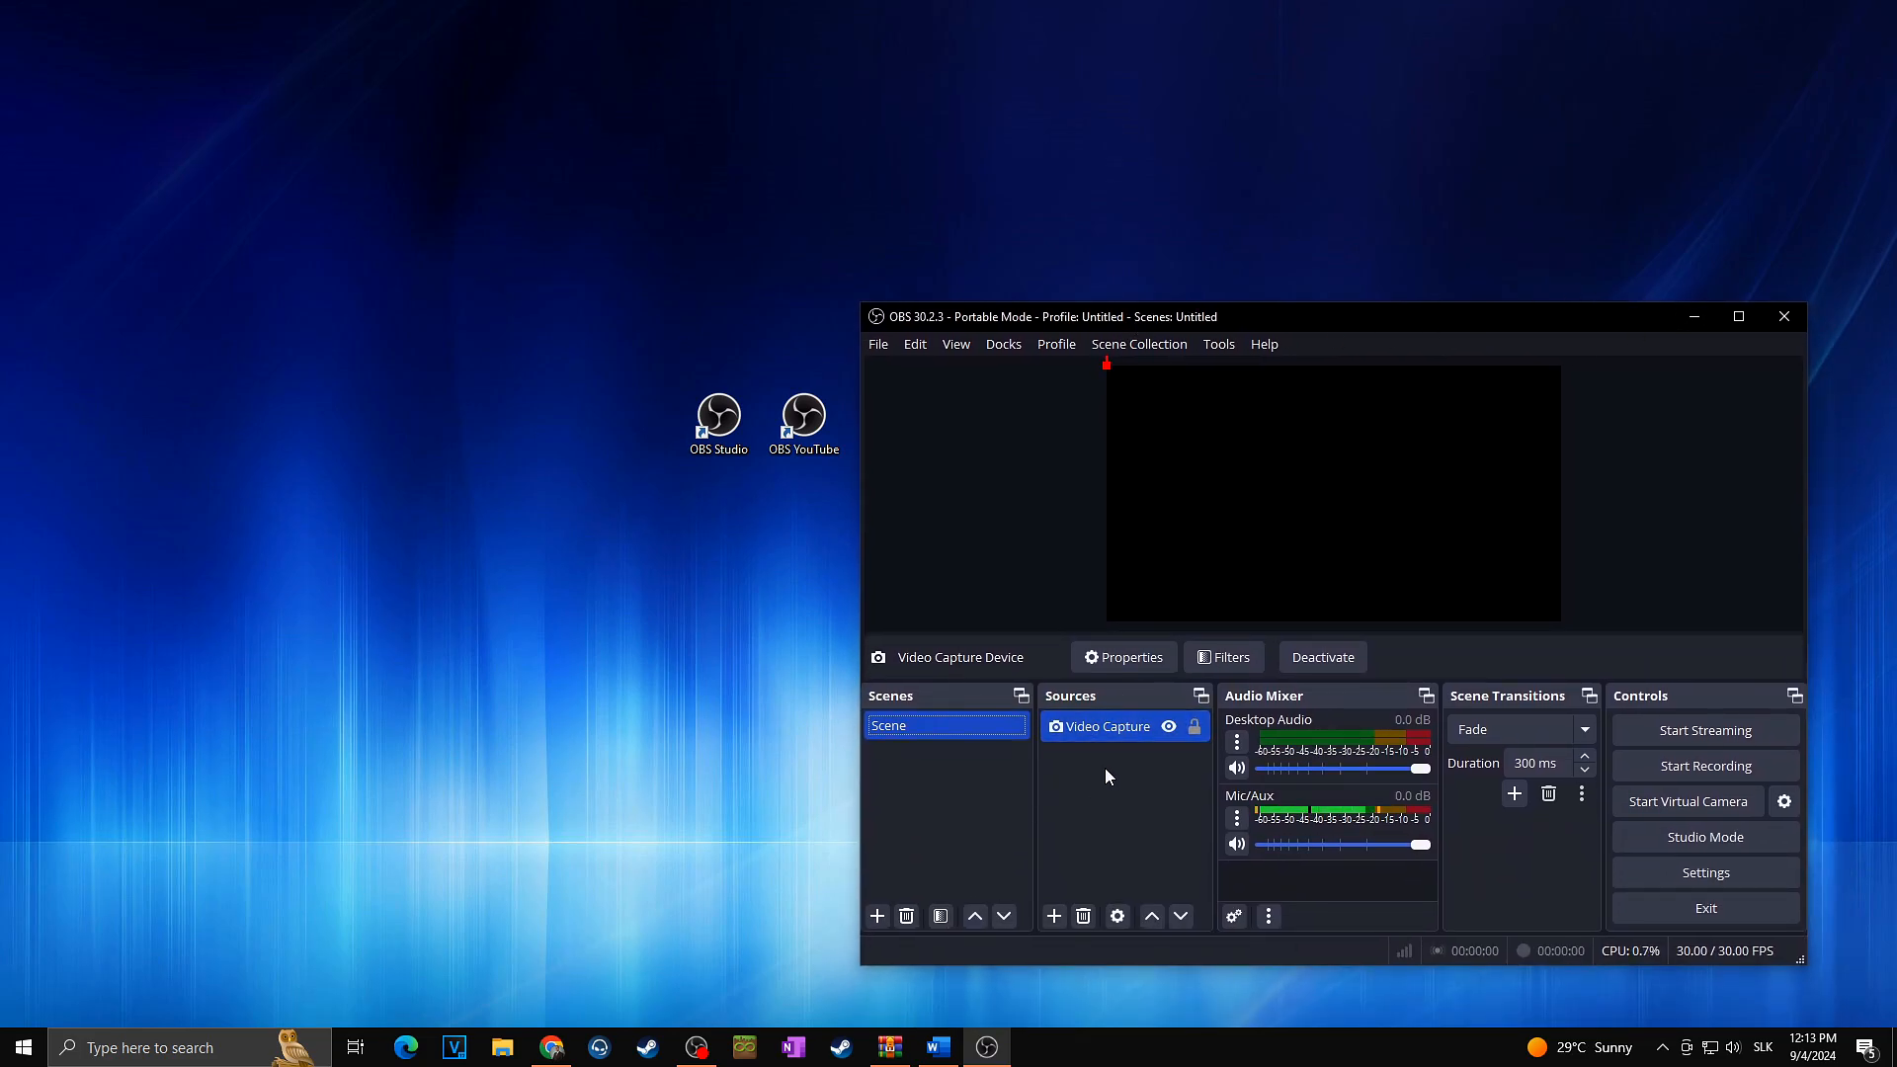
{"action": "left_click", "coordinate": [1121, 657]}
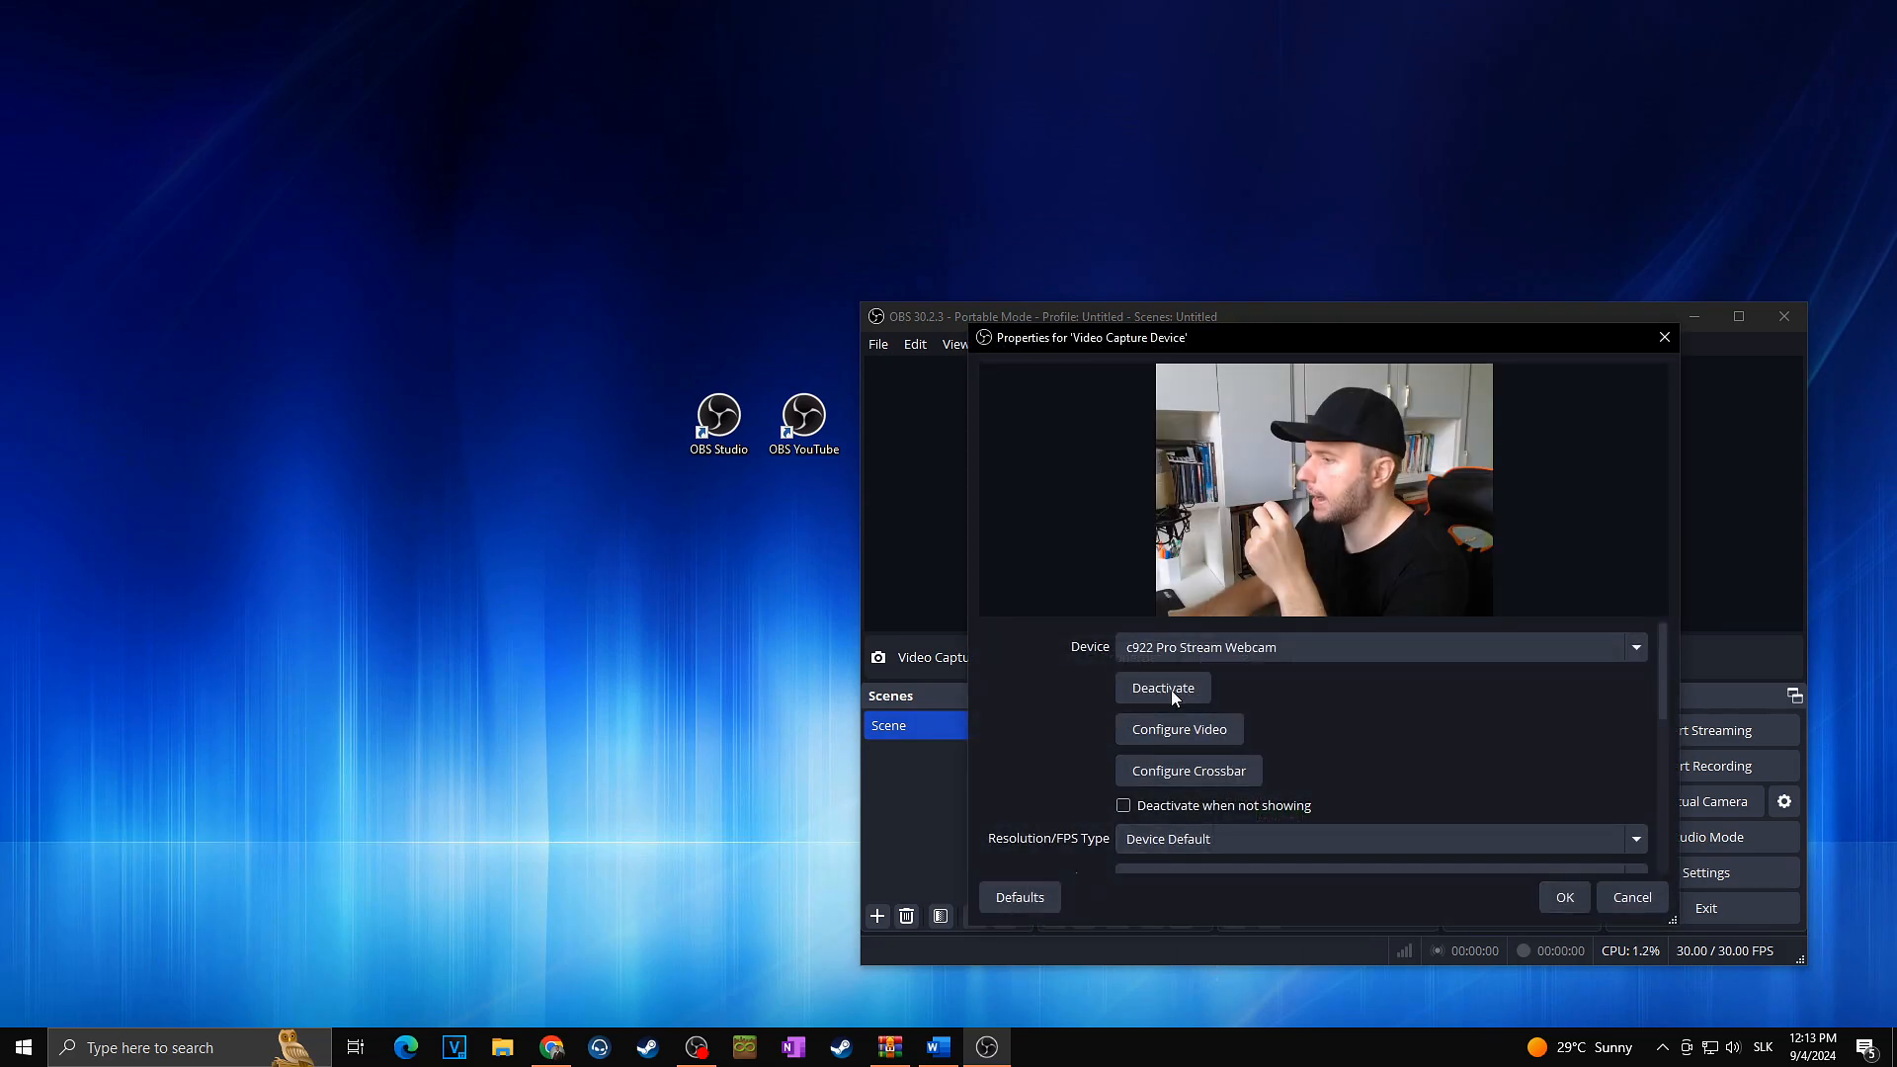
{"action": "left_click", "coordinate": [1563, 896]}
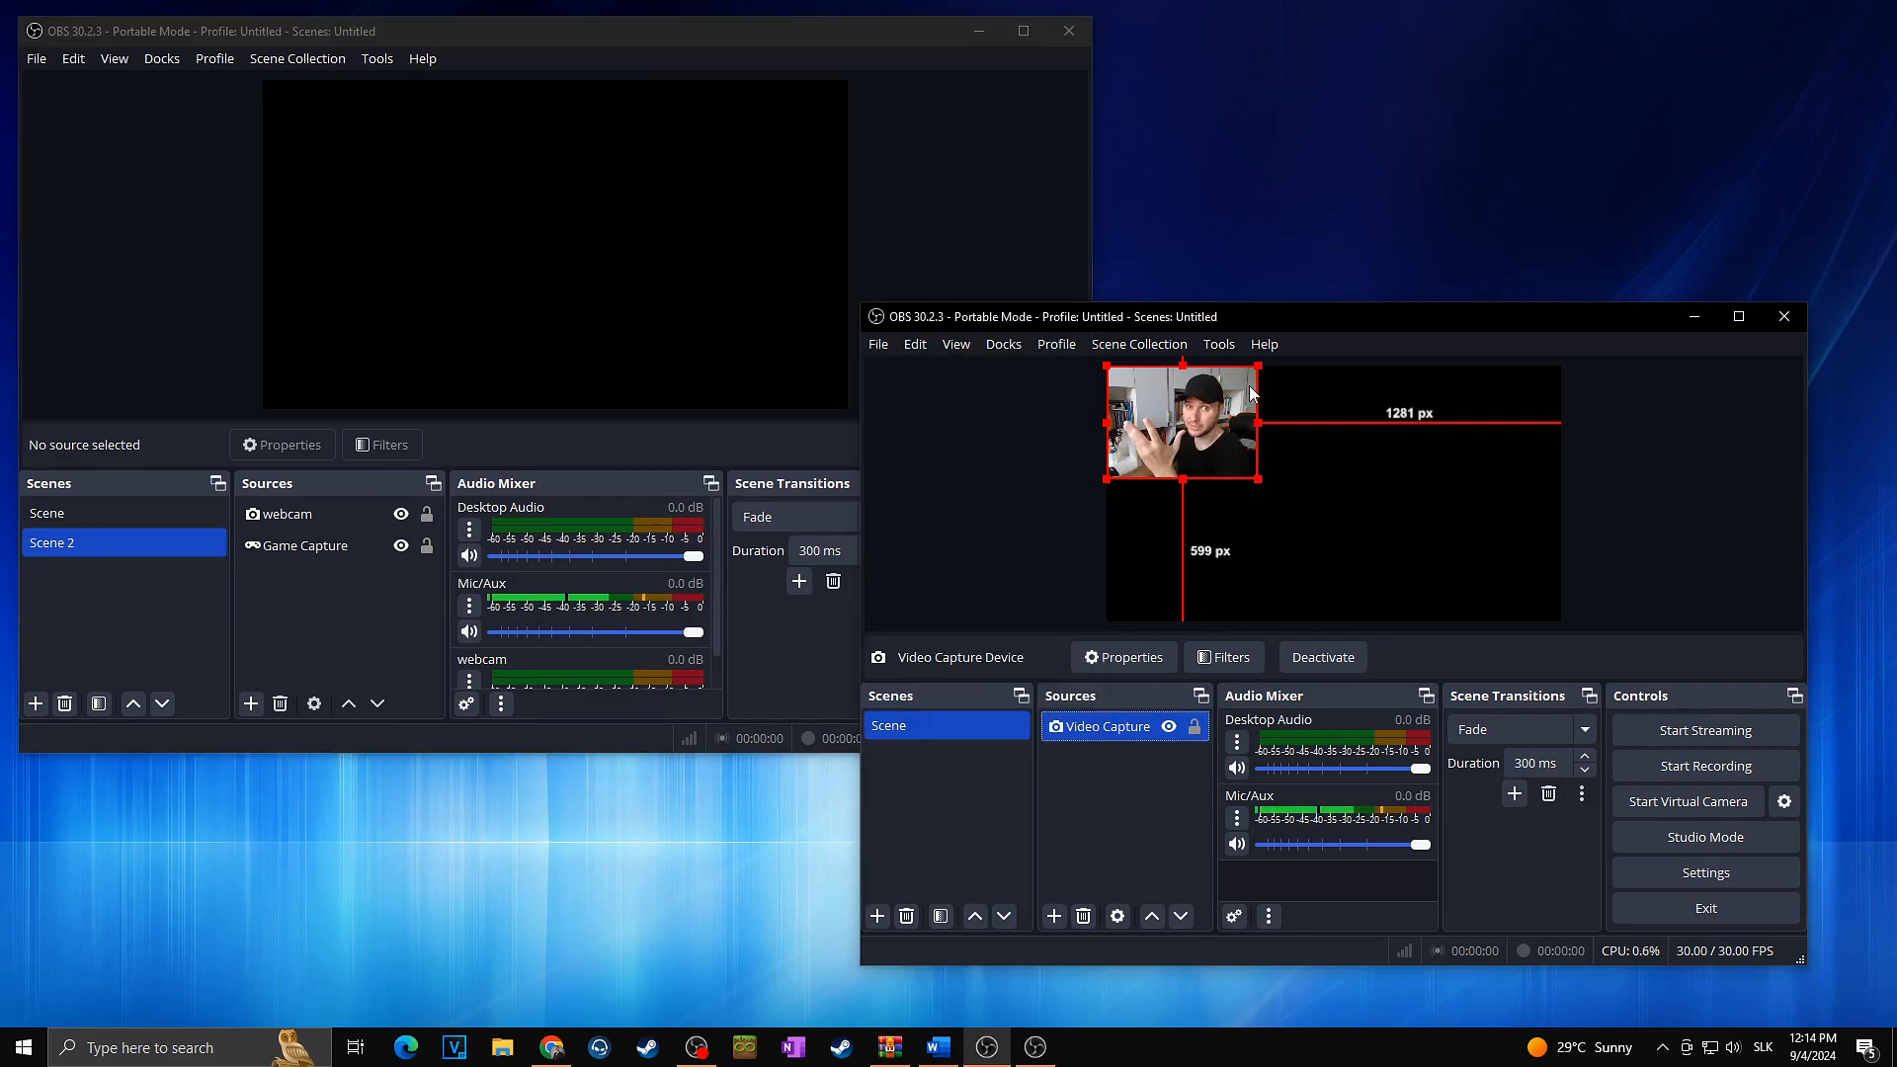
{"action": "mouse_move", "coordinate": [1287, 372]}
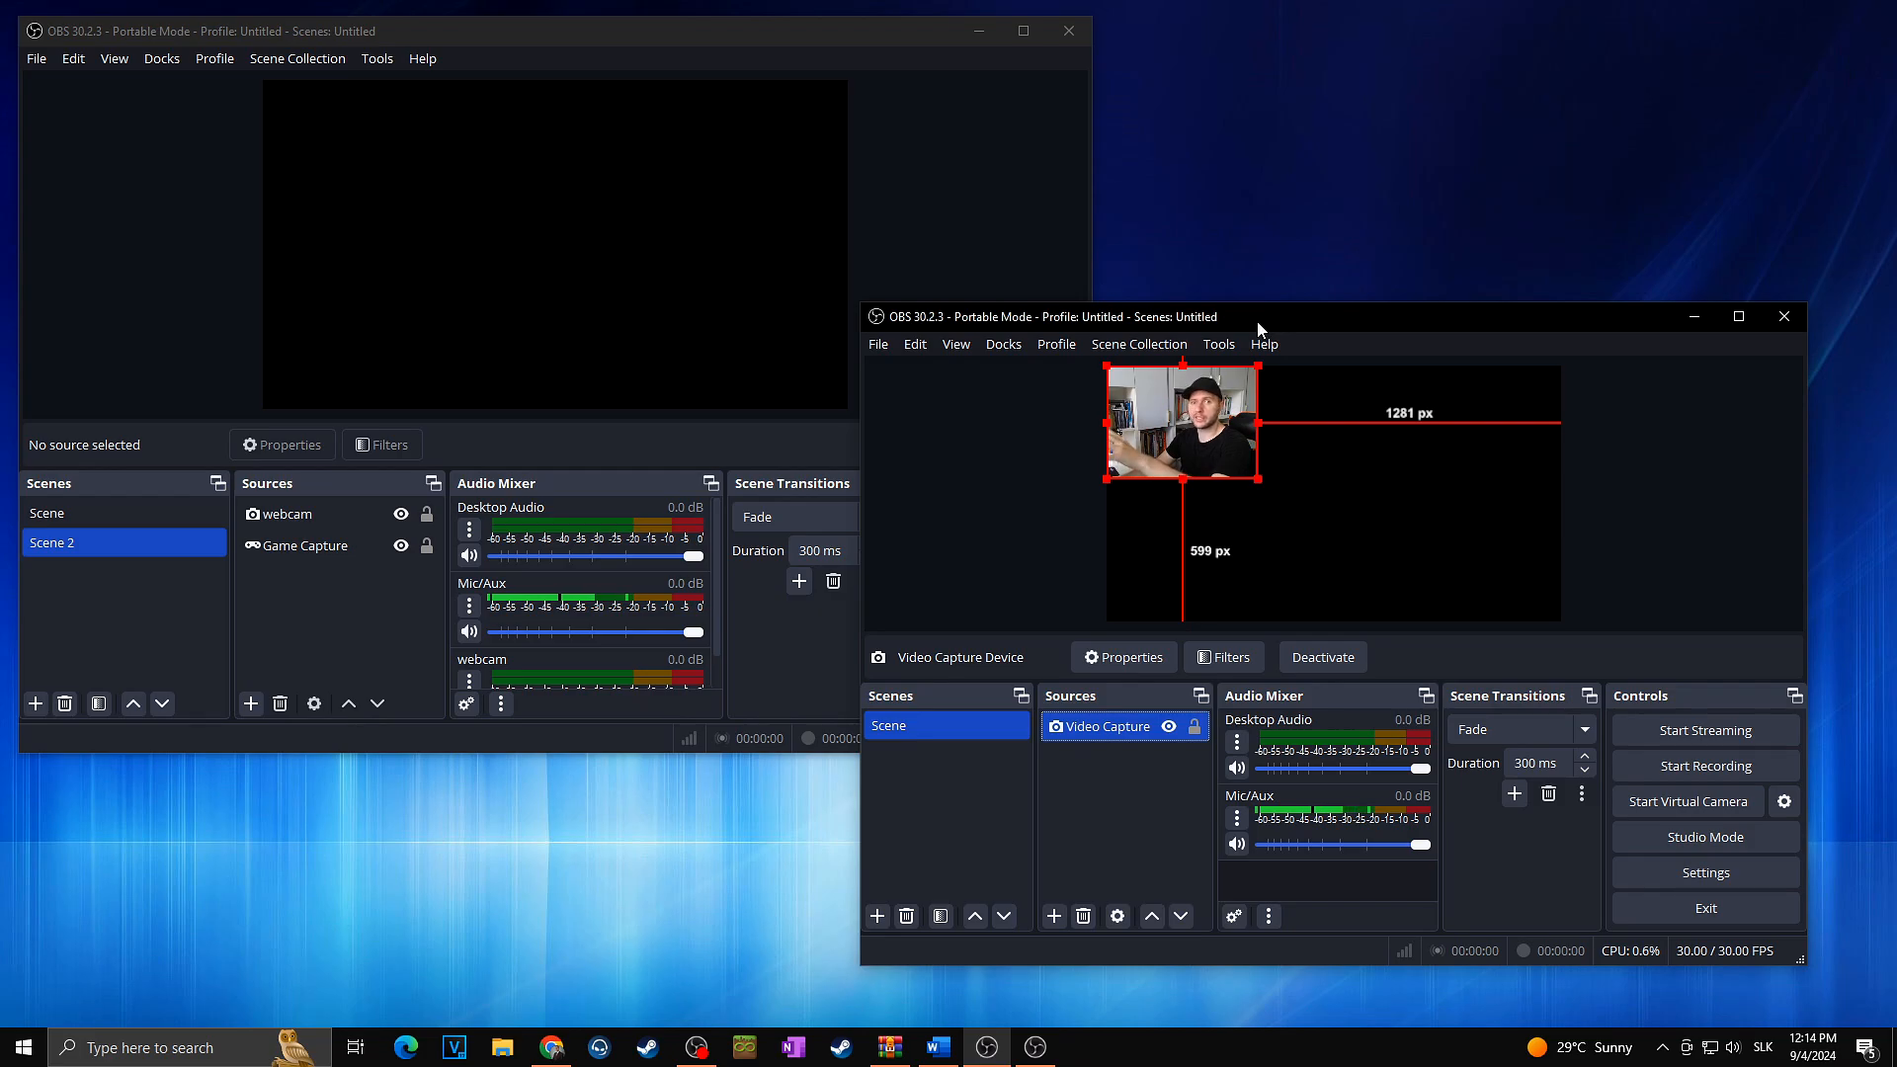
{"action": "mouse_move", "coordinate": [1472, 819]}
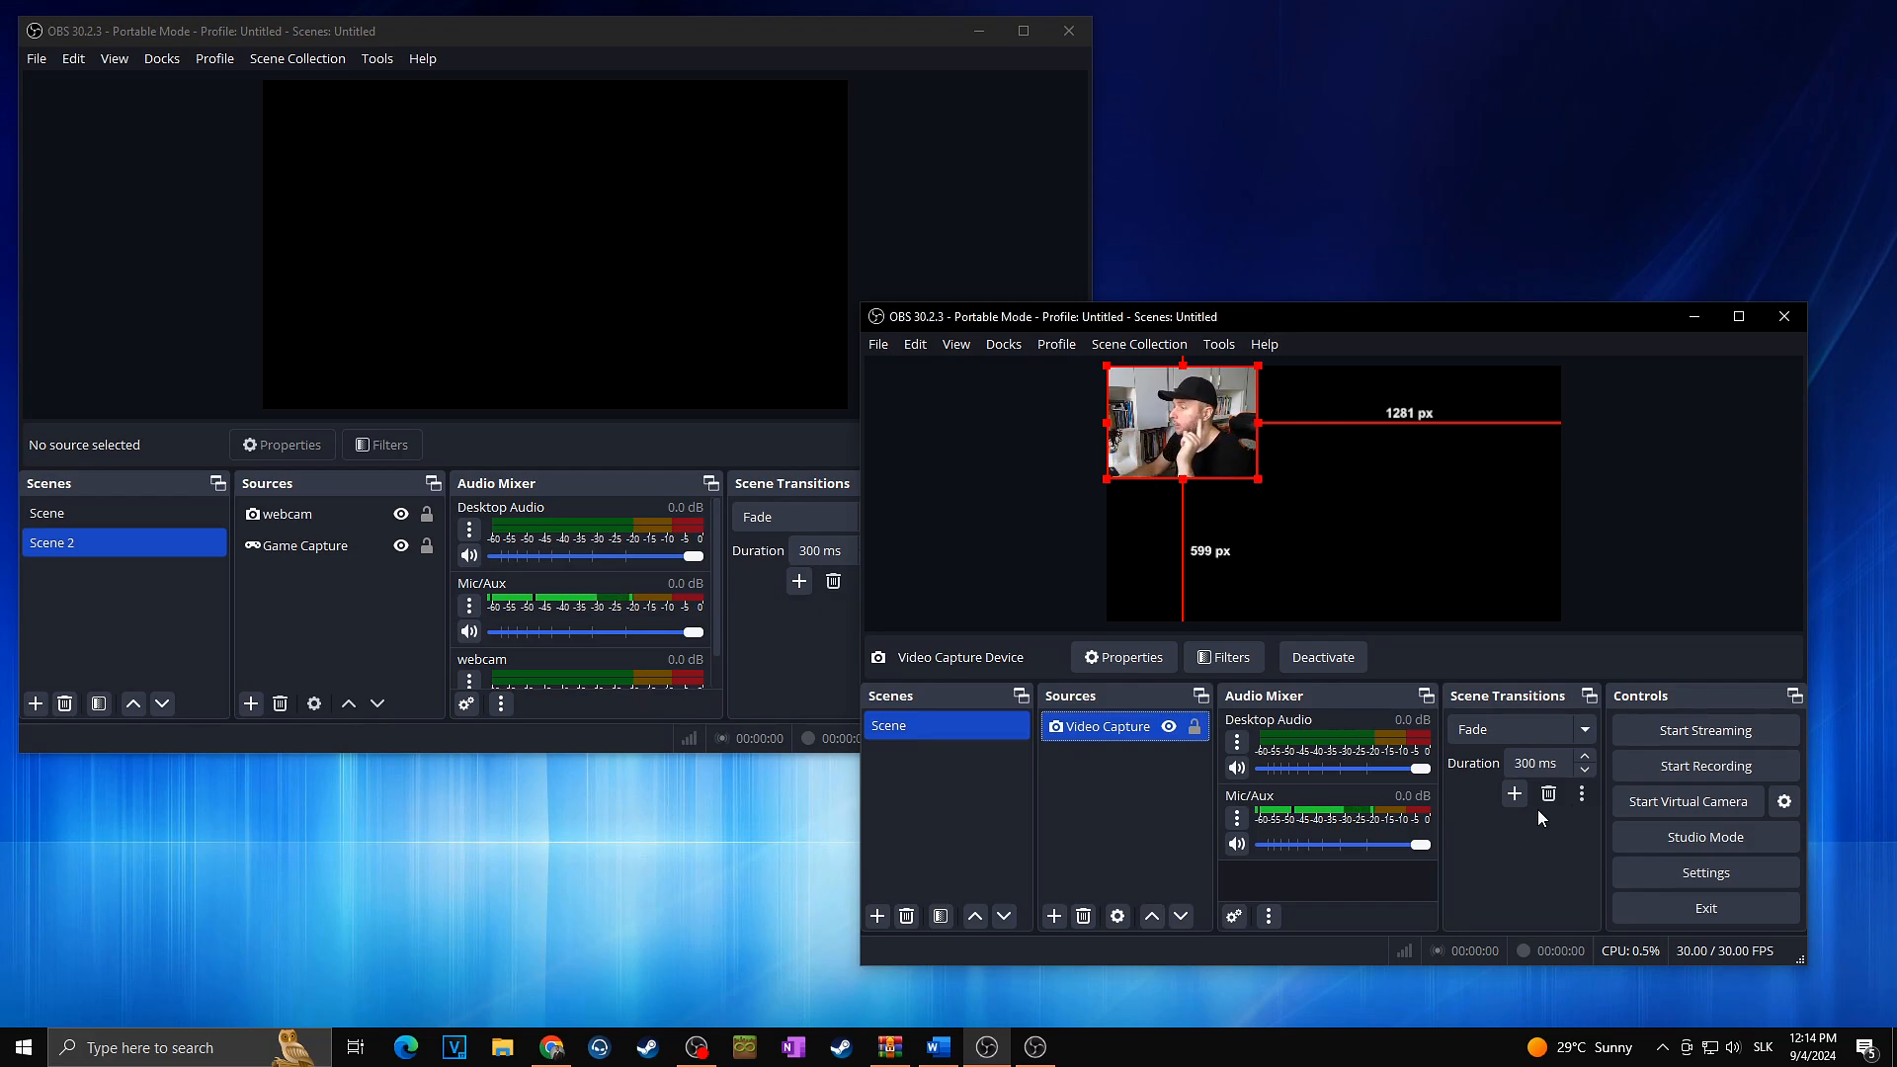
- Start Virtual Camera, set the first instance's webcam device to OBS Virtual Camera, then maximize
{"action": "left_click", "coordinate": [1687, 802]}
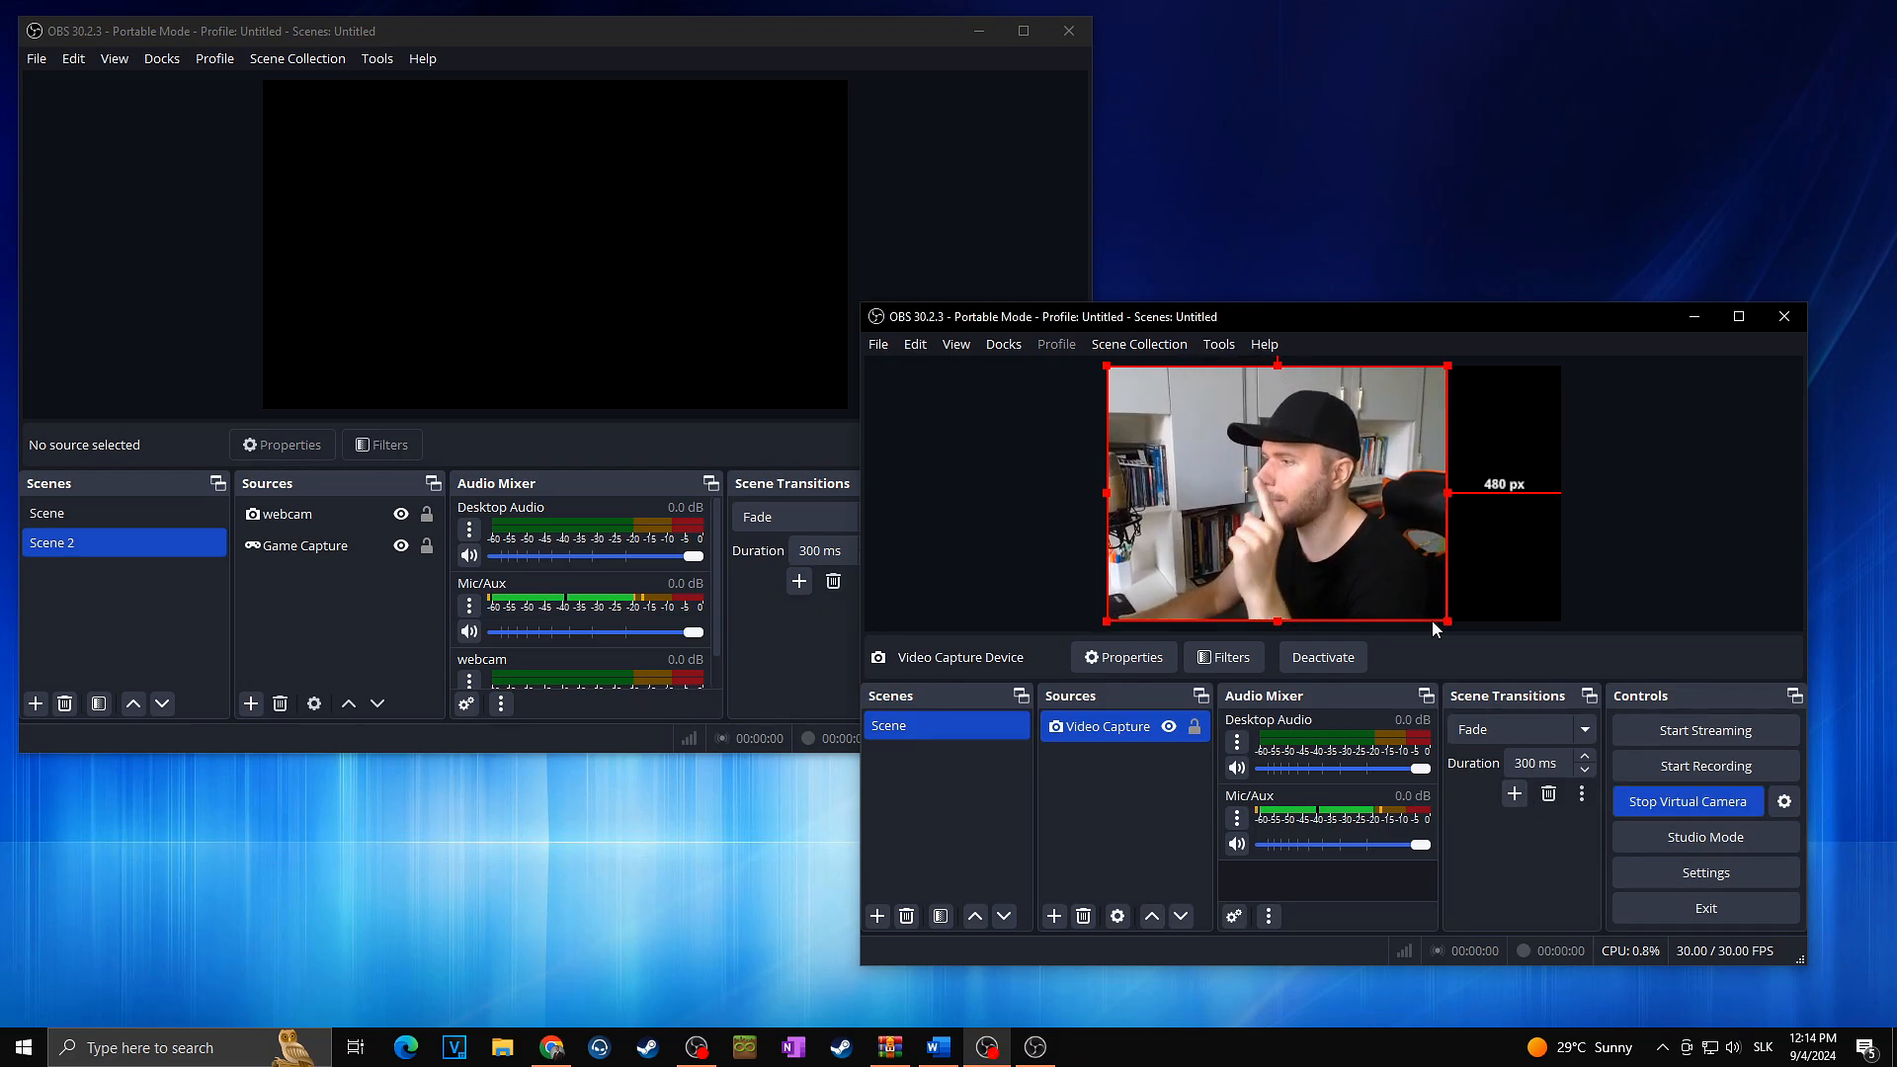
{"action": "mouse_move", "coordinate": [1410, 629]}
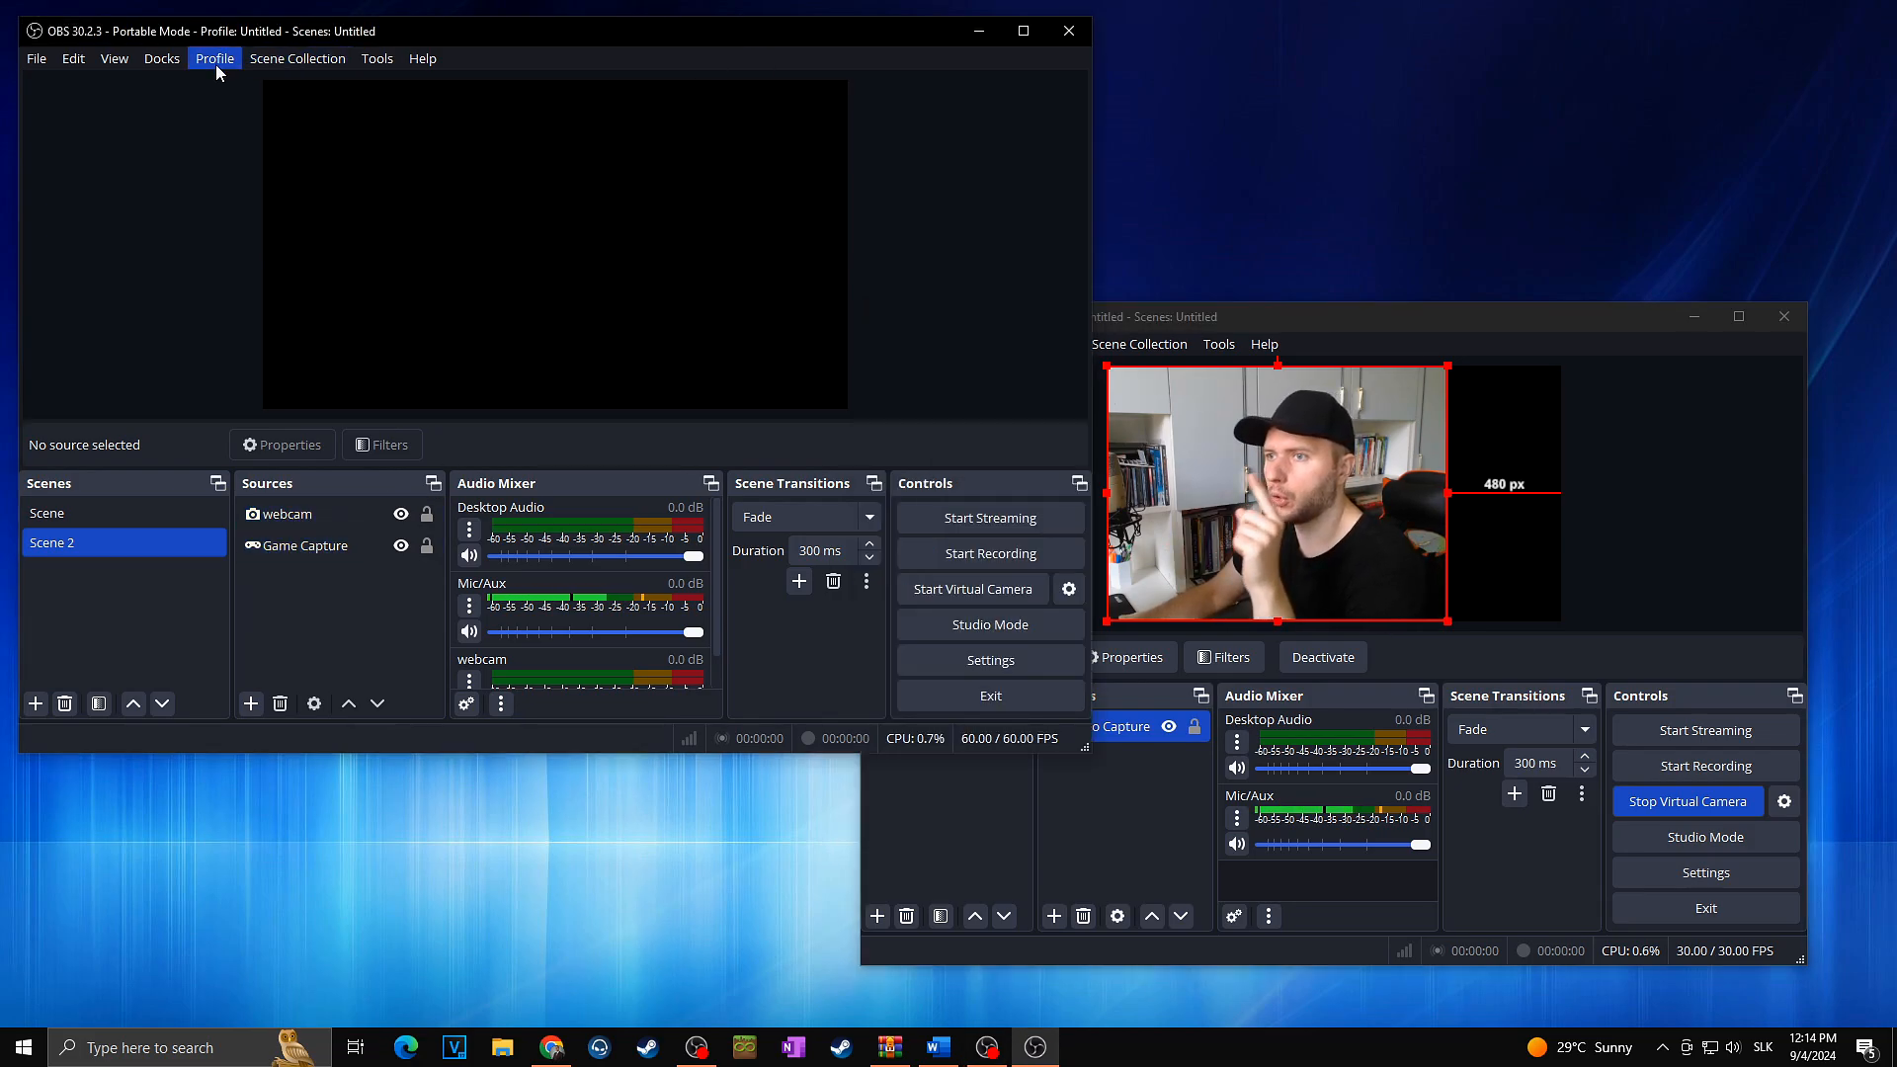
{"action": "left_click", "coordinate": [290, 513]}
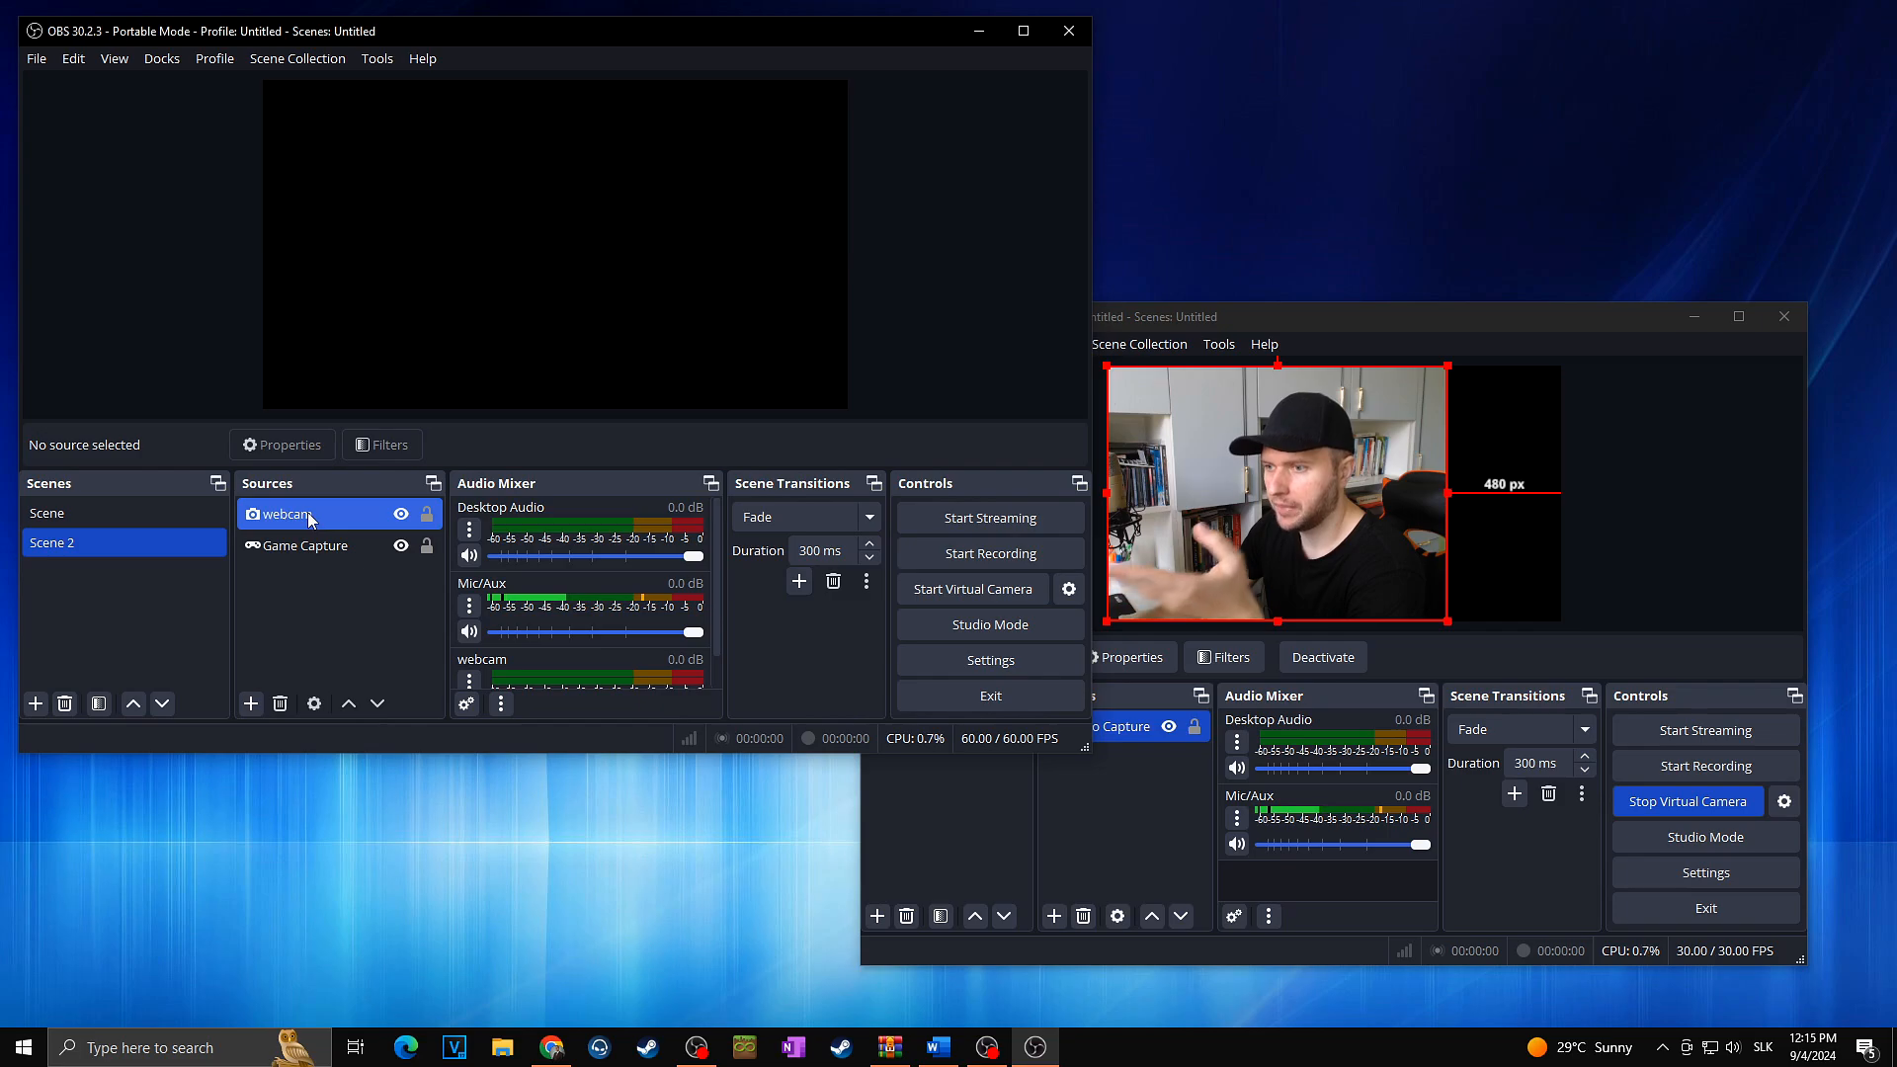
{"action": "double_click", "coordinate": [290, 513]}
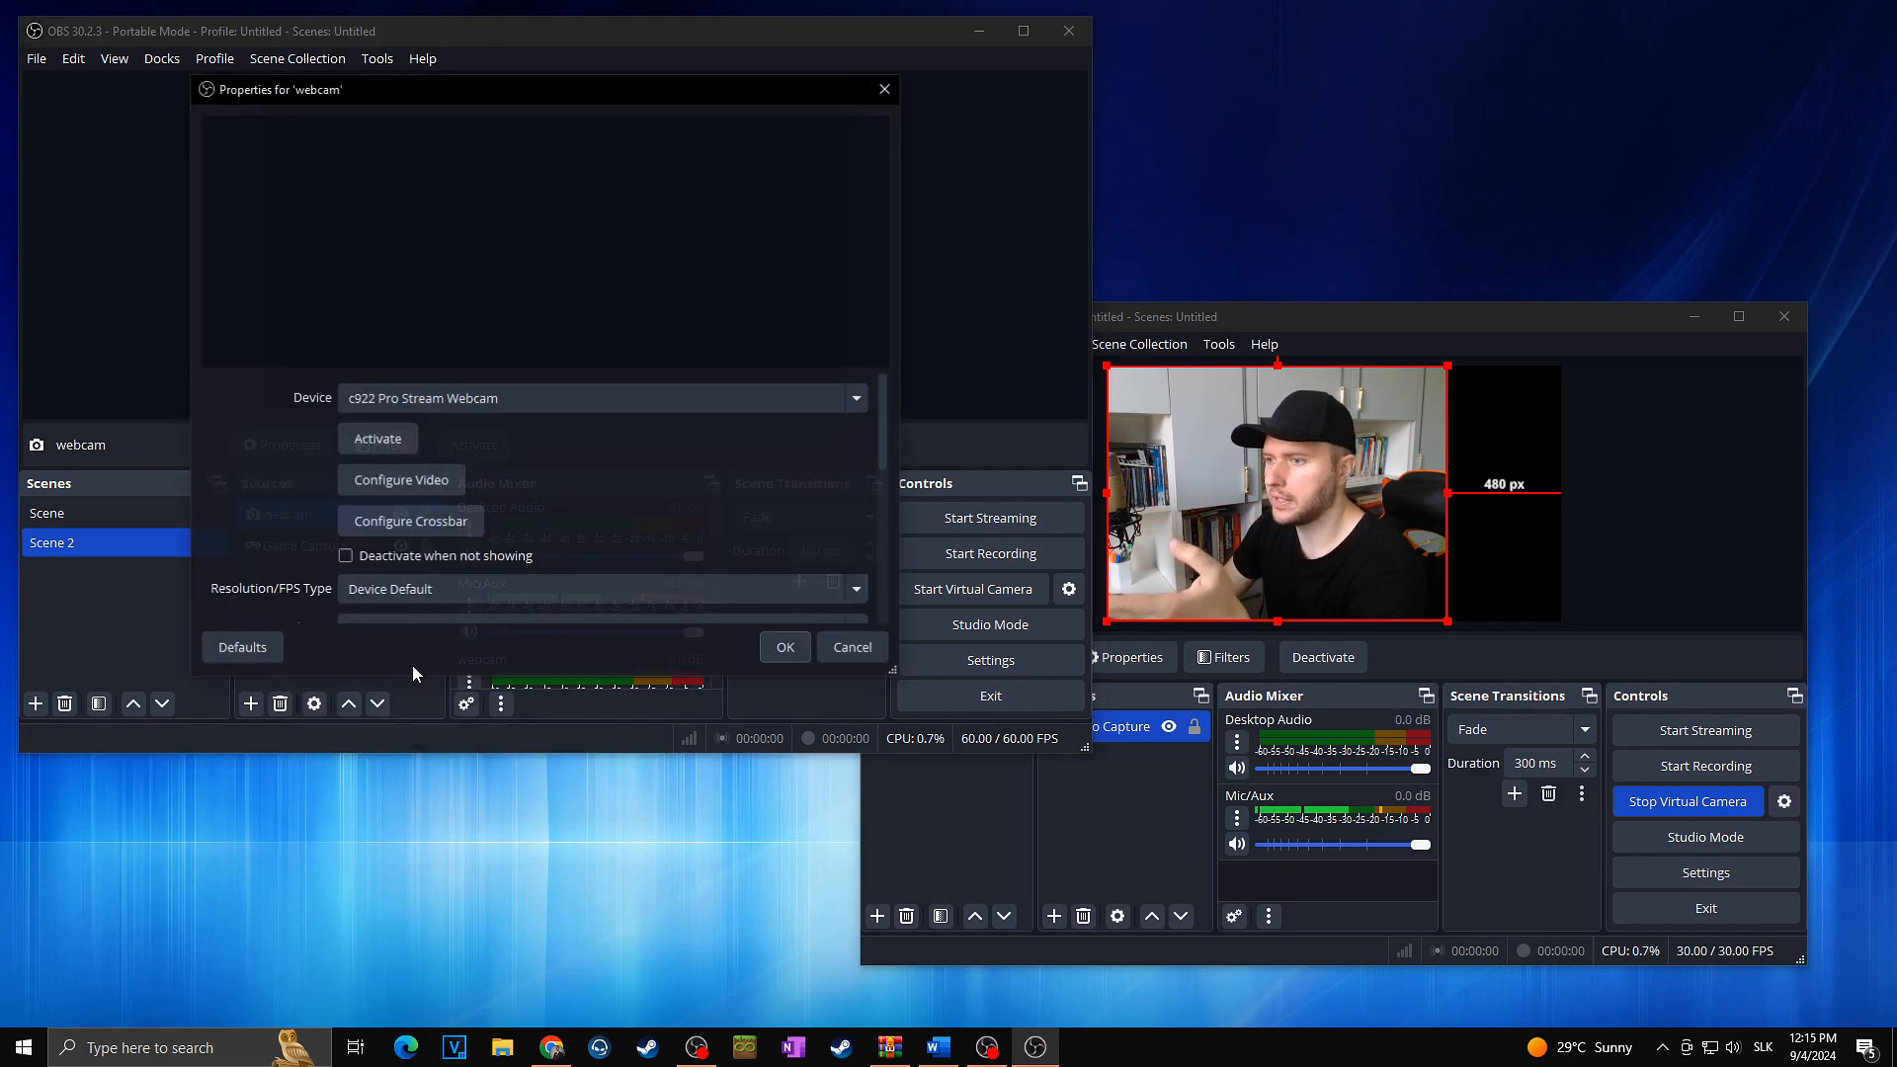
{"action": "left_click", "coordinate": [856, 398]}
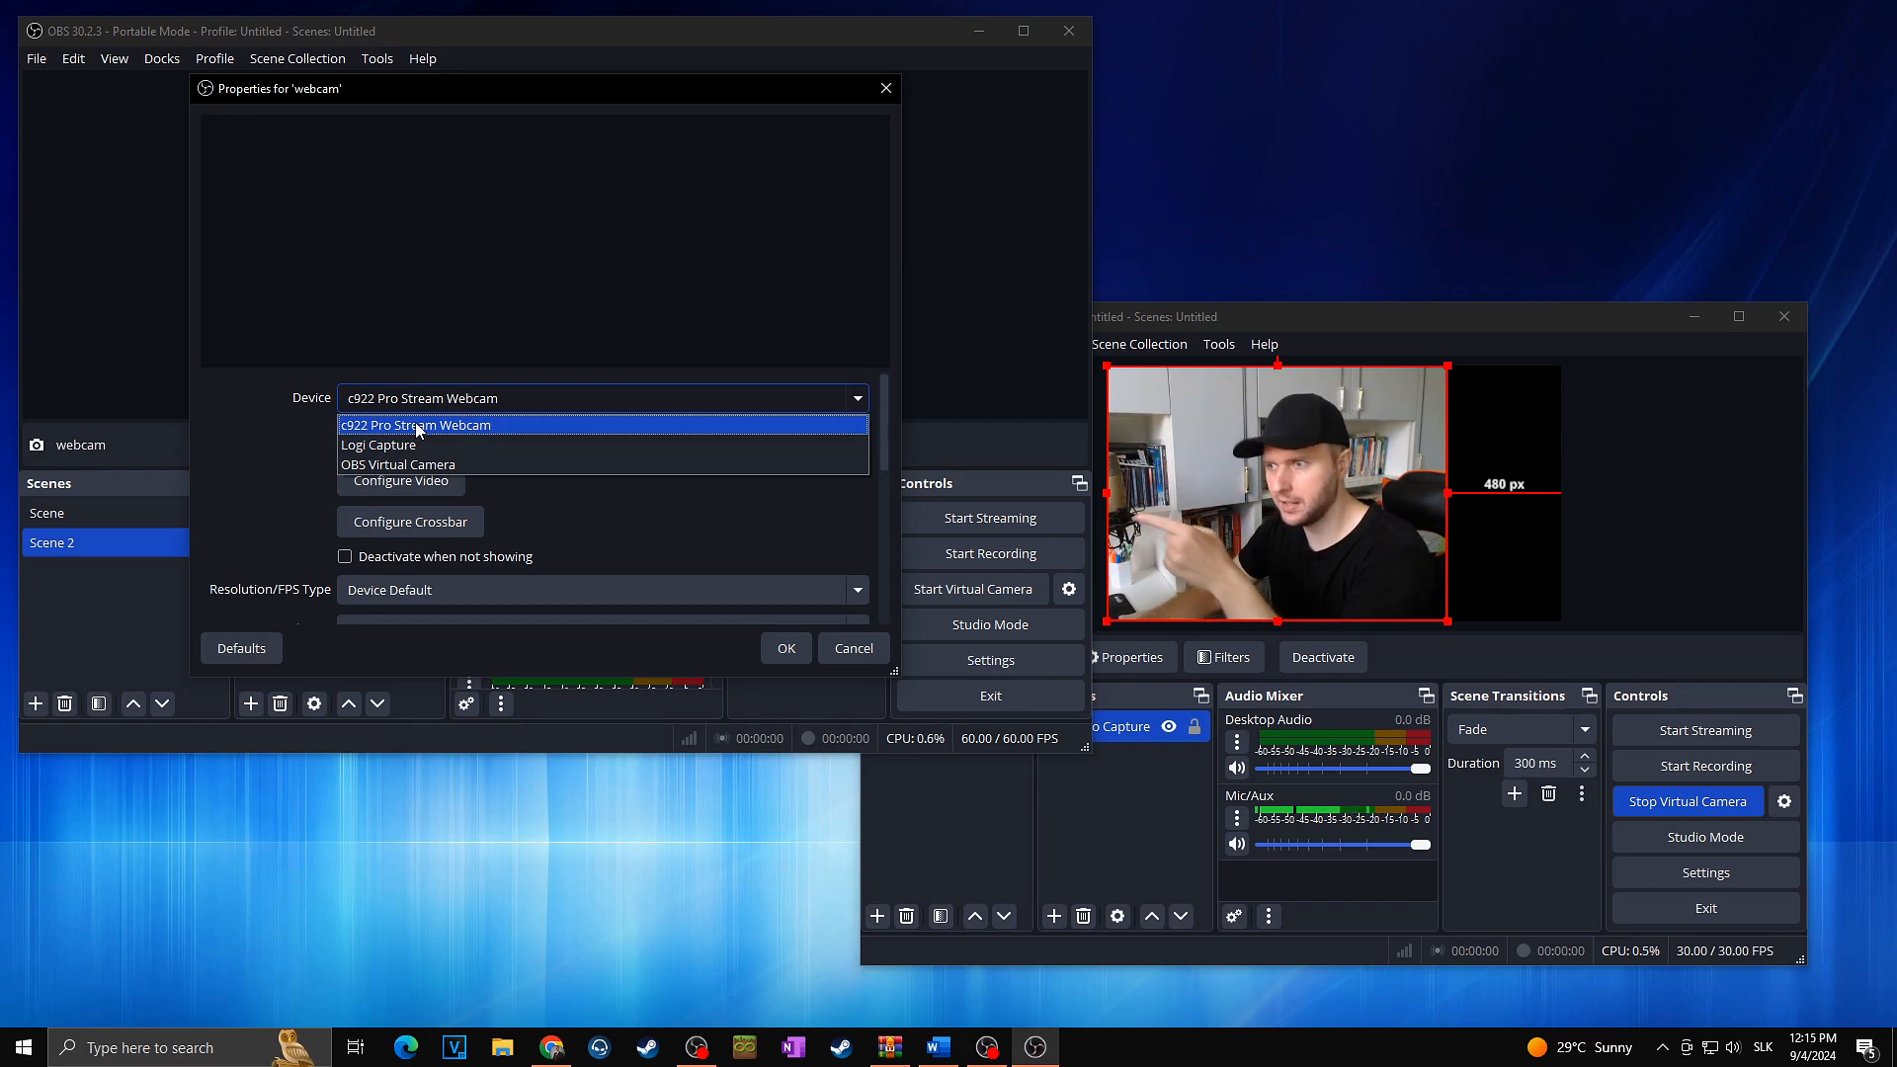
{"action": "mouse_move", "coordinate": [436, 465]}
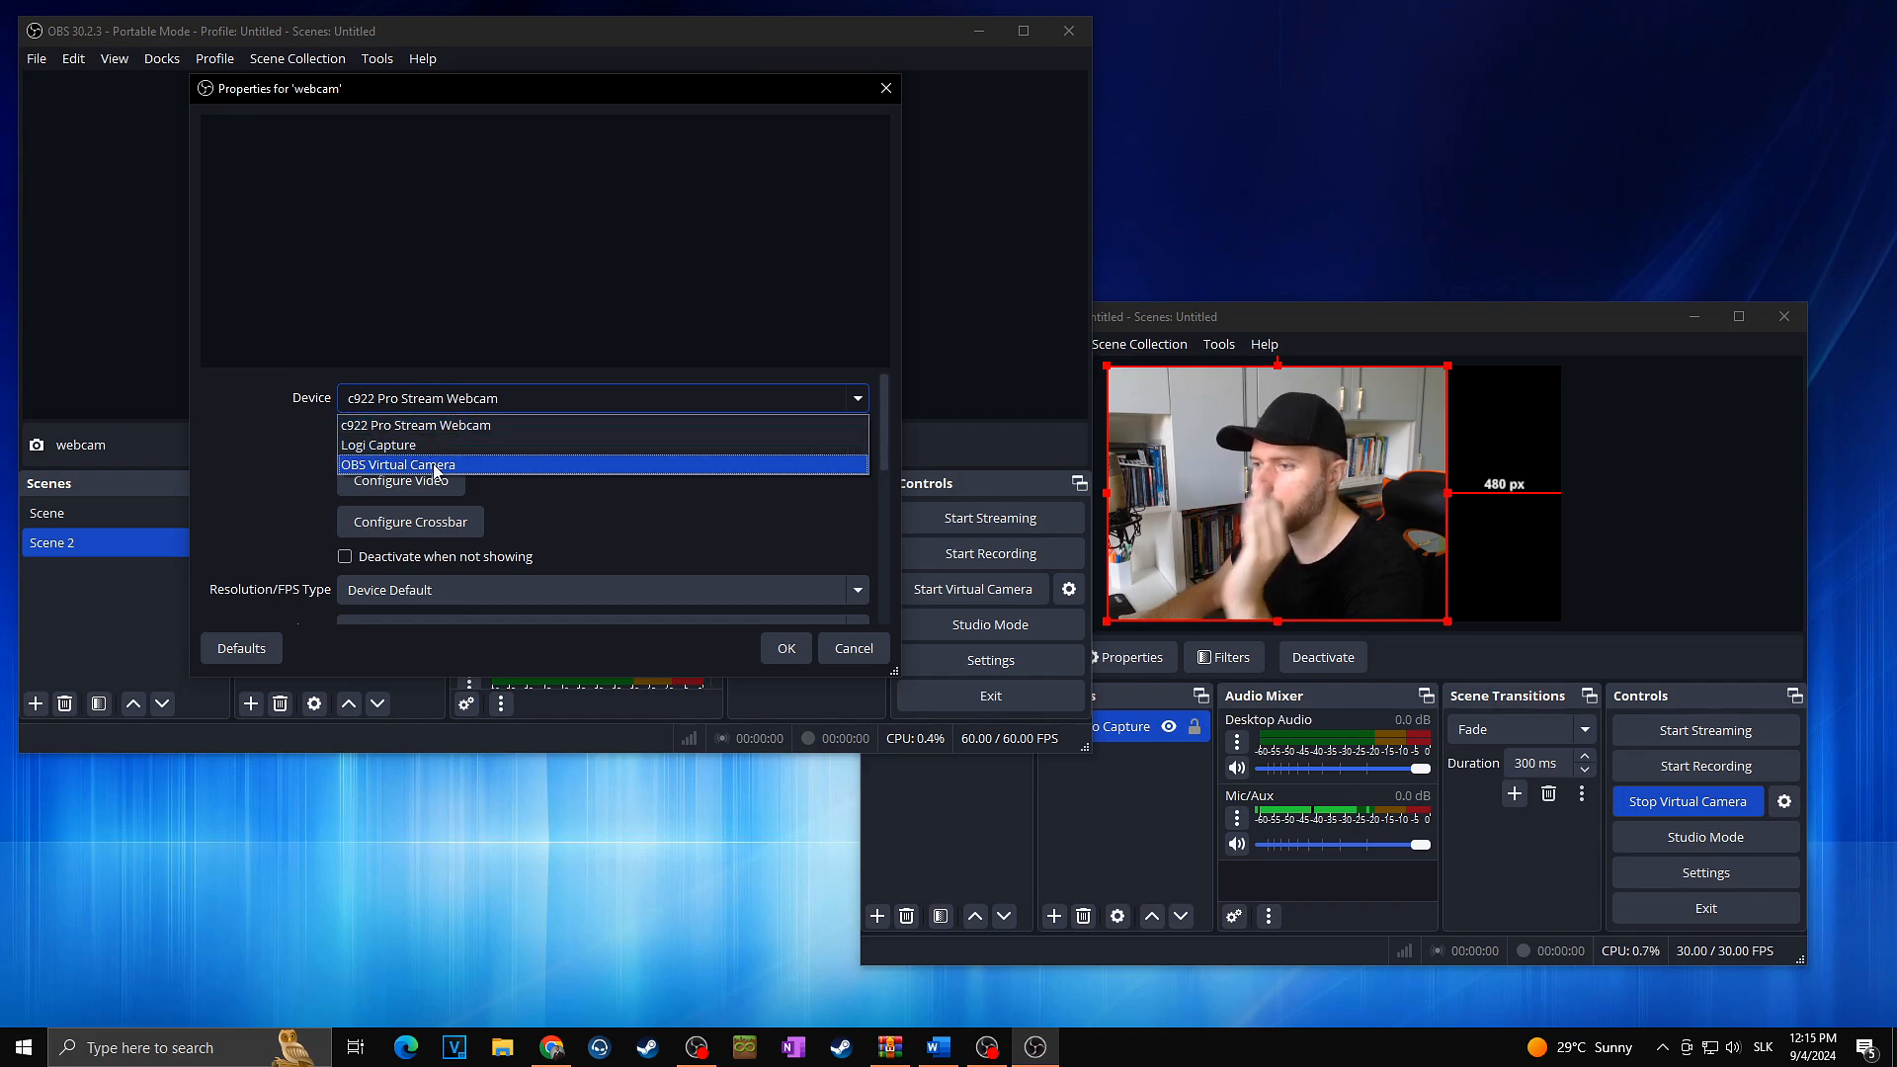
{"action": "left_click", "coordinate": [397, 464]}
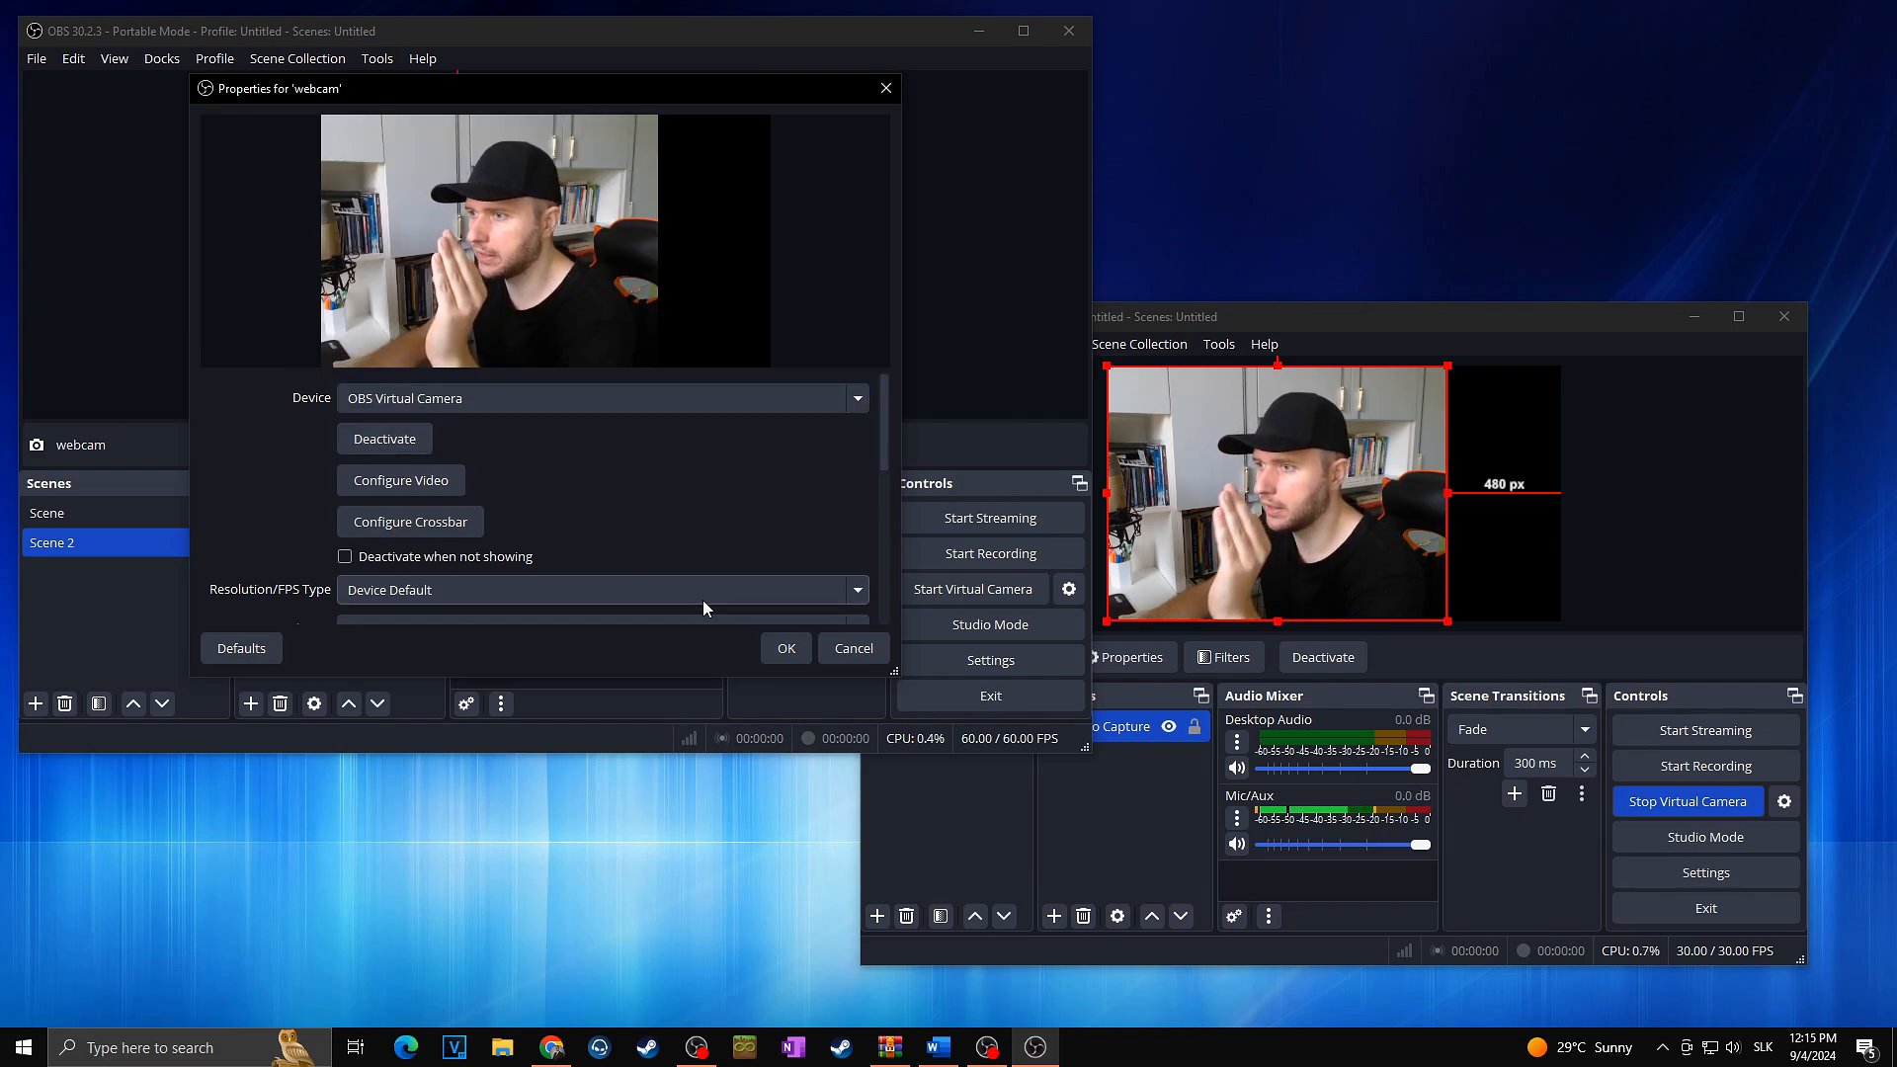
{"action": "left_click", "coordinate": [783, 647]}
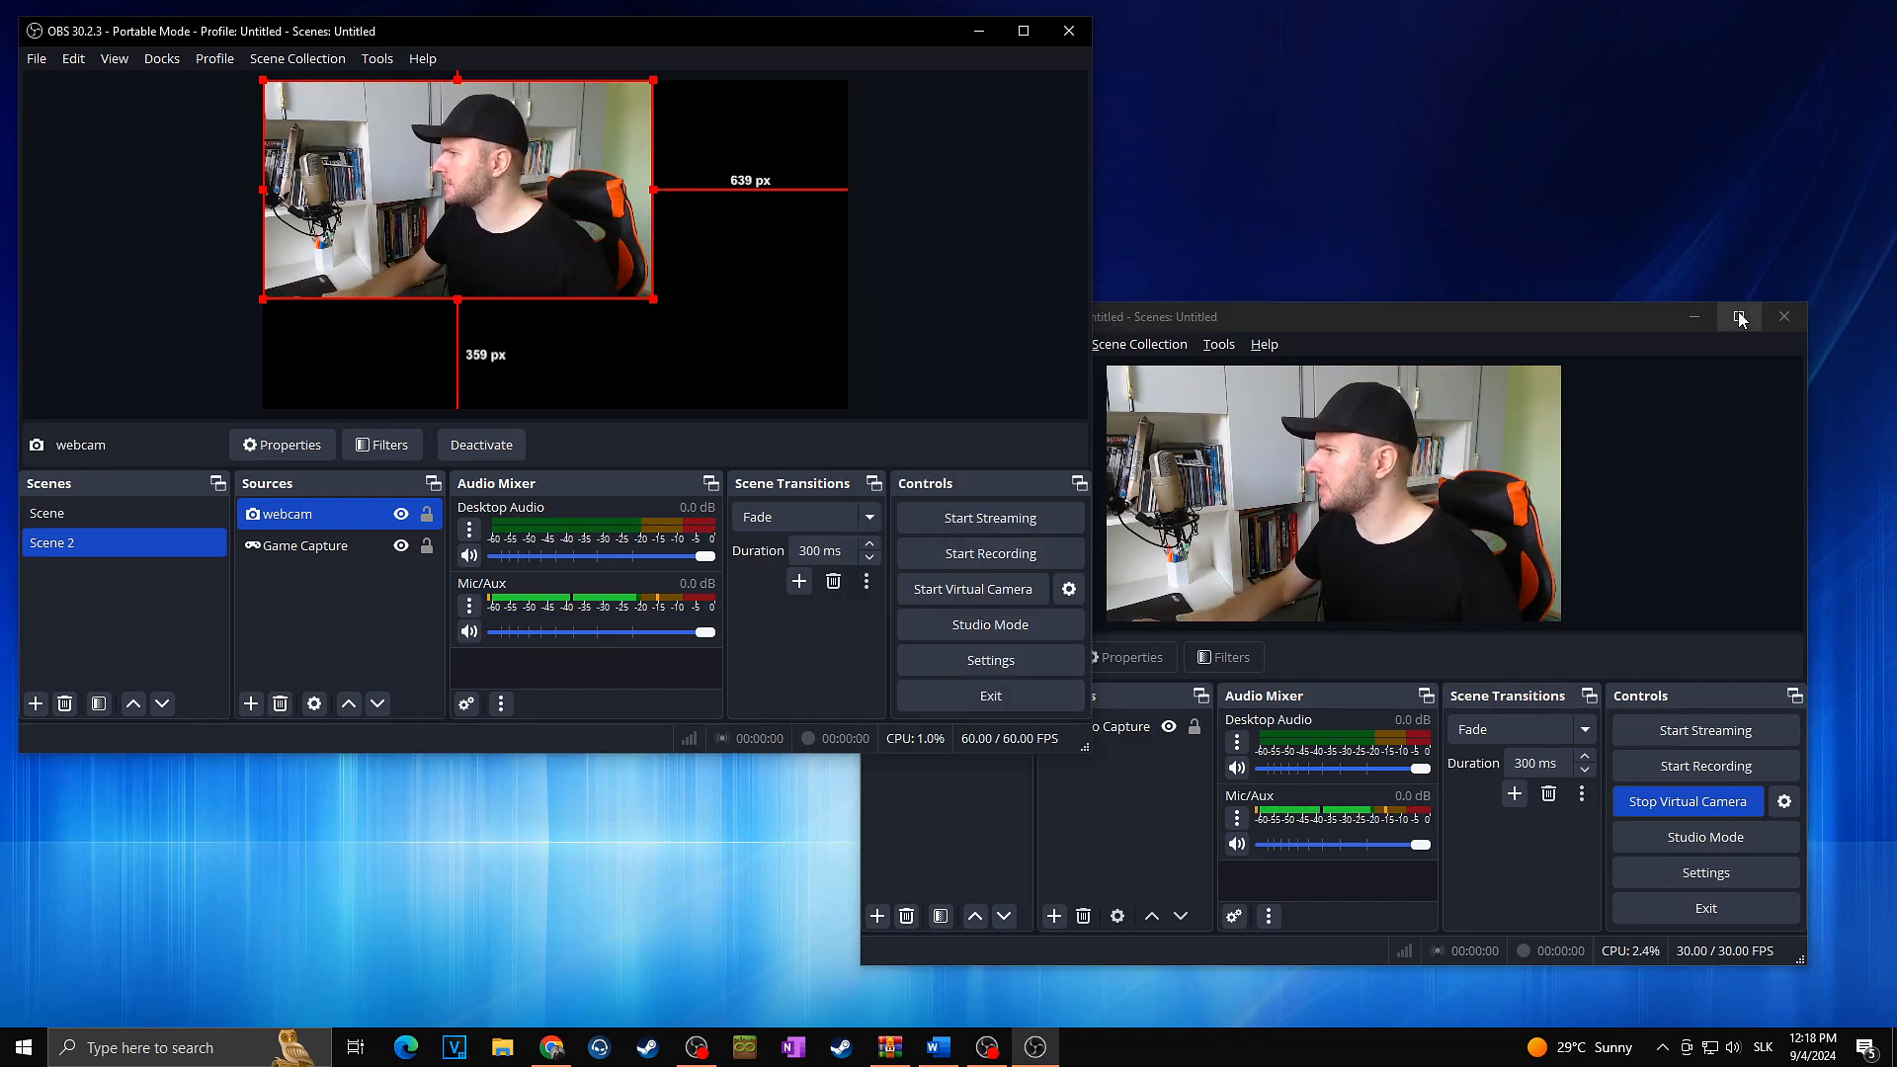
{"action": "left_click", "coordinate": [1740, 316]}
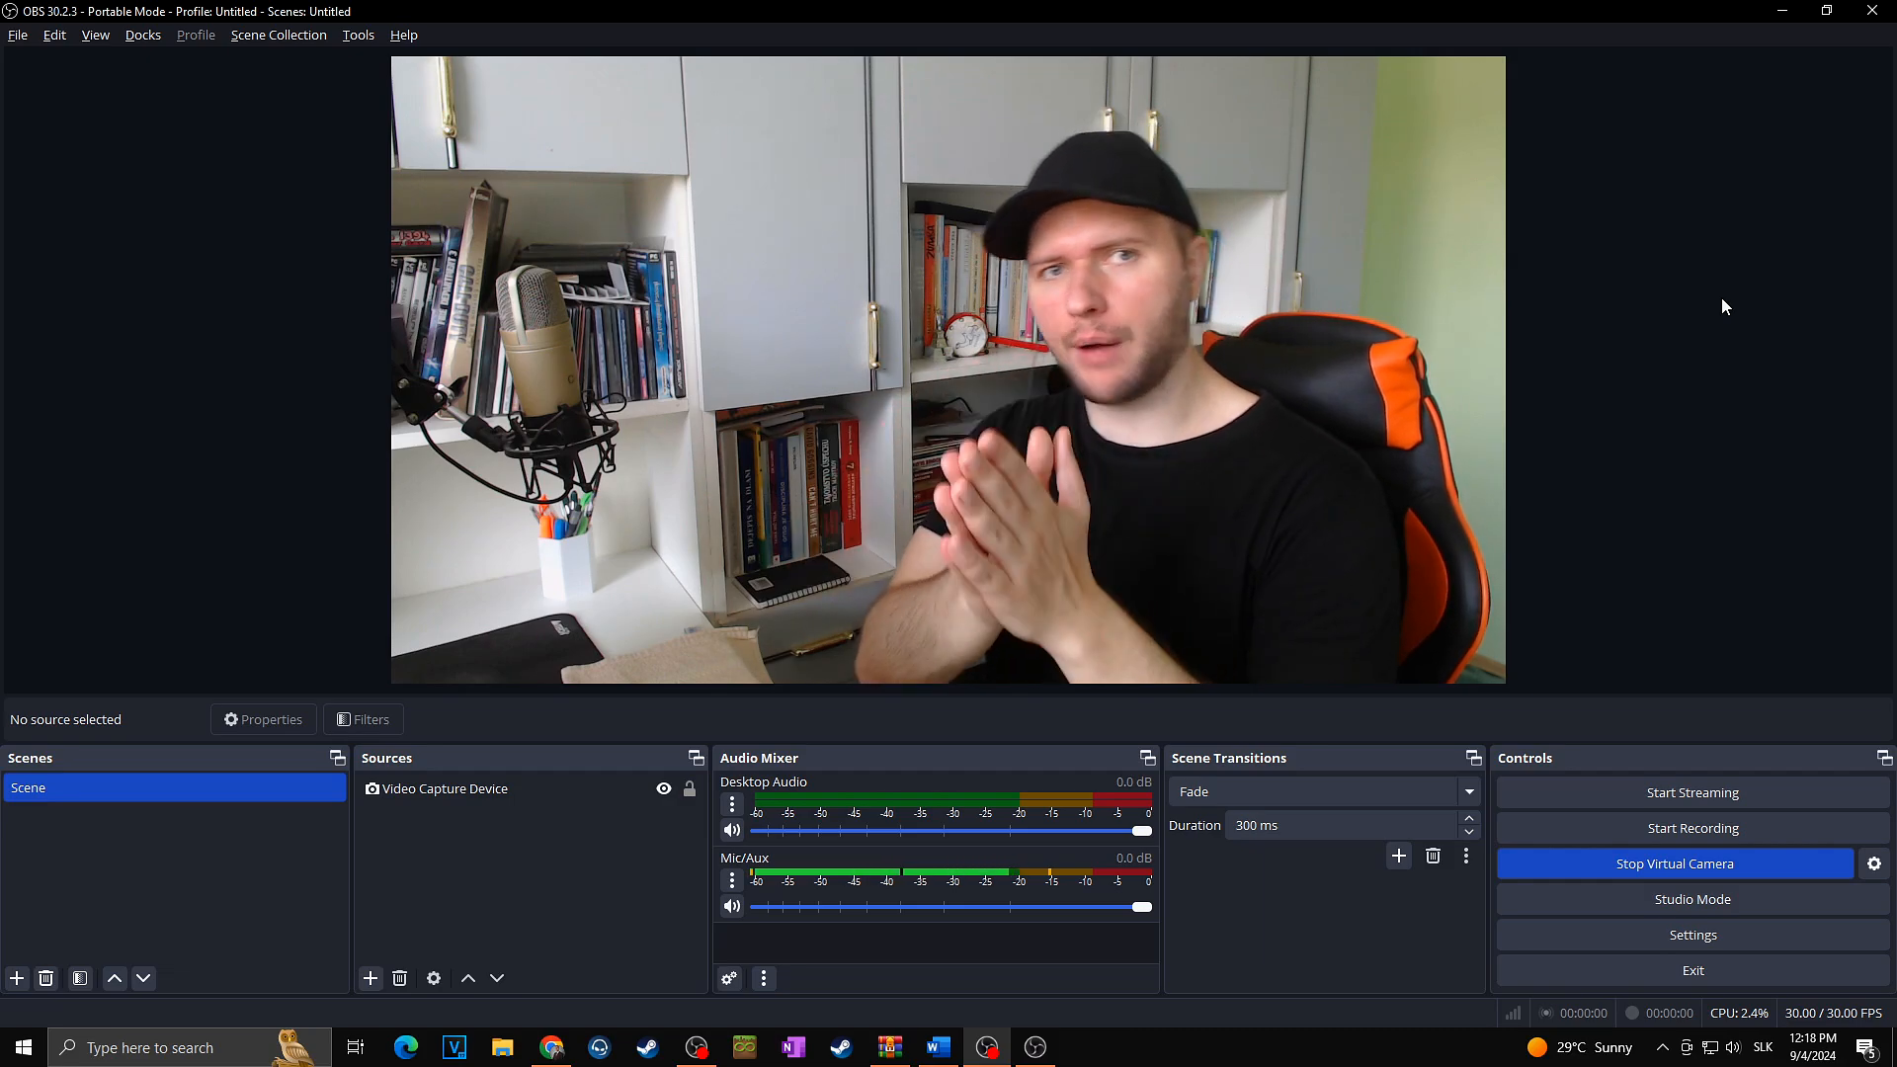